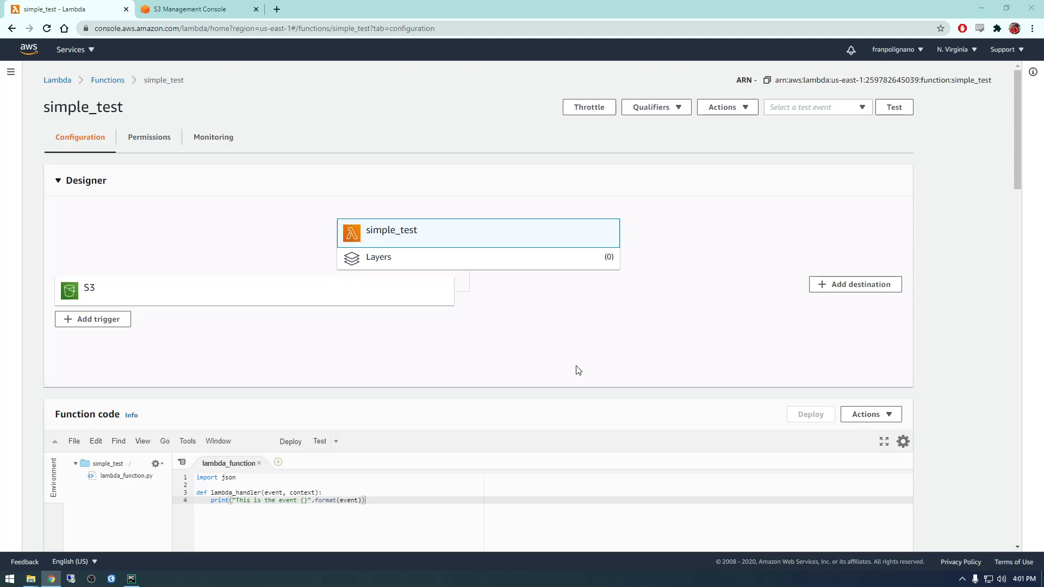
Reveal the Actions menu under Function code for simple_test, listing the upload options.
{"action": "scroll", "scroll_direction": "down", "scroll_amount": 3}
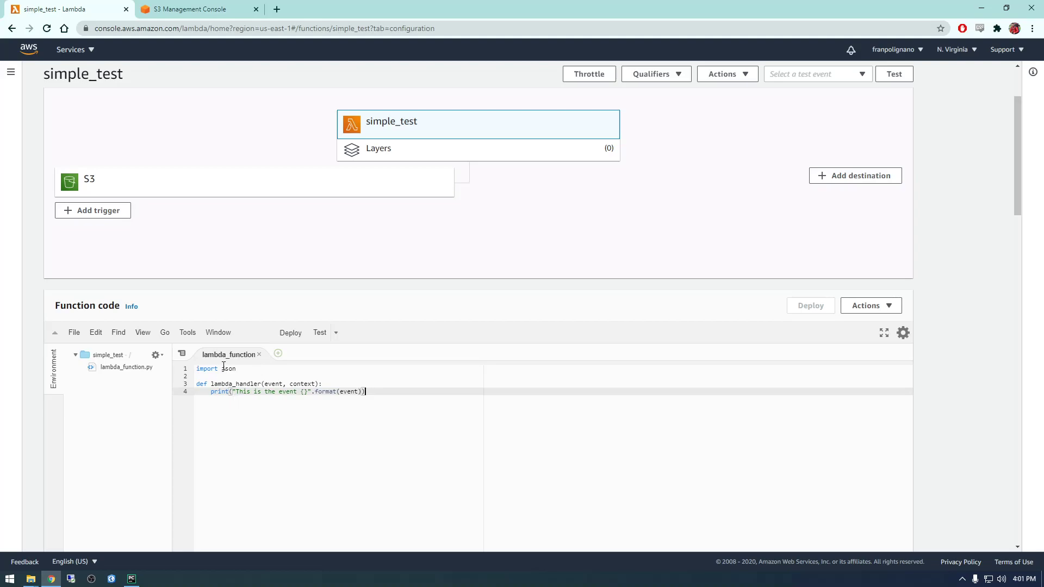
{"action": "mouse_move", "coordinate": [383, 389]}
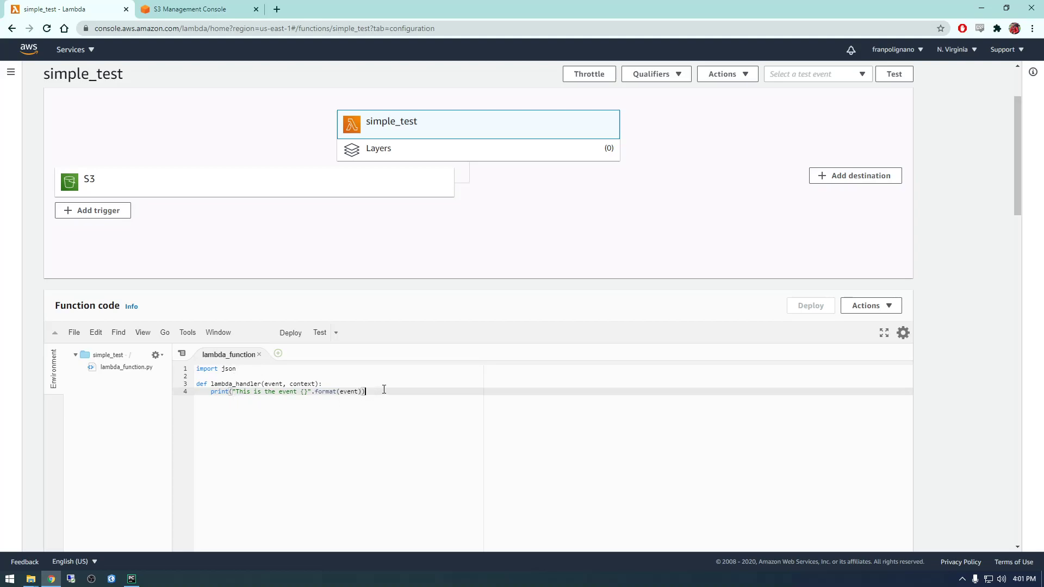
{"action": "mouse_move", "coordinate": [870, 305]}
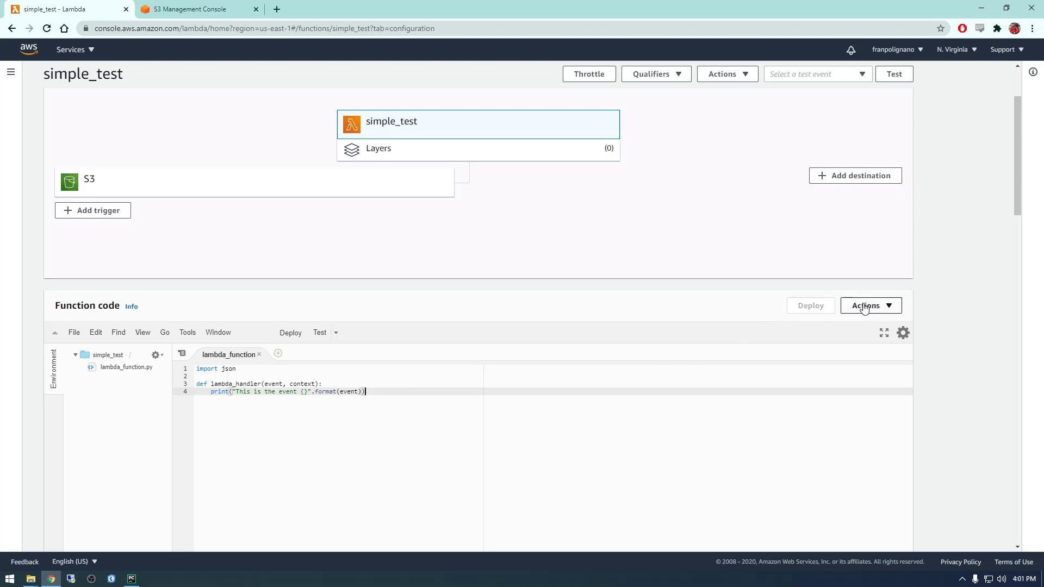
{"action": "left_click", "coordinate": [870, 305]}
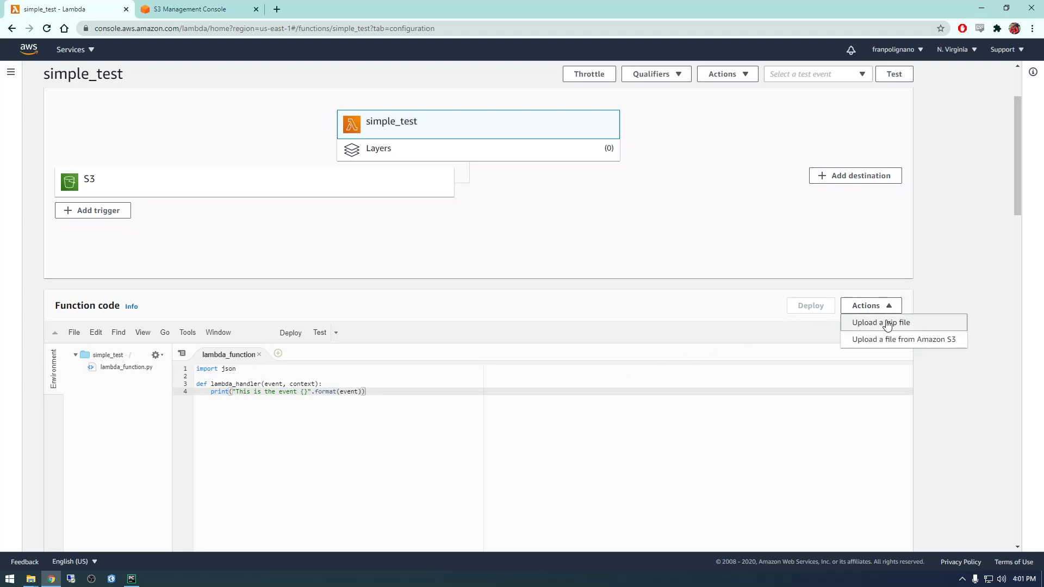
{"action": "mouse_move", "coordinate": [879, 322]}
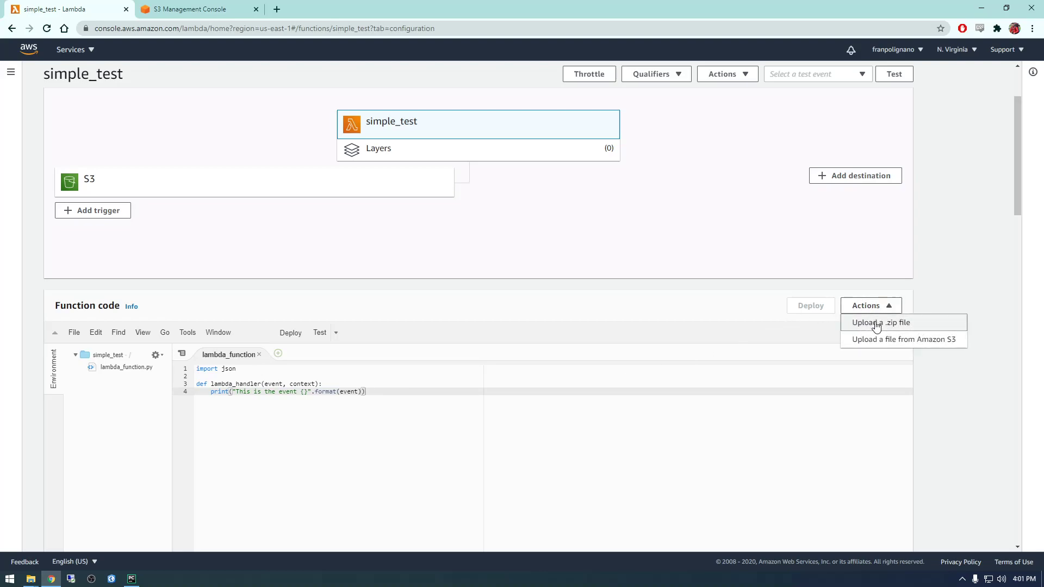
{"action": "mouse_move", "coordinate": [238, 435]}
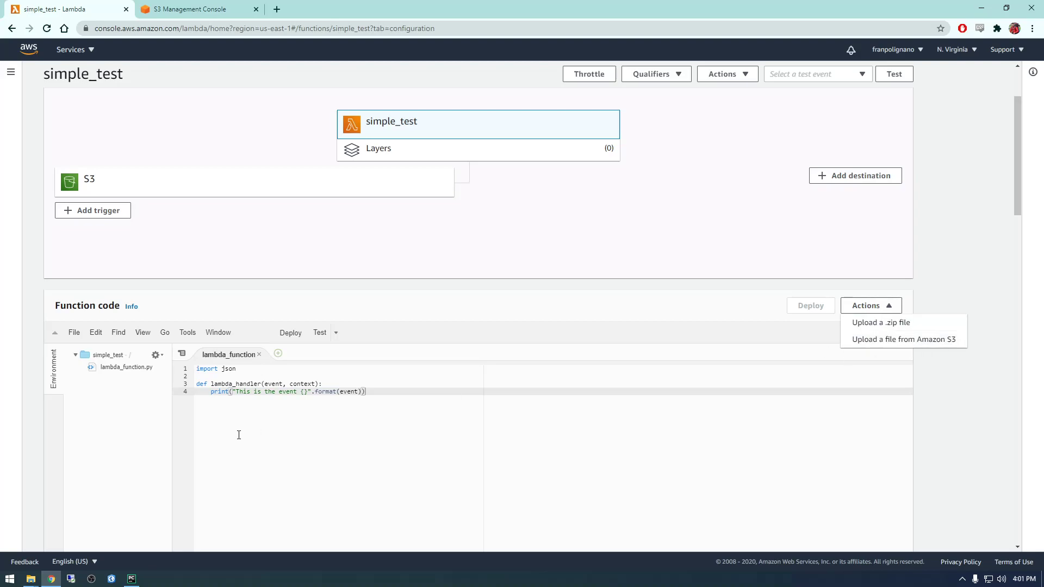
{"action": "mouse_move", "coordinate": [241, 418]}
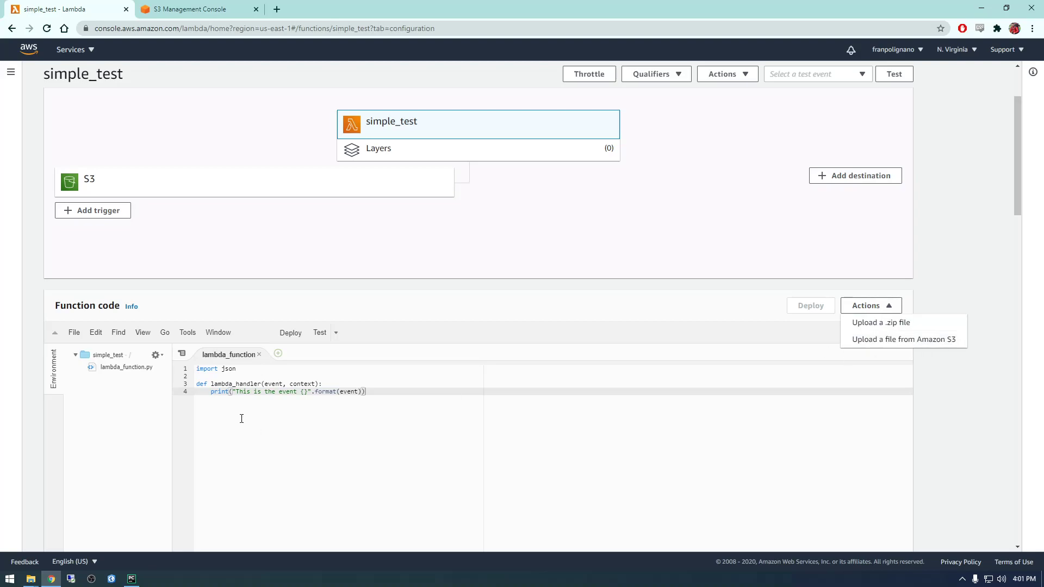
{"action": "mouse_move", "coordinate": [303, 375]}
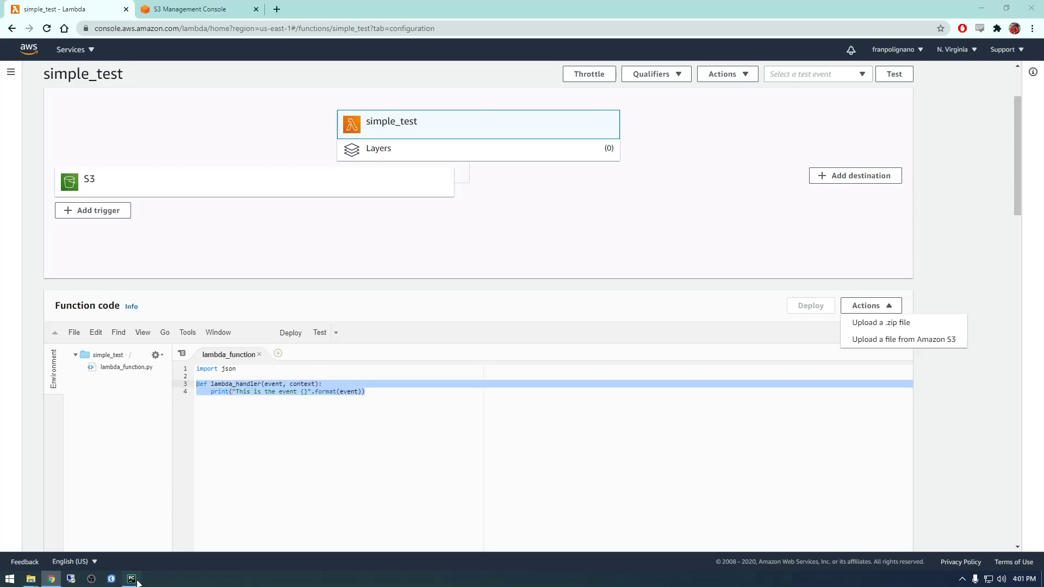
Add print("This came from uploaded code") after the existing print in simple_lambda.py.
{"action": "left_click", "coordinate": [132, 578]}
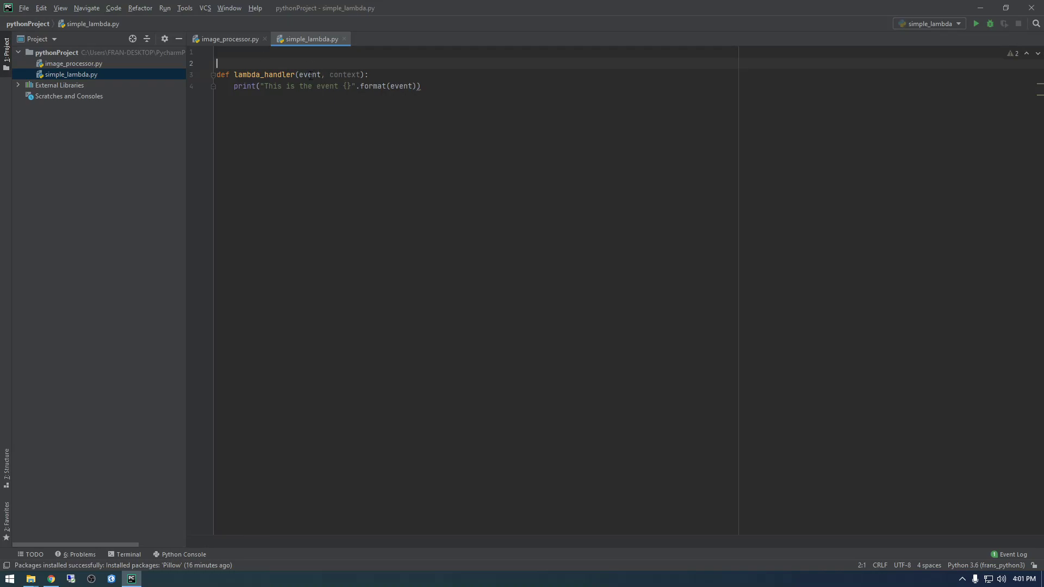
{"action": "double_click", "coordinate": [309, 74]}
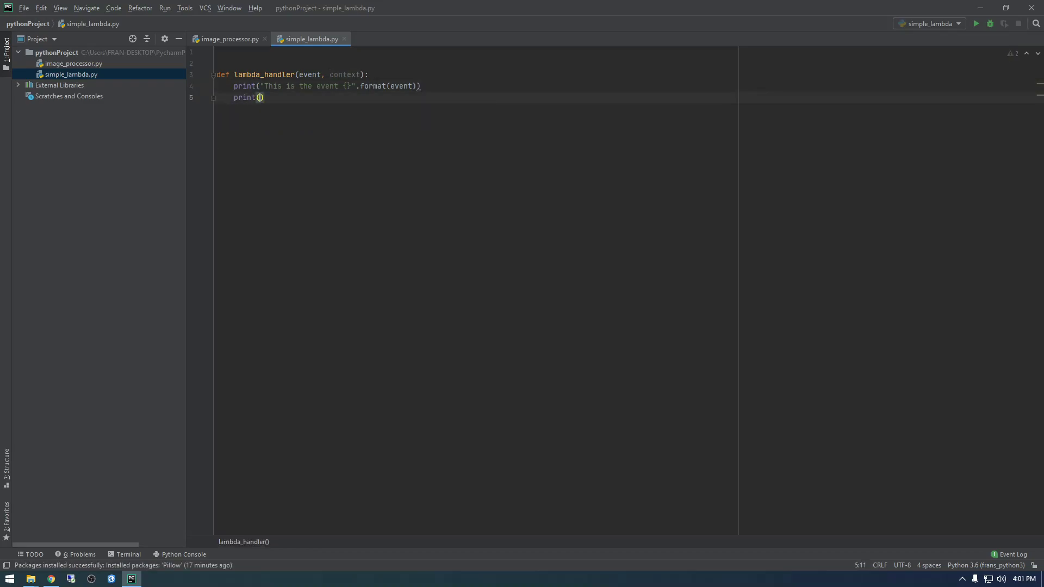
{"action": "type", "text": "\"This \""}
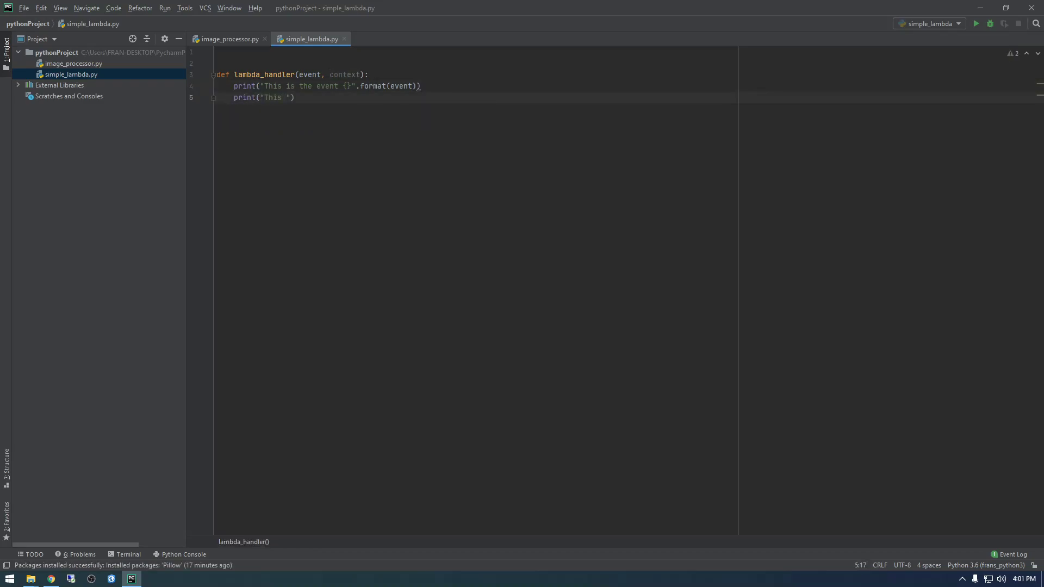
{"action": "type", "text": "came from uploaded code"}
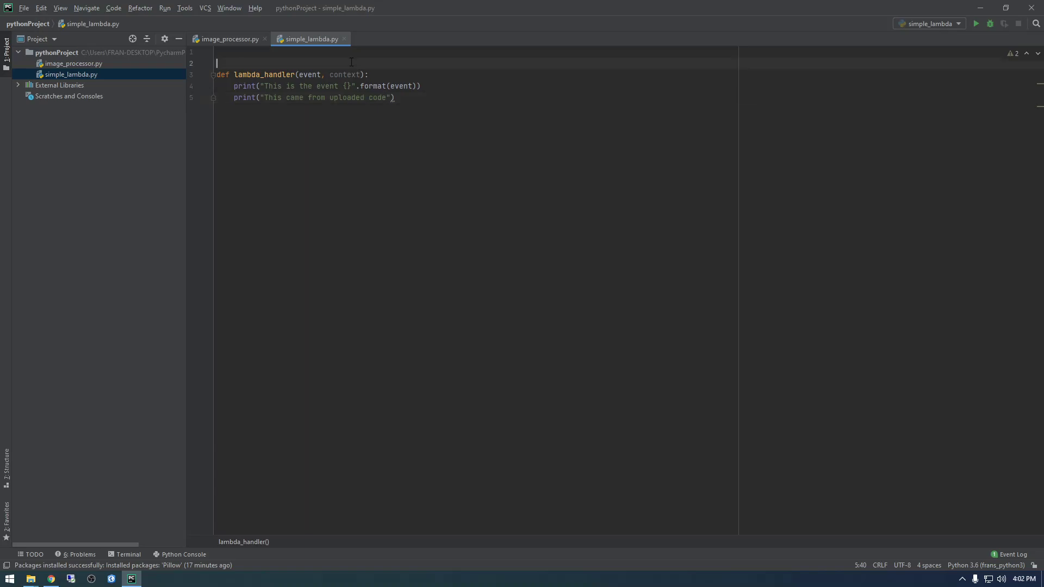
{"action": "mouse_move", "coordinate": [31, 577]}
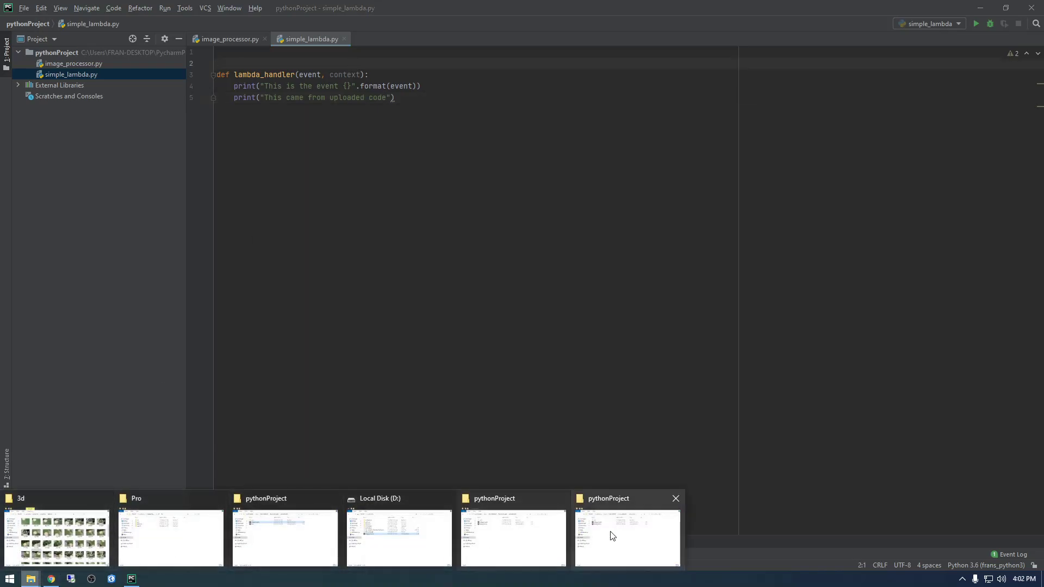
Send simple_lambda.py to a compressed (zipped) folder in pythonProject.
{"action": "right_click", "coordinate": [341, 234]}
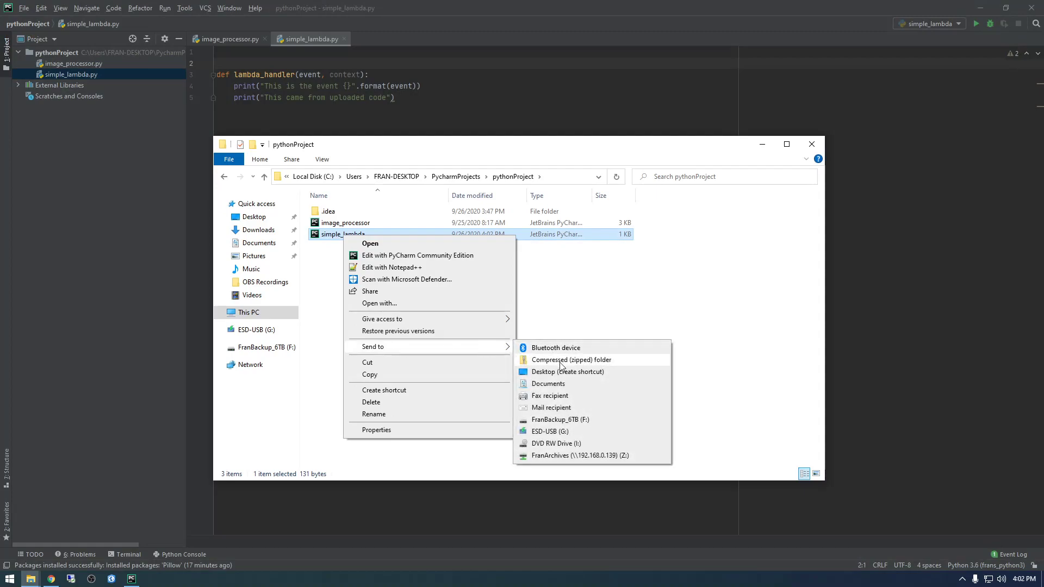
{"action": "left_click", "coordinate": [571, 360]}
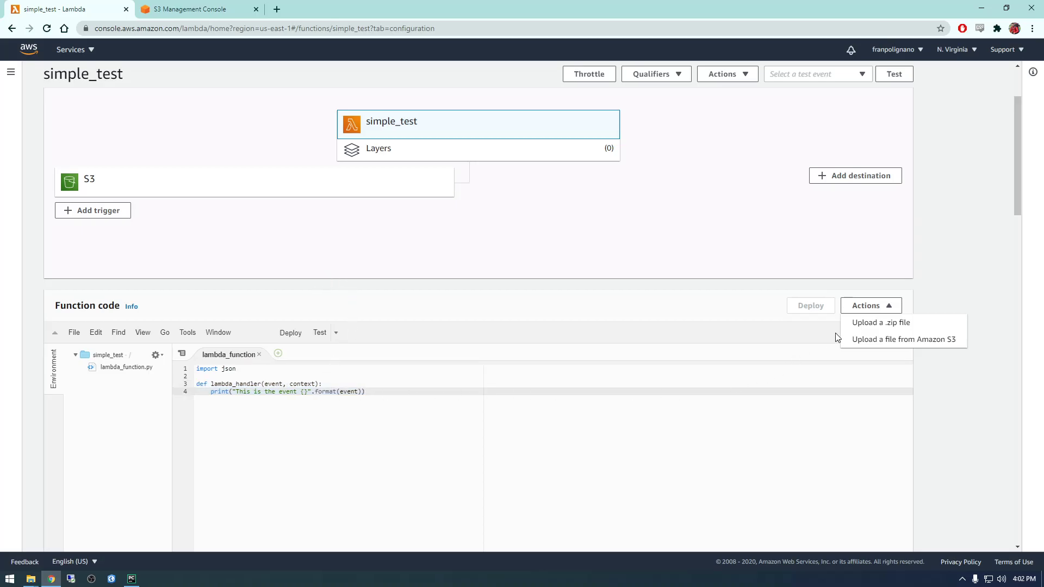
Upload simple_lambda.zip as the function code and save it, replacing lambda_function.py.
{"action": "left_click", "coordinate": [879, 322]}
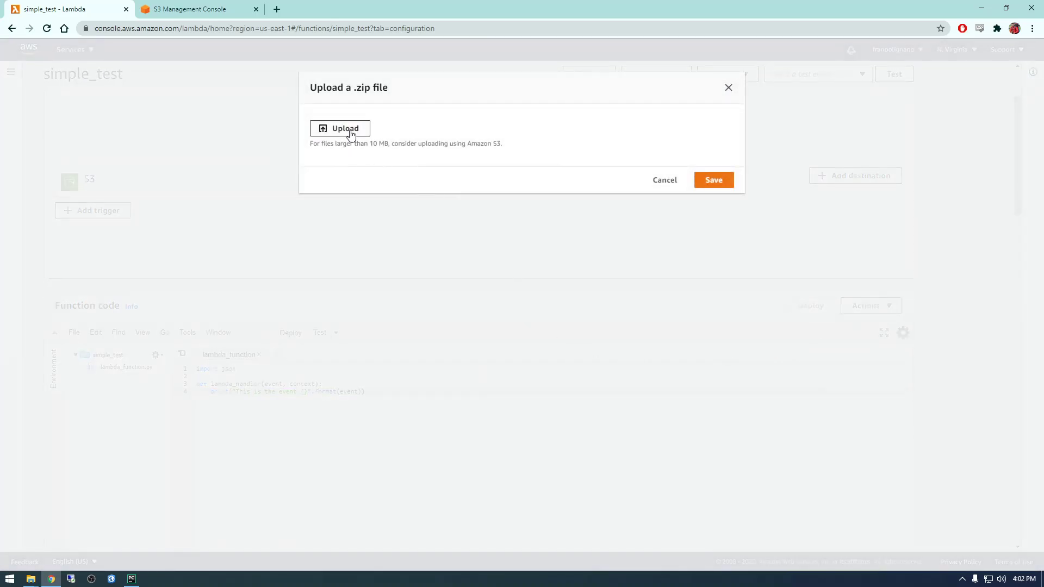
{"action": "left_click", "coordinate": [345, 128]}
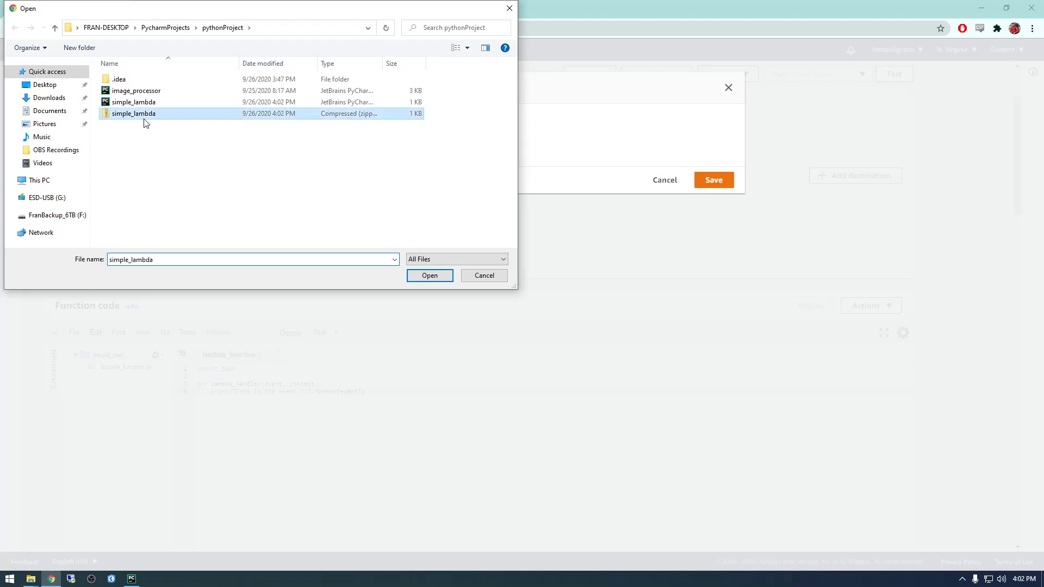
{"action": "left_click", "coordinate": [429, 275]}
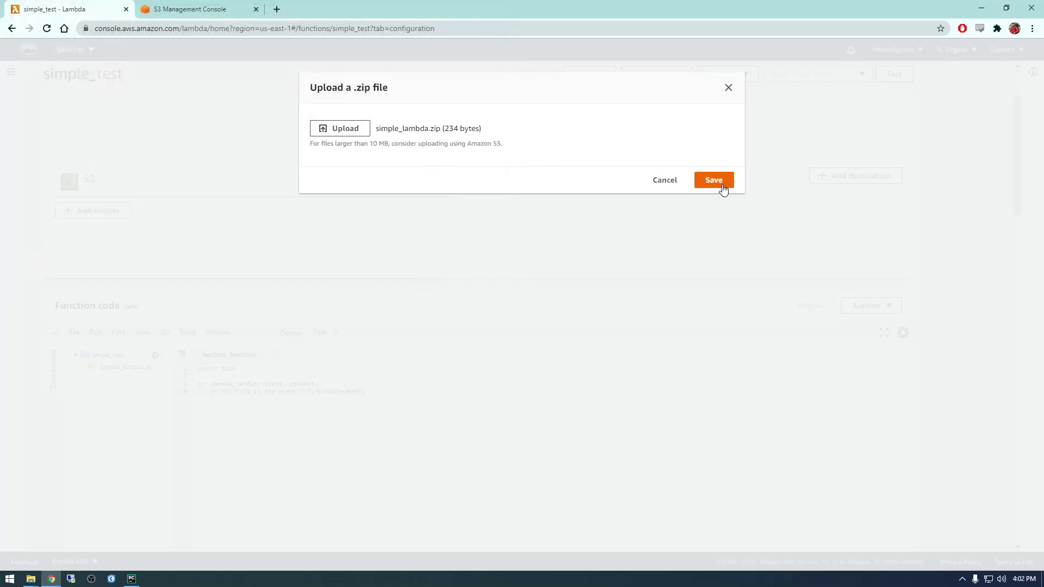
{"action": "left_click", "coordinate": [713, 179]}
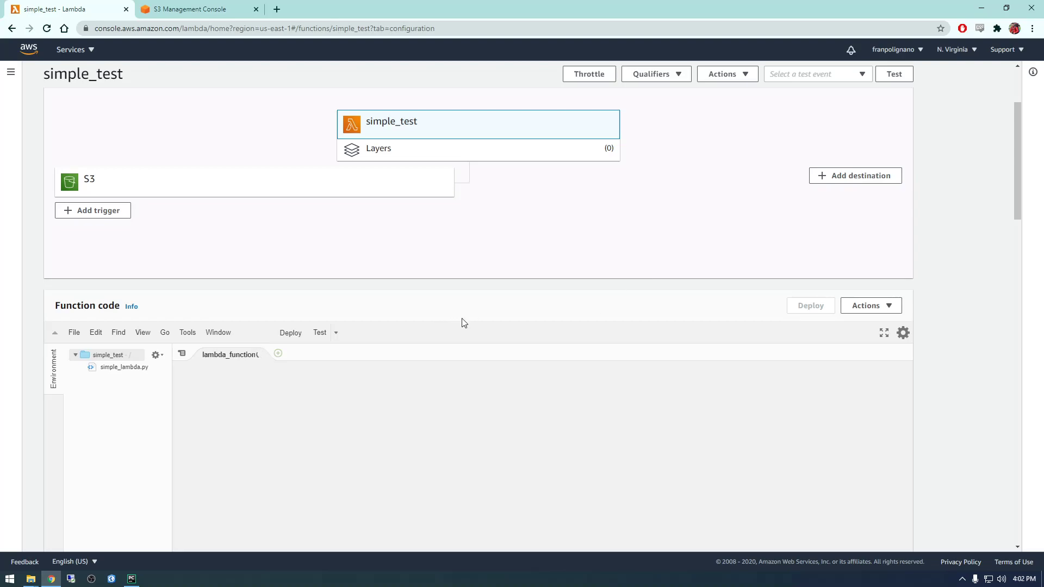
{"action": "scroll", "scroll_direction": "down", "scroll_amount": 3}
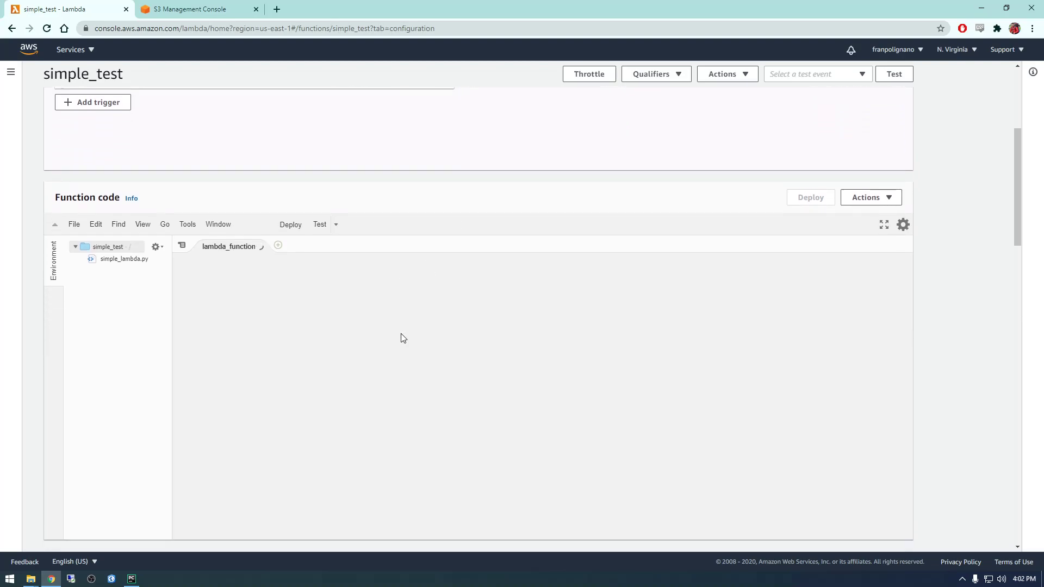
{"action": "scroll", "scroll_direction": "down", "scroll_amount": 3}
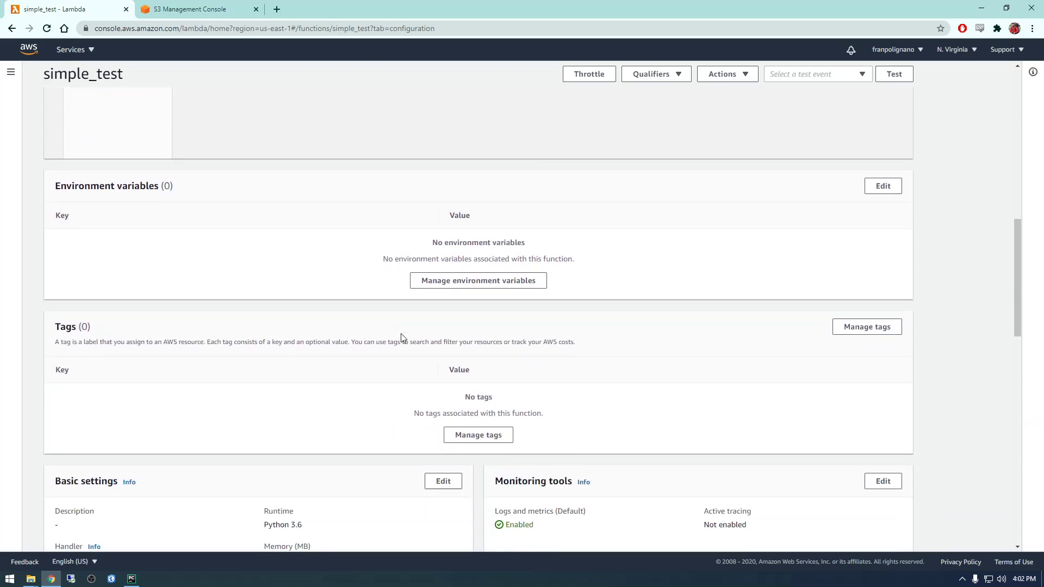
{"action": "scroll", "scroll_direction": "down", "scroll_amount": 3}
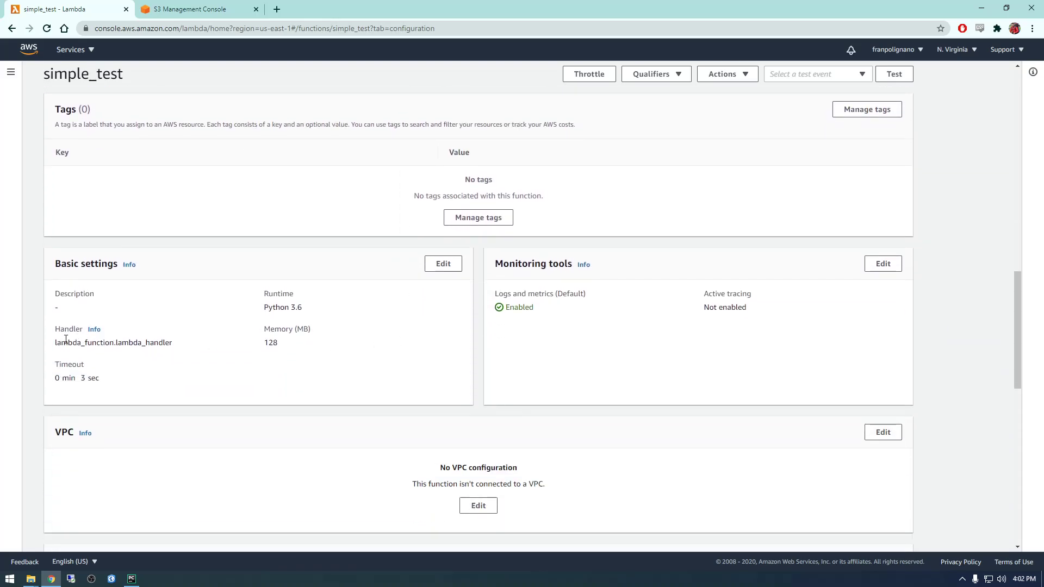
Change the handler module in basic settings to simple_lambda.lambda_handler.
{"action": "left_click", "coordinate": [442, 263]}
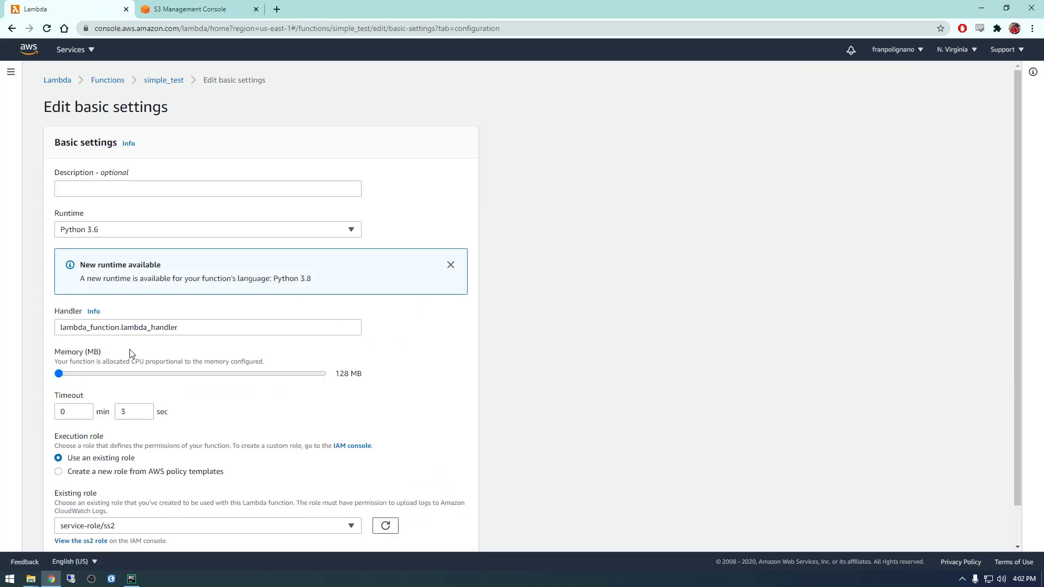
{"action": "double_click", "coordinate": [90, 327]}
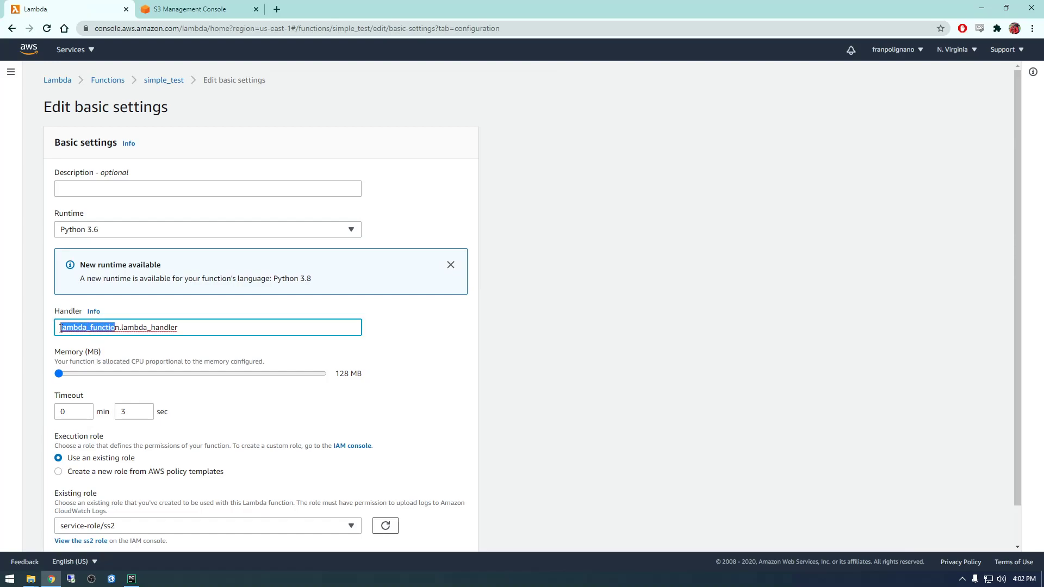
{"action": "mouse_move", "coordinate": [132, 577]}
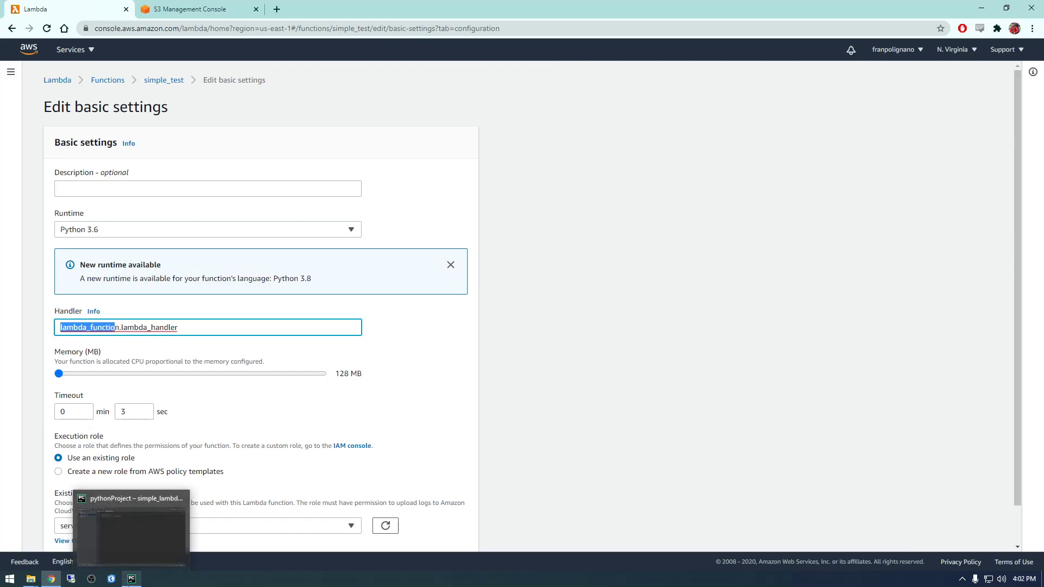
{"action": "left_click", "coordinate": [131, 579]}
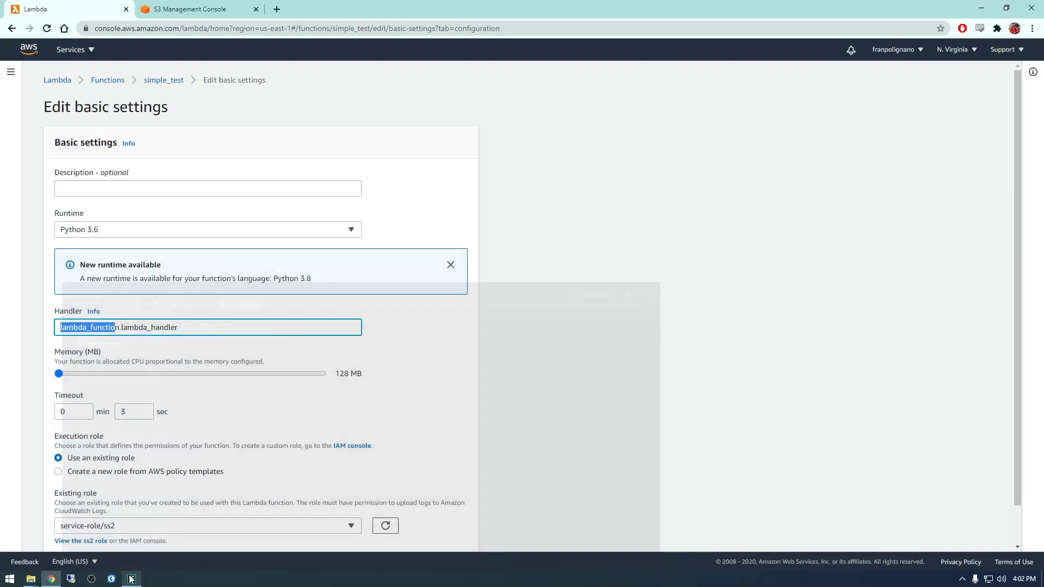
{"action": "type", "text": "simplen"}
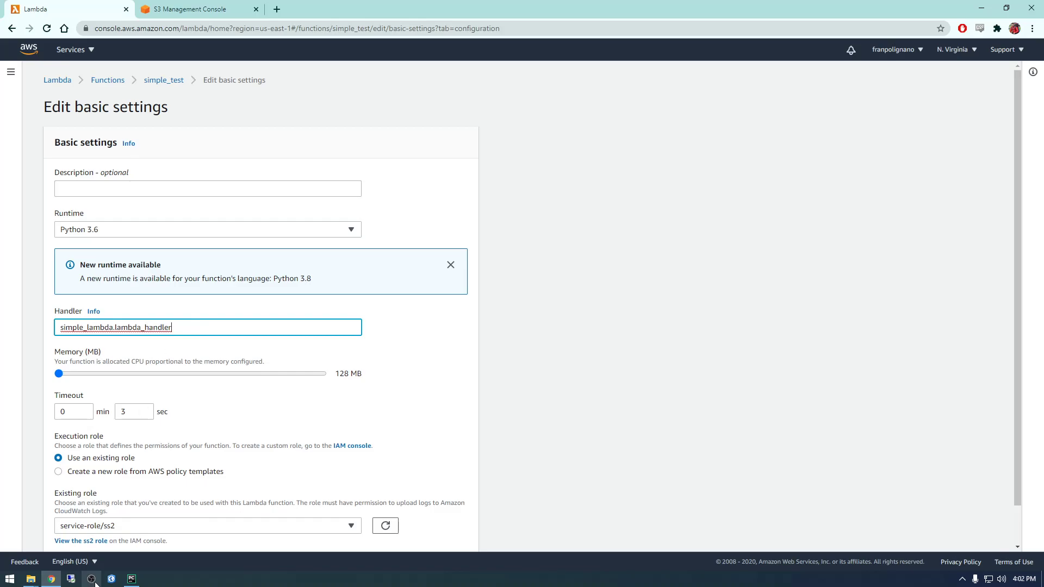
{"action": "left_click", "coordinate": [132, 577]}
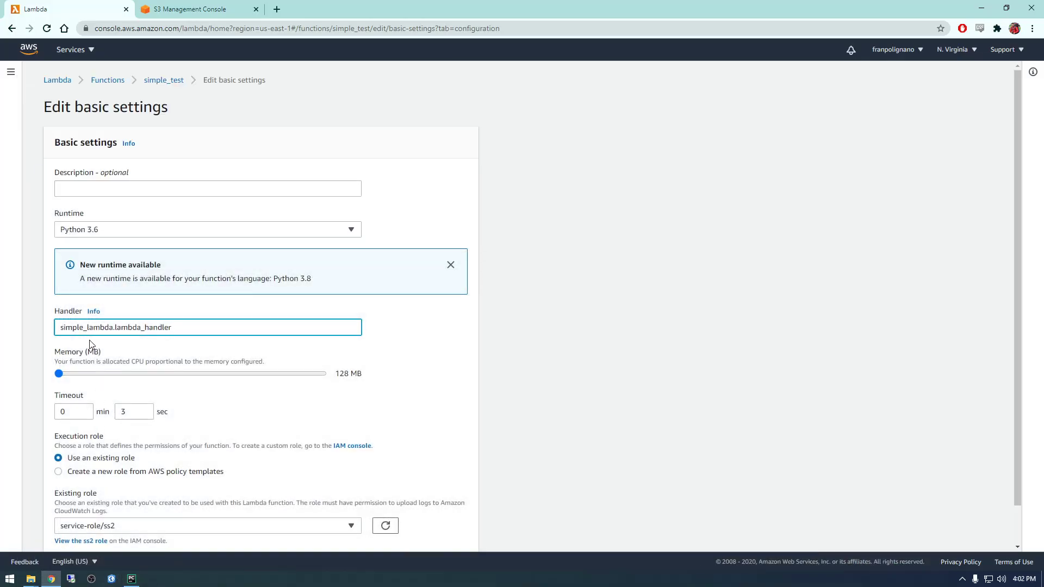
Save the settings and confirm the deployment package is successfully saved.
{"action": "scroll", "scroll_direction": "down", "scroll_amount": 3}
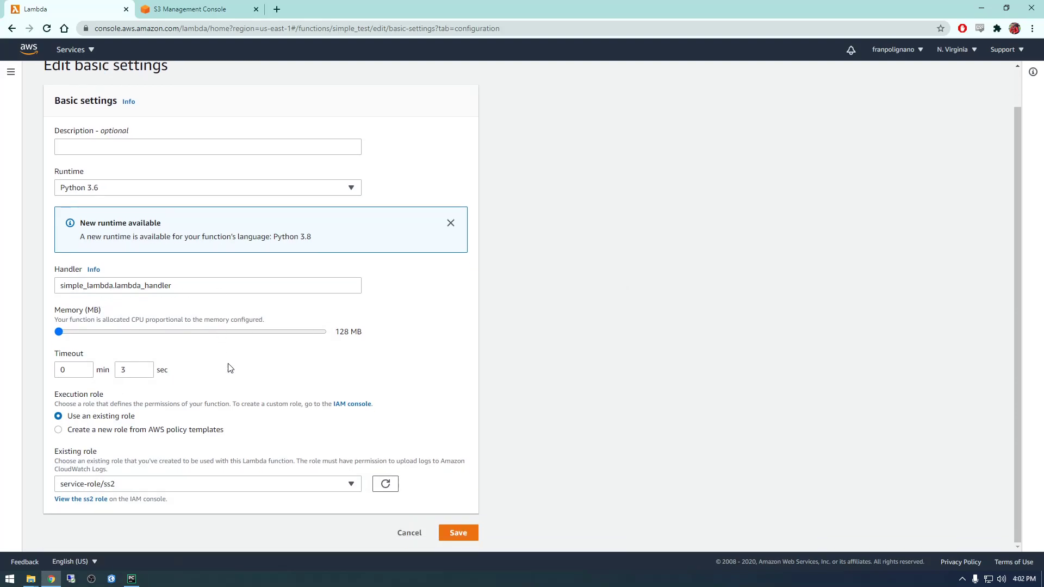
{"action": "left_click", "coordinate": [458, 533]}
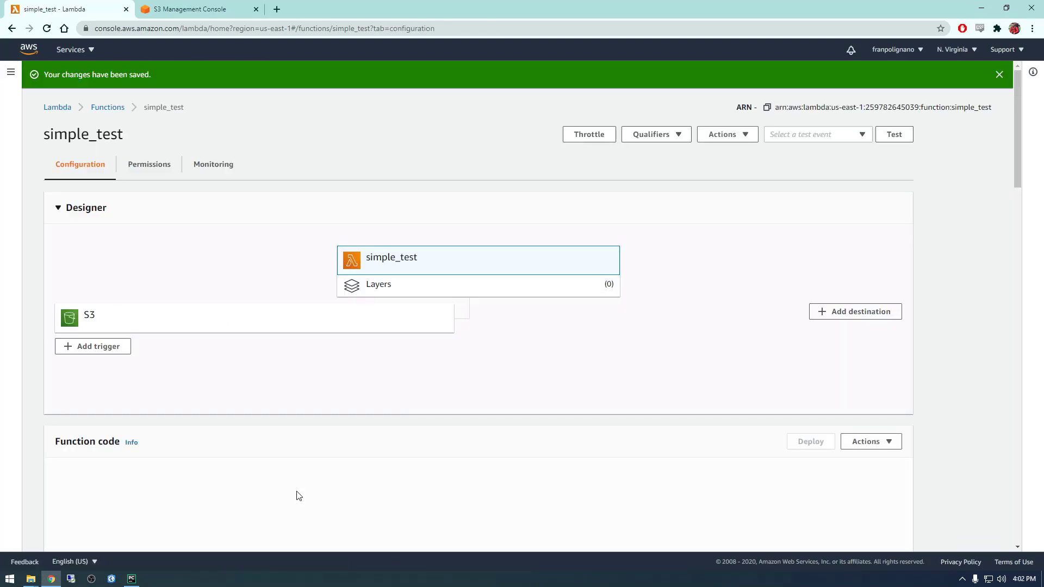
{"action": "scroll", "scroll_direction": "down", "scroll_amount": 3}
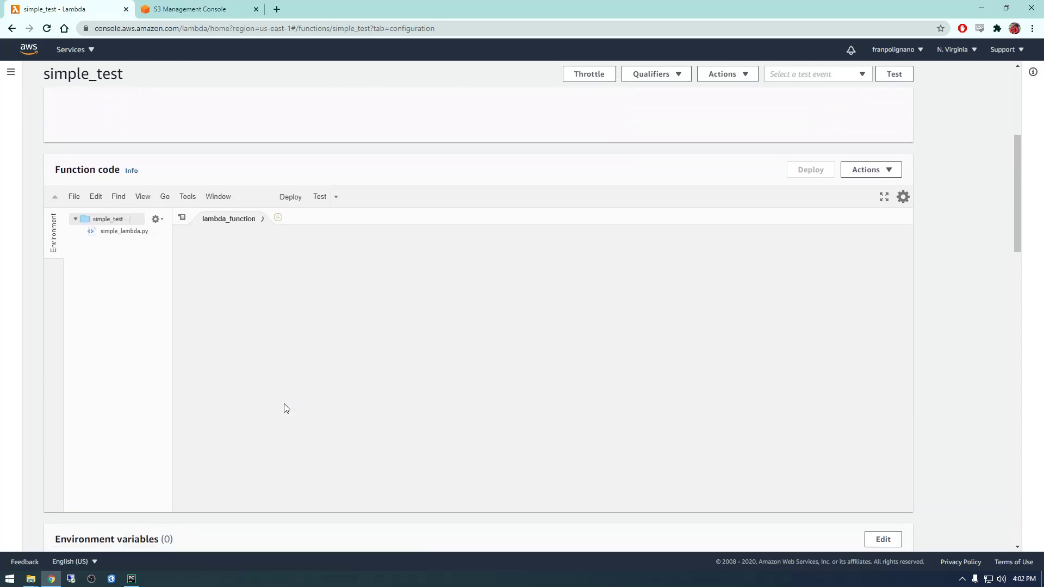
{"action": "left_click", "coordinate": [290, 197]}
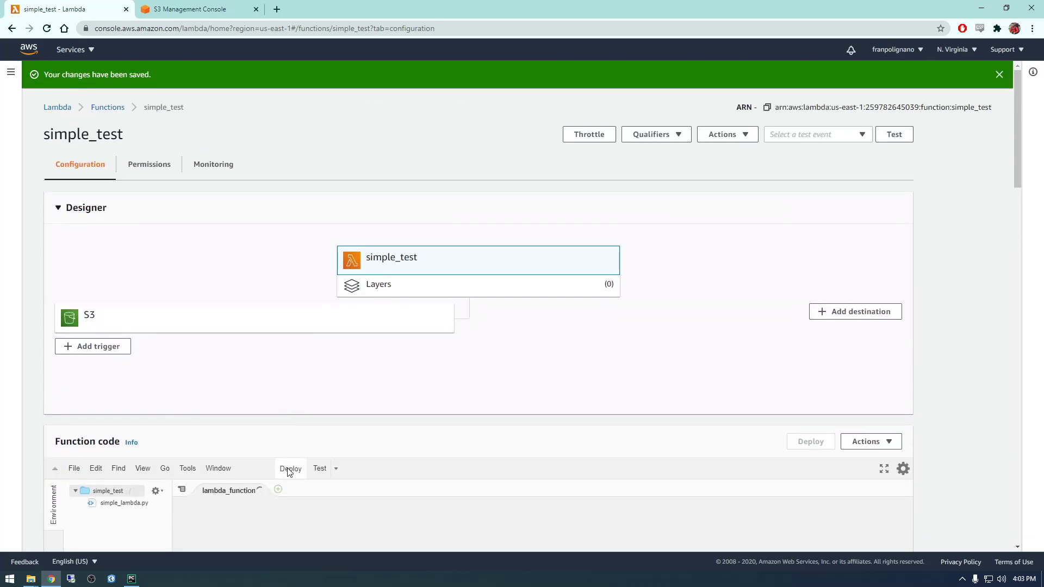
{"action": "left_click", "coordinate": [289, 468]}
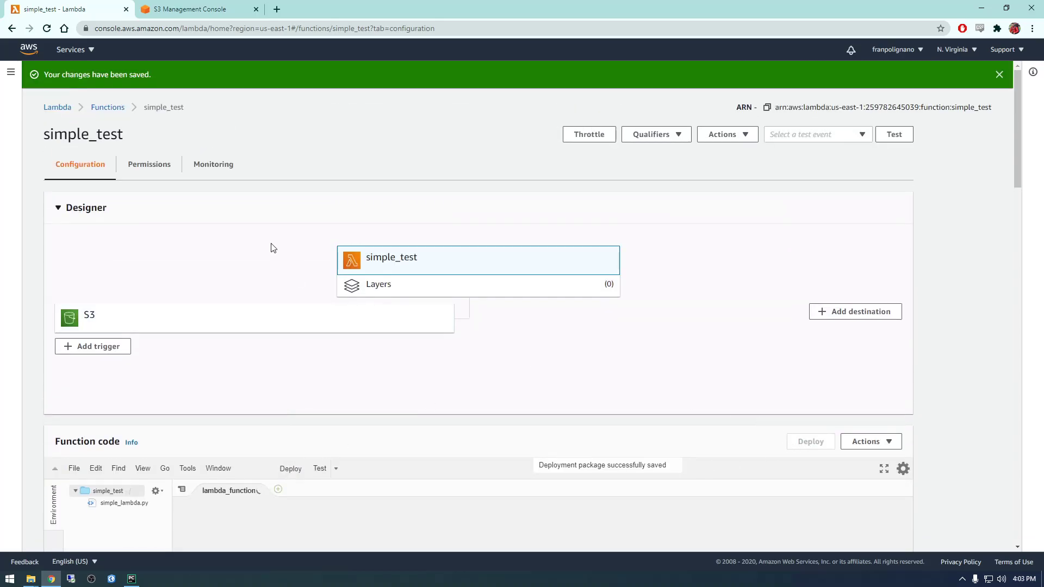
{"action": "left_click", "coordinate": [193, 9]}
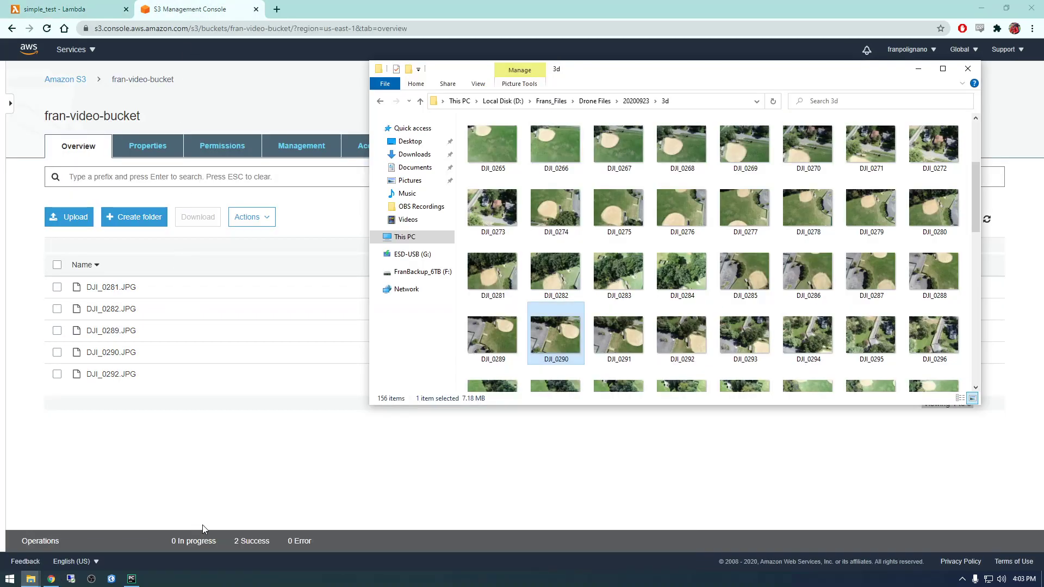
Upload DJI_0291.JPG into fran-video-bucket and return to the simple_test function page.
{"action": "double_click", "coordinate": [618, 336]}
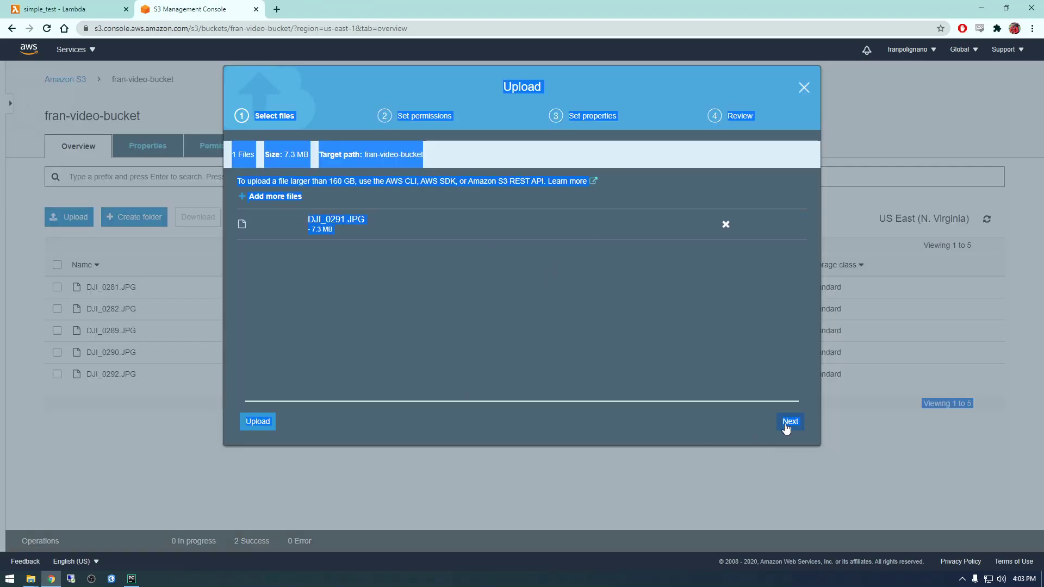
{"action": "left_click", "coordinate": [256, 421]}
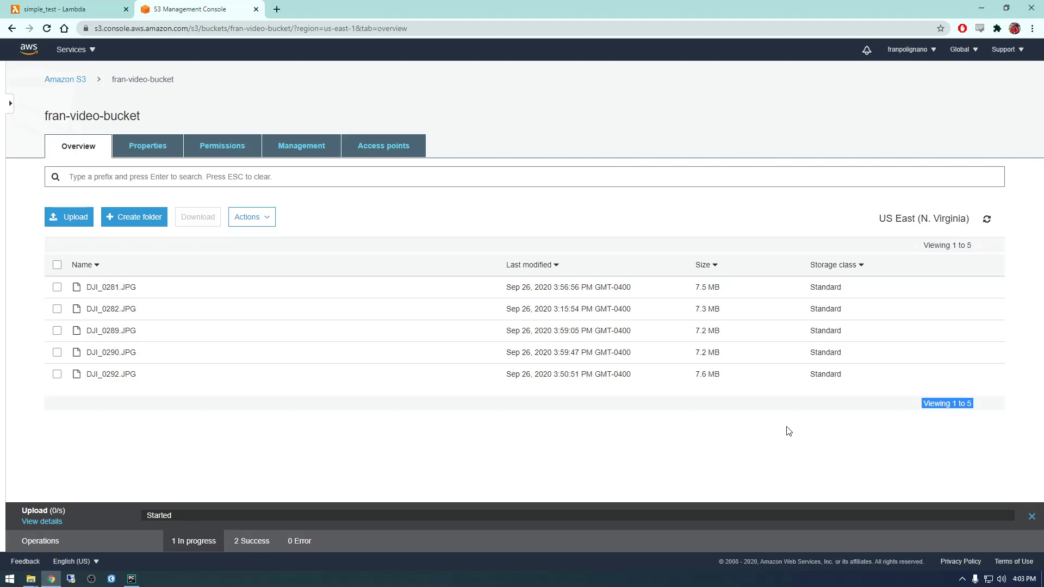
{"action": "left_click", "coordinate": [66, 9]}
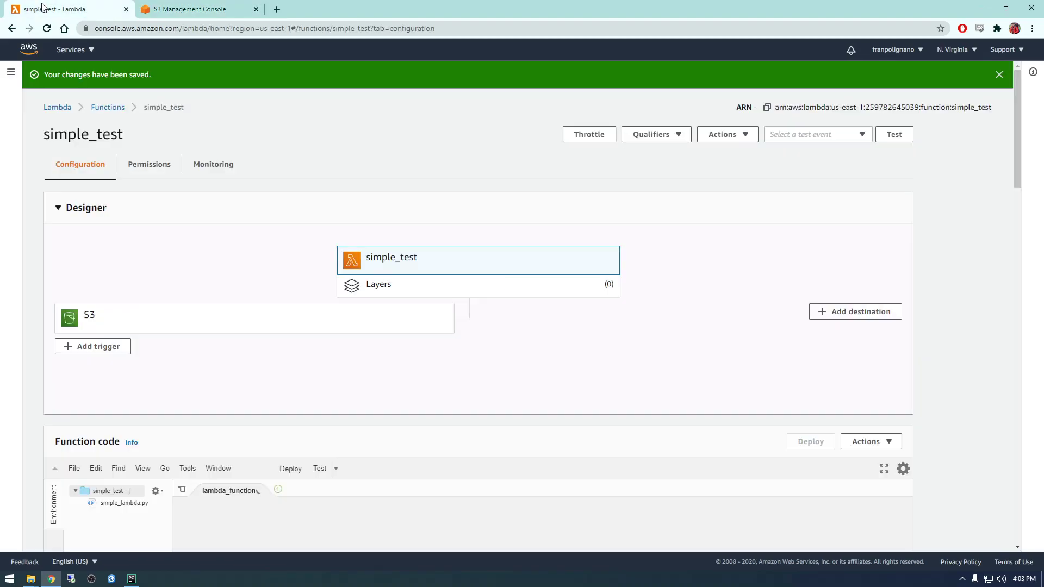
Refresh the /aws/lambda/simple_test log streams and view the newest stream's events.
{"action": "left_click", "coordinate": [214, 164]}
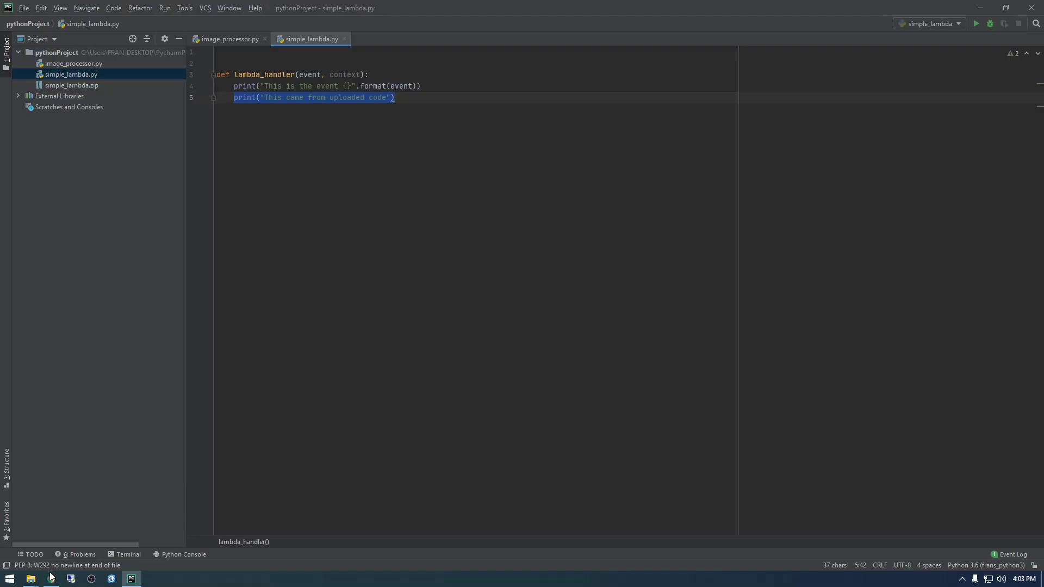
{"action": "left_click", "coordinate": [50, 577]}
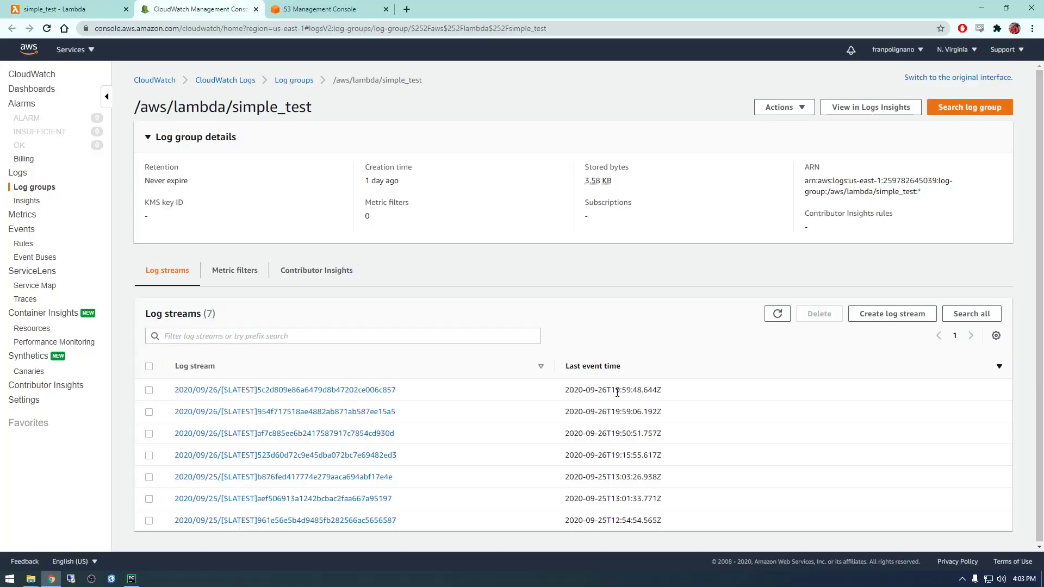
{"action": "left_click", "coordinate": [776, 313]}
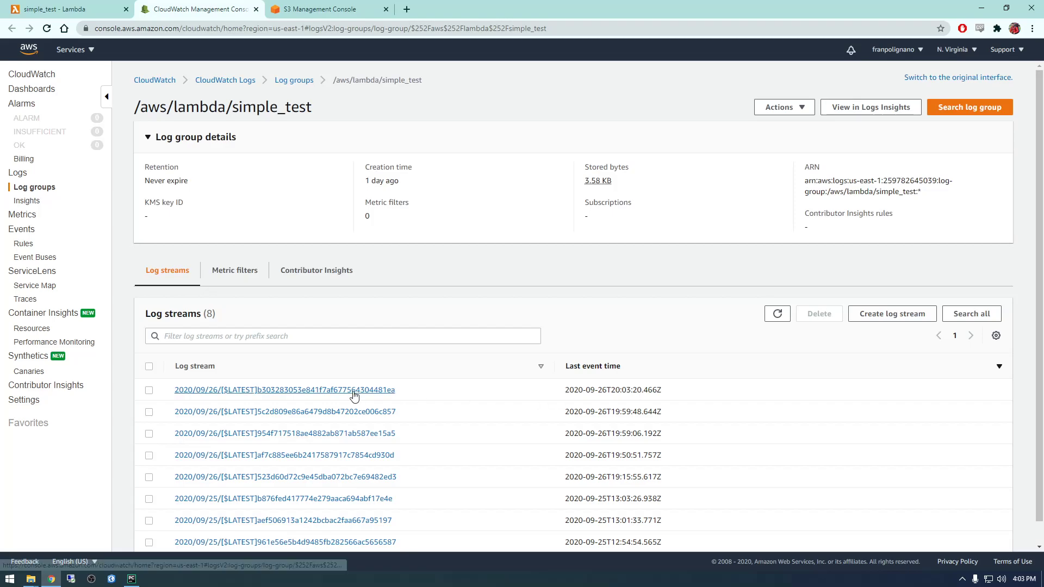
{"action": "left_click", "coordinate": [283, 389]}
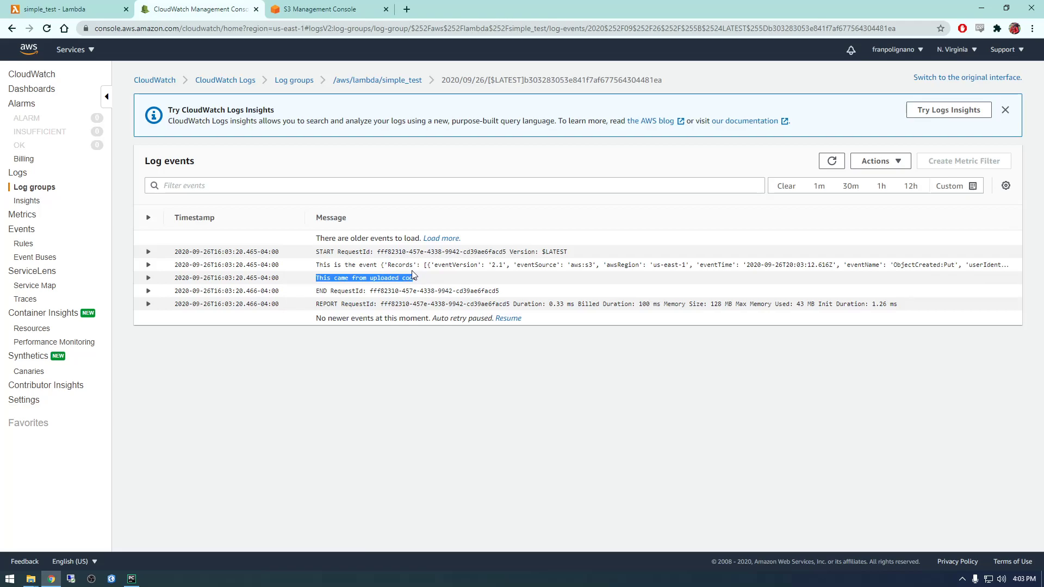
{"action": "mouse_move", "coordinate": [221, 463]}
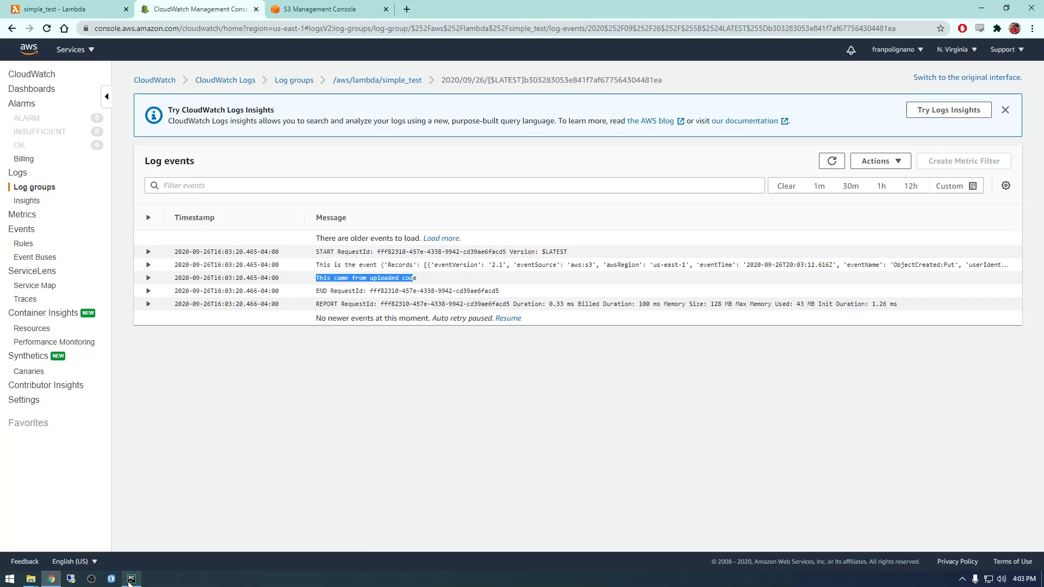
Bring up the pythonProject File Explorer window listing simple_lambda and its zip.
{"action": "left_click", "coordinate": [132, 579]}
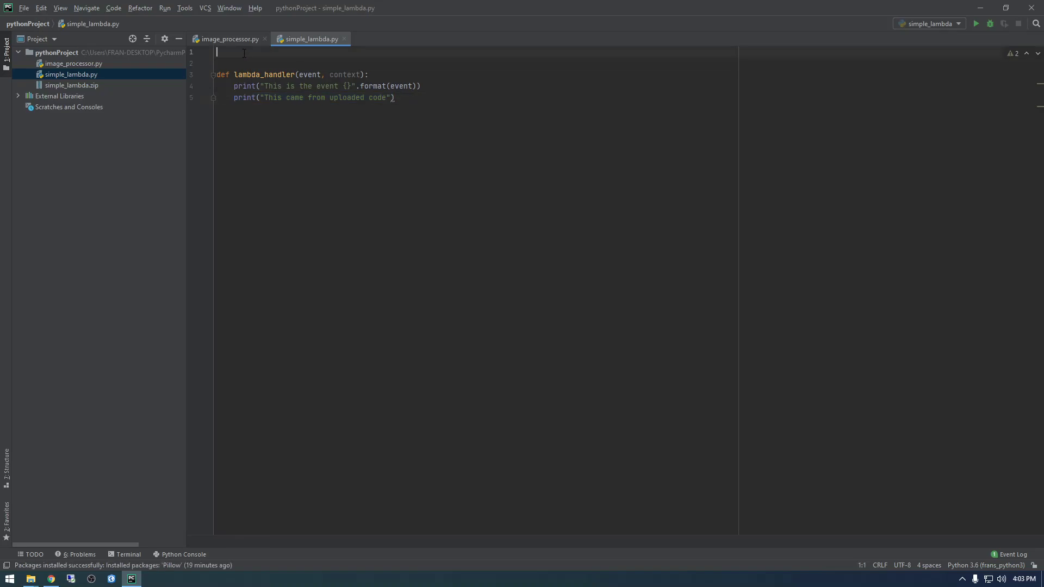
{"action": "mouse_move", "coordinate": [30, 578]}
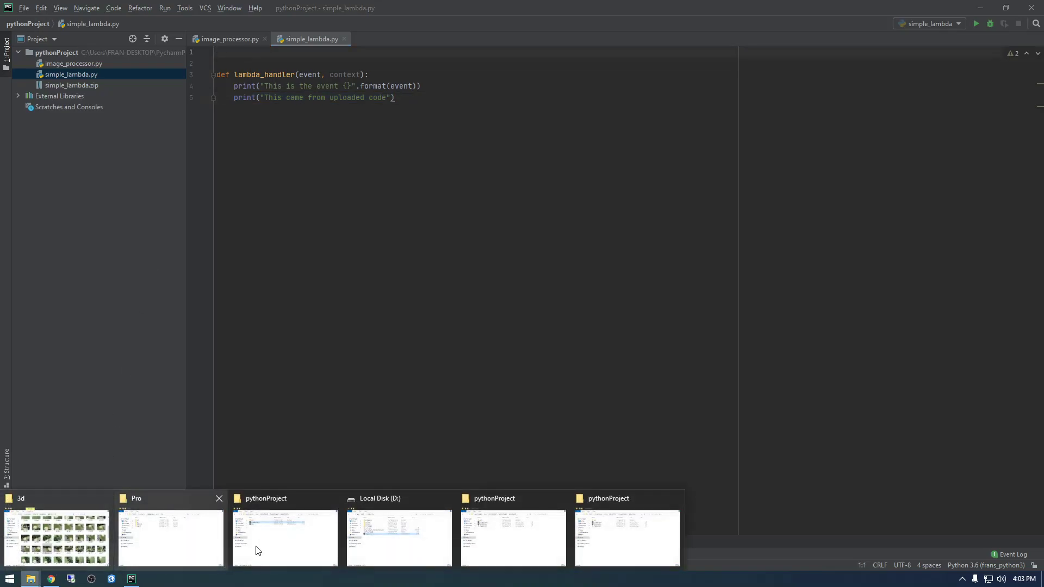
{"action": "left_click", "coordinate": [285, 538]}
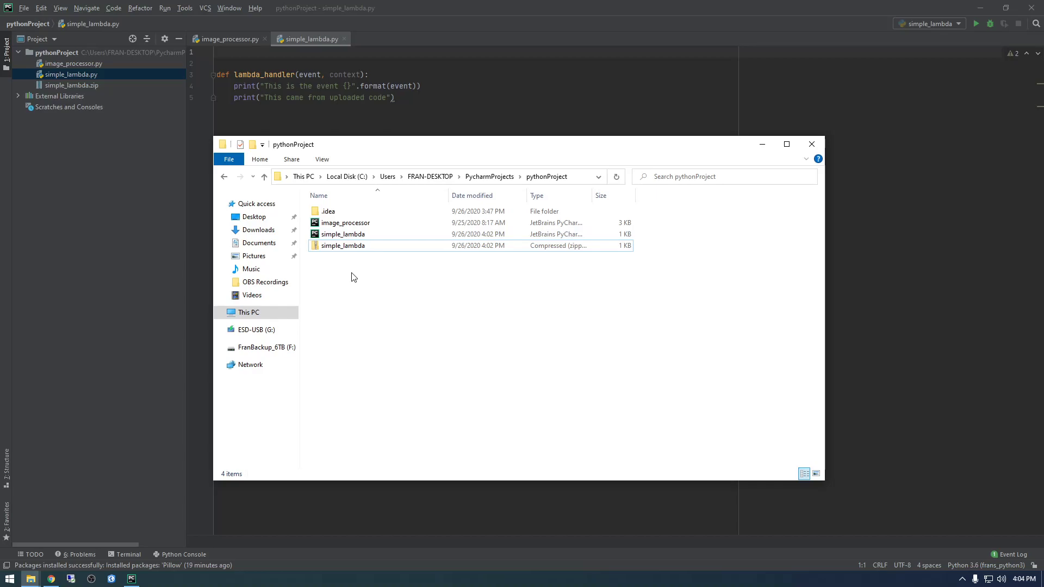
{"action": "mouse_move", "coordinate": [339, 276]}
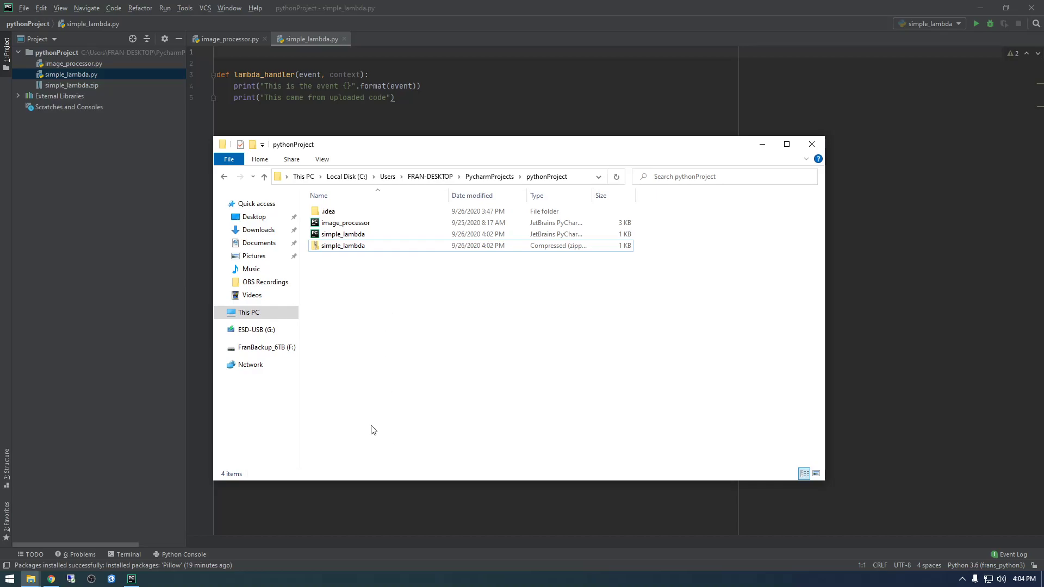
{"action": "mouse_move", "coordinate": [357, 297]}
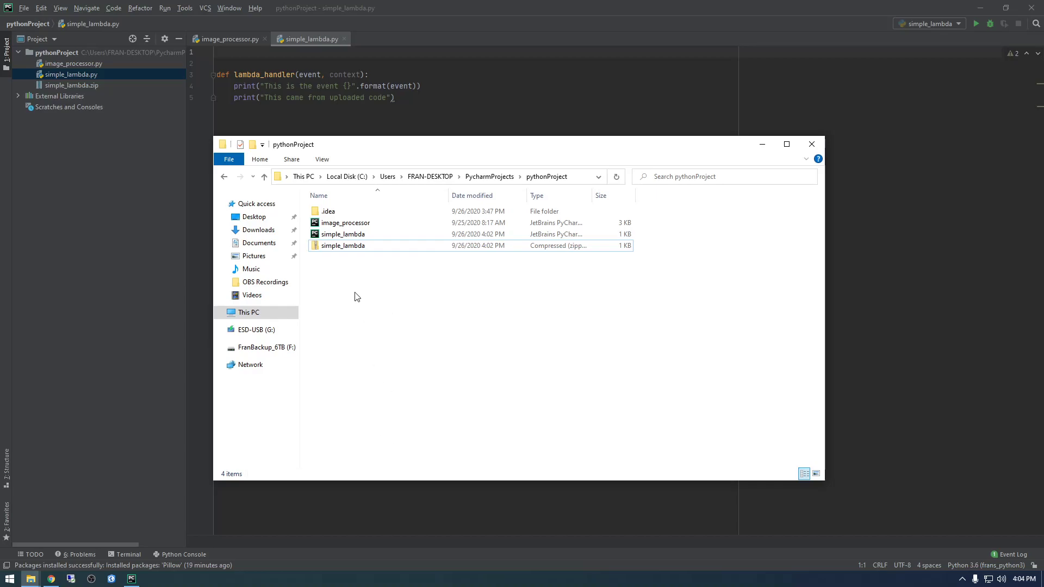
{"action": "mouse_move", "coordinate": [443, 421]}
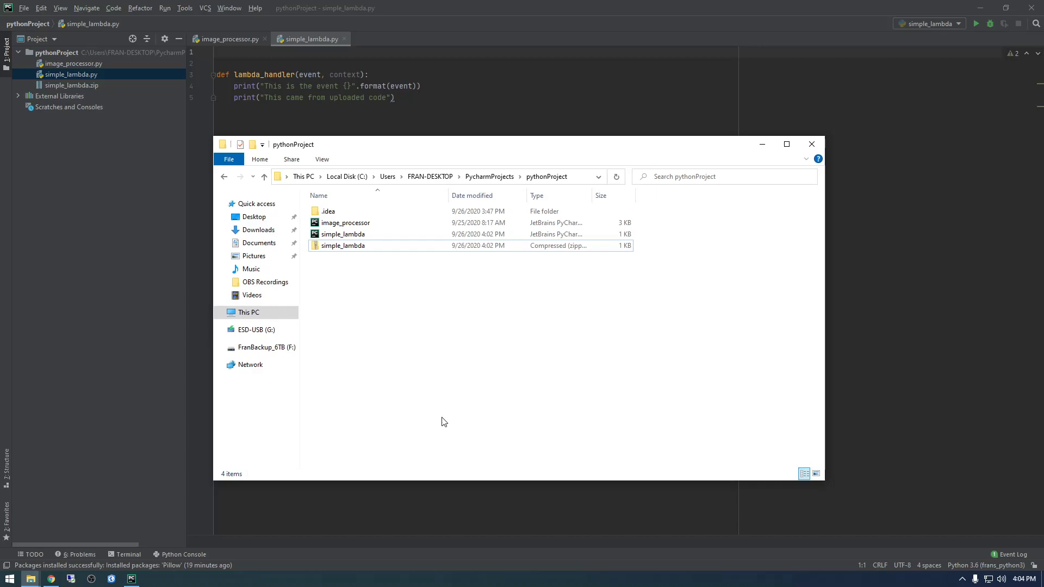
{"action": "mouse_move", "coordinate": [431, 391]}
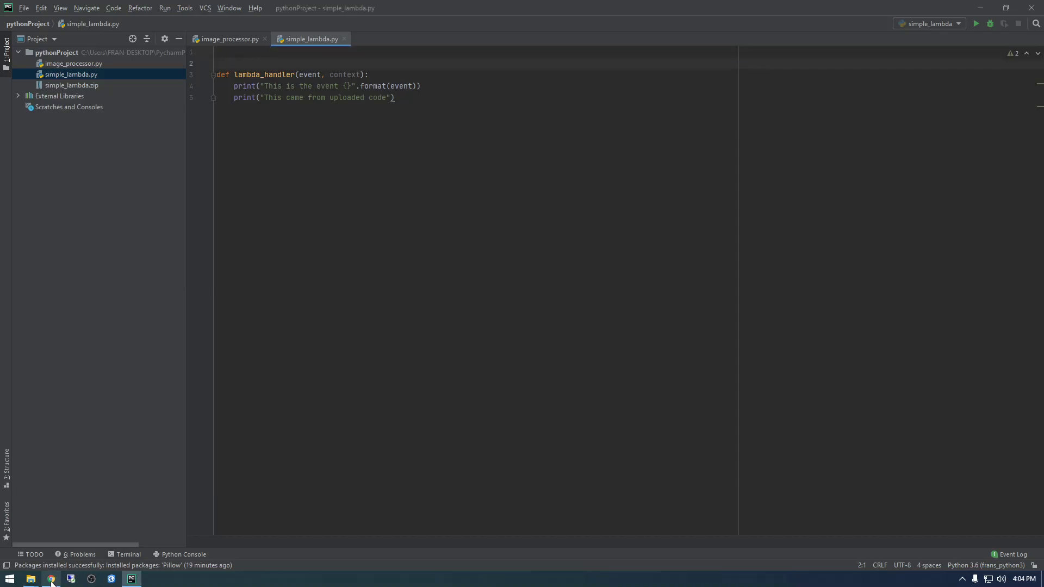
Navigate from the AWS services menu to the EC2 Instances list.
{"action": "left_click", "coordinate": [50, 577]}
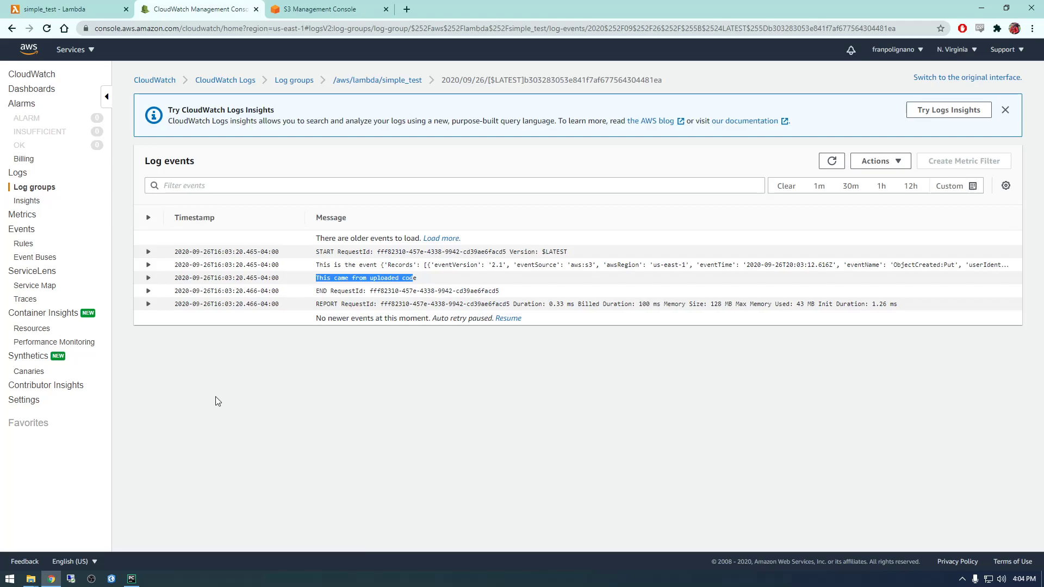
{"action": "left_click", "coordinate": [71, 49]}
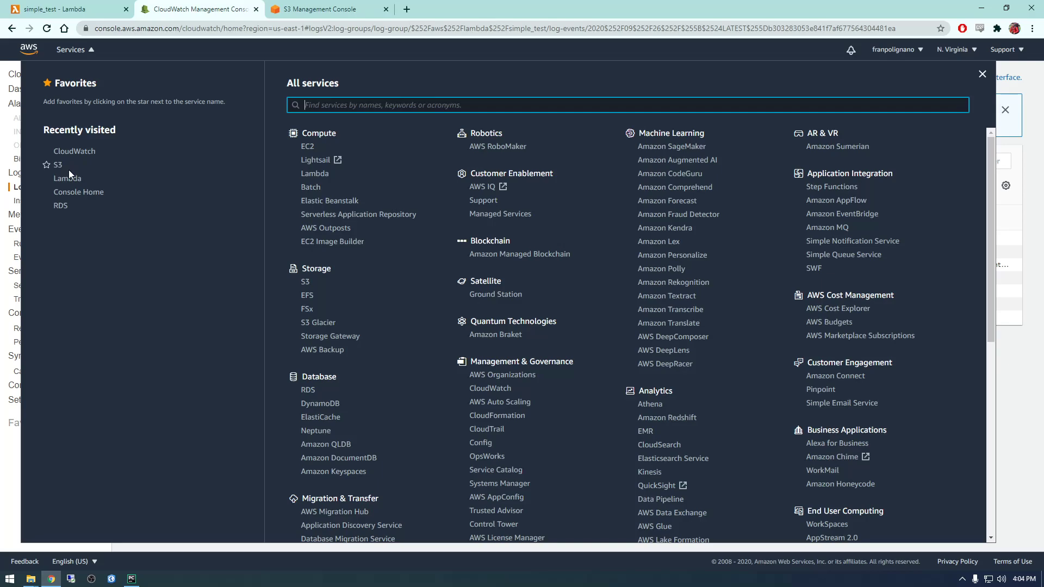
{"action": "mouse_move", "coordinate": [58, 164]}
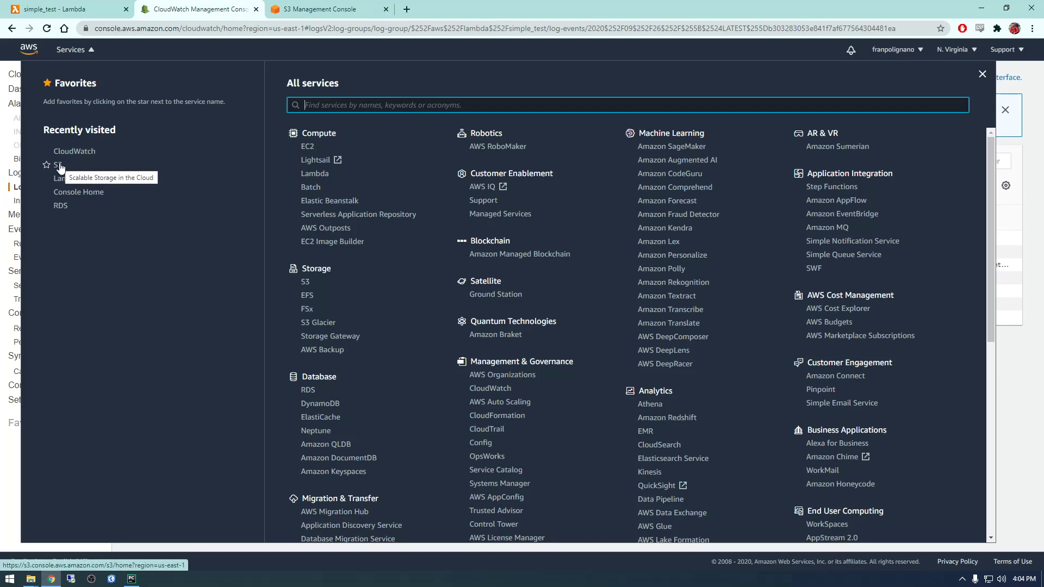
{"action": "mouse_move", "coordinate": [288, 119]}
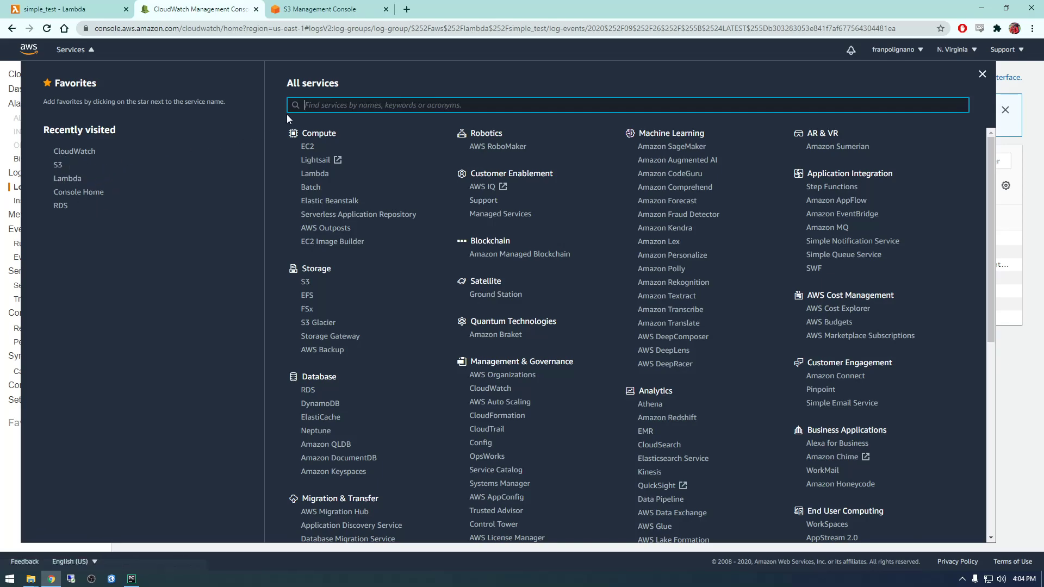
{"action": "left_click", "coordinate": [307, 146]}
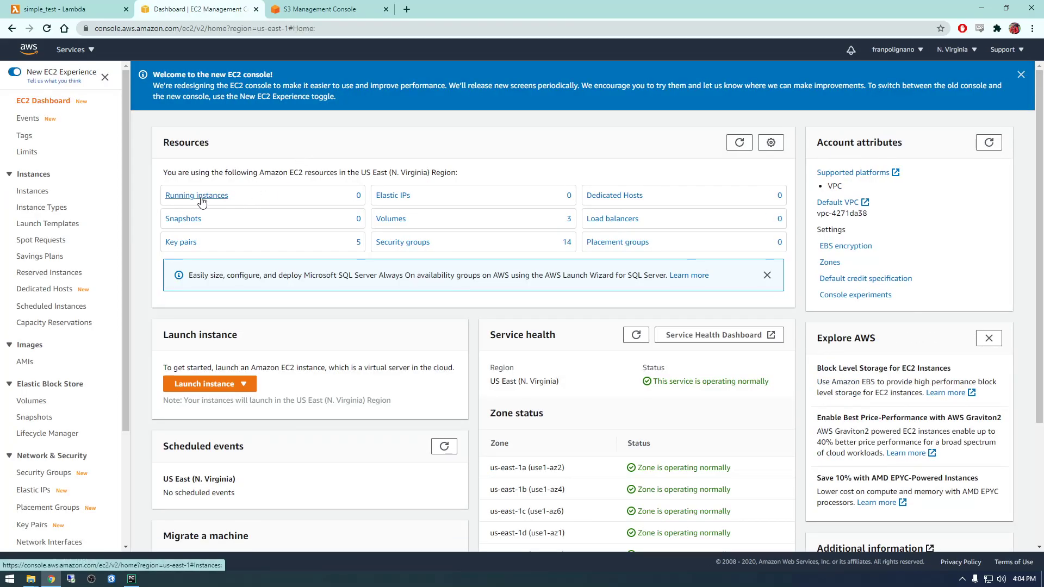
{"action": "left_click", "coordinate": [196, 195]}
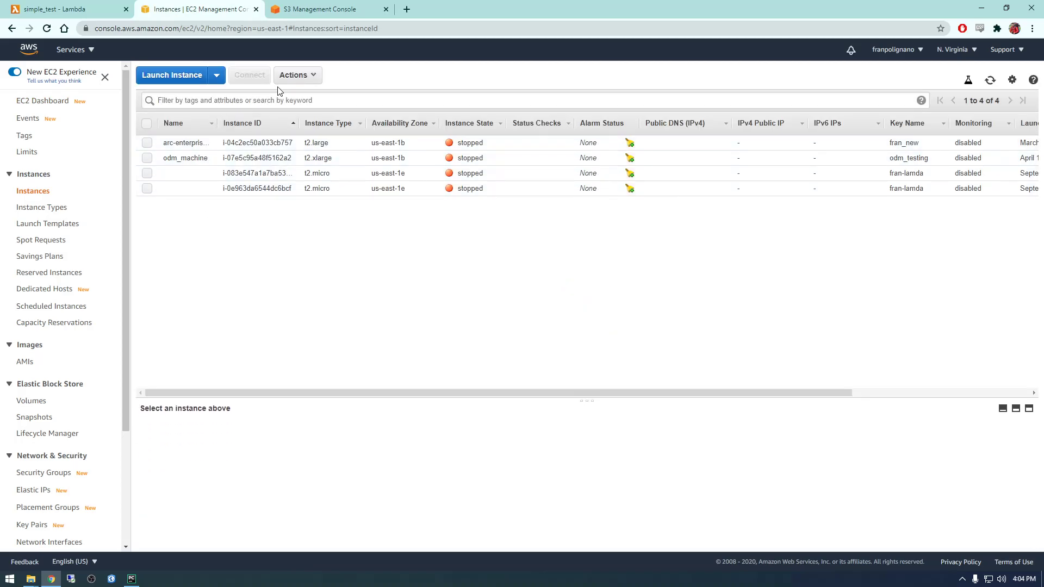
Start Launch Instance and highlight the Amazon Linux 2 AMI name in Step 1.
{"action": "left_click", "coordinate": [294, 75]}
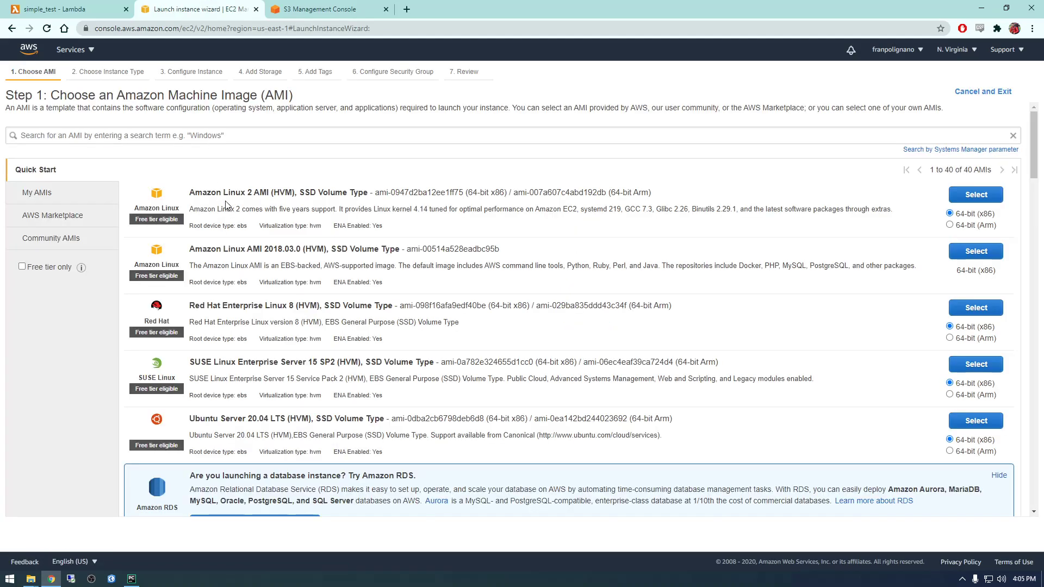
{"action": "mouse_move", "coordinate": [191, 193]}
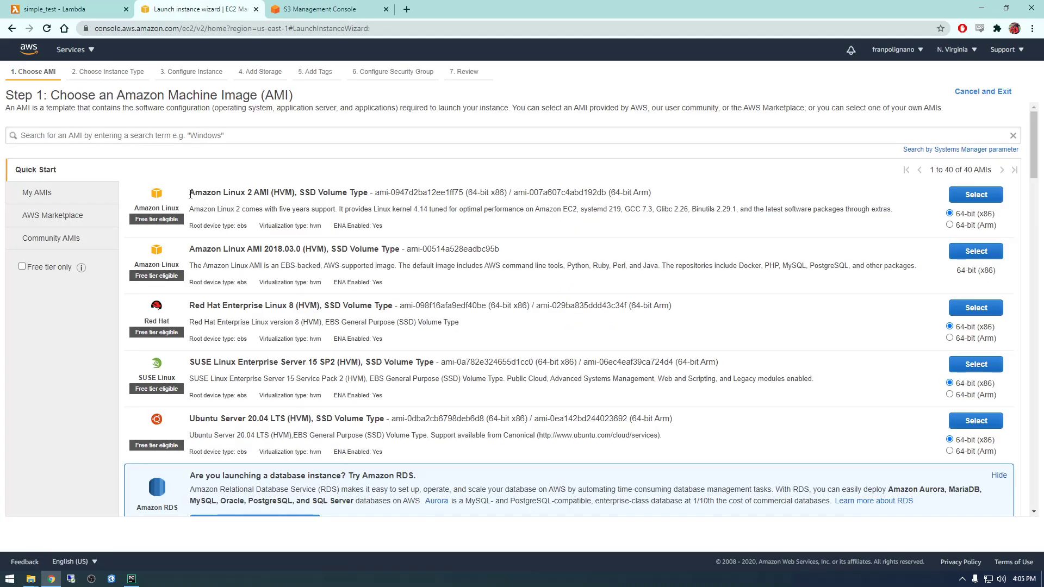
{"action": "double_click", "coordinate": [223, 192]}
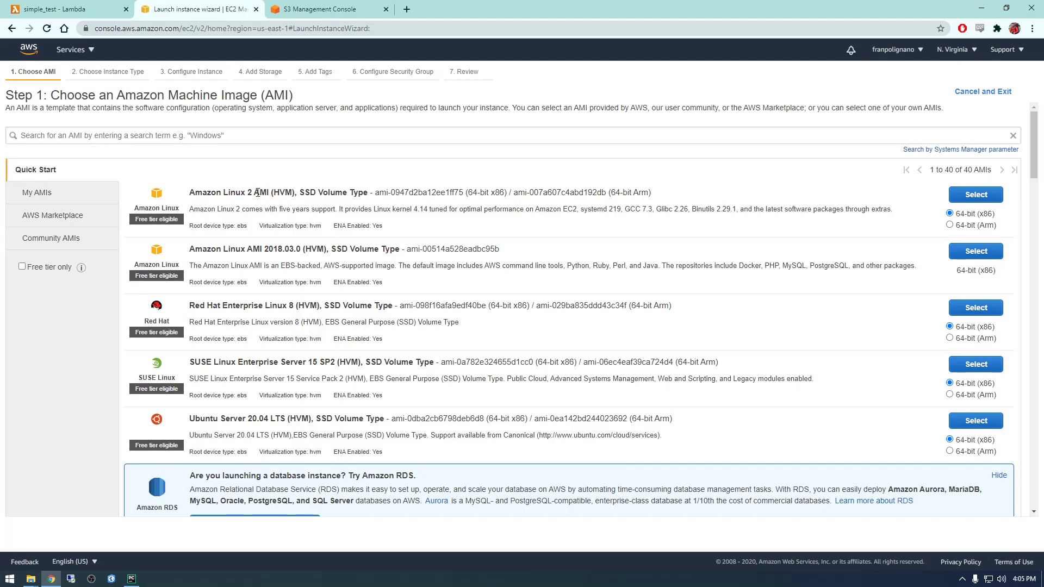
{"action": "double_click", "coordinate": [260, 192]}
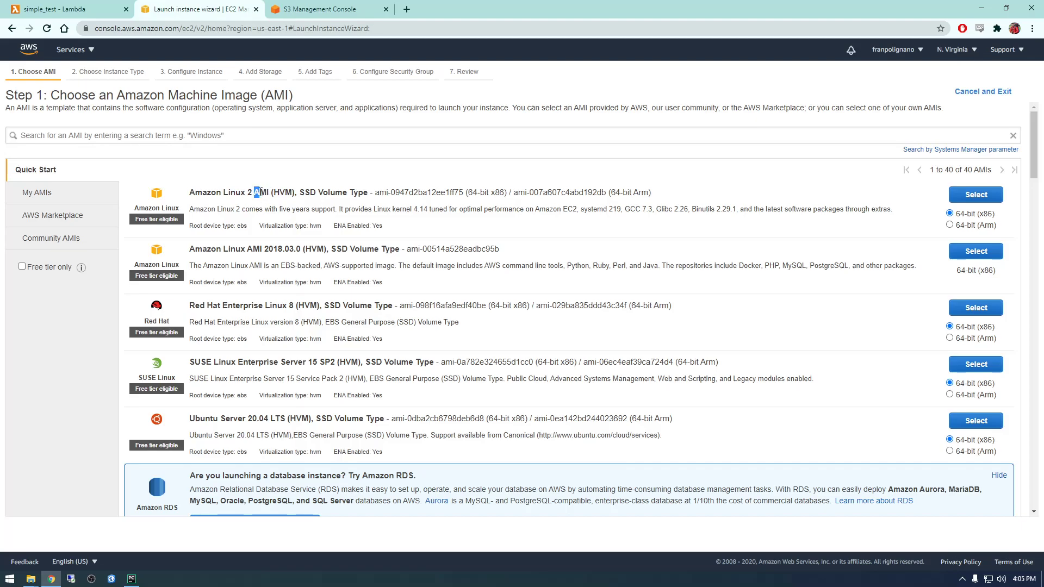
{"action": "mouse_move", "coordinate": [274, 209]}
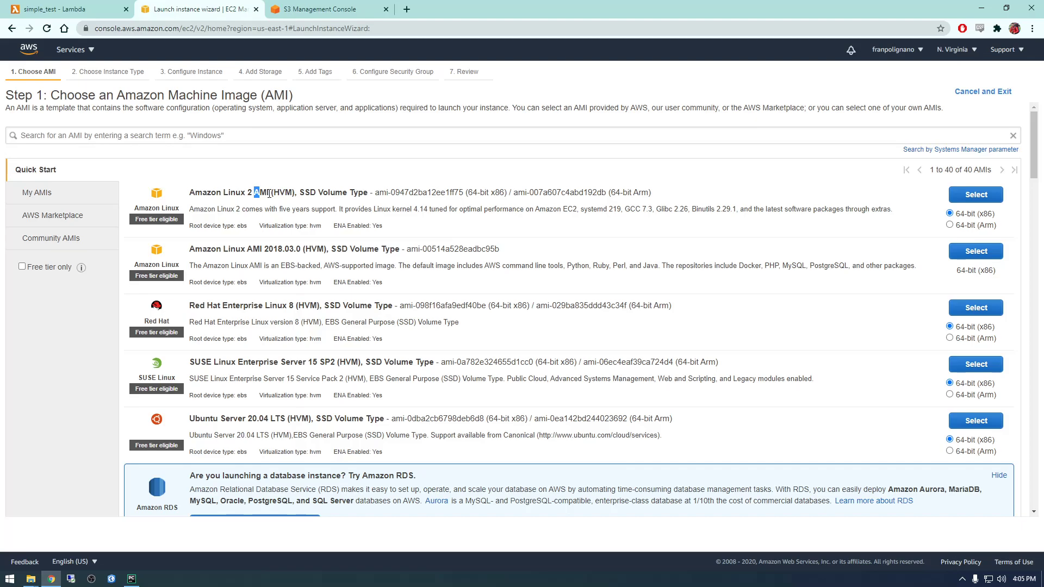
{"action": "mouse_move", "coordinate": [247, 209]}
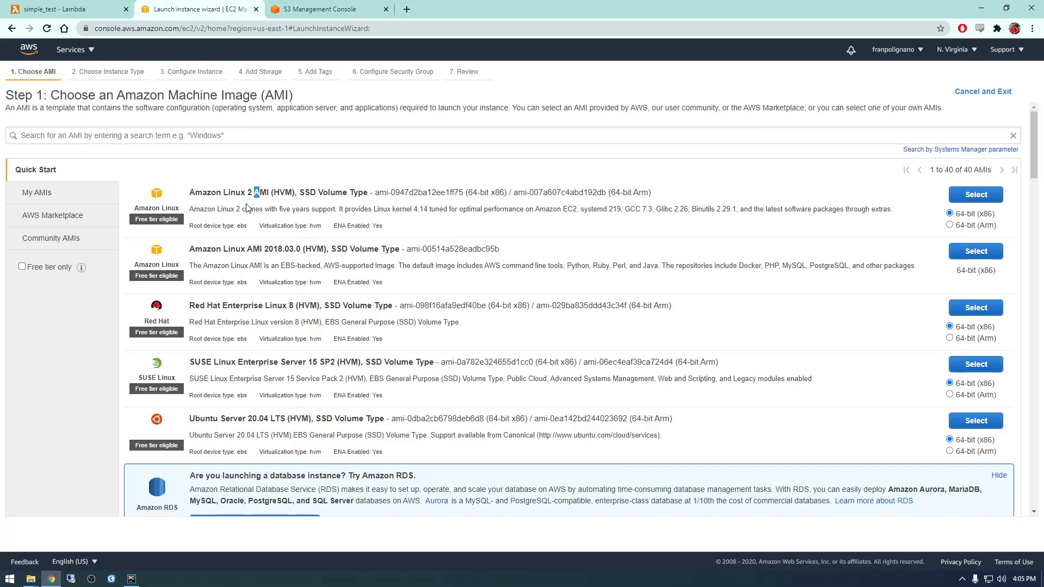
{"action": "mouse_move", "coordinate": [191, 191]}
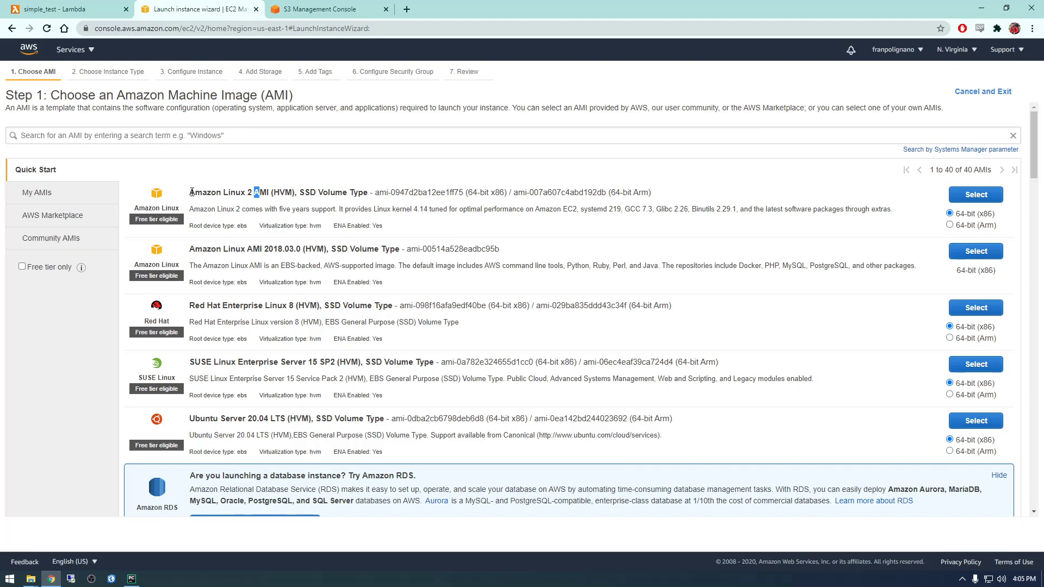
{"action": "mouse_move", "coordinate": [284, 194]}
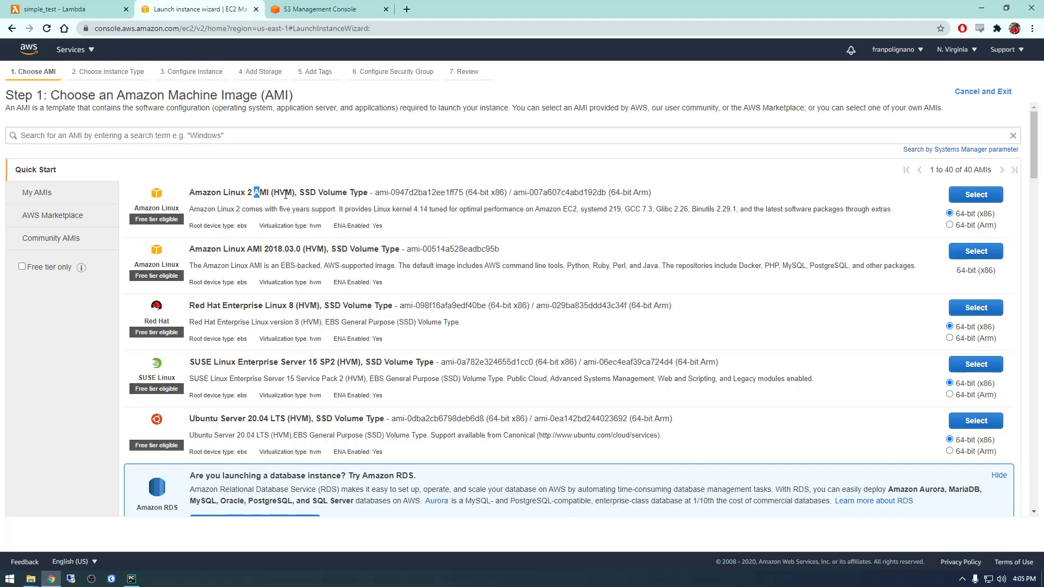
Launch an Amazon Linux 2 t2.micro instance with the existing key pair and view the instances list.
{"action": "left_click", "coordinate": [974, 194]}
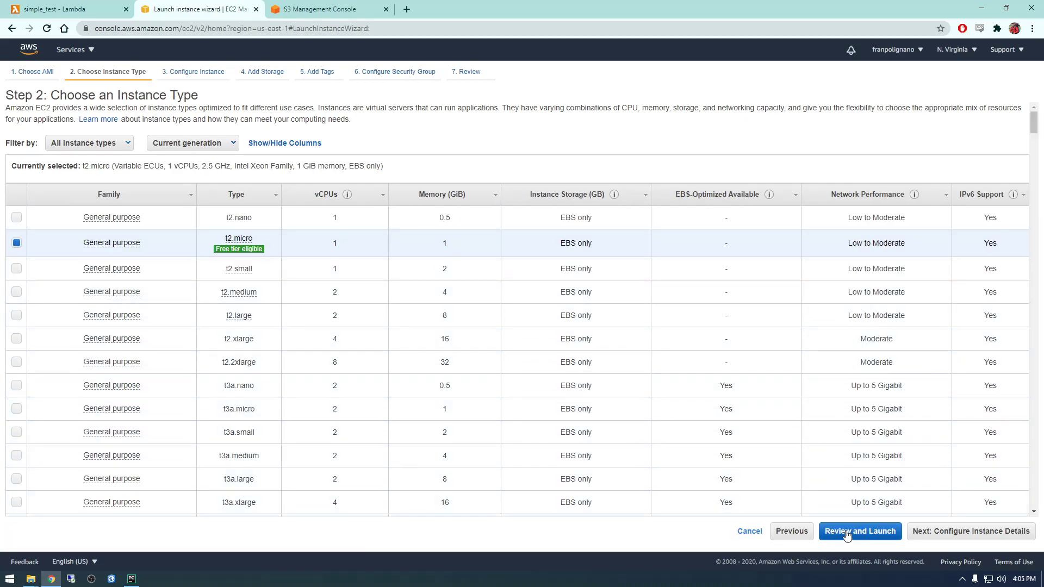
{"action": "mouse_move", "coordinate": [238, 248]}
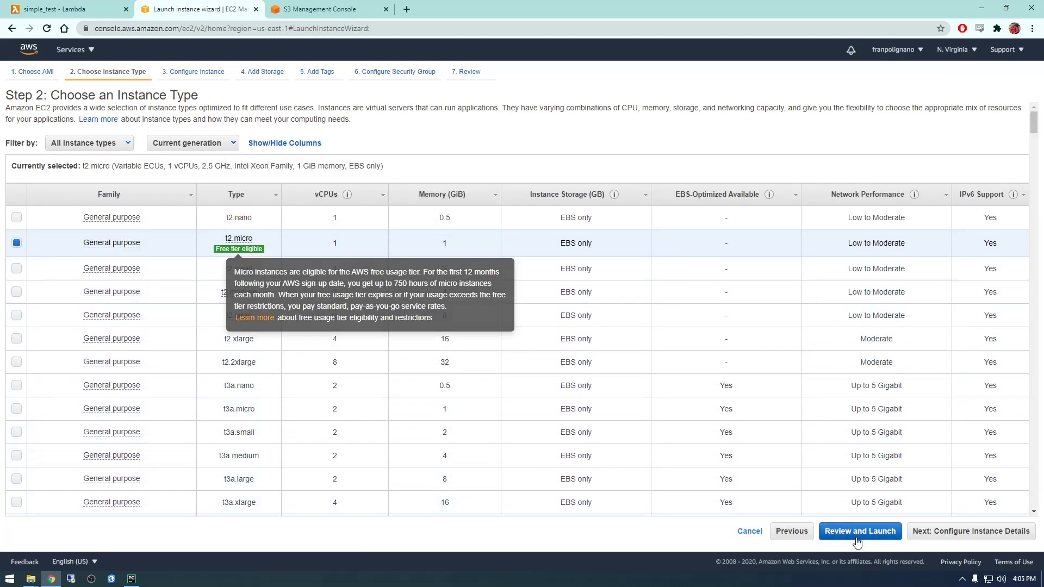
{"action": "left_click", "coordinate": [859, 530]}
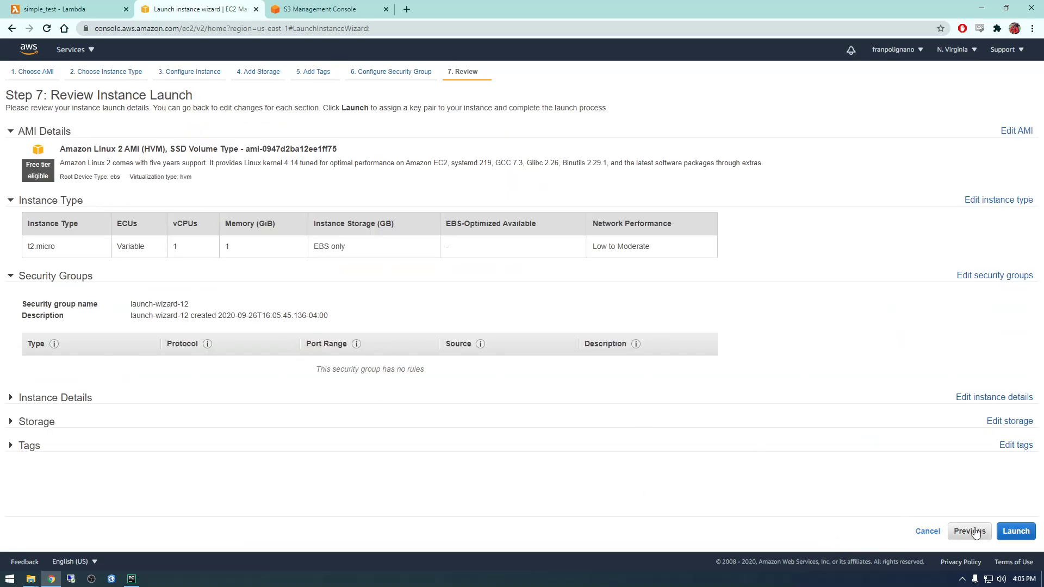
{"action": "left_click", "coordinate": [1015, 531]}
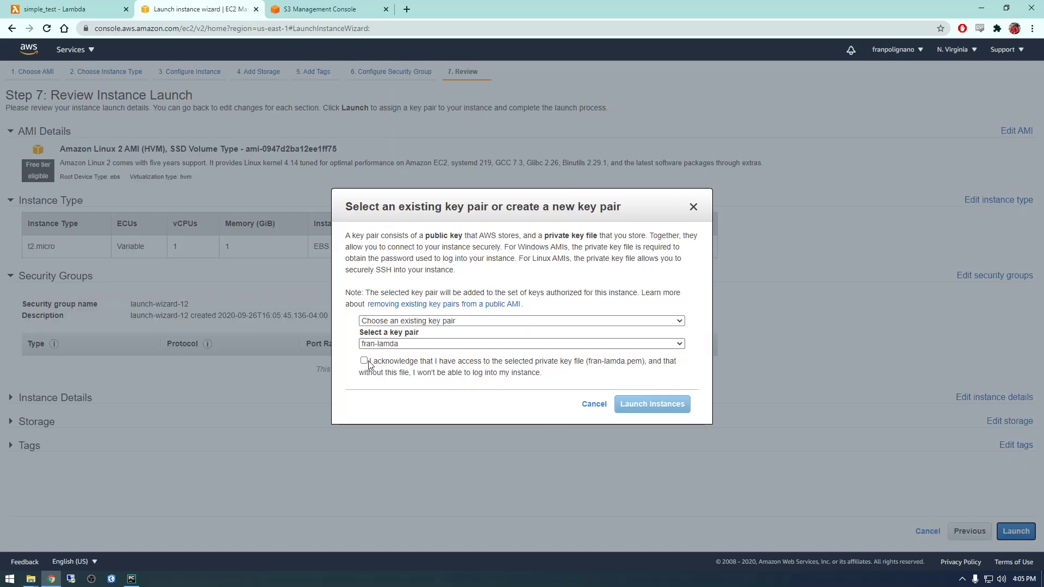
{"action": "left_click", "coordinate": [651, 403]}
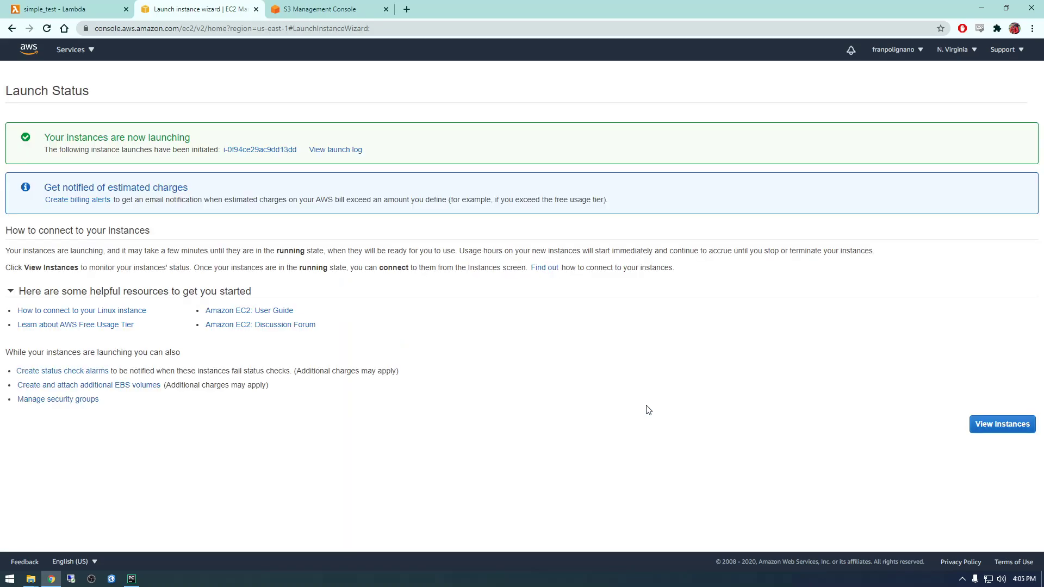
{"action": "left_click", "coordinate": [1001, 424]}
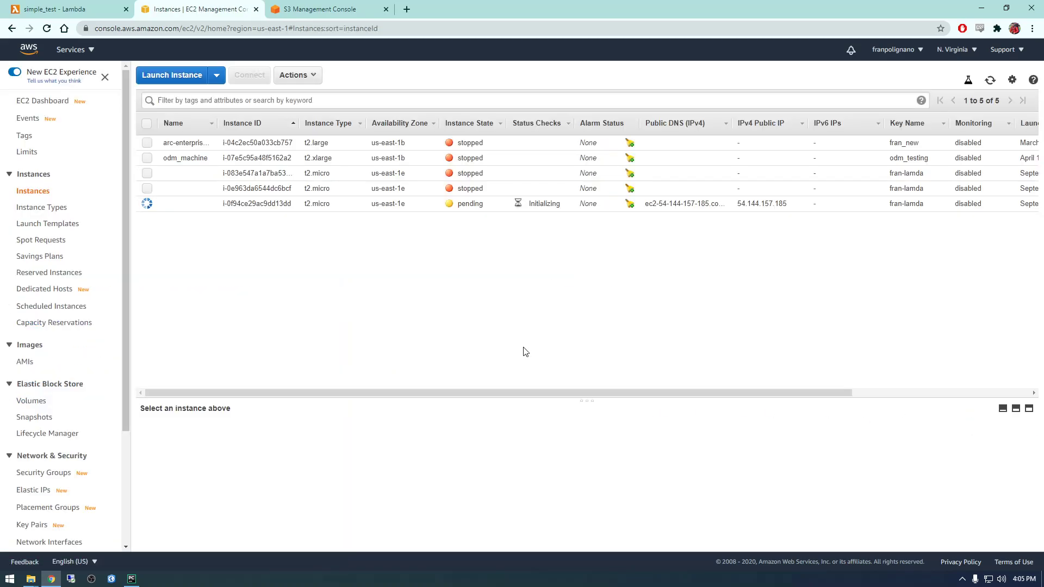
{"action": "mouse_move", "coordinate": [189, 204]}
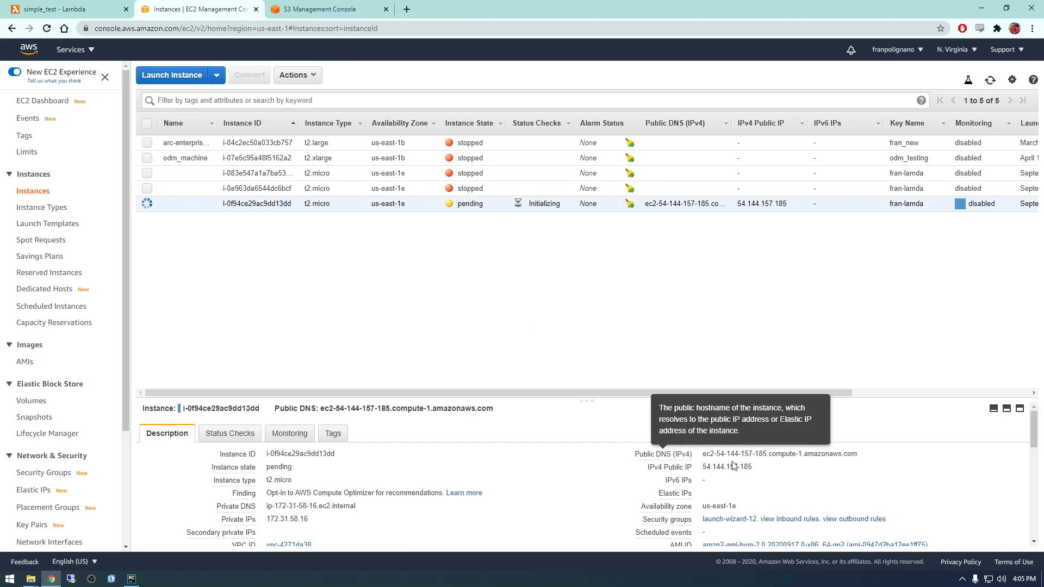
{"action": "left_click", "coordinate": [760, 467]}
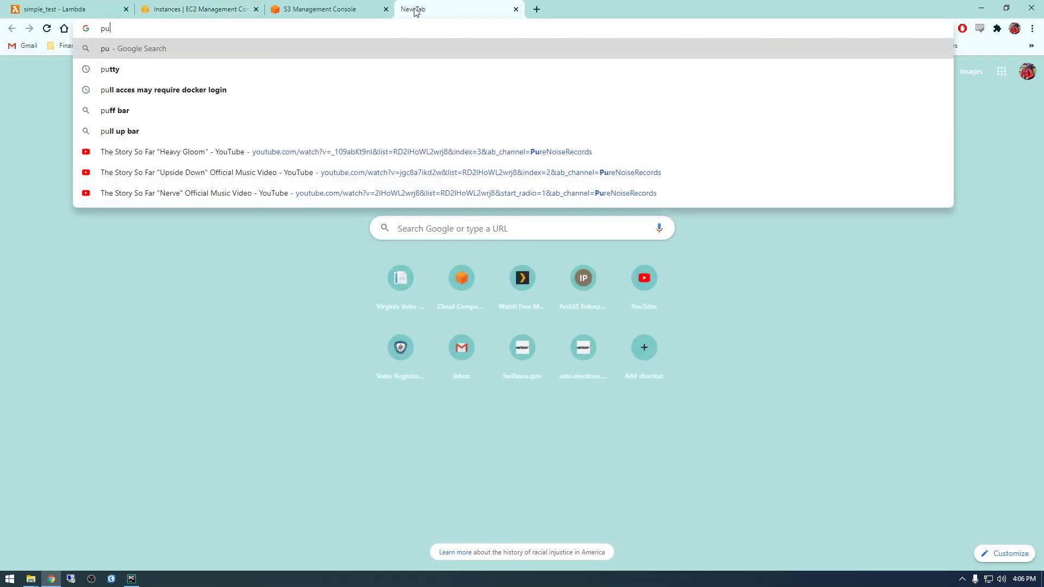
Find putty.org via web search and download the 64-bit PuTTY 0.74 installer MSI.
{"action": "left_click", "coordinate": [109, 68]}
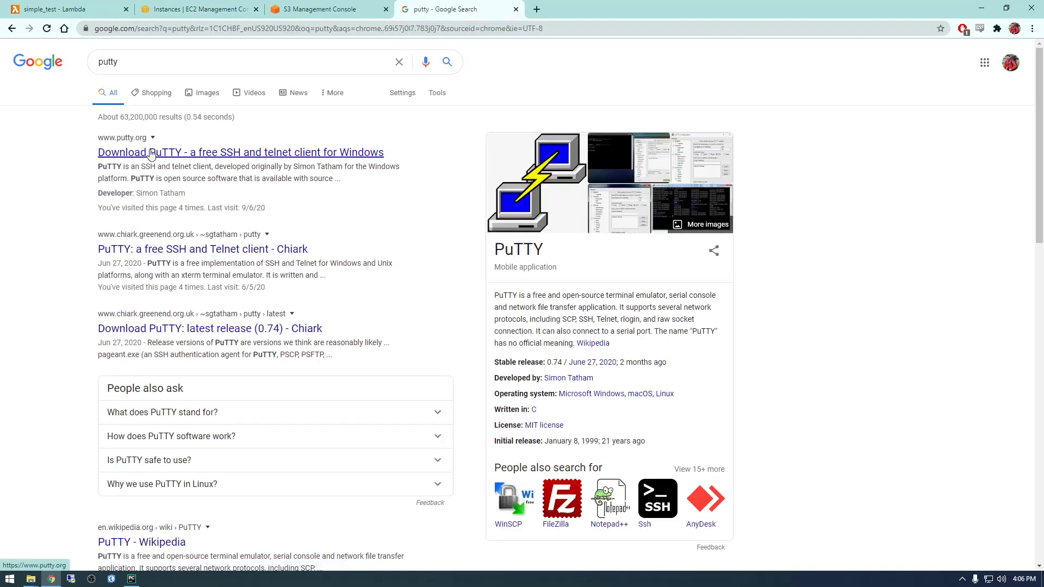
{"action": "left_click", "coordinate": [239, 152]}
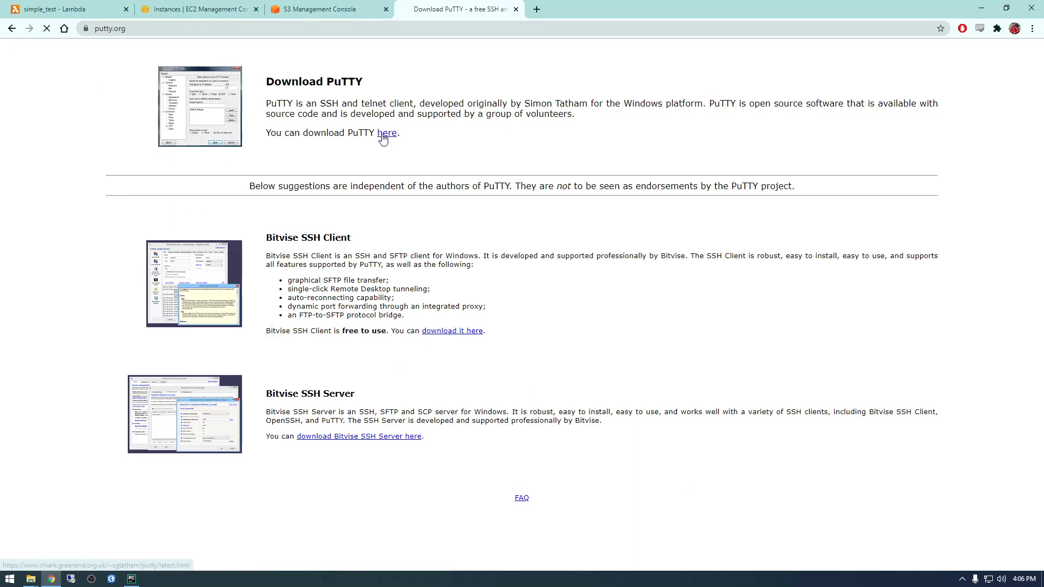
{"action": "left_click", "coordinate": [387, 133]}
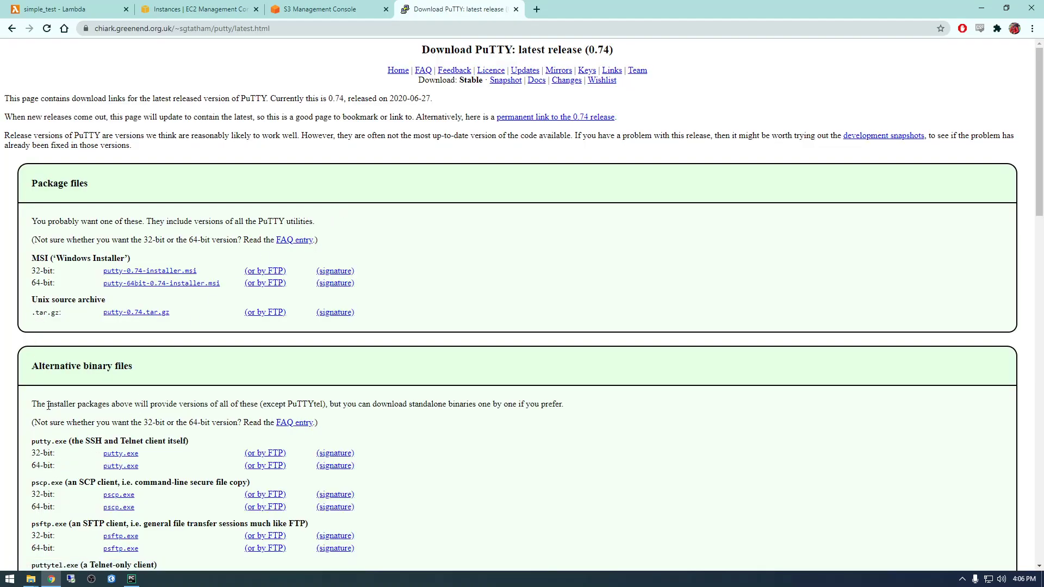
{"action": "mouse_move", "coordinate": [145, 286]}
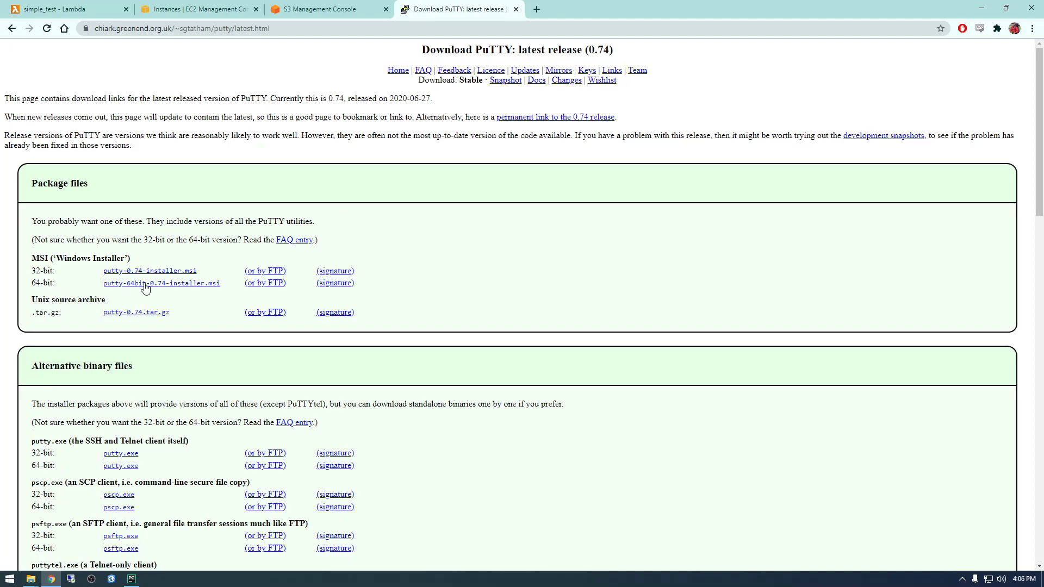
{"action": "left_click", "coordinate": [161, 282]}
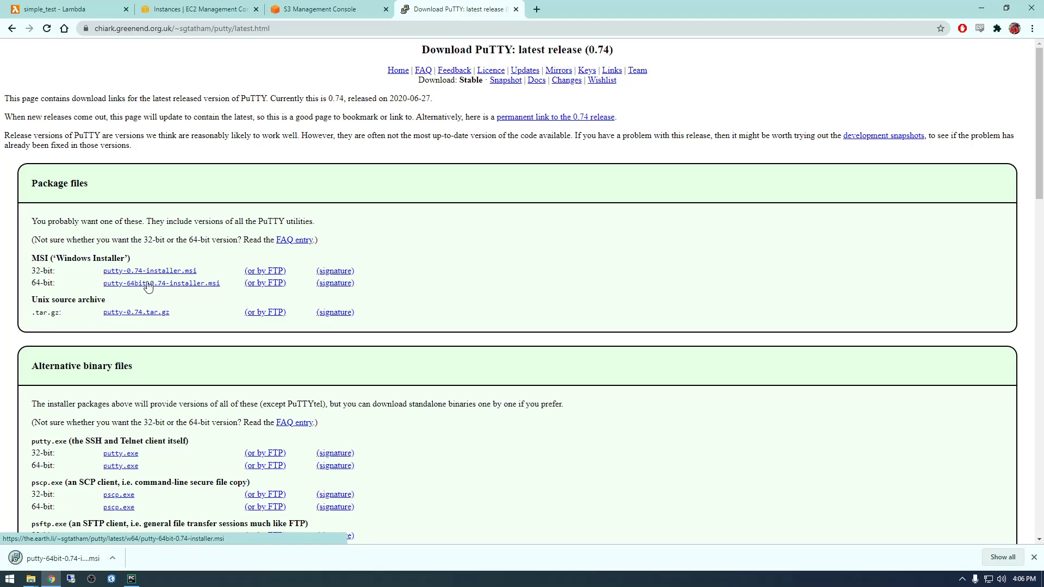
{"action": "mouse_move", "coordinate": [141, 495]}
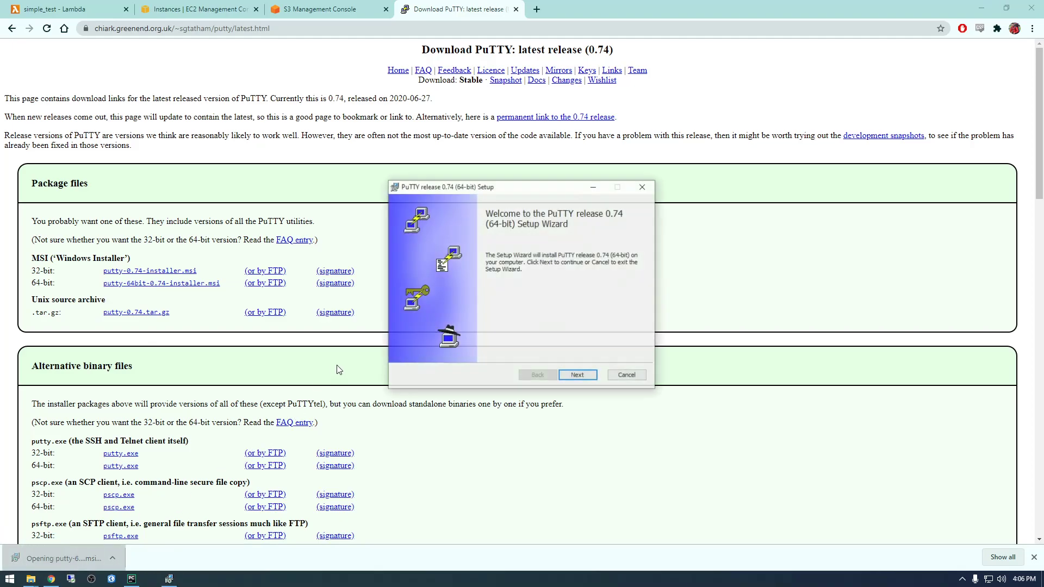
Run the PuTTY installer with the default folder through Next, Install and Finish.
{"action": "left_click", "coordinate": [577, 375]}
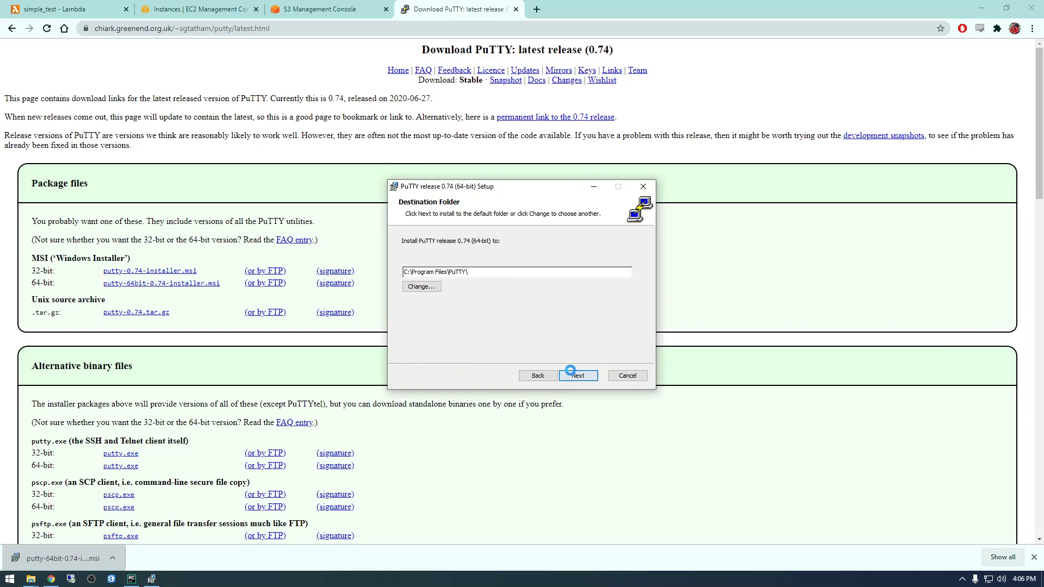
{"action": "left_click", "coordinate": [577, 376]}
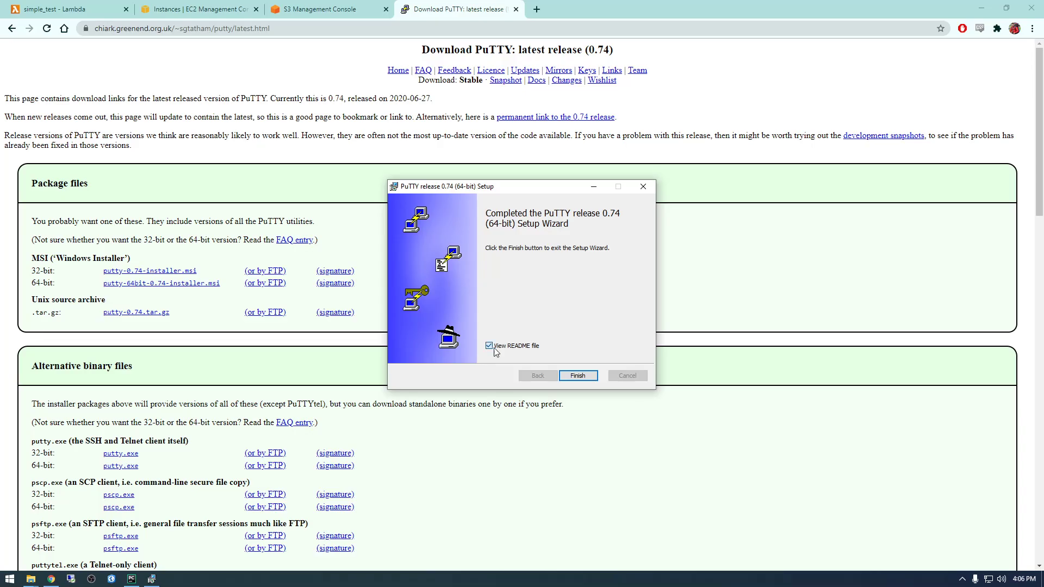
{"action": "left_click", "coordinate": [577, 375]}
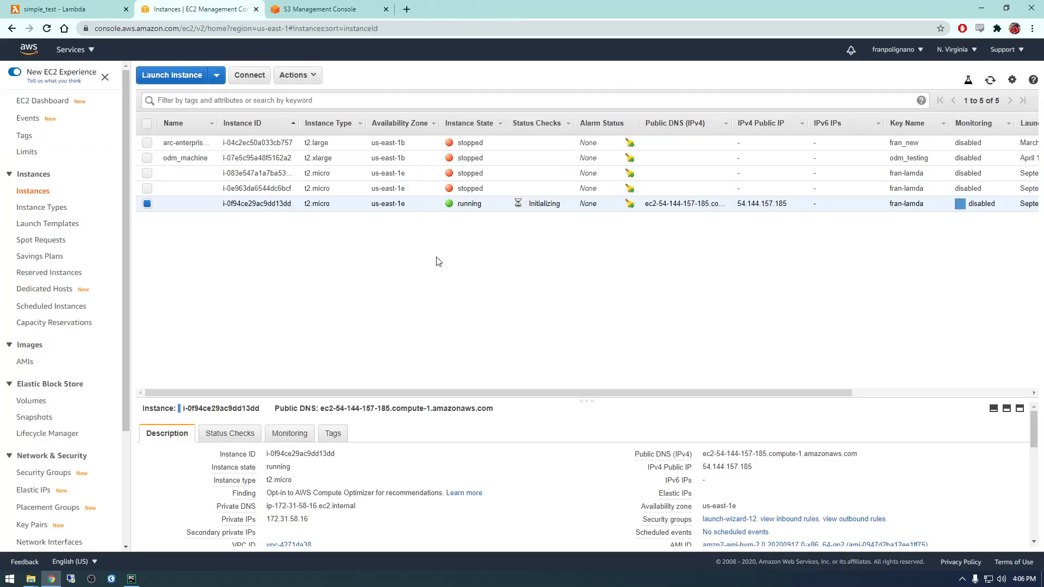
{"action": "left_click", "coordinate": [760, 466]}
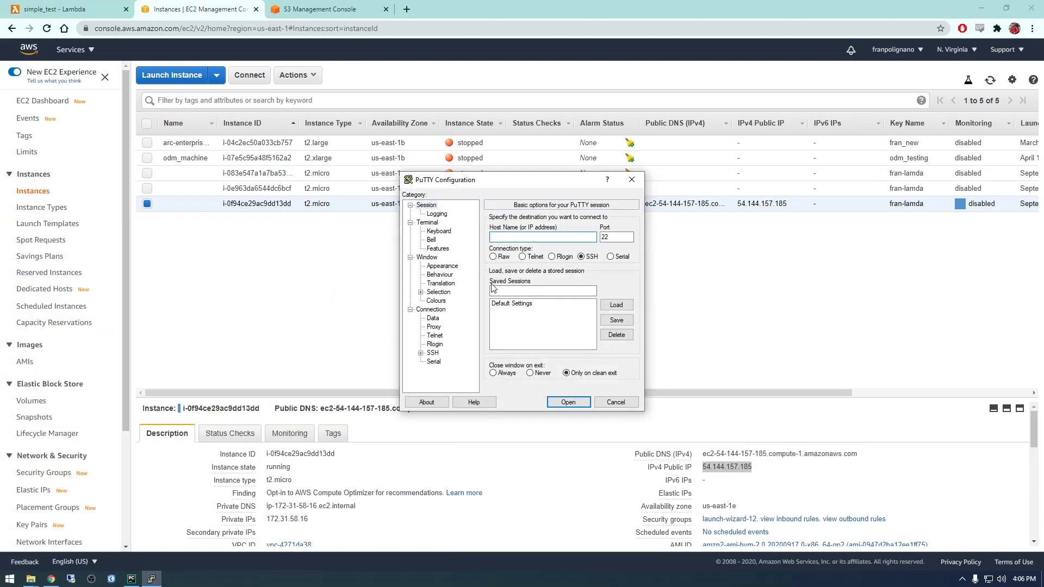
{"action": "type", "text": "ec2-user@54.144.157.185"}
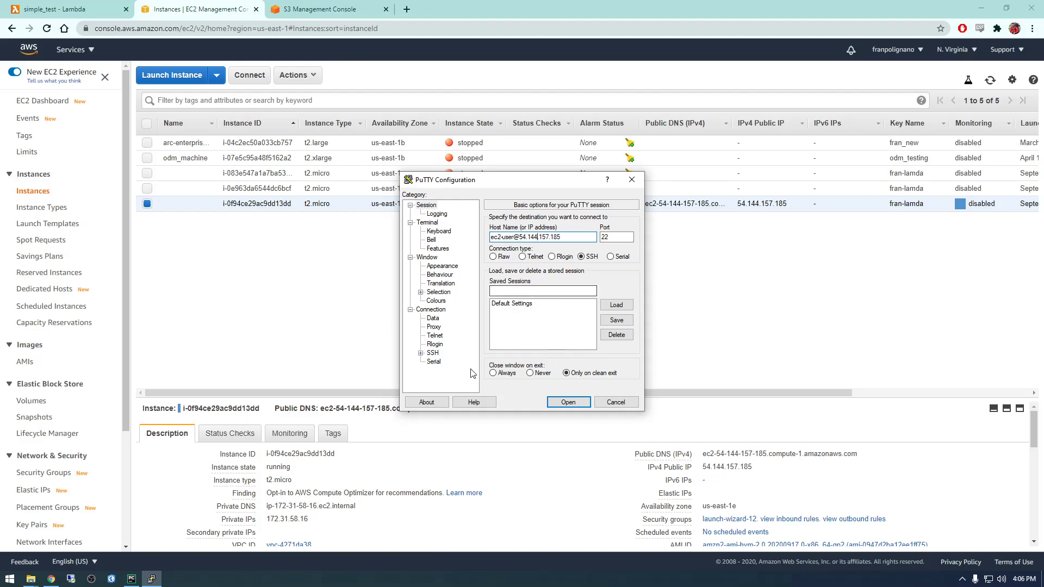
Under SSH > Auth select the fran-lamda.ppk private key and open the connection.
{"action": "left_click", "coordinate": [442, 345]}
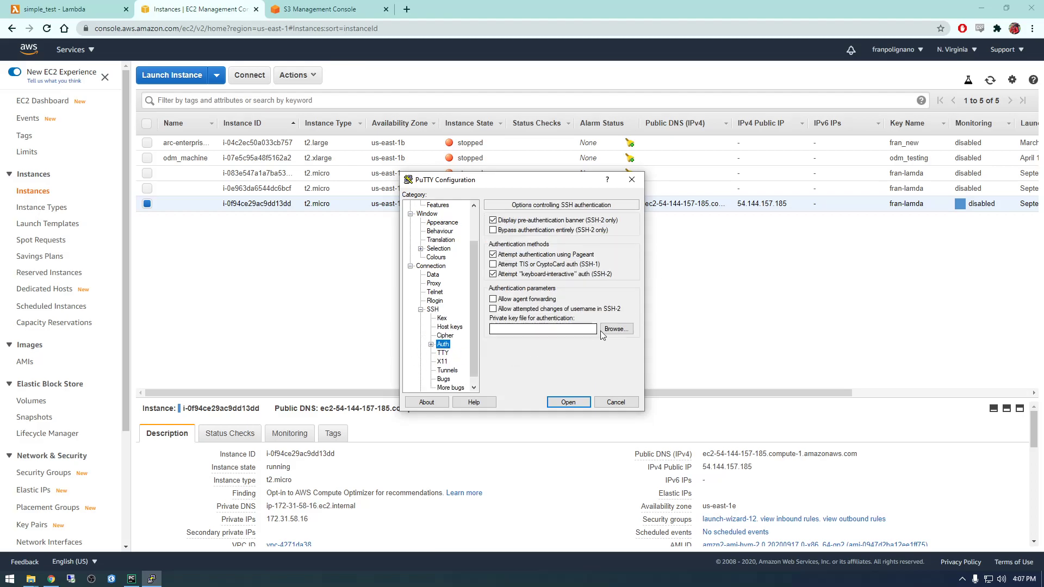
{"action": "left_click", "coordinate": [616, 328]}
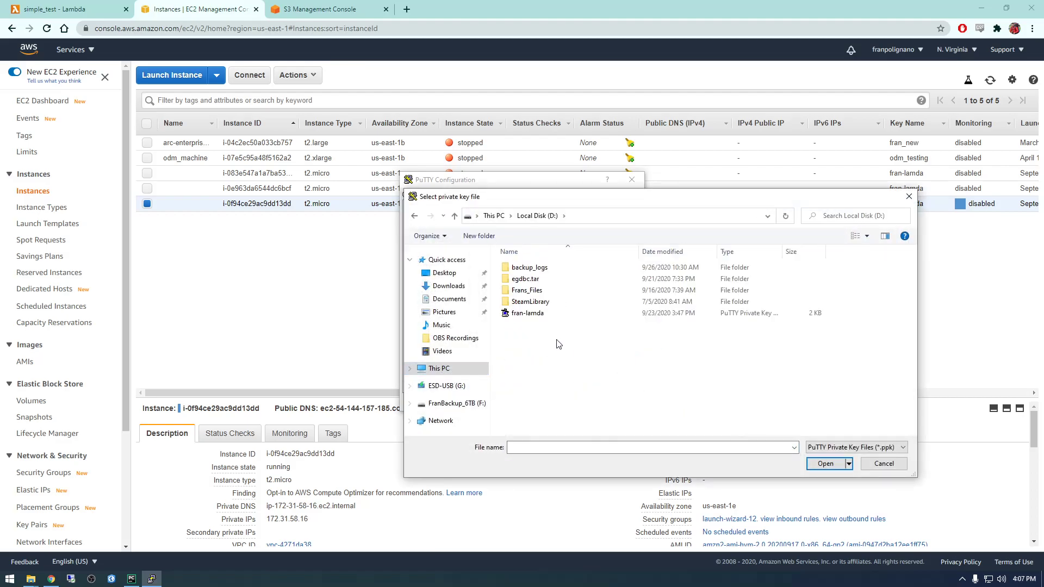
{"action": "left_click", "coordinate": [825, 463]}
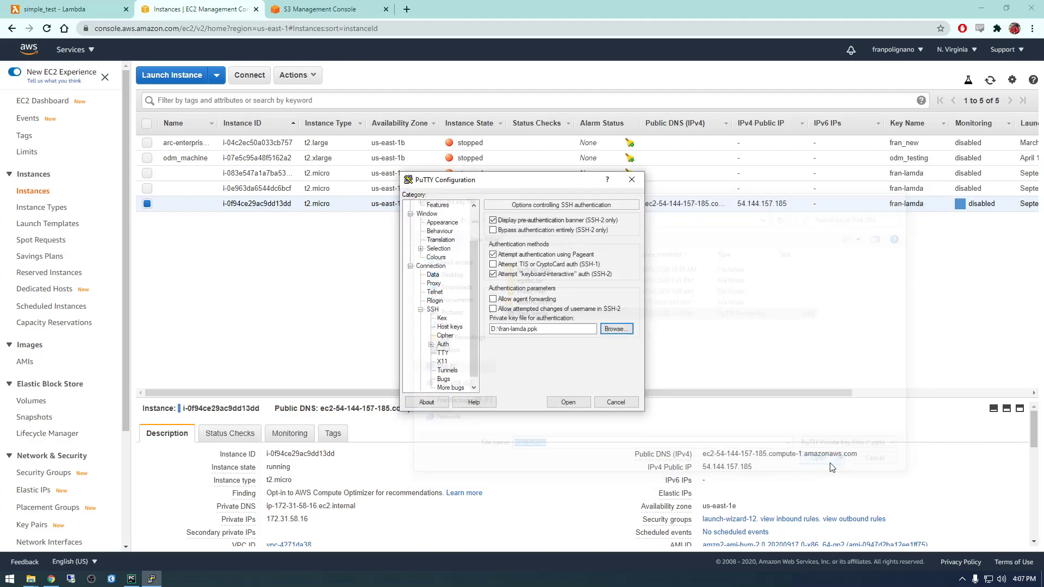
{"action": "left_click", "coordinate": [567, 401]}
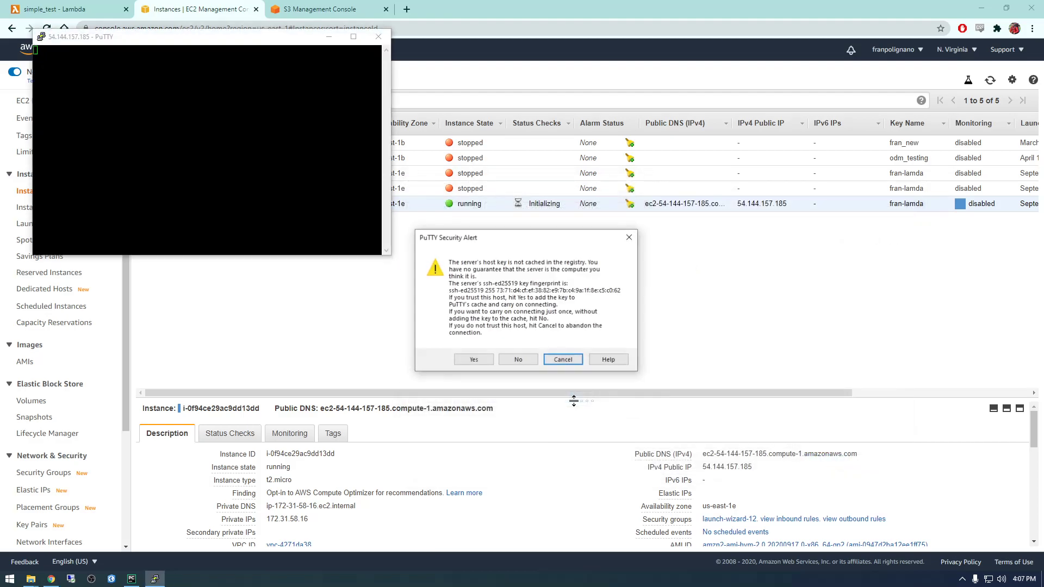
Accept the host key, then create a python_packages folder on the server and cd into it.
{"action": "left_click", "coordinate": [473, 358]}
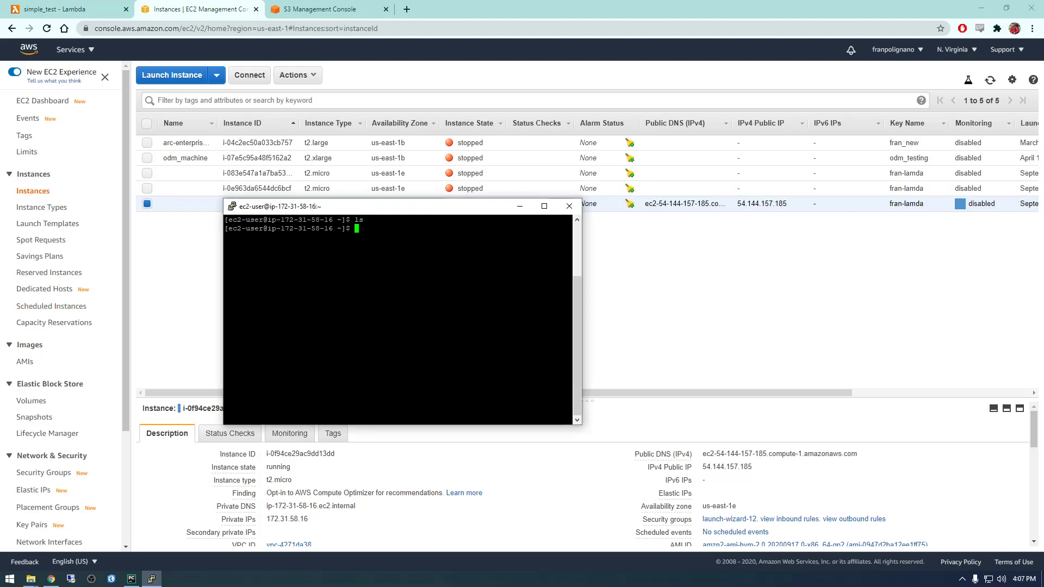
{"action": "type", "text": "mkdir"}
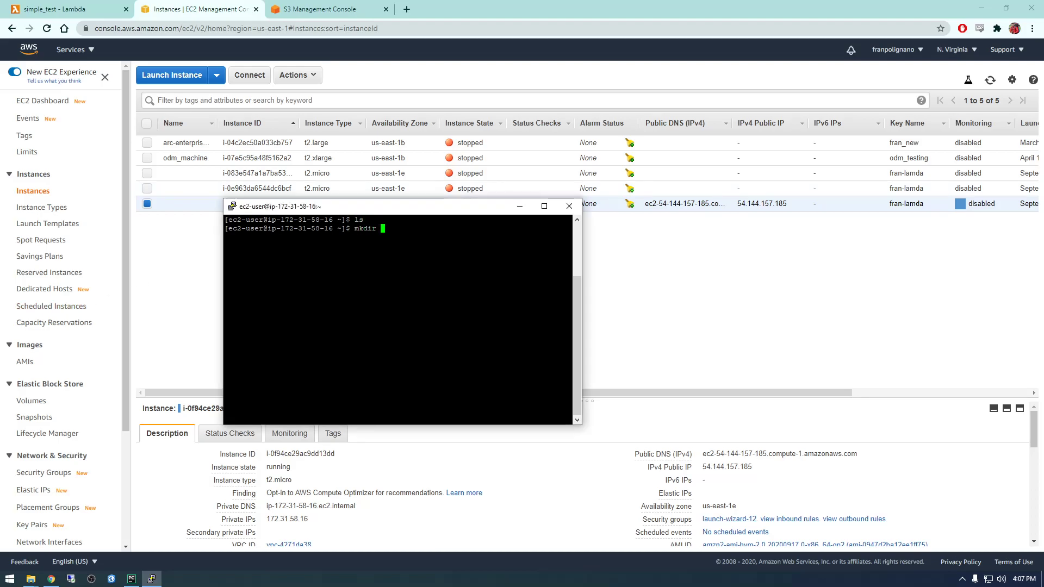
{"action": "type", "text": "python"}
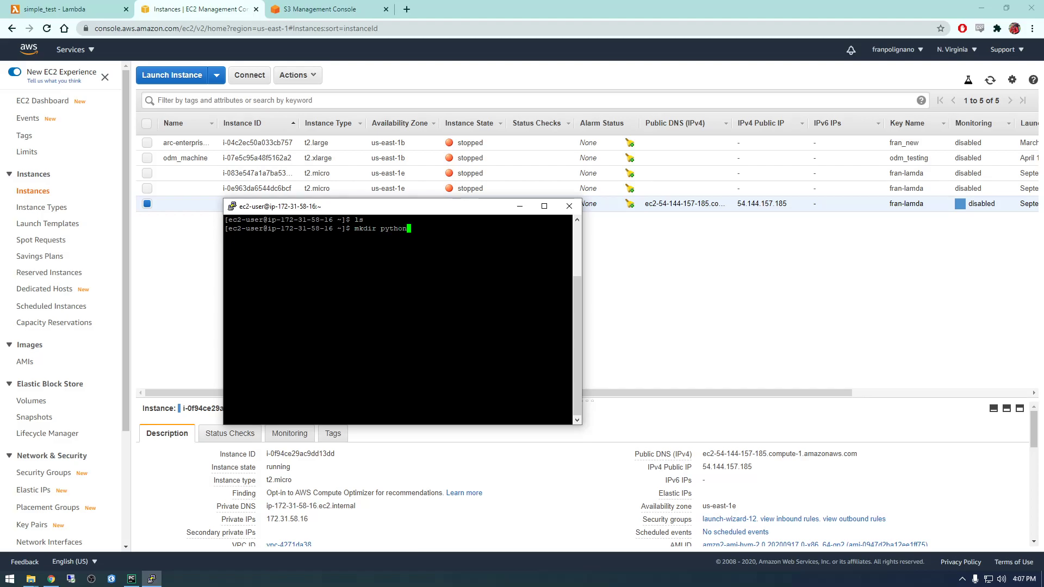
{"action": "type", "text": "_packages"}
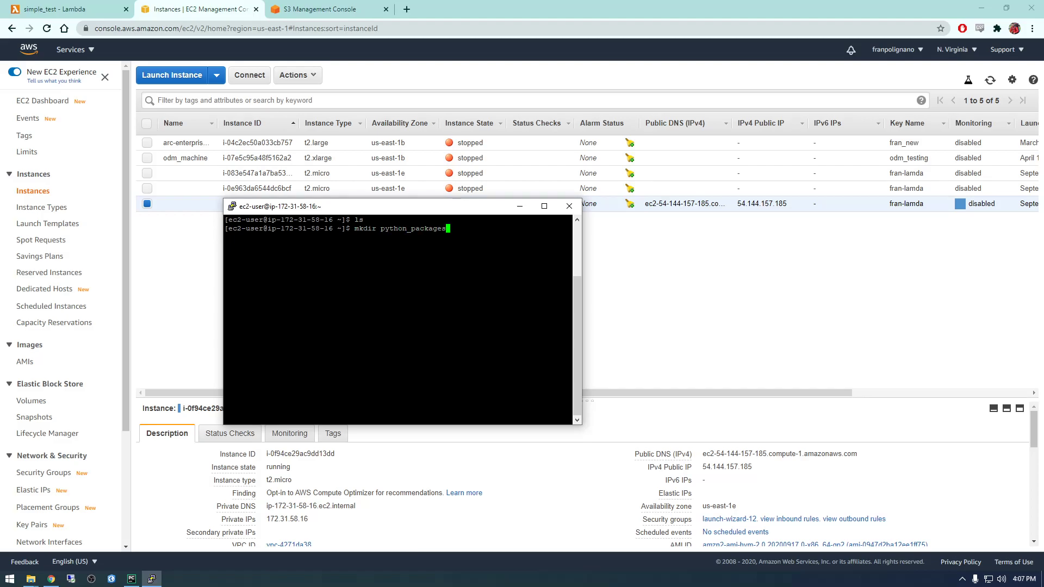
{"action": "key", "text": "Return"}
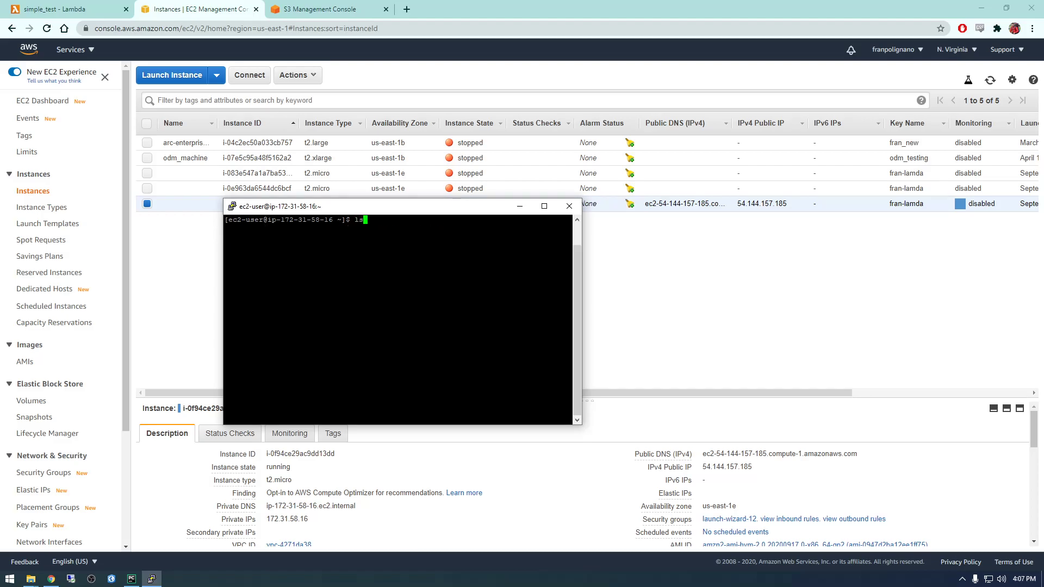
{"action": "type", "text": "cd python_packages/"}
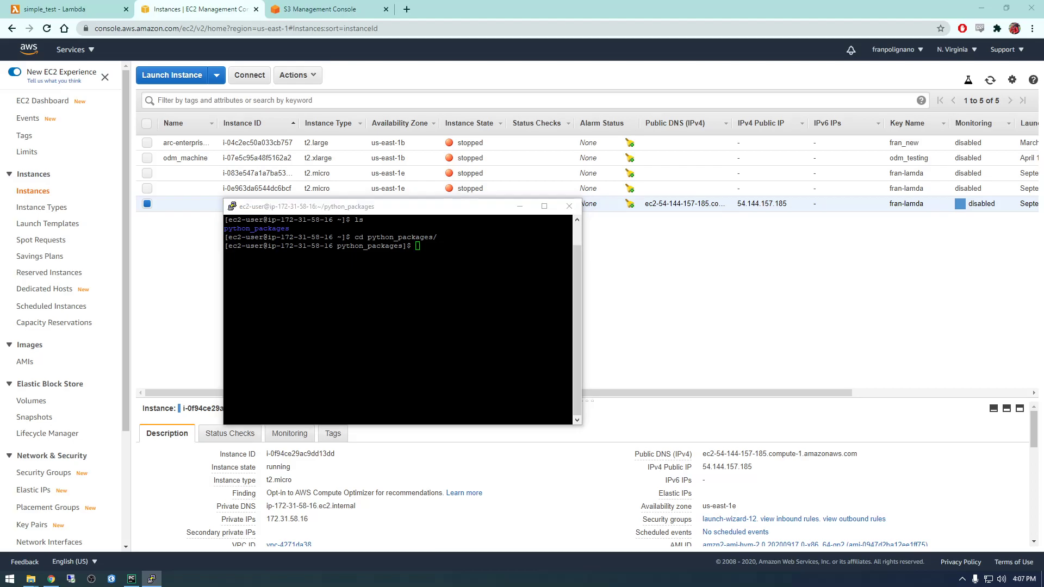
{"action": "mouse_move", "coordinate": [28, 229]}
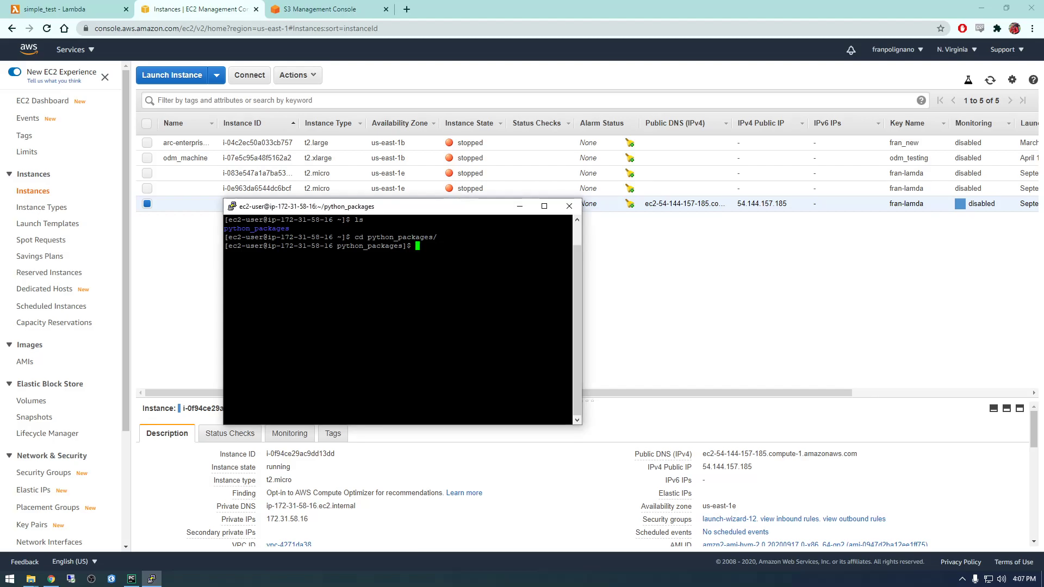
Install Python 3 with sudo amazon-linux-extras install python3, confirming with y.
{"action": "type", "text": "sudo amazon-linux-extras install python3"}
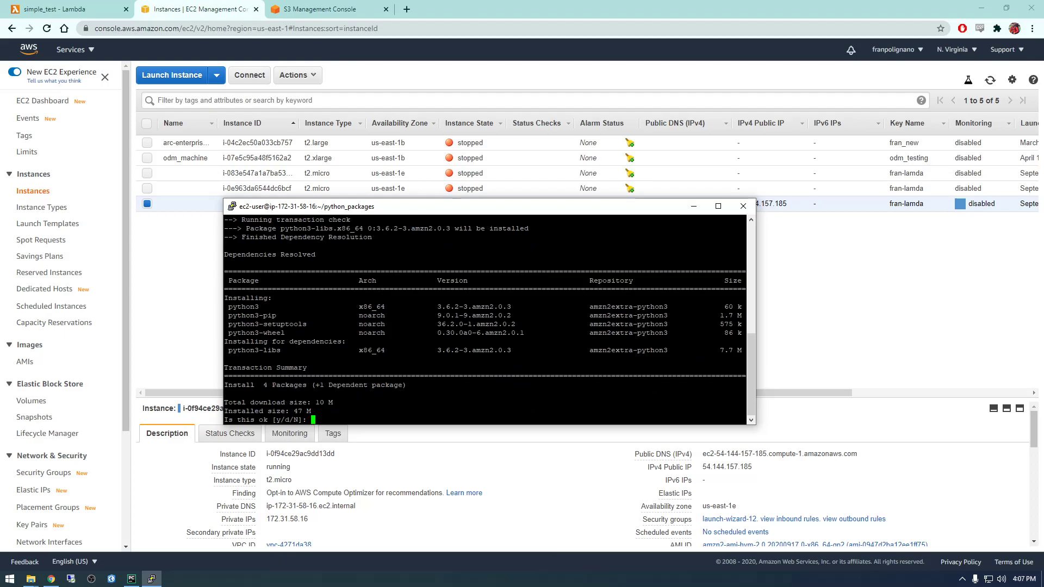
{"action": "type", "text": "y"}
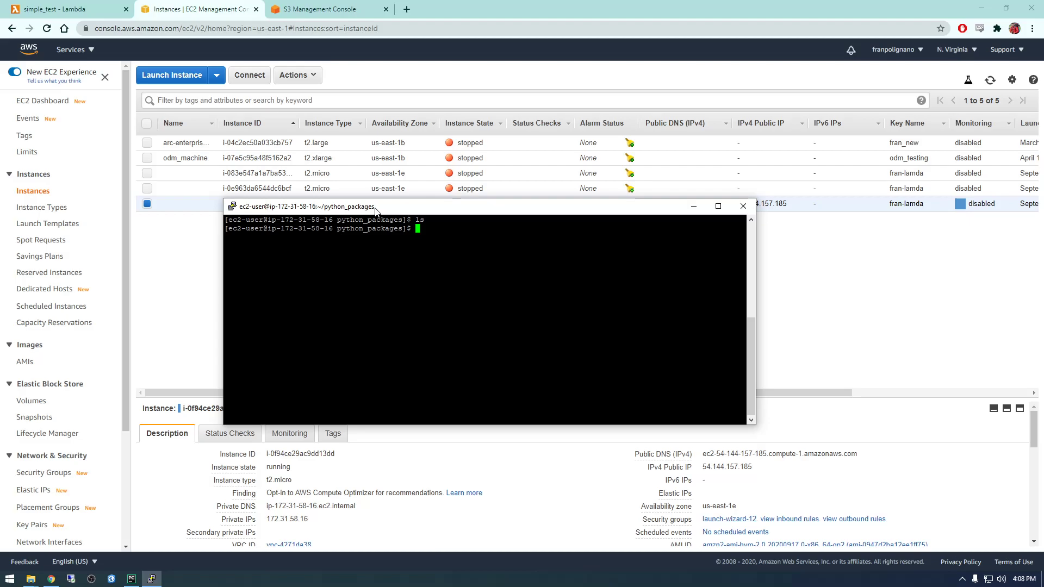
{"action": "double_click", "coordinate": [370, 228]}
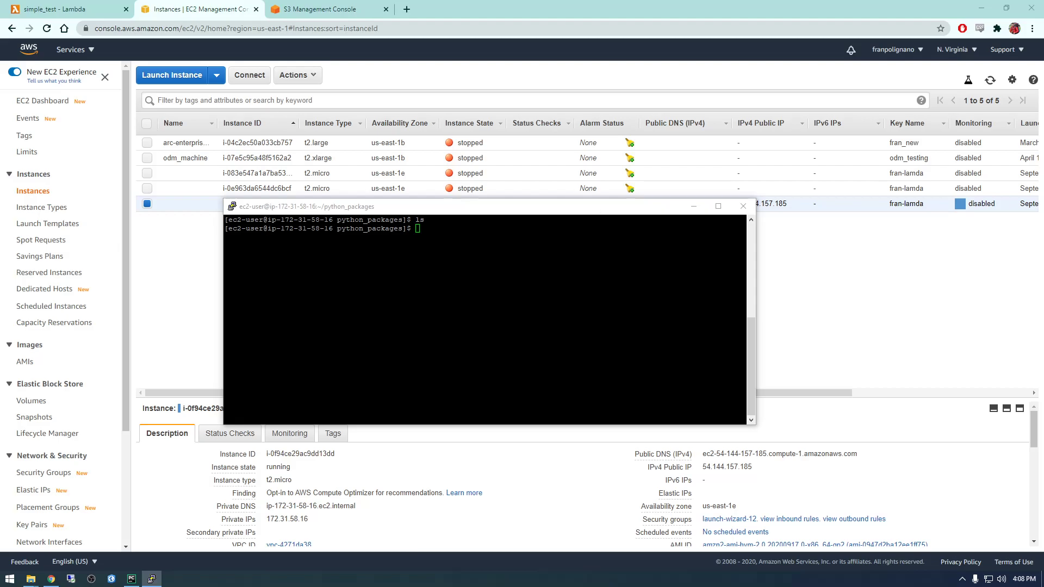
Install Pillow into the folder with sudo pip3 install pillow -t ., clear and list the contents.
{"action": "type", "text": "sudo pip3 install pillow -t ."}
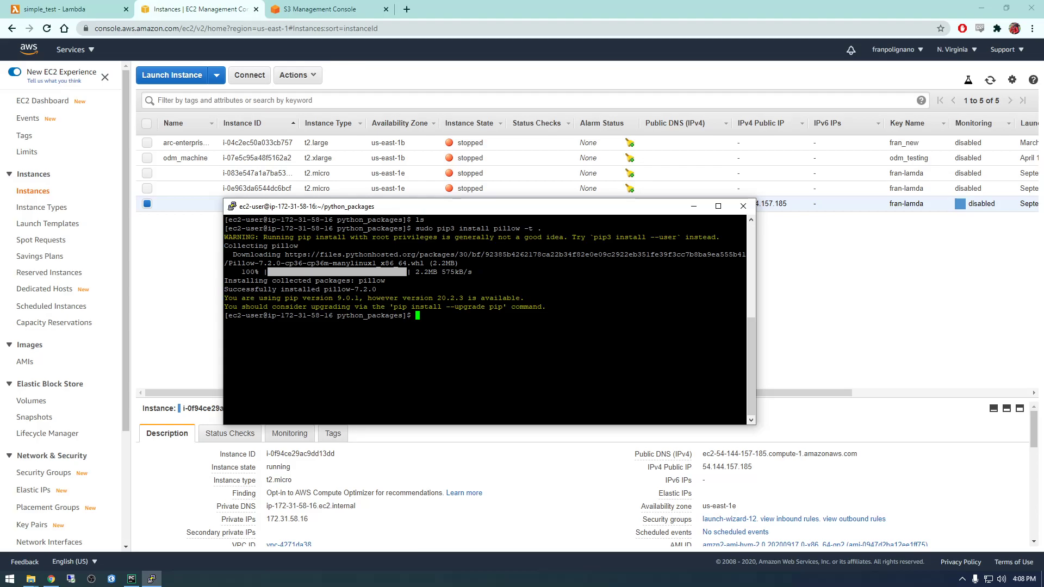
{"action": "type", "text": "clear"}
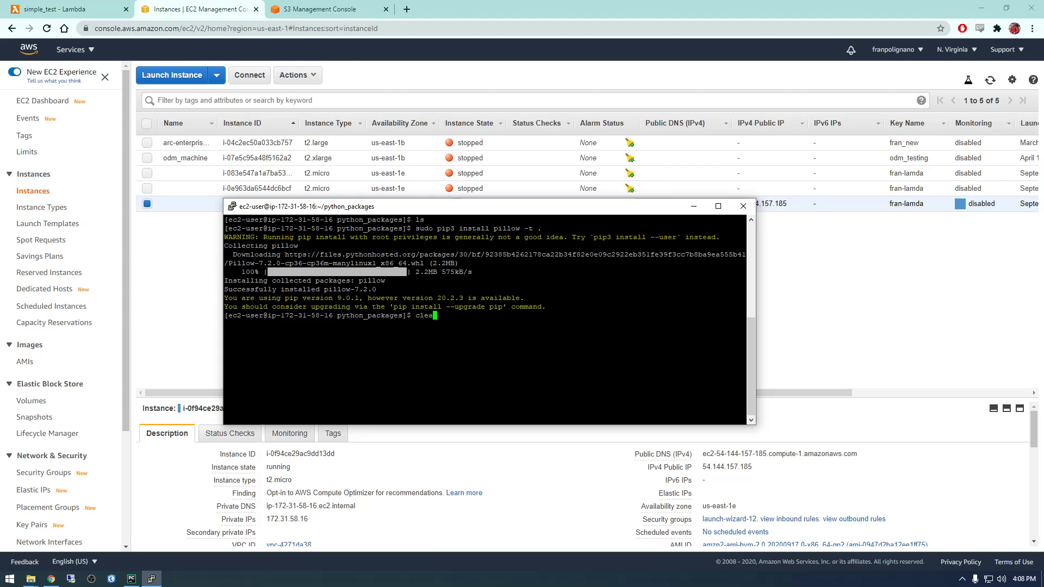
{"action": "key", "text": "Return"}
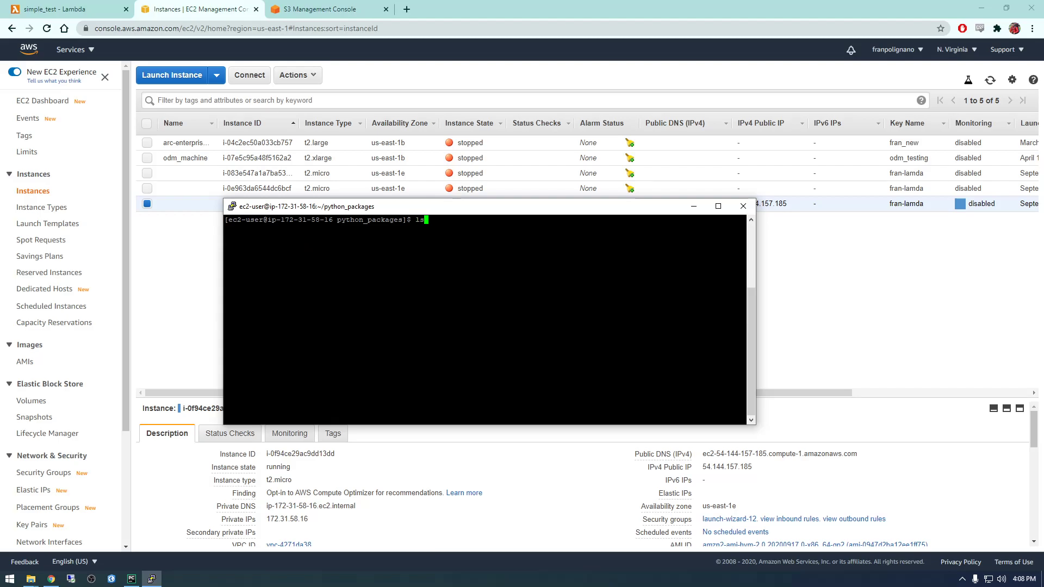
{"action": "key", "text": "Return"}
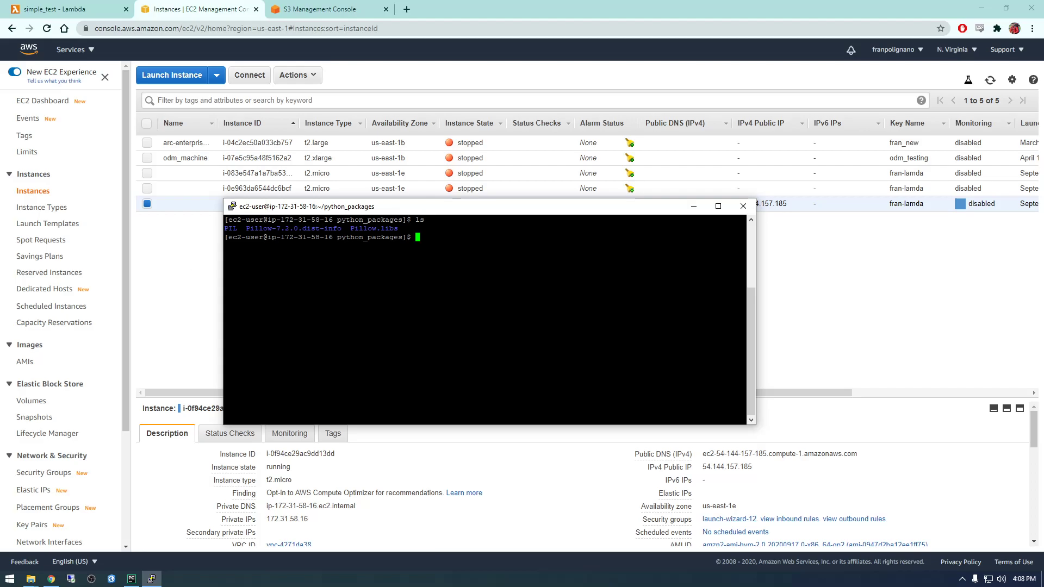
{"action": "type", "text": "ls"}
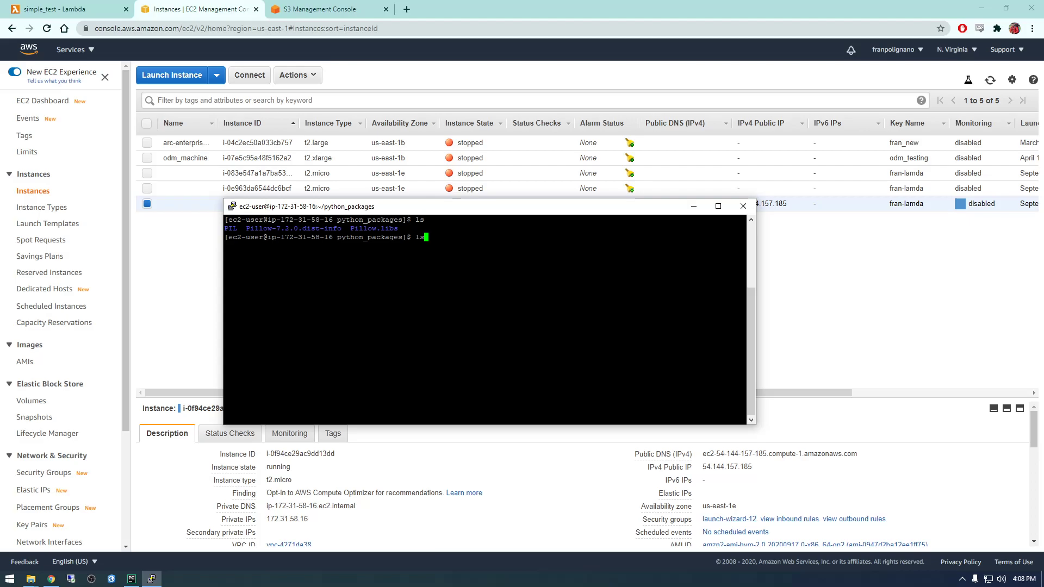
Install psycopg2-binary into the folder with sudo pip3 install psycopg2-binary -t.
{"action": "type", "text": "sudo pip3 install pillow -t ."}
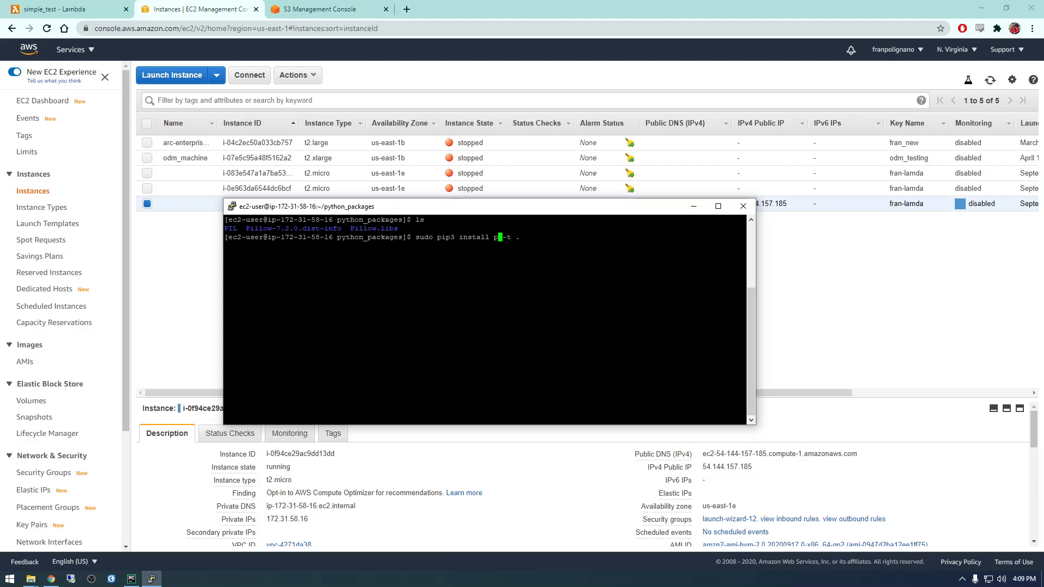
{"action": "type", "text": "s"}
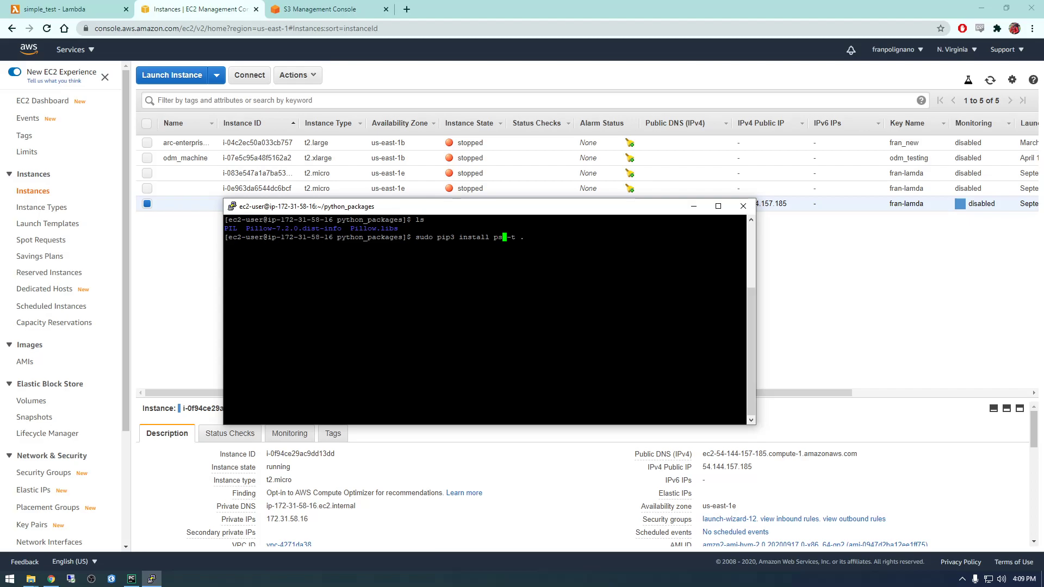
{"action": "type", "text": "ycopg2"}
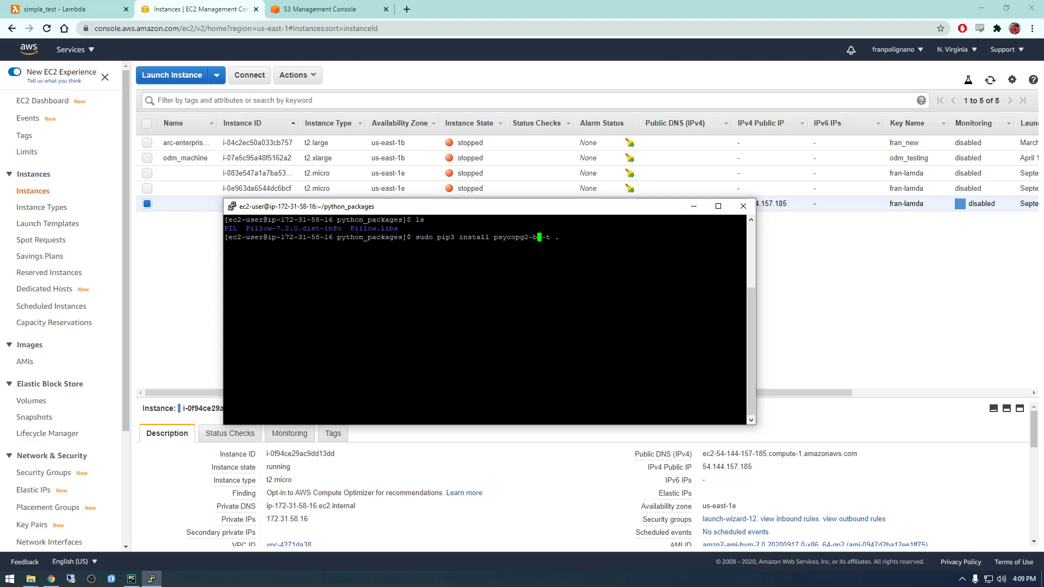
{"action": "type", "text": "-binary"}
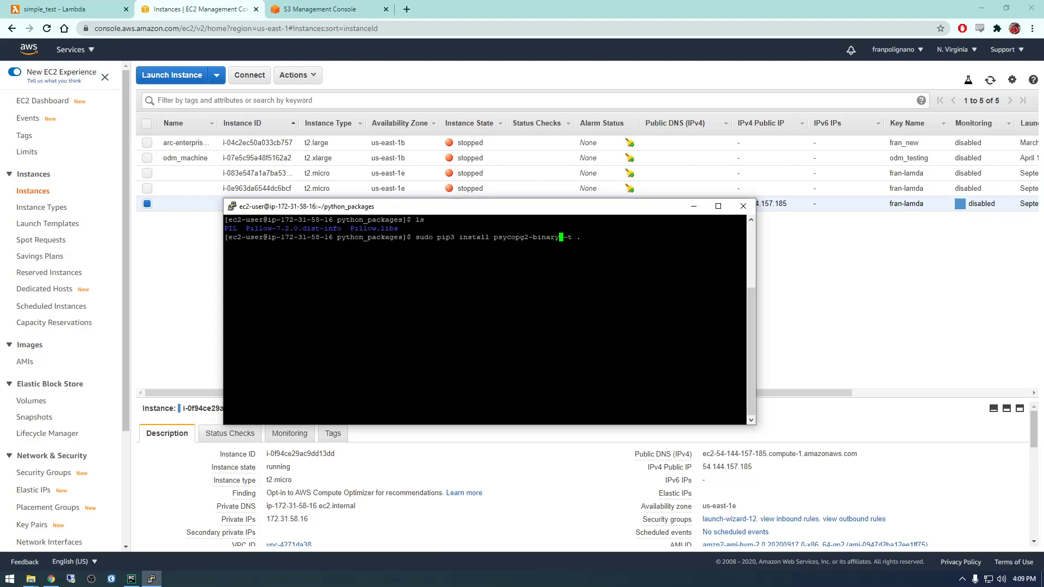
{"action": "key", "text": "Return"}
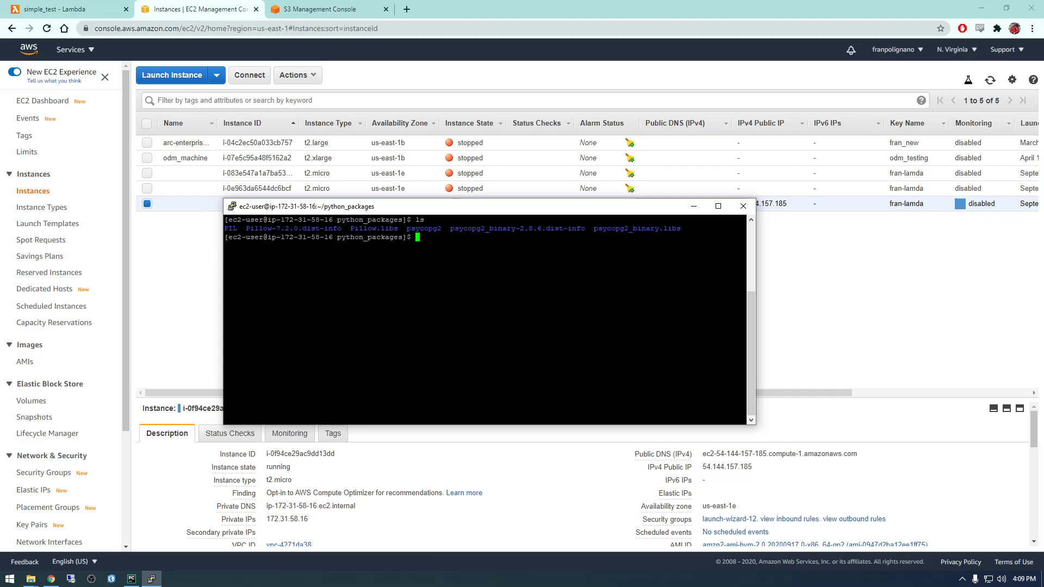
Switch to PyCharm's image_processor.py and scroll down to the psycopg2 connection line.
{"action": "left_click", "coordinate": [132, 577]}
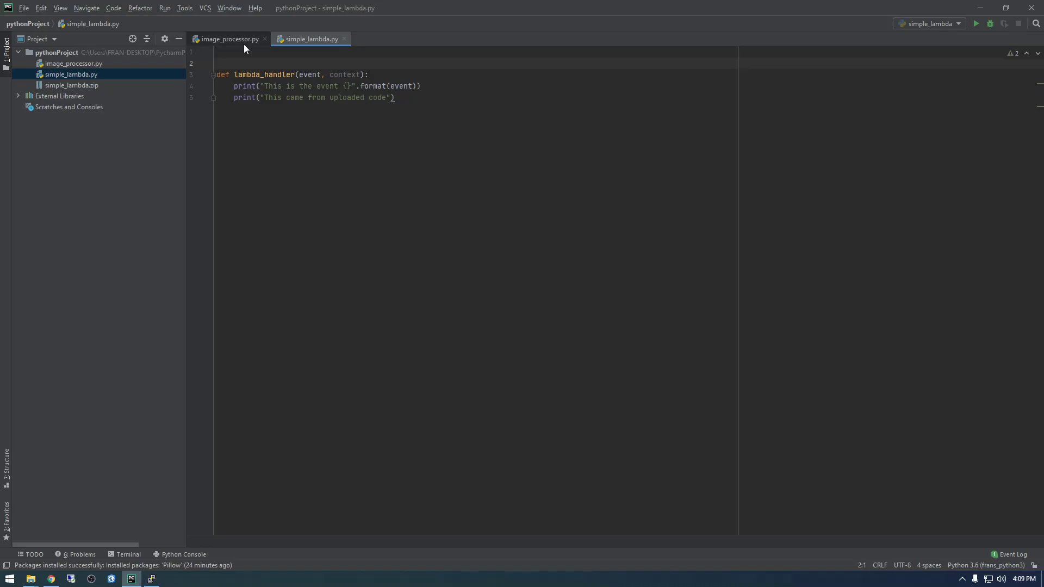
{"action": "left_click", "coordinate": [229, 39]}
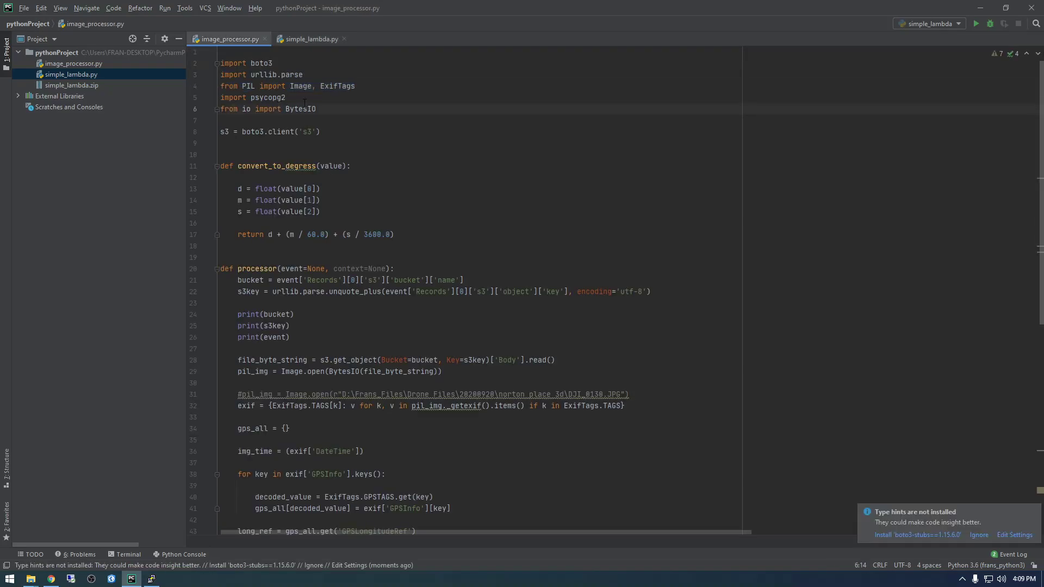
{"action": "scroll", "scroll_direction": "down", "scroll_amount": 3}
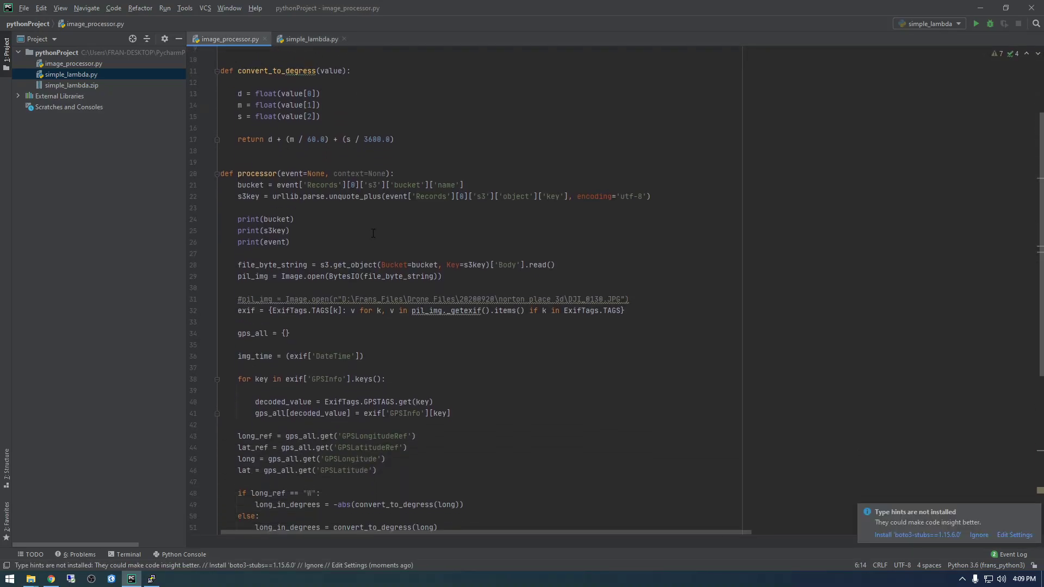
{"action": "scroll", "scroll_direction": "down", "scroll_amount": 3}
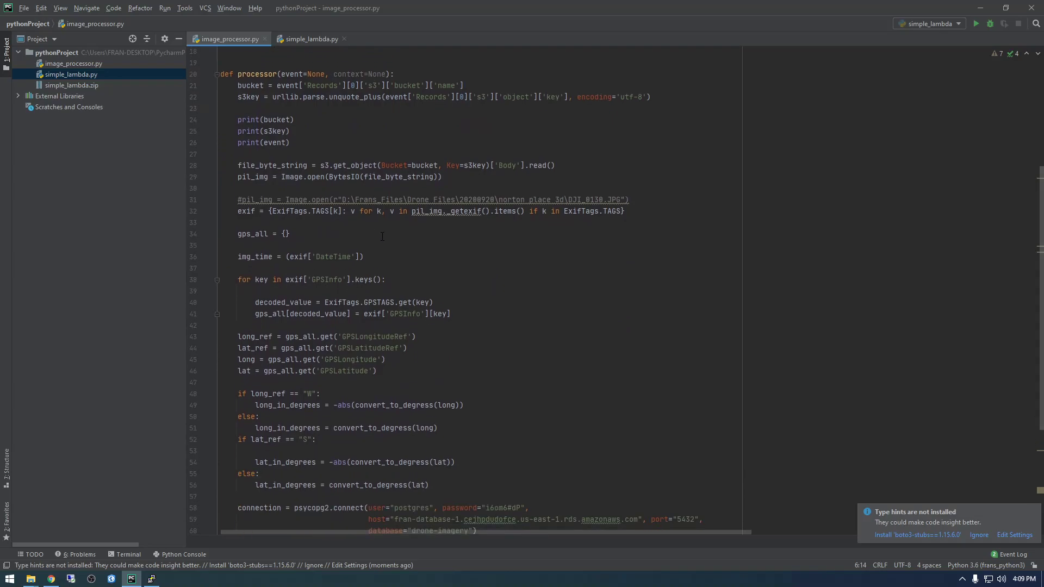
{"action": "scroll", "scroll_direction": "down", "scroll_amount": 3}
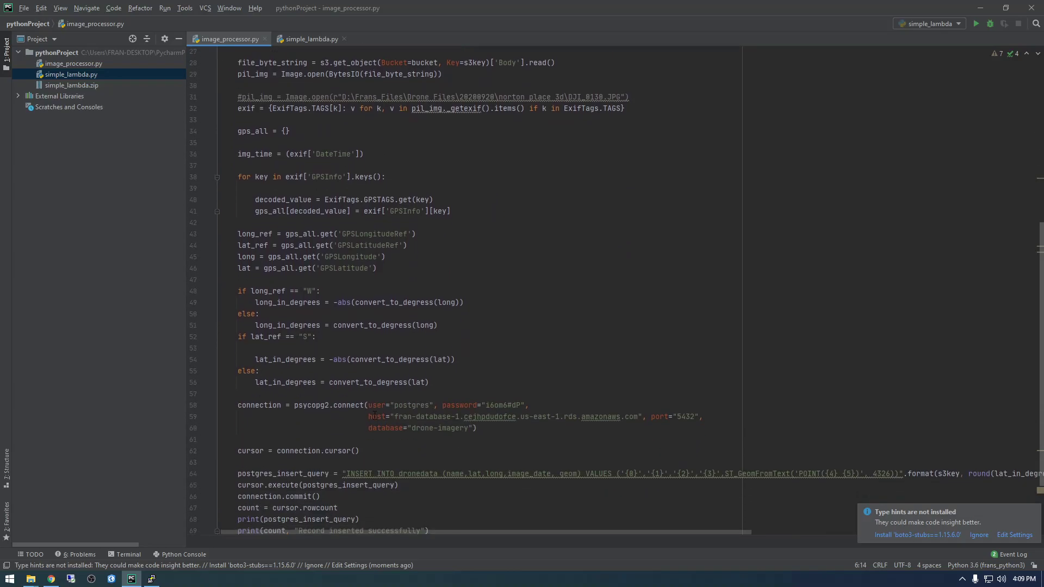
{"action": "scroll", "scroll_direction": "down", "scroll_amount": 3}
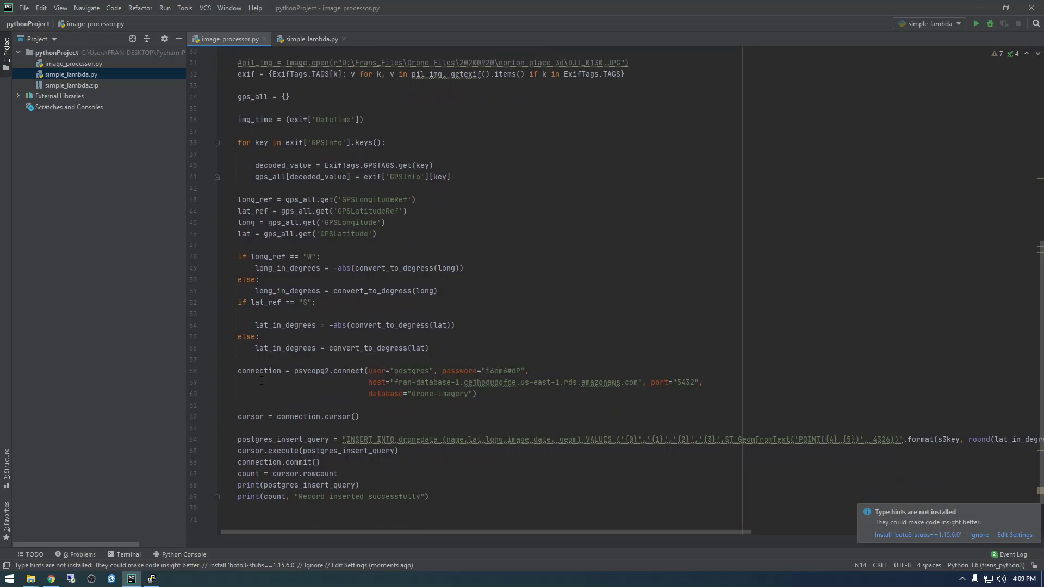
{"action": "double_click", "coordinate": [308, 371]}
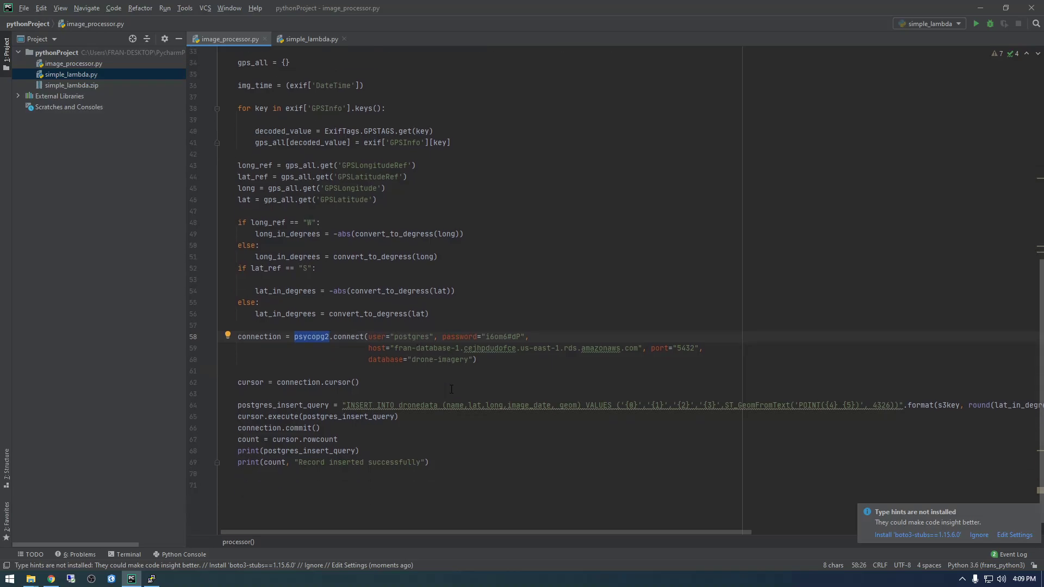
Scroll back to the imports and add a blank line after the urllib.parse import.
{"action": "scroll", "scroll_direction": "up", "scroll_amount": 3}
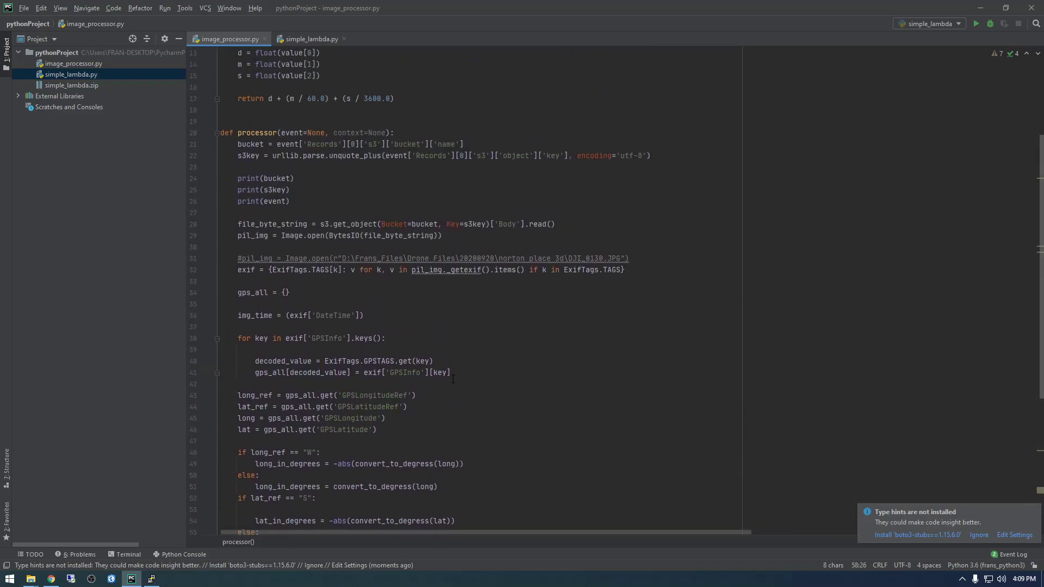
{"action": "scroll", "scroll_direction": "up", "scroll_amount": 3}
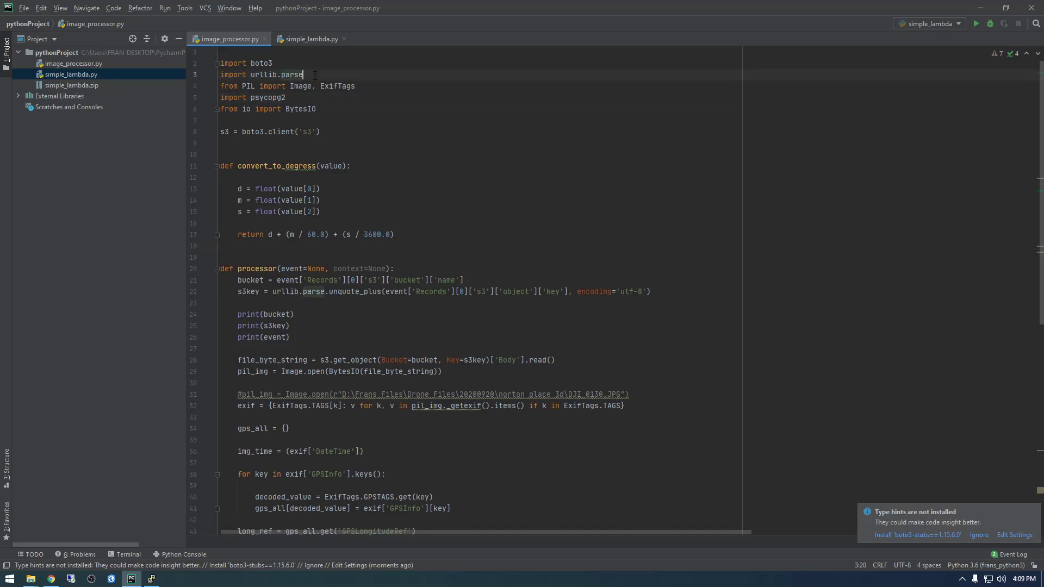
{"action": "key", "text": "enter"}
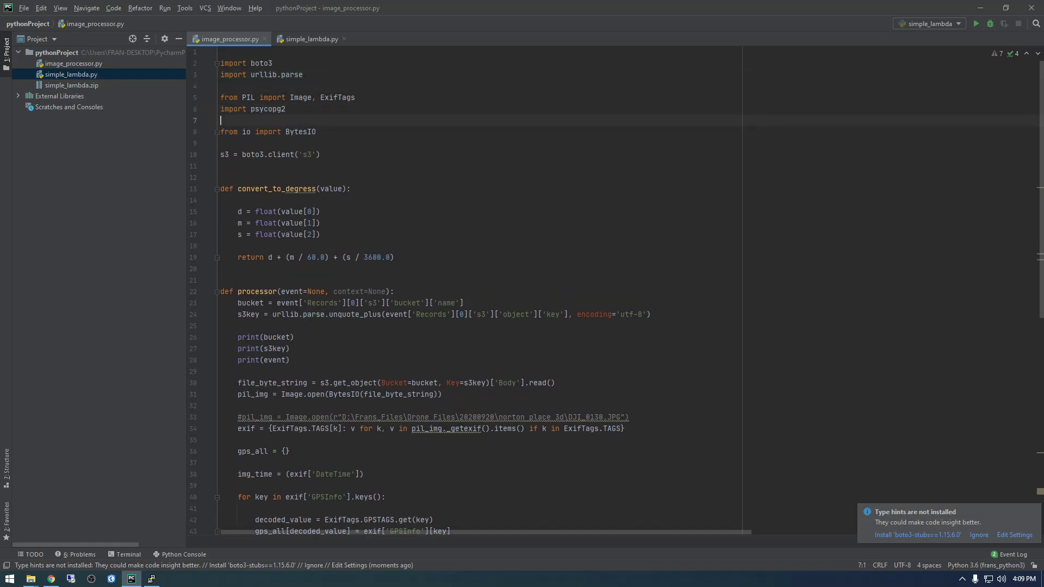
{"action": "left_click", "coordinate": [271, 63]}
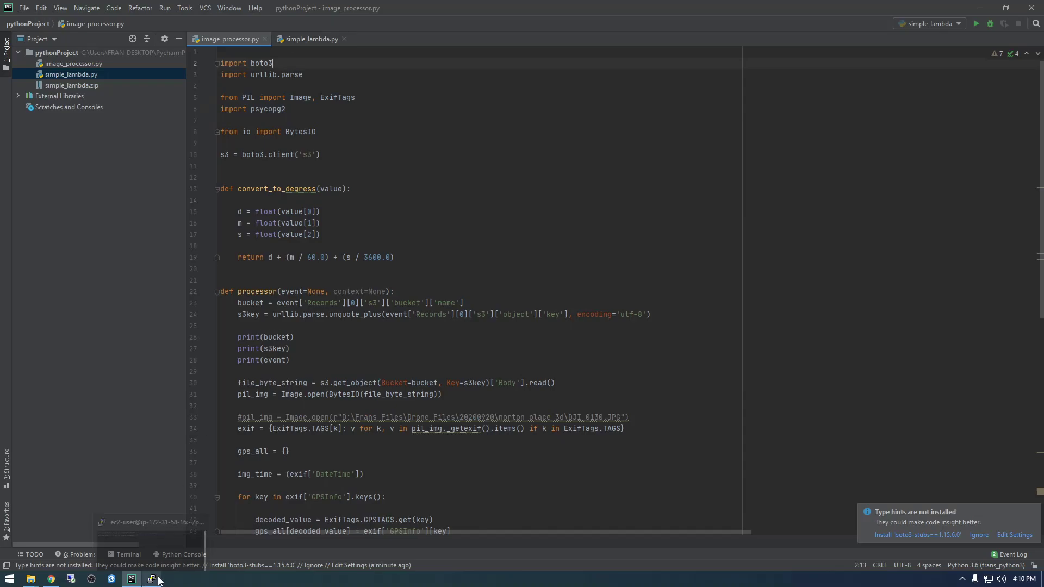
Bring PuTTY forward, rerun sudo pip3 install psycopg2-binary -t ., then glance at the import lines in PyCharm.
{"action": "left_click", "coordinate": [153, 577]}
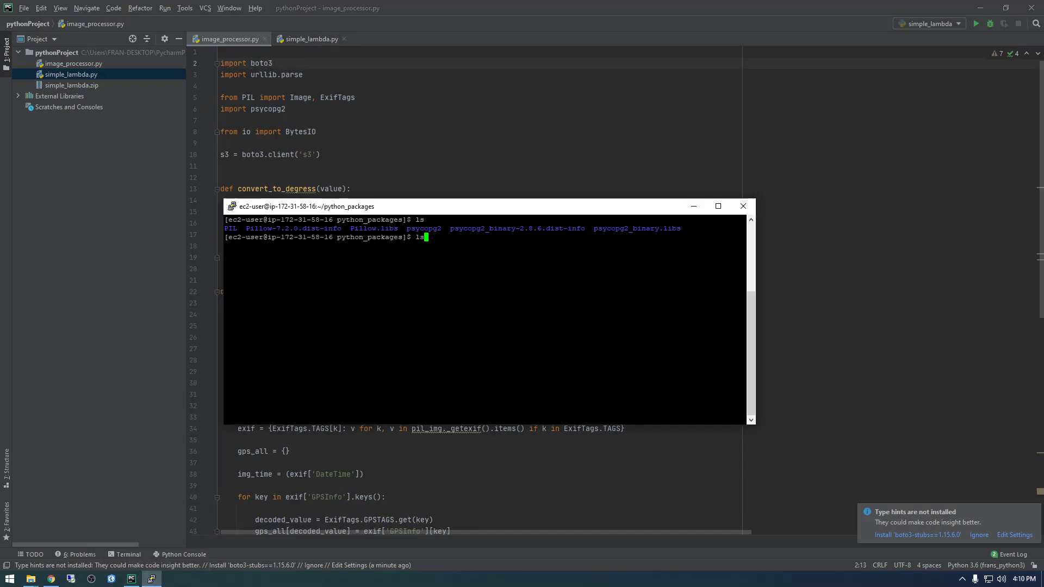
{"action": "type", "text": "sudo pip3 install psycopg2-binary -t ."}
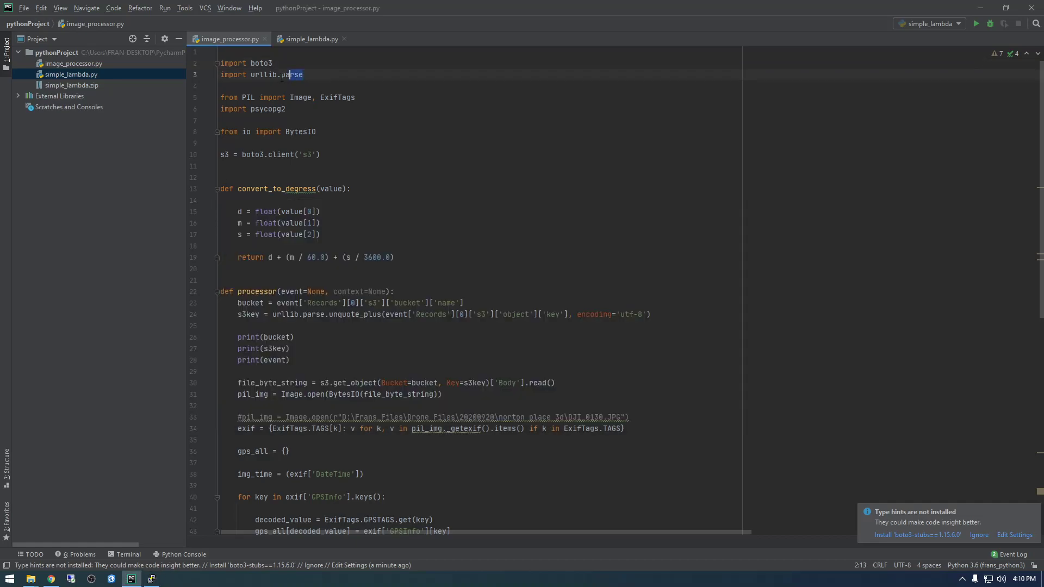
{"action": "triple_click", "coordinate": [262, 75]}
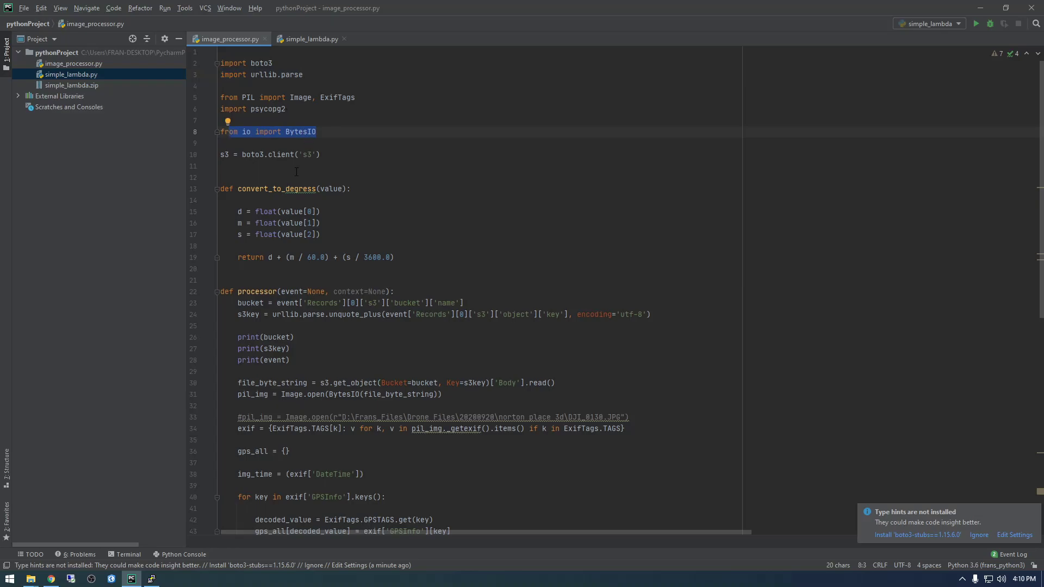
{"action": "left_click", "coordinate": [221, 165]}
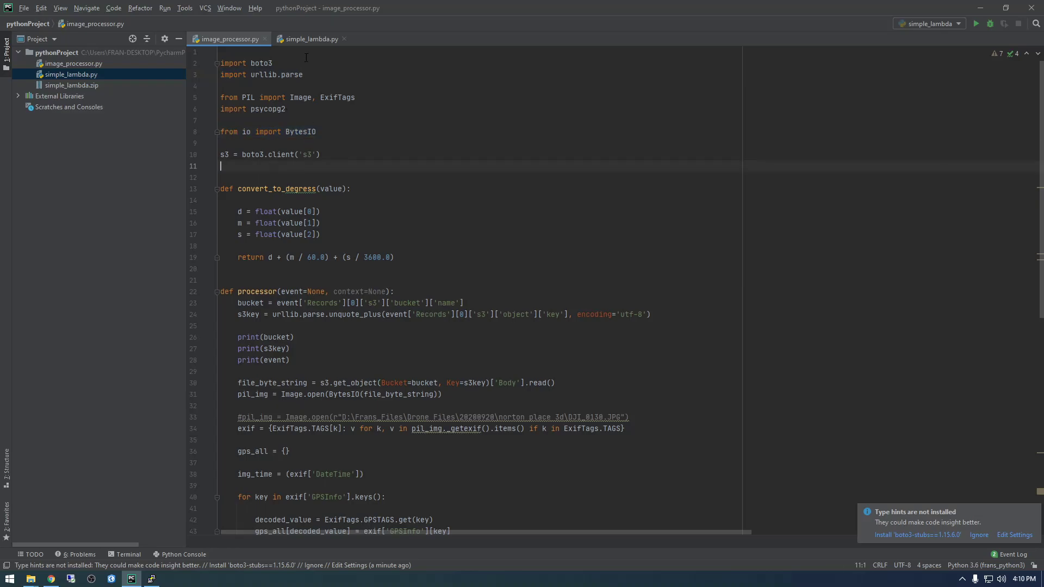
{"action": "mouse_move", "coordinate": [153, 579]}
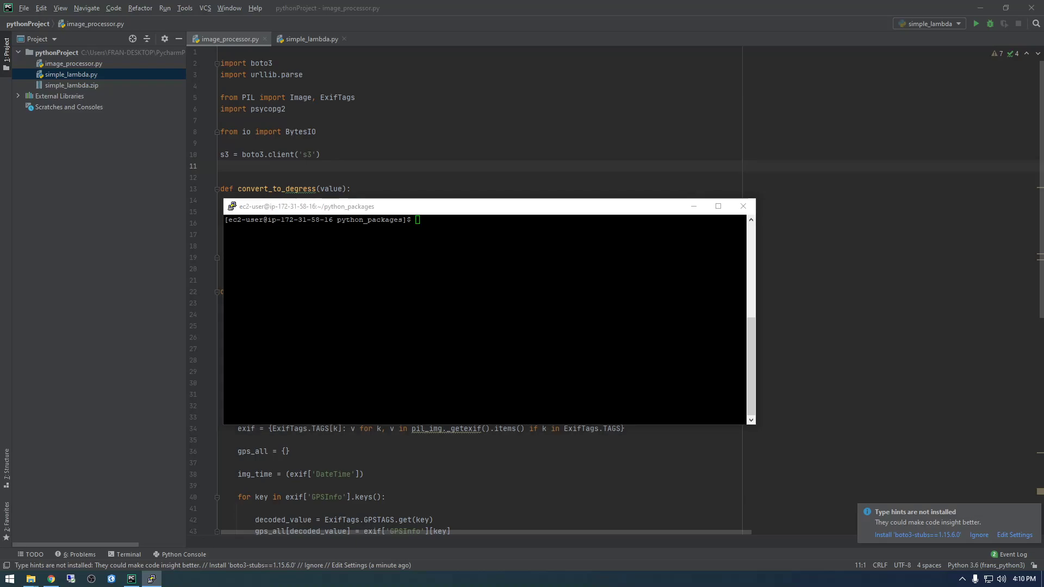
From the home directory run zip -r squash.zip python_packages/ and clear the terminal.
{"action": "type", "text": "cd .."}
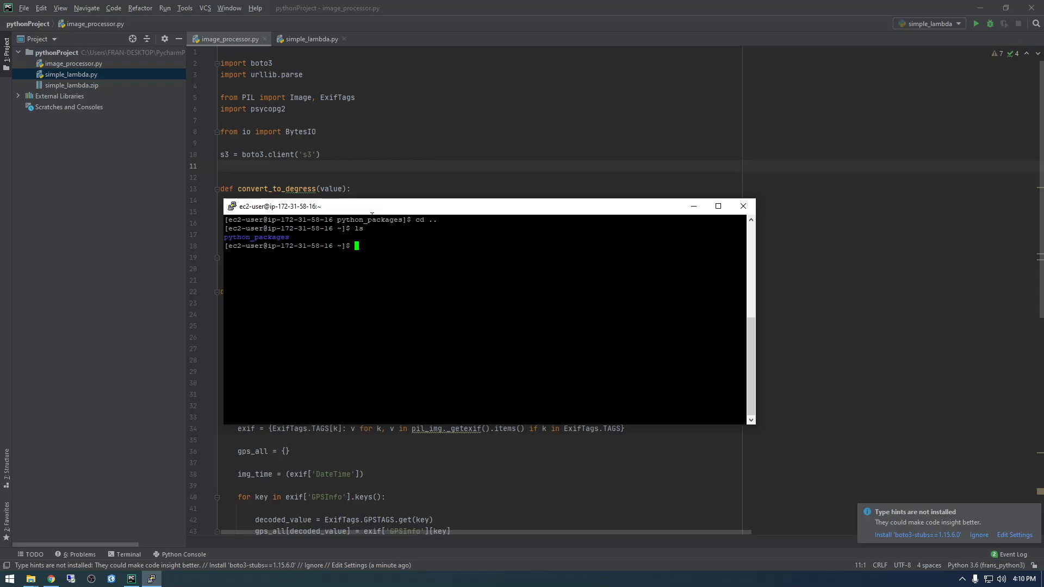
{"action": "type", "text": "zip -r squash.zip fran_python_lib"}
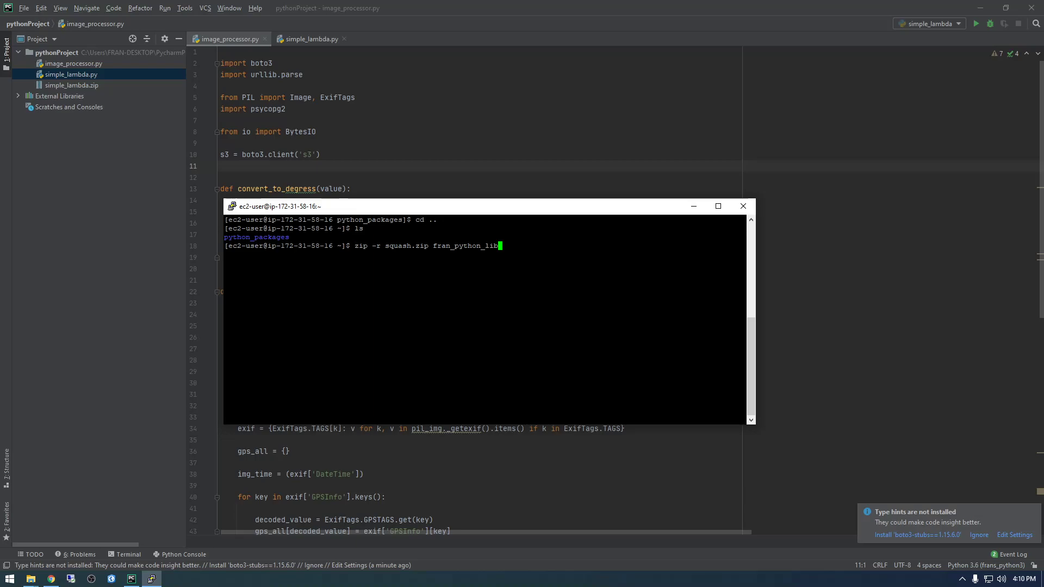
{"action": "key", "text": "BackSpace"}
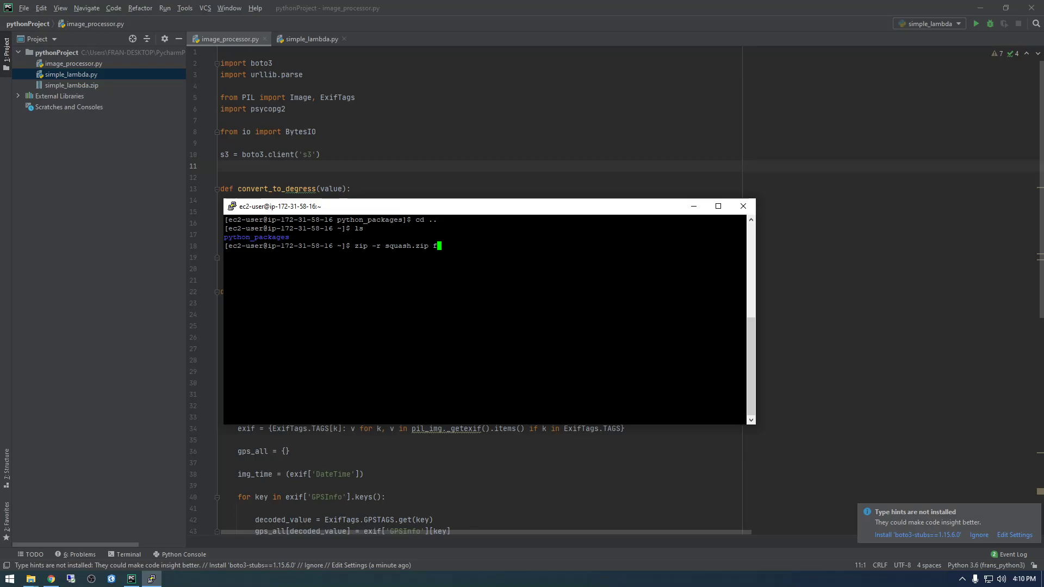
{"action": "type", "text": "yt"}
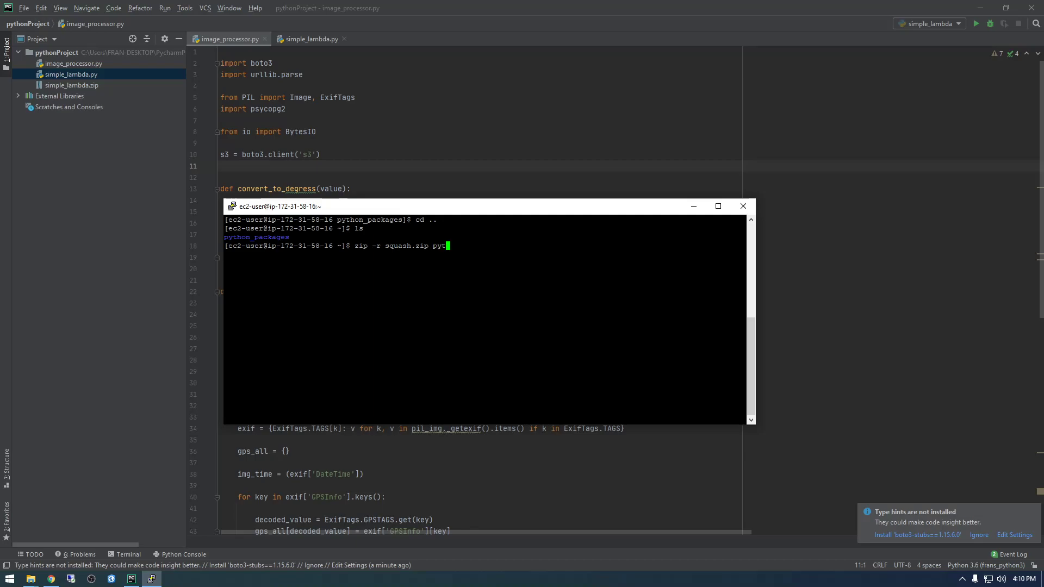
{"action": "type", "text": "hon_packages/"}
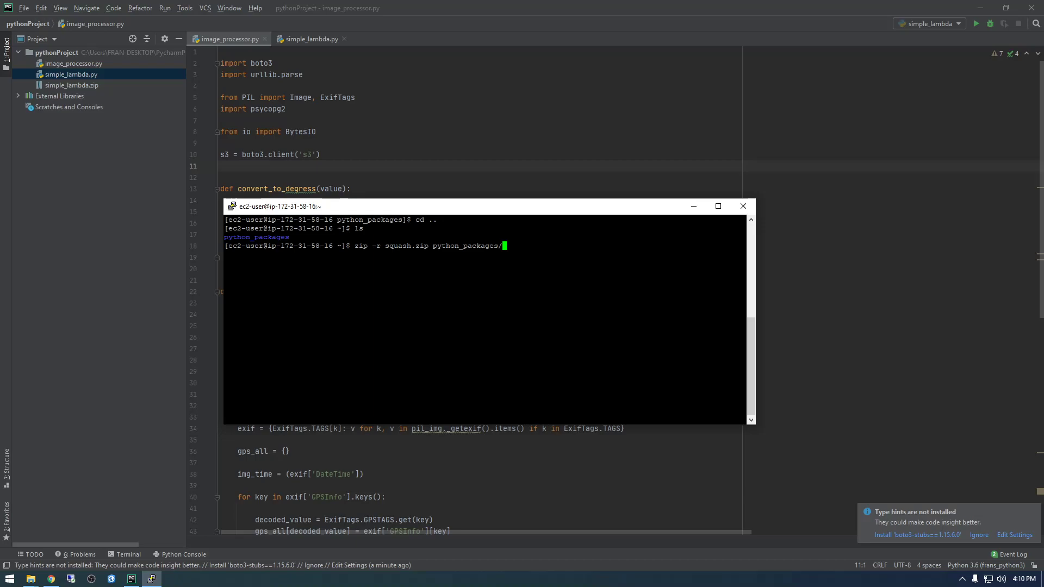
{"action": "key", "text": "Return"}
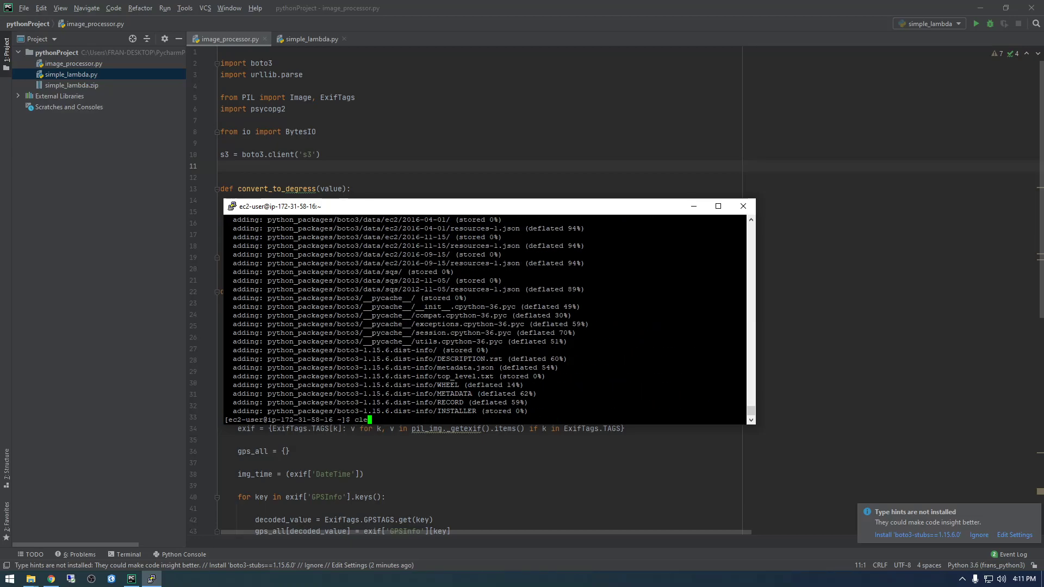
{"action": "key", "text": "Return"}
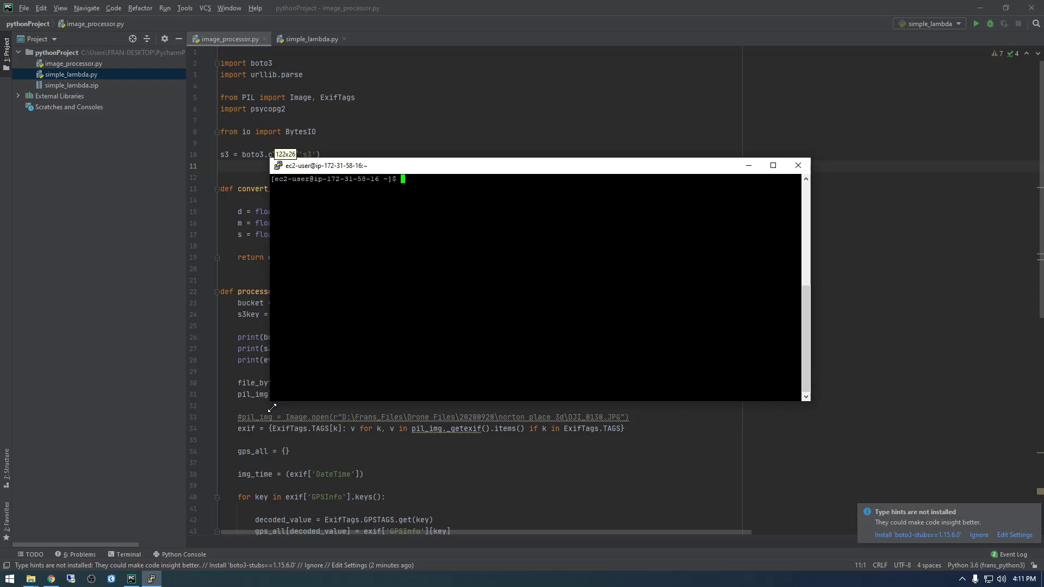
In FileZilla's Site Manager create a new site and copy in the instance's public IP 54.144.157.185 from the browser.
{"action": "left_click", "coordinate": [9, 577]}
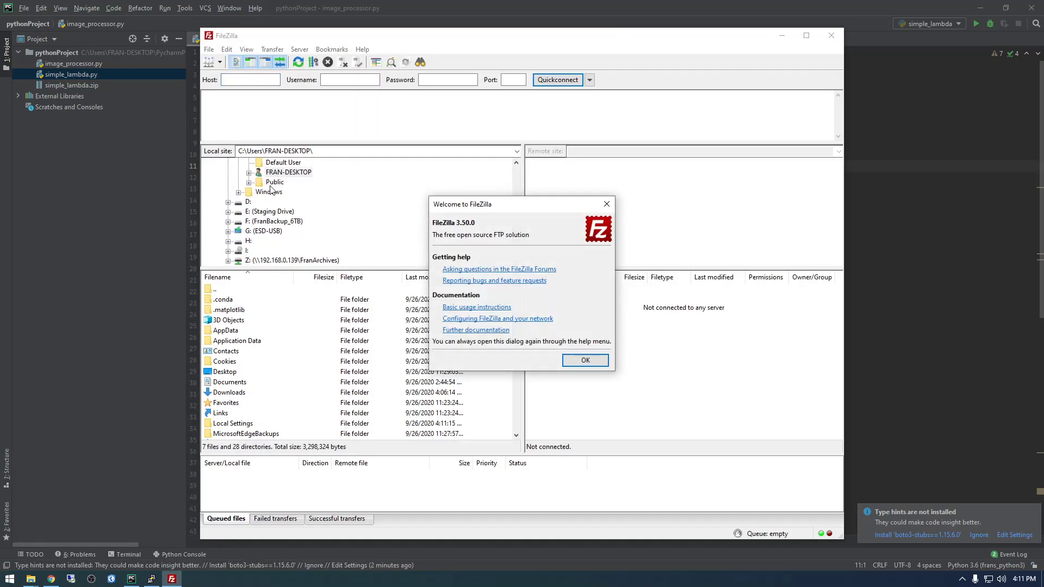
{"action": "left_click", "coordinate": [584, 360]}
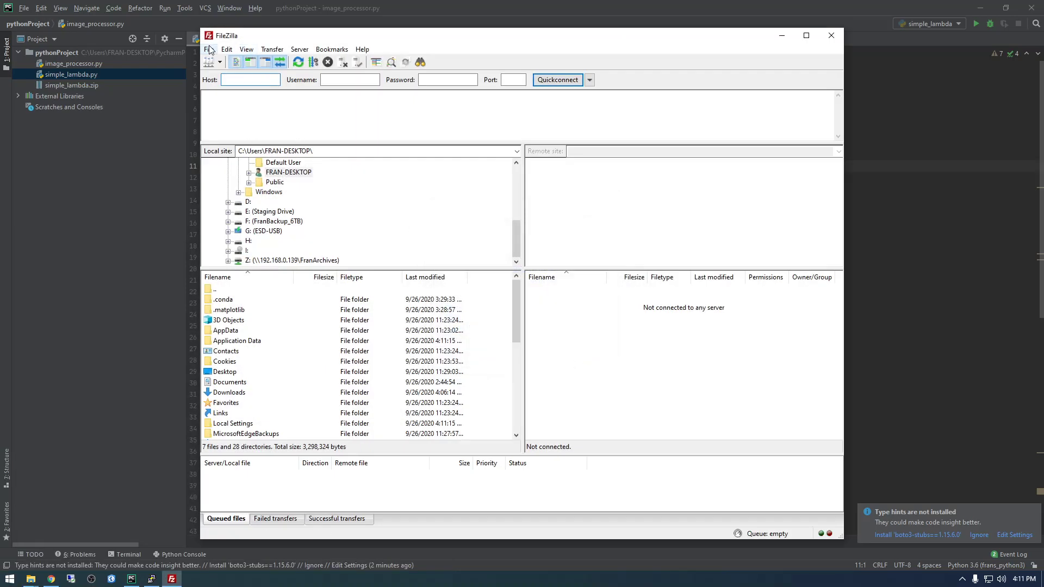
{"action": "left_click", "coordinate": [211, 62]}
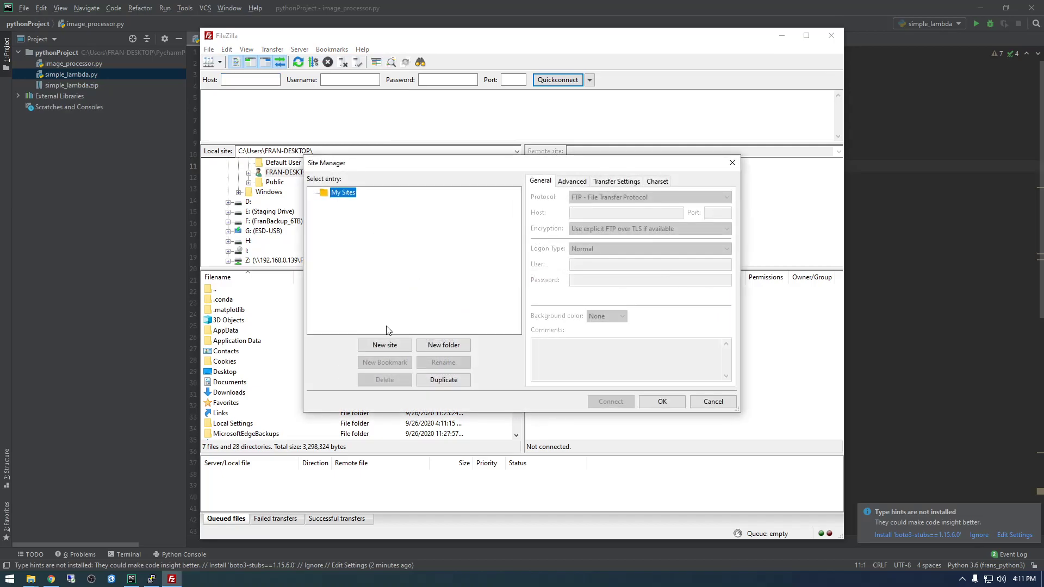
{"action": "left_click", "coordinate": [384, 345]}
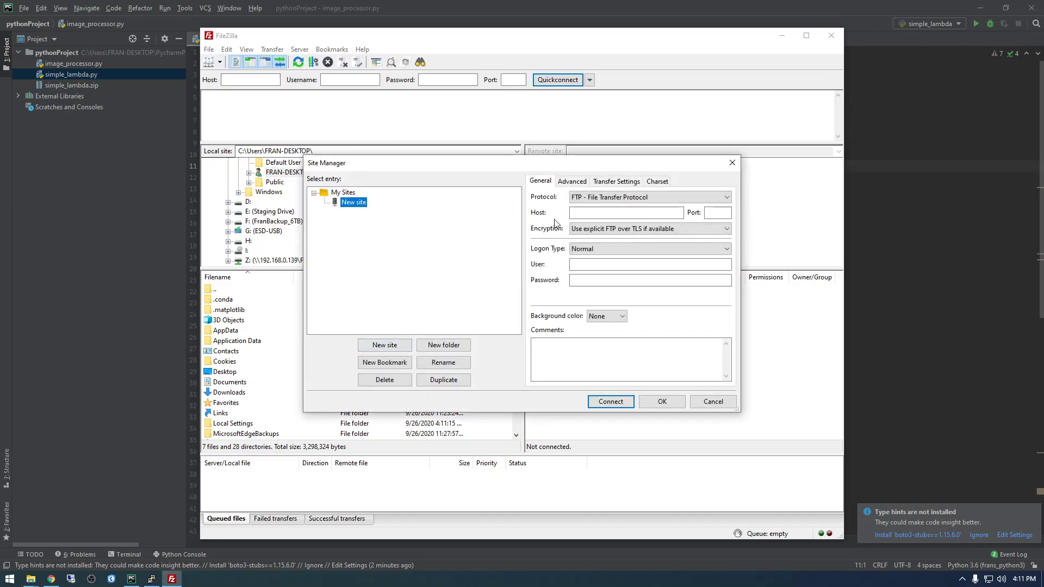
{"action": "left_click", "coordinate": [725, 197]}
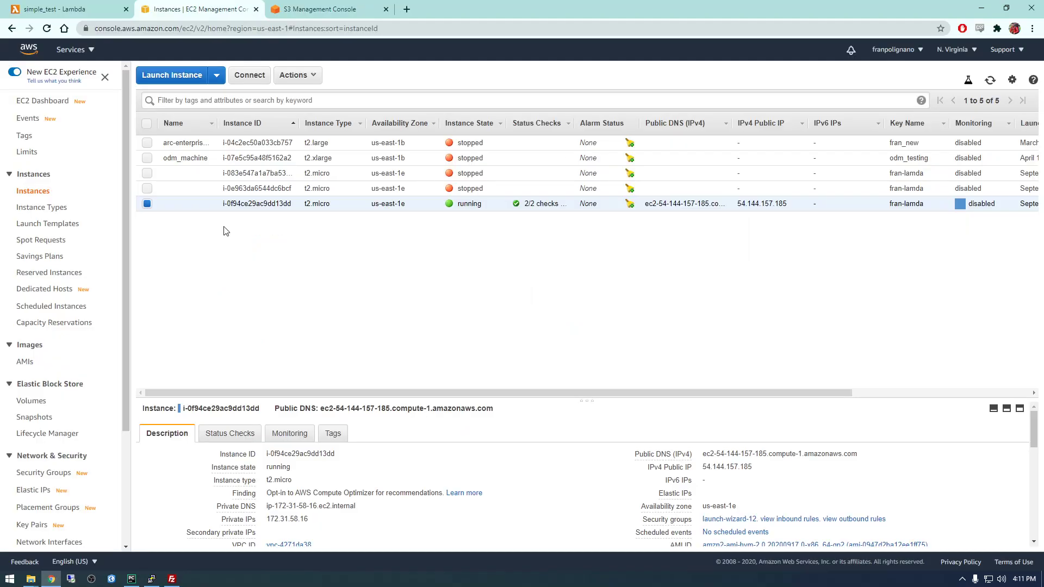
{"action": "mouse_move", "coordinate": [761, 470]}
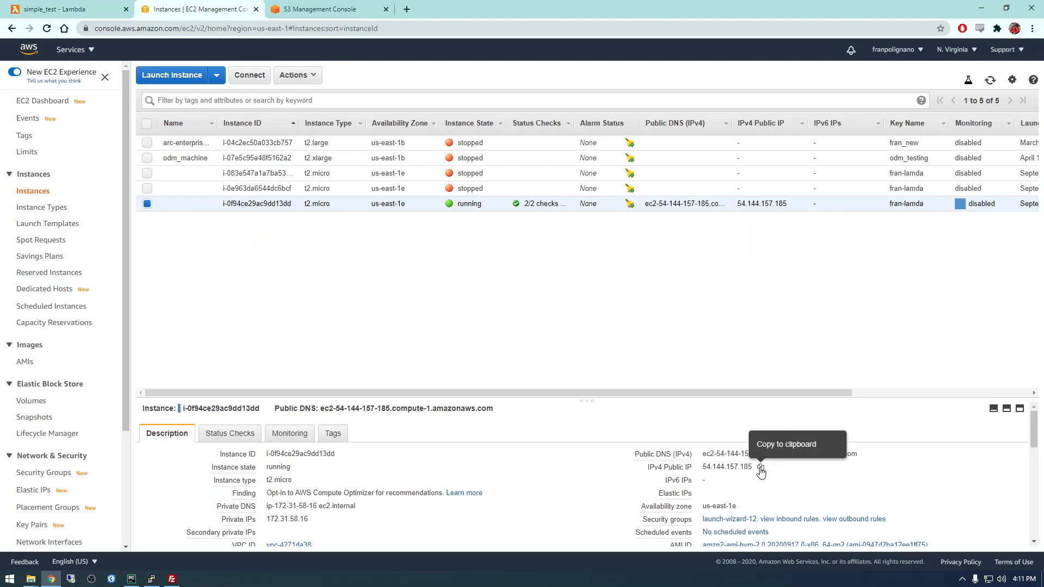
{"action": "left_click", "coordinate": [130, 578]}
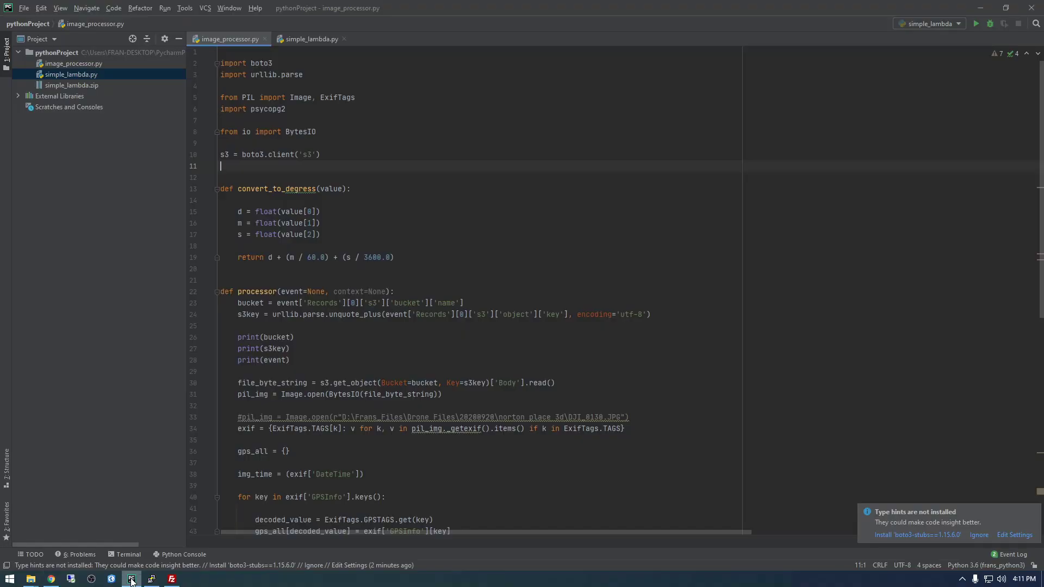
{"action": "left_click", "coordinate": [171, 579]}
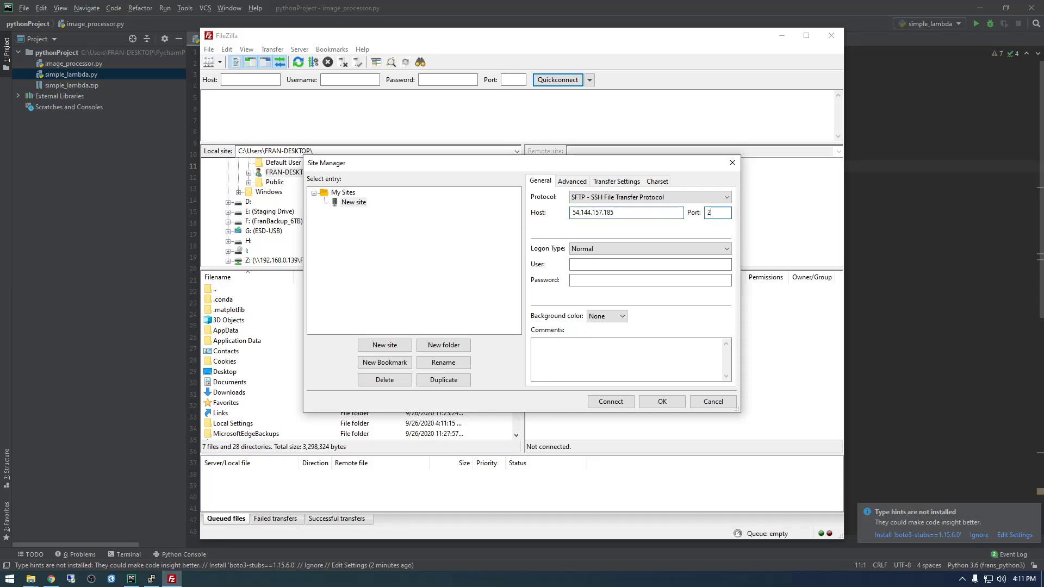
Set logon type to Key file and select the fran-lamda.ppk key from Local Disk (D:).
{"action": "left_click", "coordinate": [726, 248]}
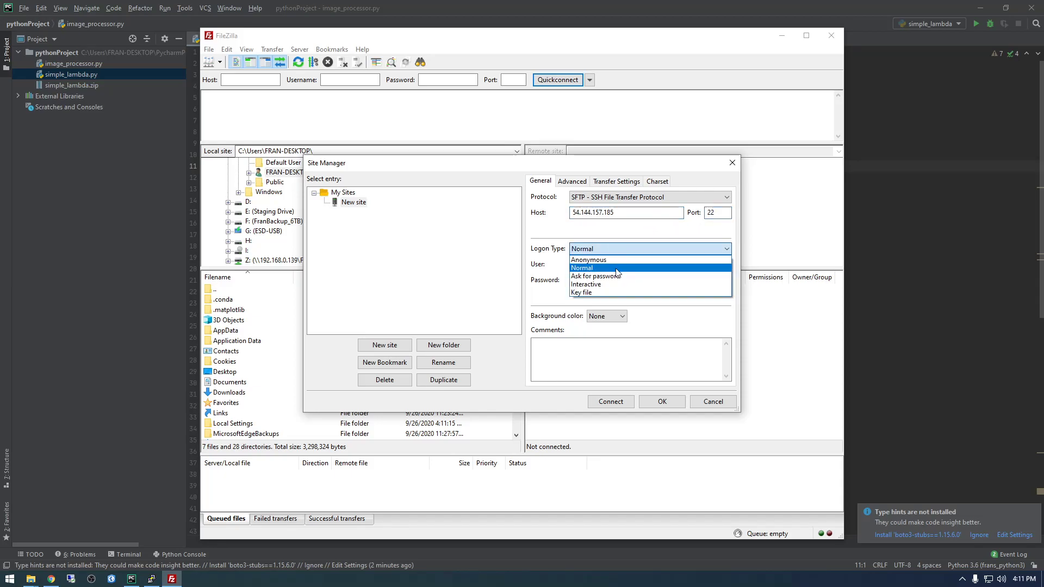
{"action": "left_click", "coordinate": [580, 292]}
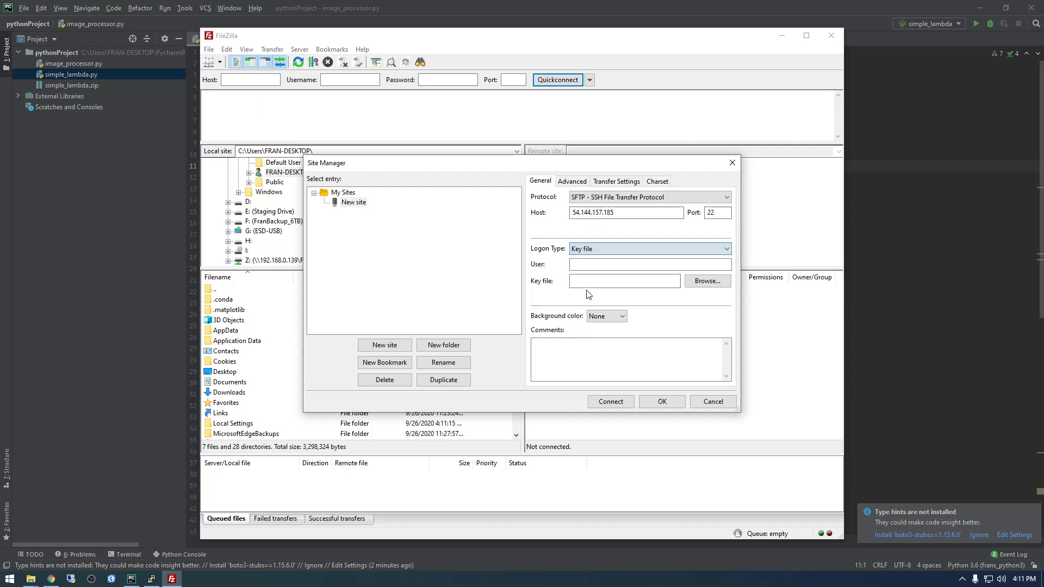
{"action": "left_click", "coordinate": [707, 281]}
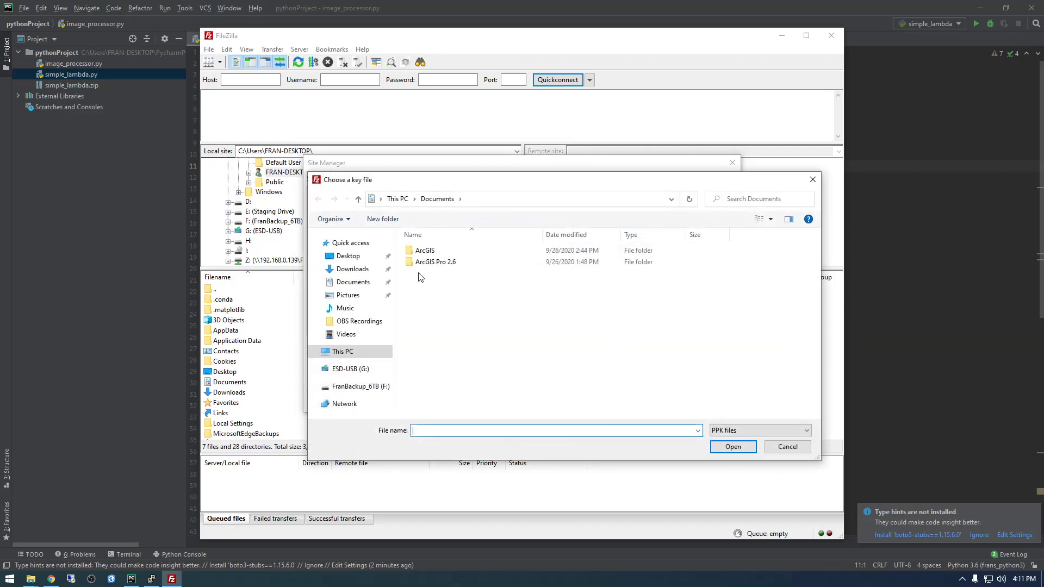
{"action": "left_click", "coordinate": [341, 351]}
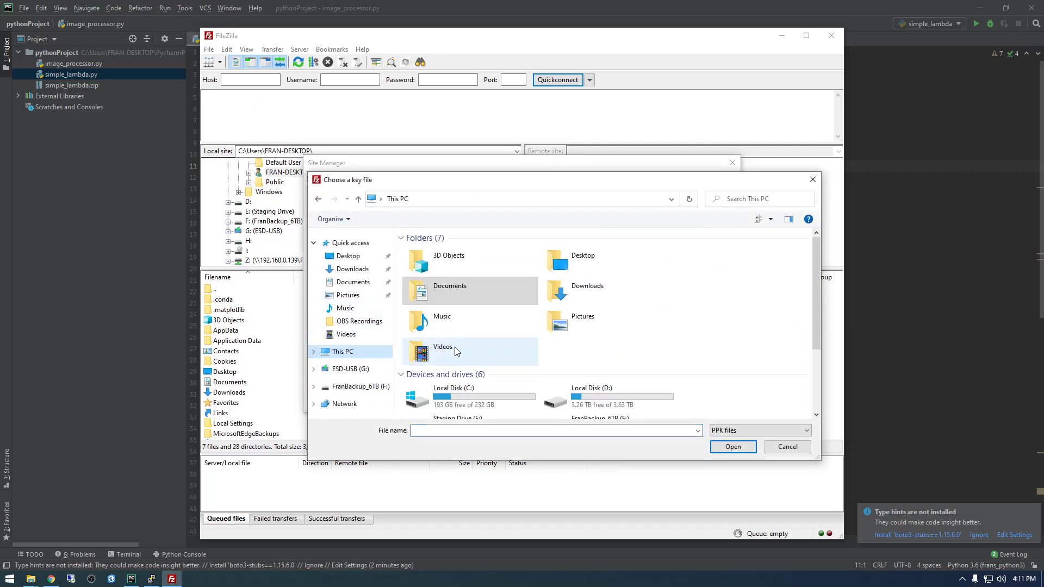
{"action": "double_click", "coordinate": [591, 388]}
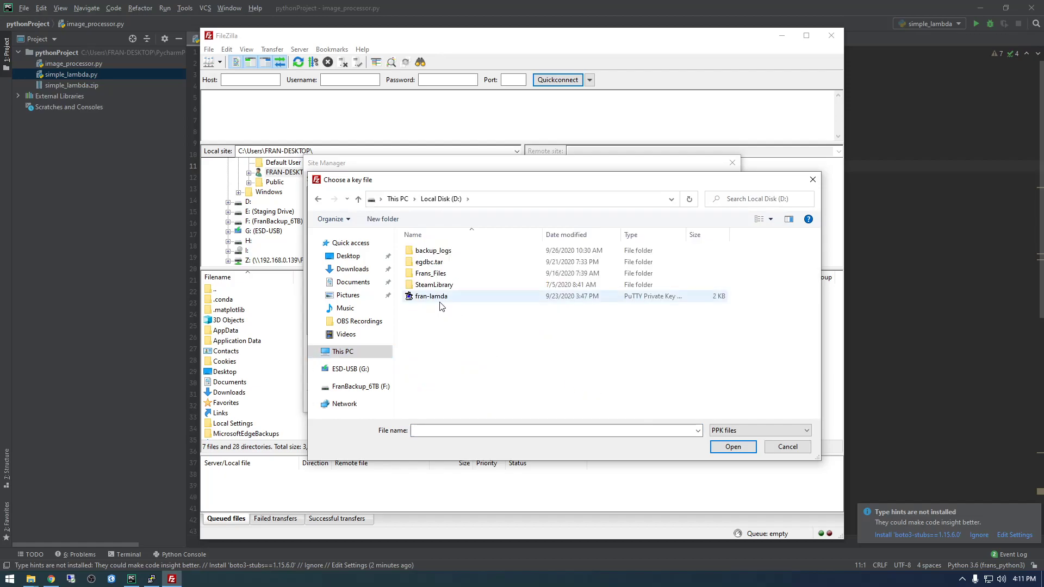
{"action": "left_click", "coordinate": [731, 447]}
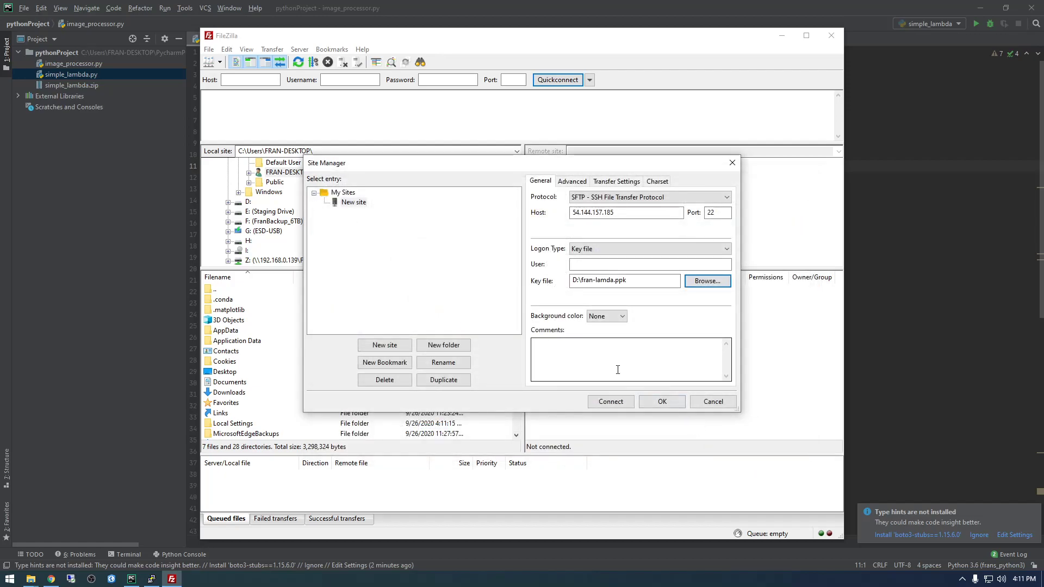
Supply the ec2-user user name after the warning and connect, accepting to save credentials.
{"action": "left_click", "coordinate": [610, 401]}
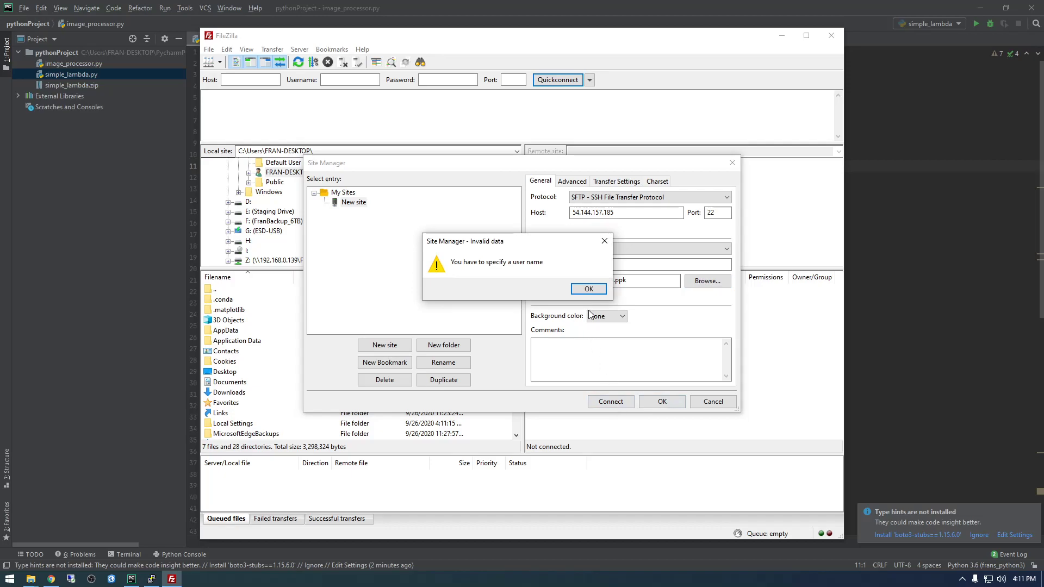
{"action": "left_click", "coordinate": [587, 288]}
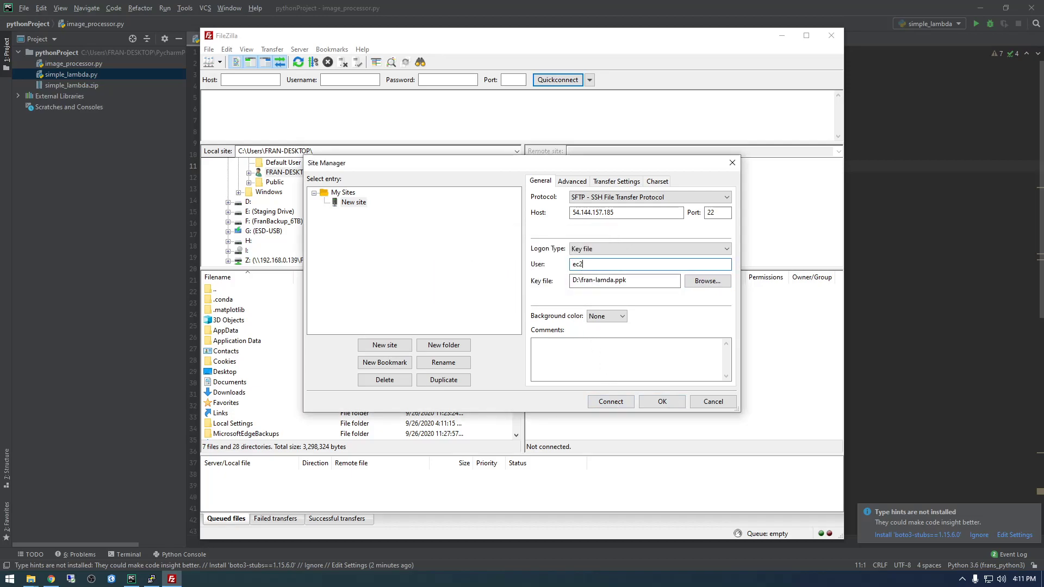
{"action": "type", "text": "-user"}
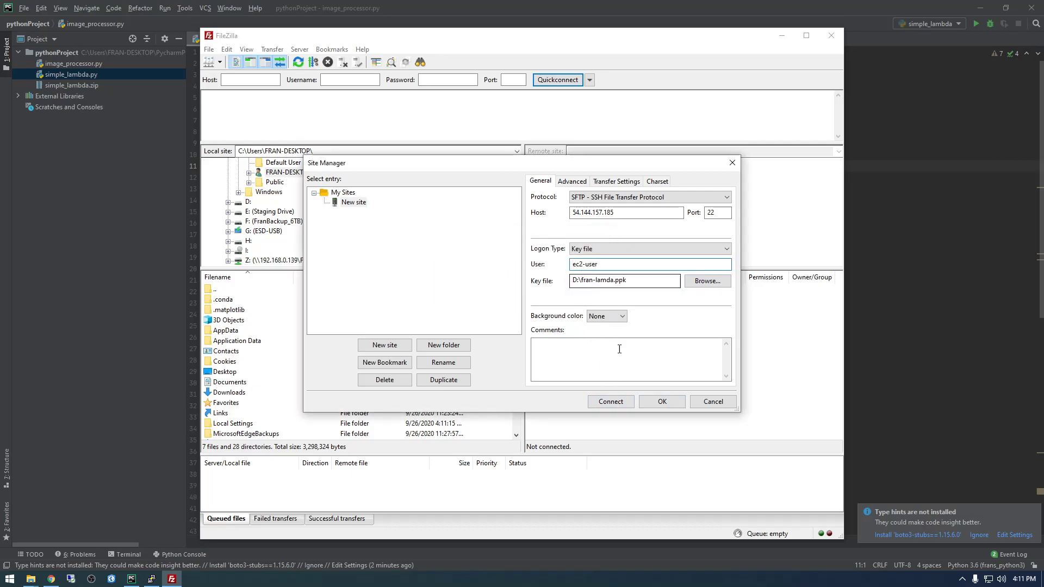
{"action": "left_click", "coordinate": [609, 401]}
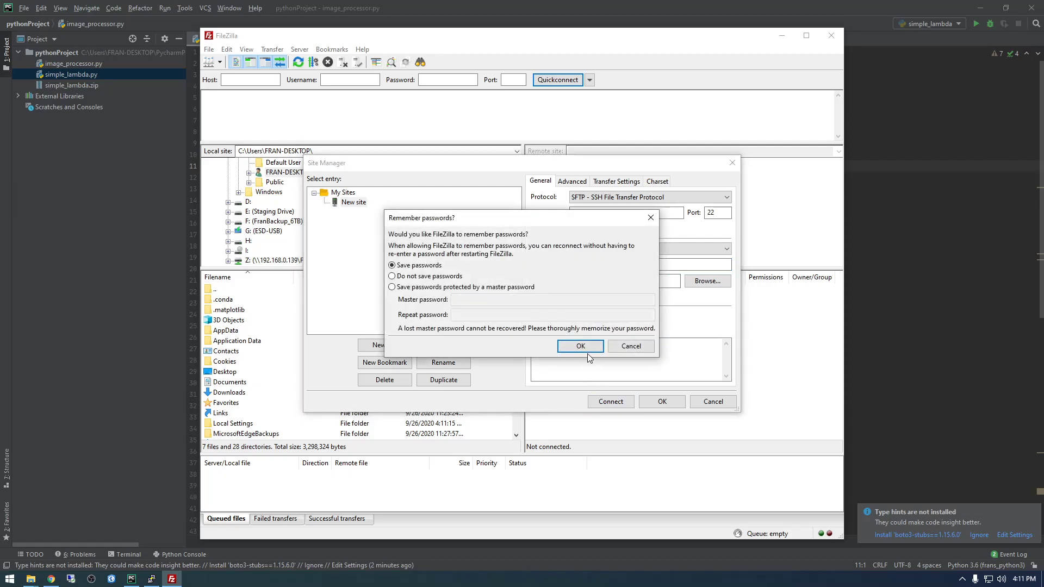
{"action": "left_click", "coordinate": [579, 345]}
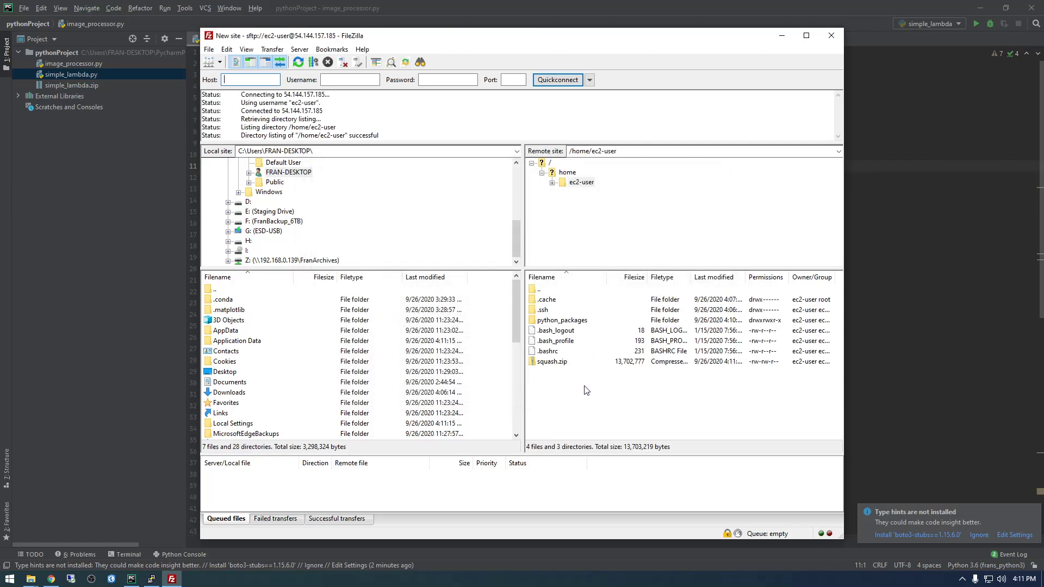
Select squash.zip on the server and open C:\Users\FRAN-DESKTOP\Desktop in the local pane.
{"action": "left_click", "coordinate": [551, 361]}
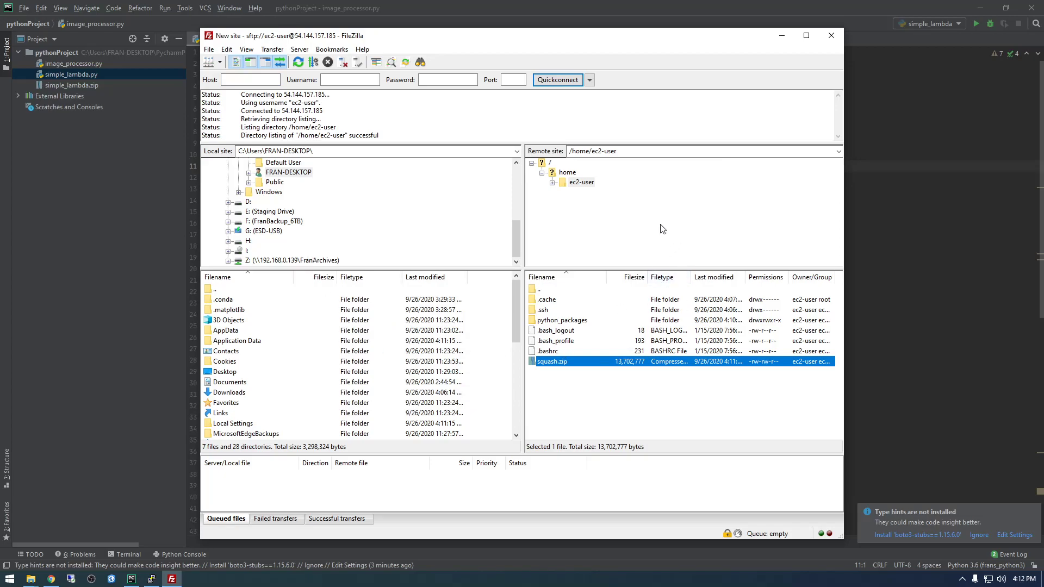
{"action": "mouse_move", "coordinate": [645, 267]}
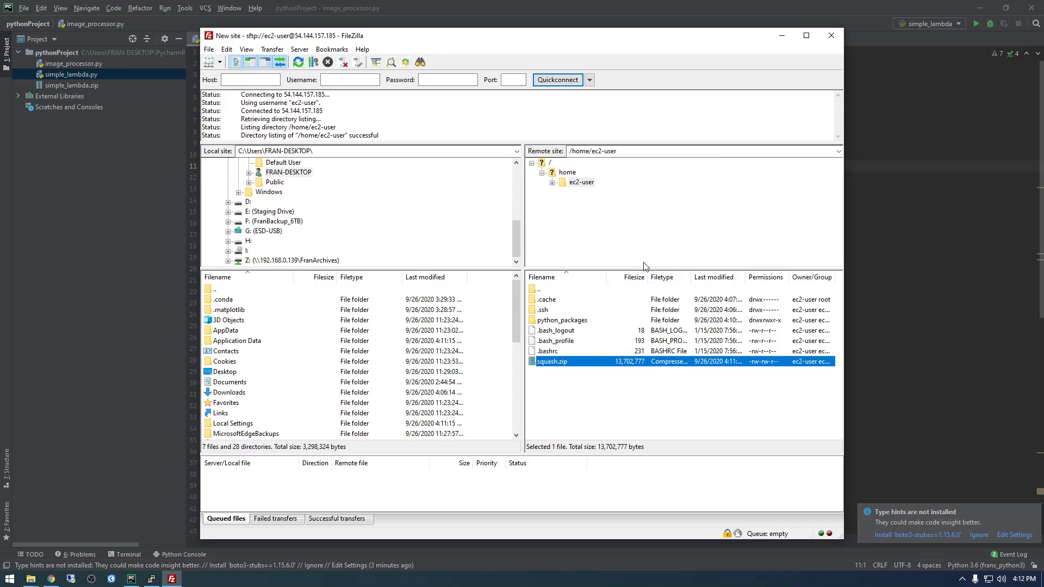
{"action": "mouse_move", "coordinate": [313, 260]}
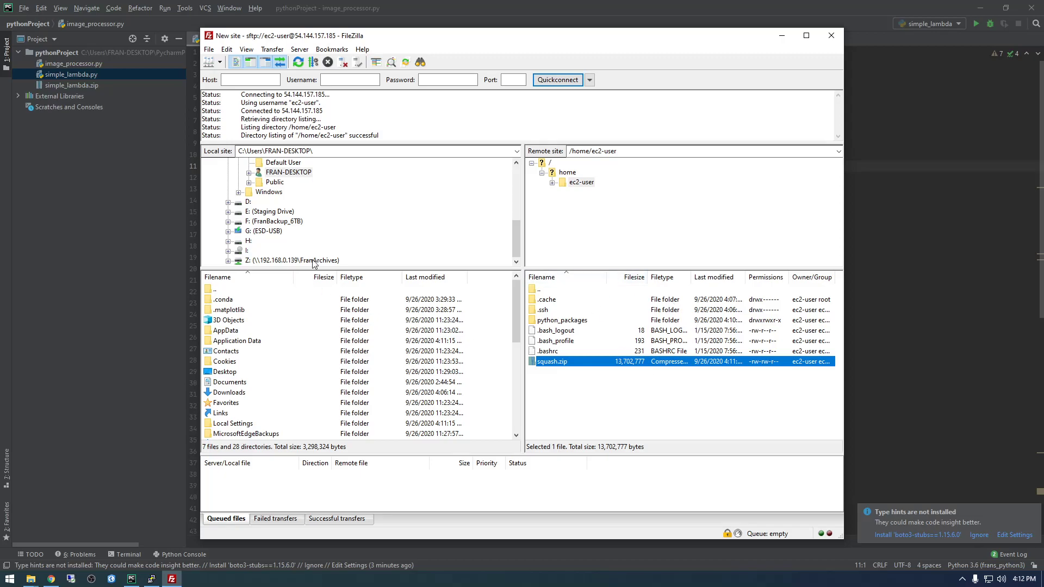
{"action": "mouse_move", "coordinate": [218, 294]}
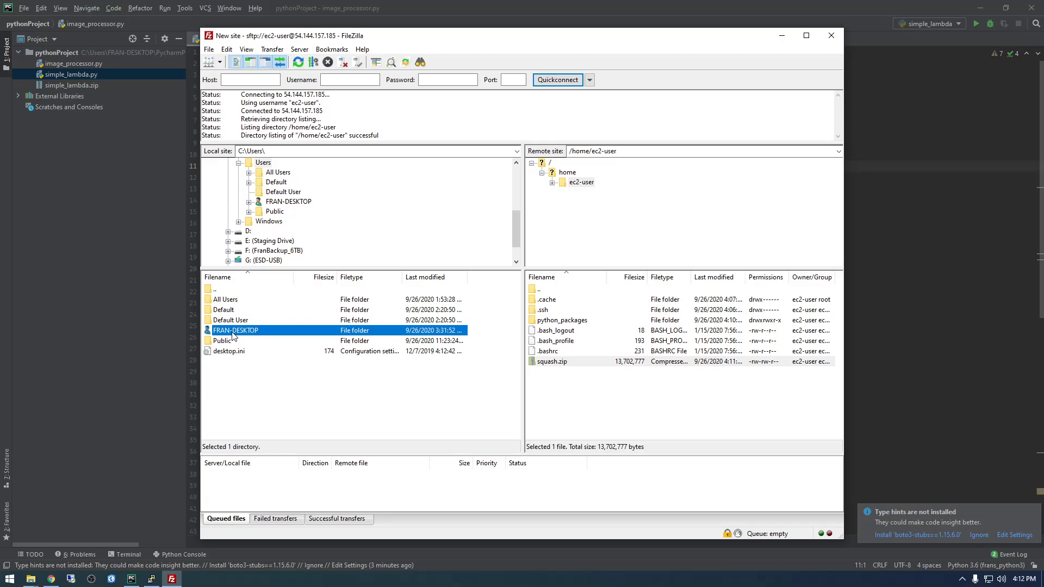
{"action": "double_click", "coordinate": [235, 331]}
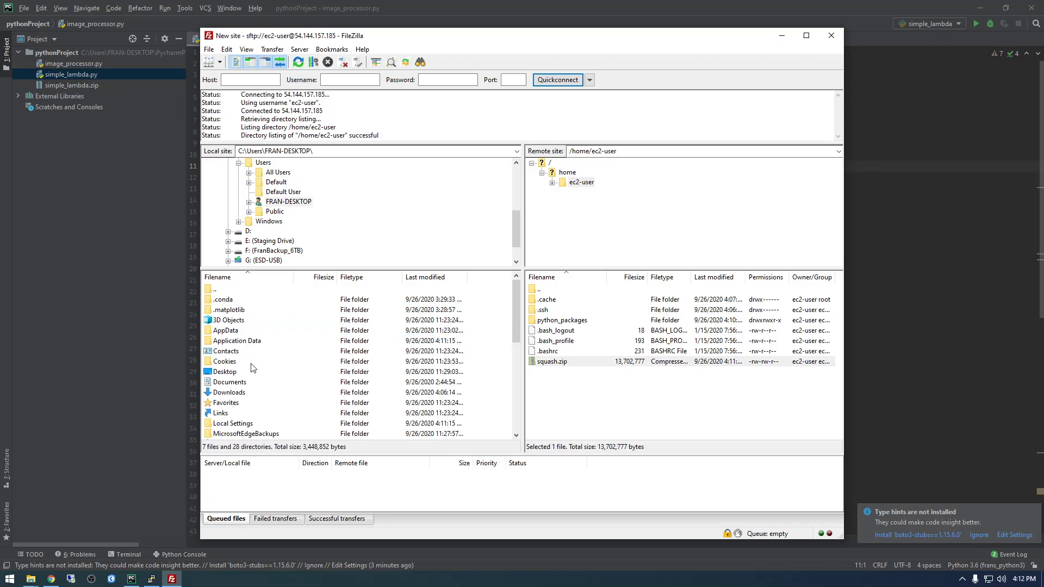
{"action": "mouse_move", "coordinate": [253, 370]}
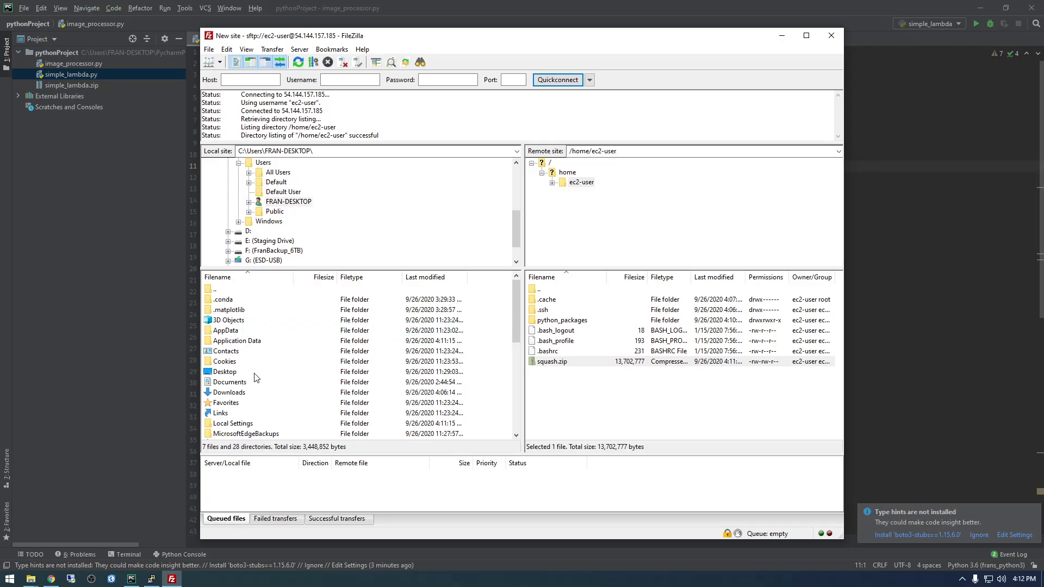
{"action": "double_click", "coordinate": [223, 372]}
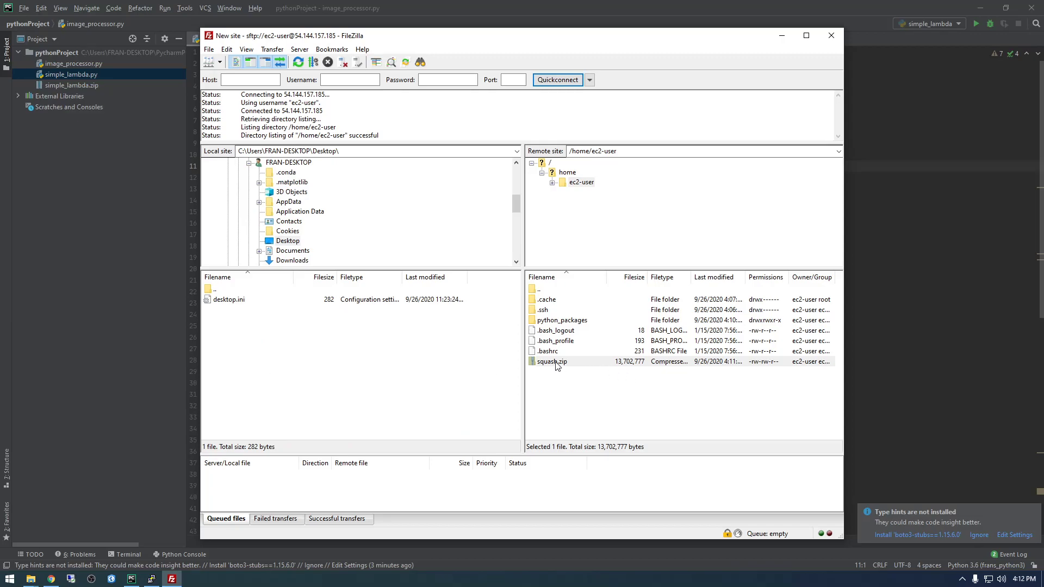
Download squash.zip to the local Desktop and minimize FileZilla.
{"action": "right_click", "coordinate": [550, 361]}
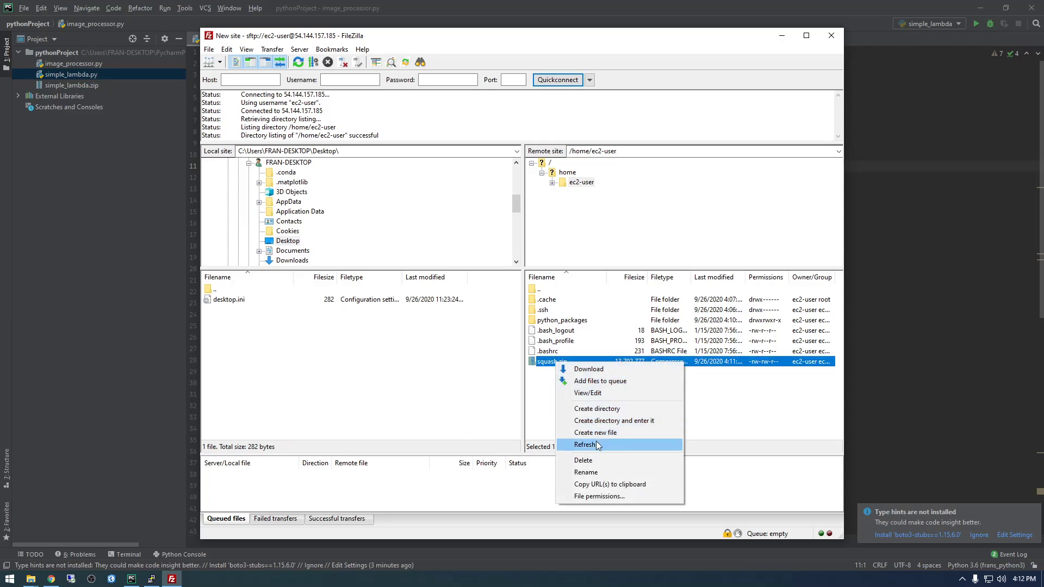
{"action": "mouse_move", "coordinate": [588, 392]}
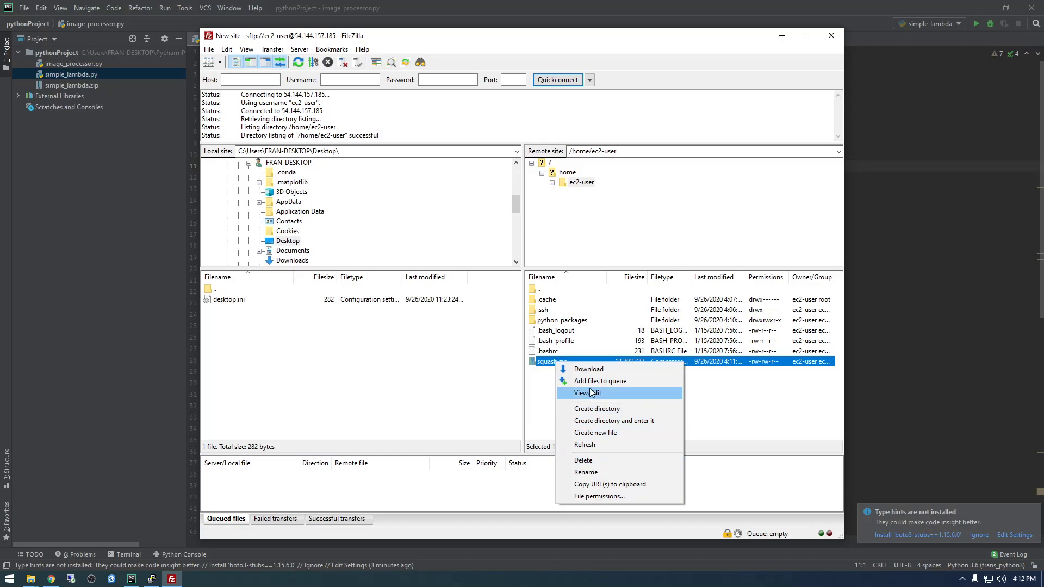
{"action": "left_click", "coordinate": [588, 369]}
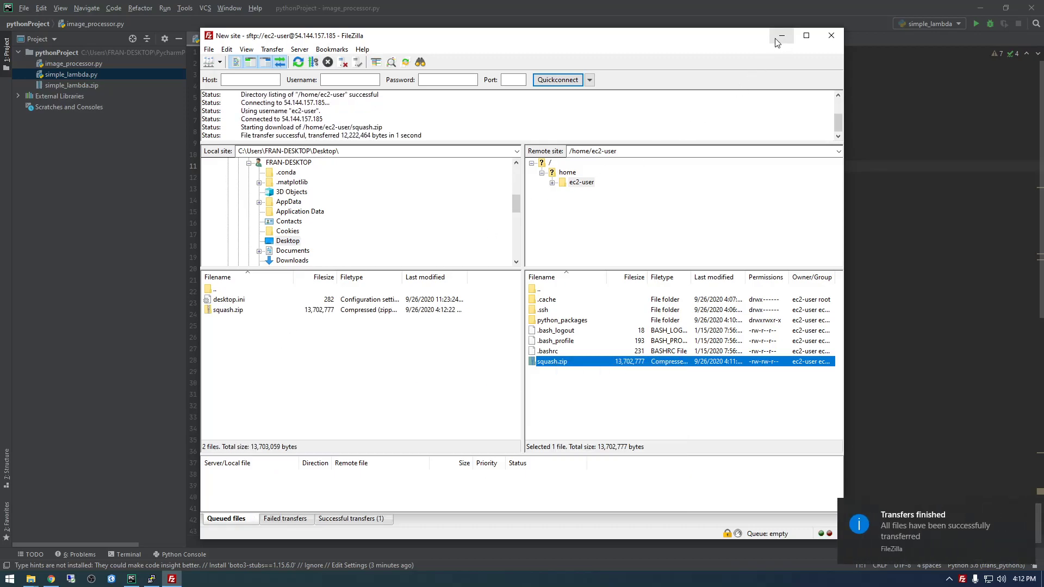
{"action": "left_click", "coordinate": [780, 35]}
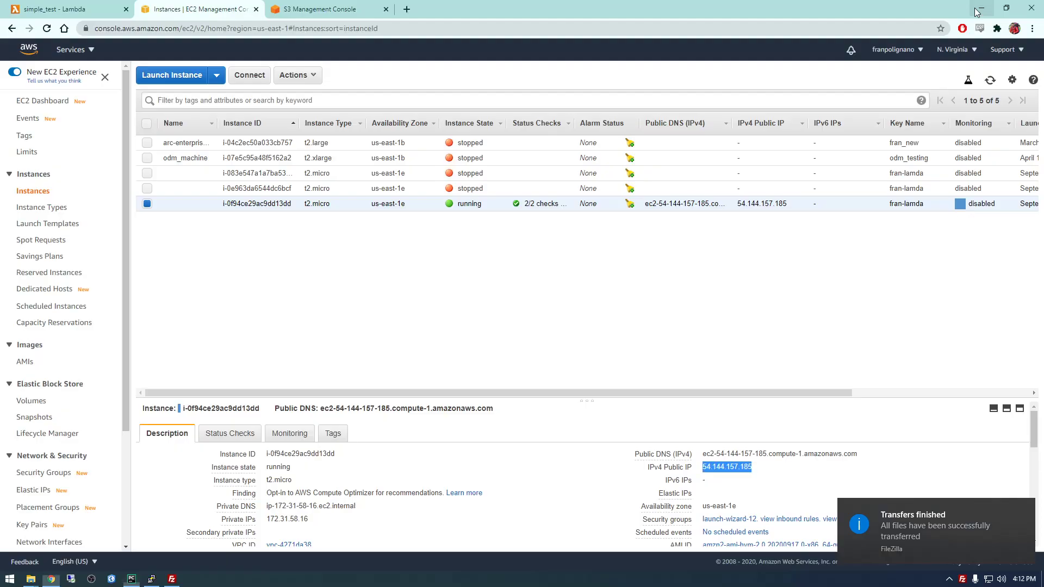
Extract All from squash.zip into a Desktop squash folder and expand the progress details.
{"action": "left_click", "coordinate": [980, 9]}
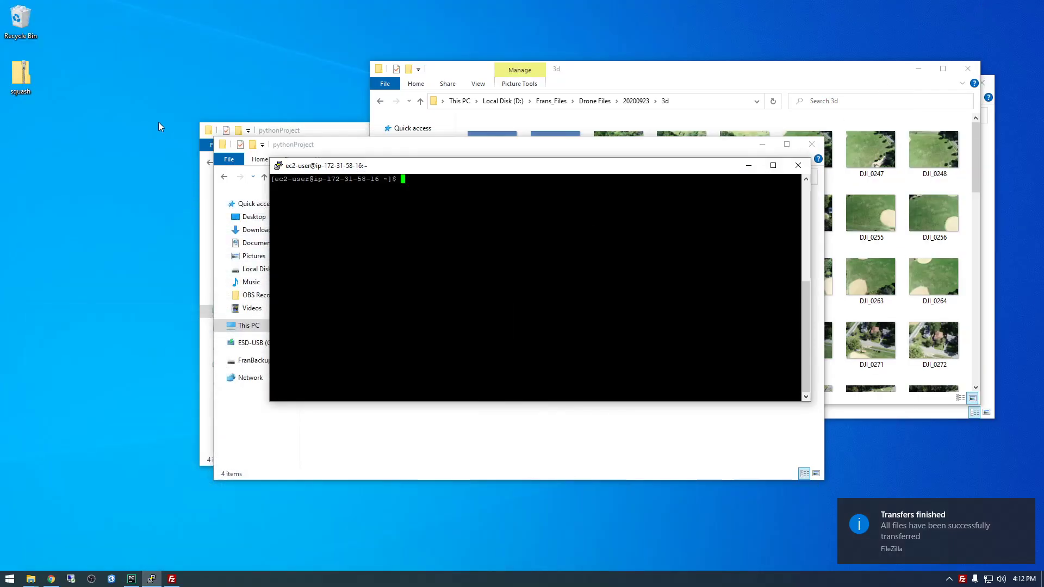
{"action": "right_click", "coordinate": [20, 73]}
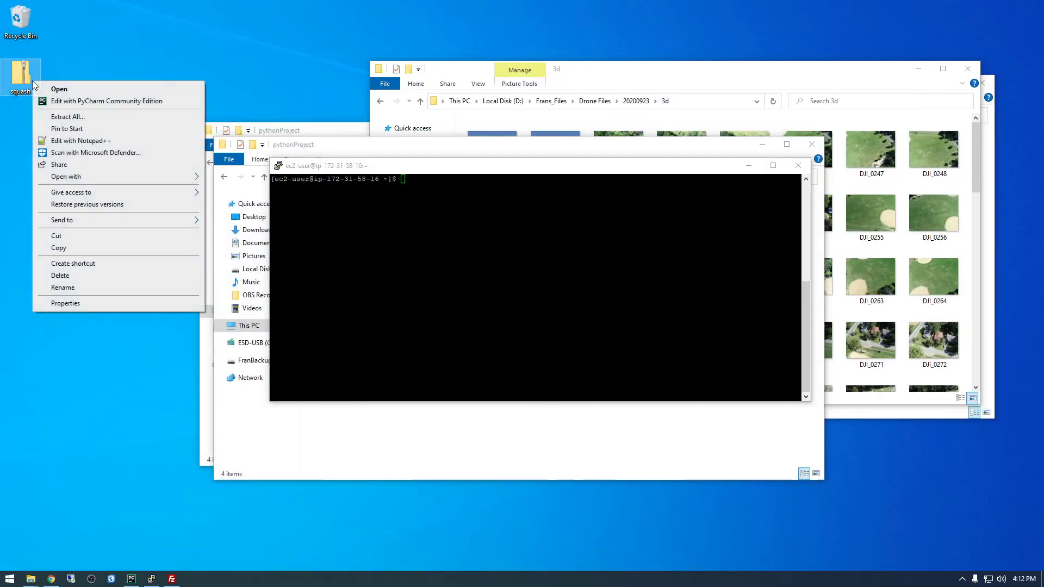
{"action": "left_click", "coordinate": [67, 117]}
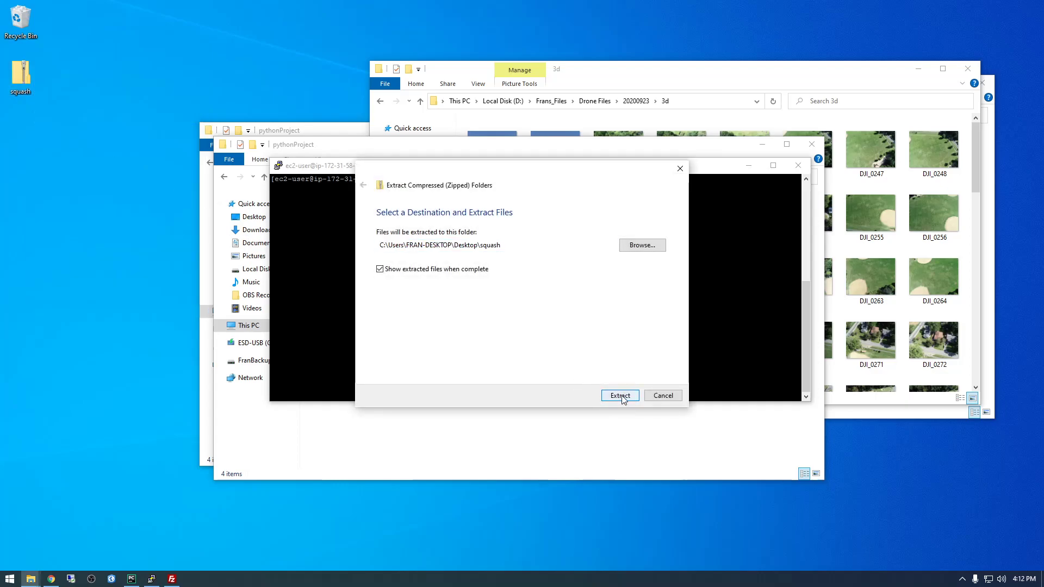
{"action": "left_click", "coordinate": [619, 395]}
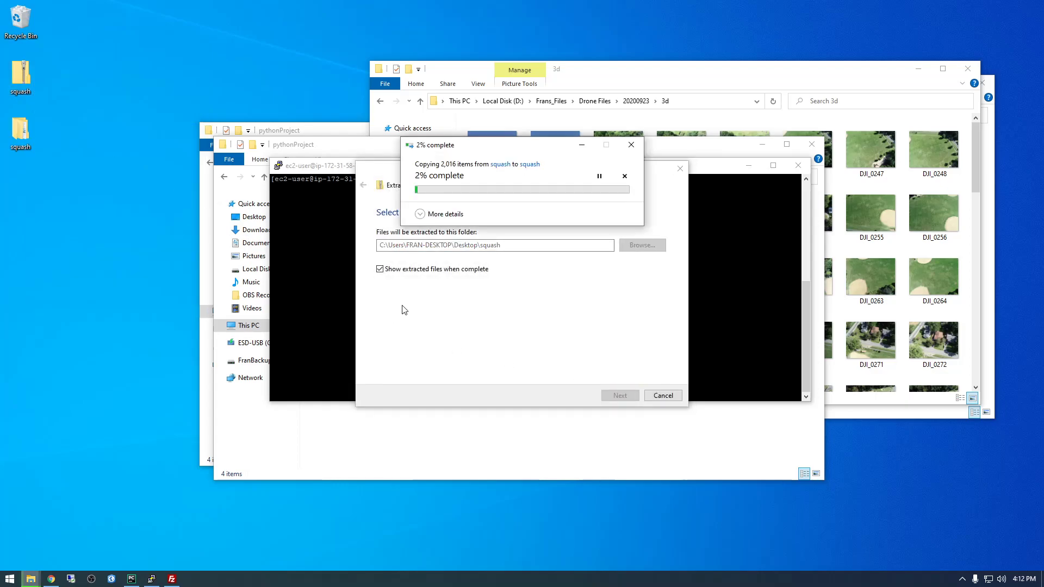
{"action": "left_click", "coordinate": [445, 215]}
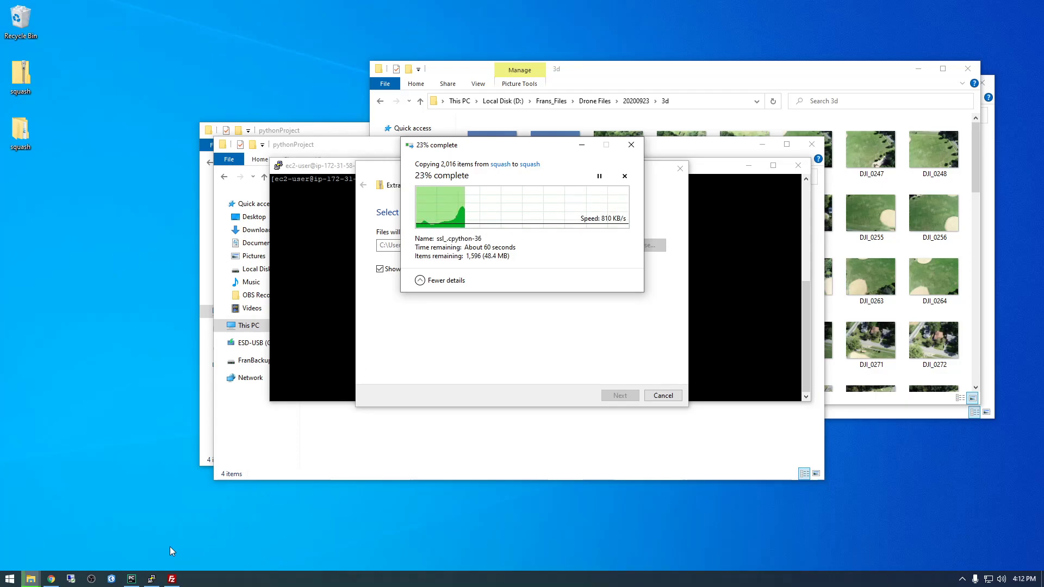
Open Desktop/squash/python_packages, the extracted folder holding boto3, PIL and psycopg2.
{"action": "left_click", "coordinate": [131, 578]}
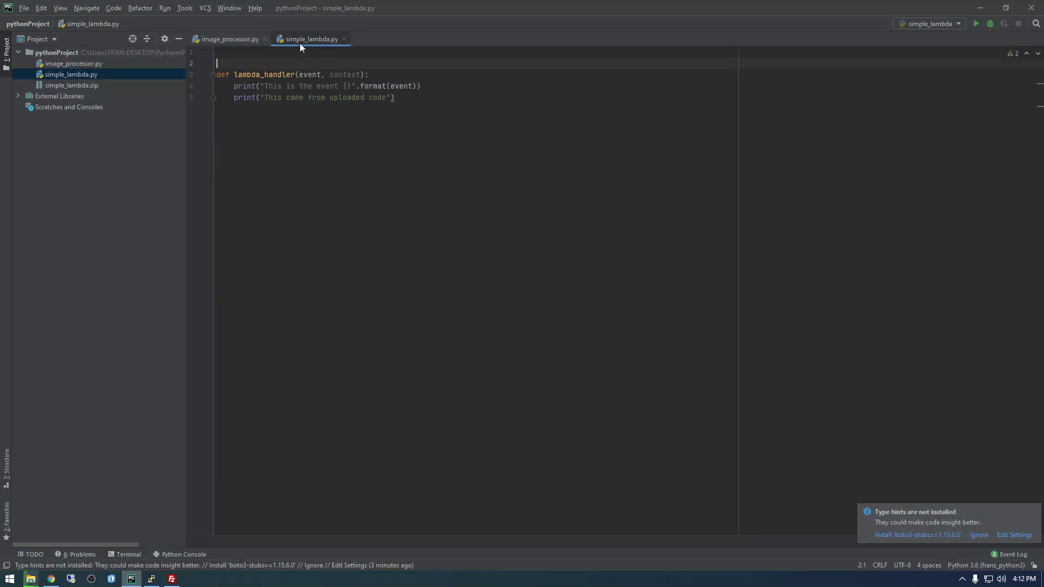
{"action": "mouse_move", "coordinate": [310, 39]}
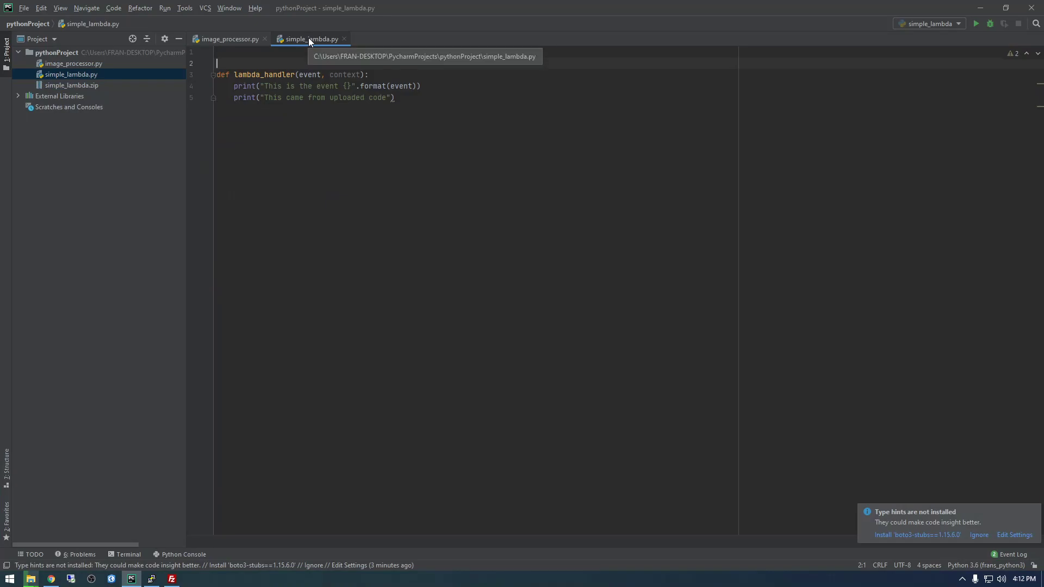
{"action": "mouse_move", "coordinate": [296, 295]}
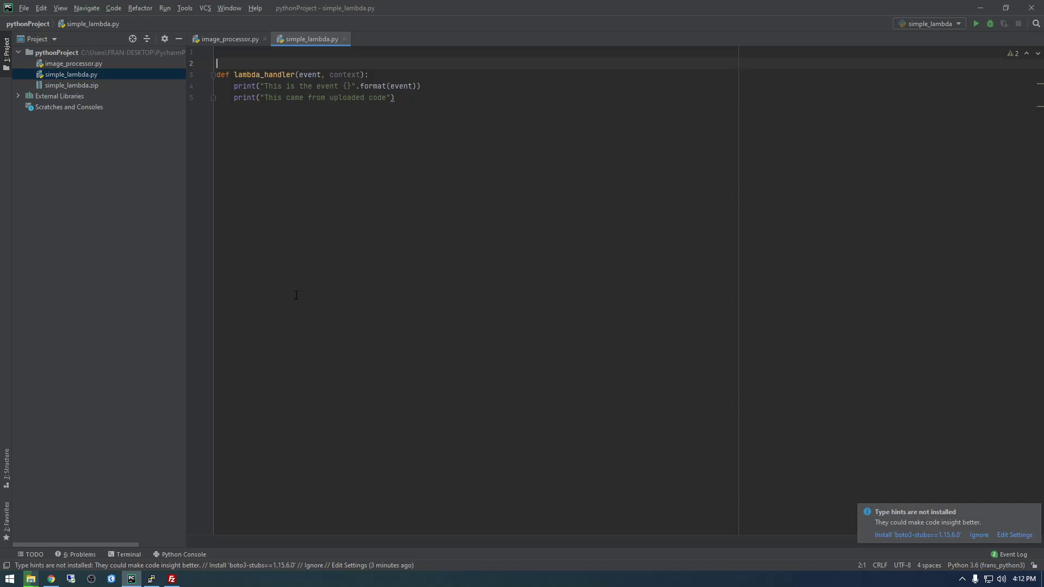
{"action": "left_click", "coordinate": [30, 578]}
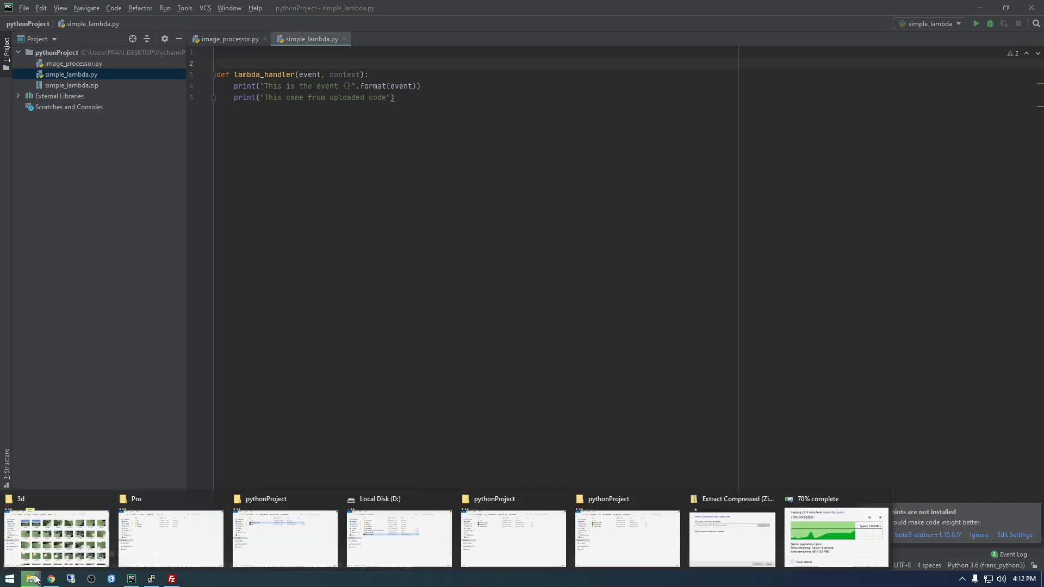
{"action": "left_click", "coordinate": [835, 538]}
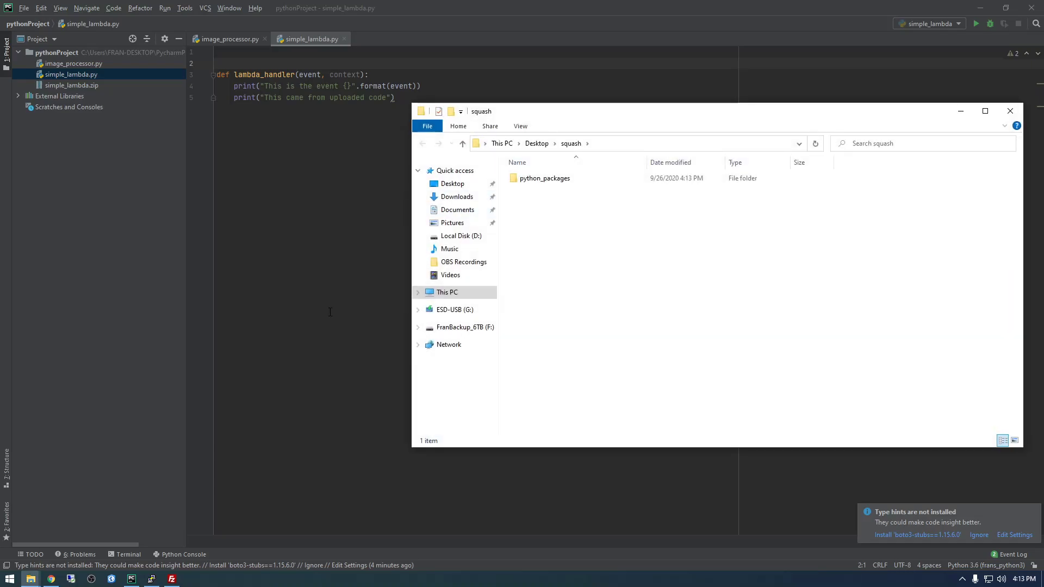
{"action": "double_click", "coordinate": [543, 177]}
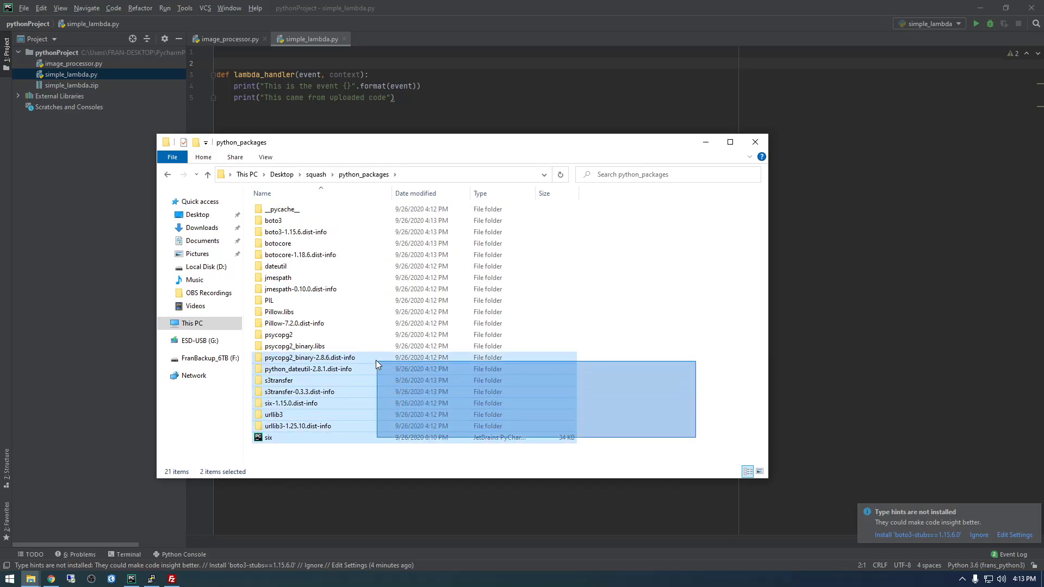
{"action": "left_click", "coordinate": [274, 267]}
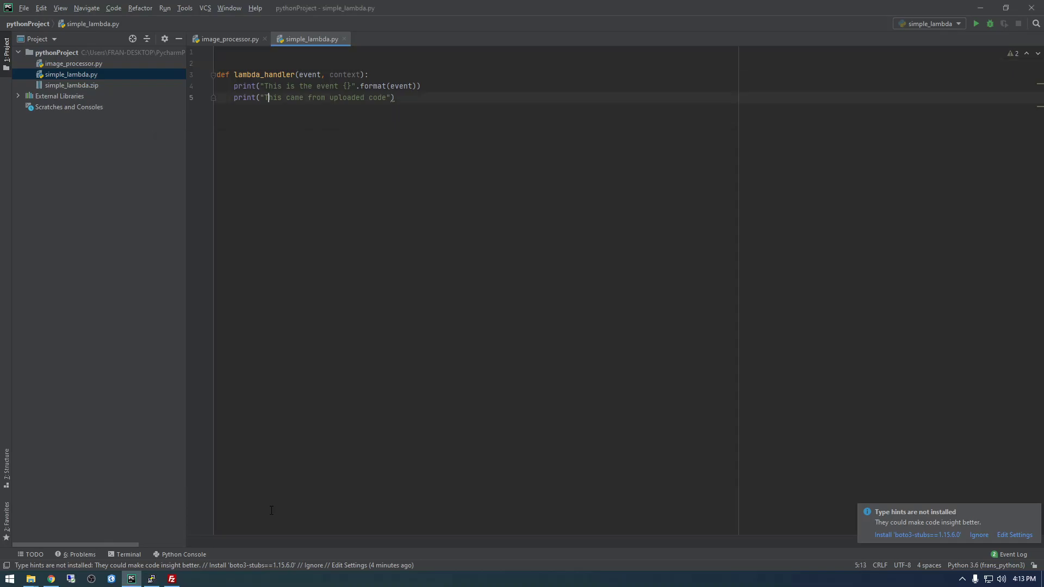
Copy all 21 python_packages items into pythonProject beside image_processor and simple_lambda.
{"action": "left_click", "coordinate": [9, 578]}
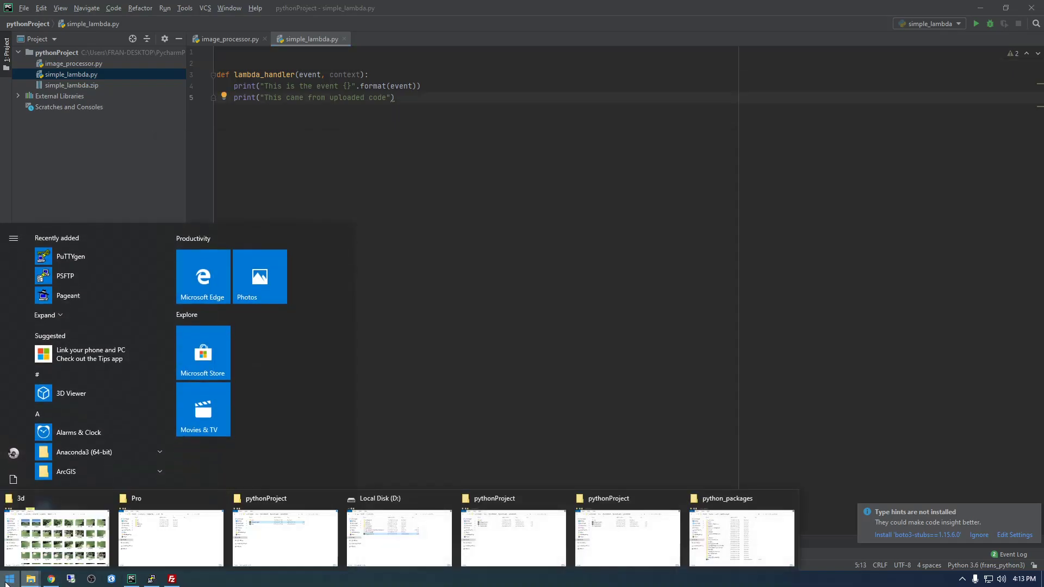
{"action": "left_click", "coordinate": [740, 536]}
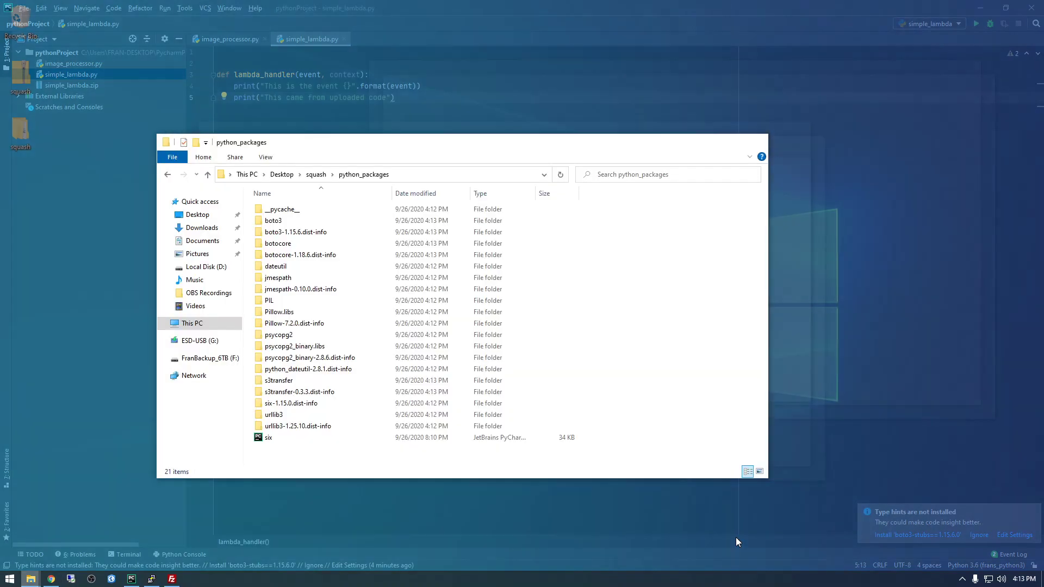
{"action": "key", "text": "ctrl+a"}
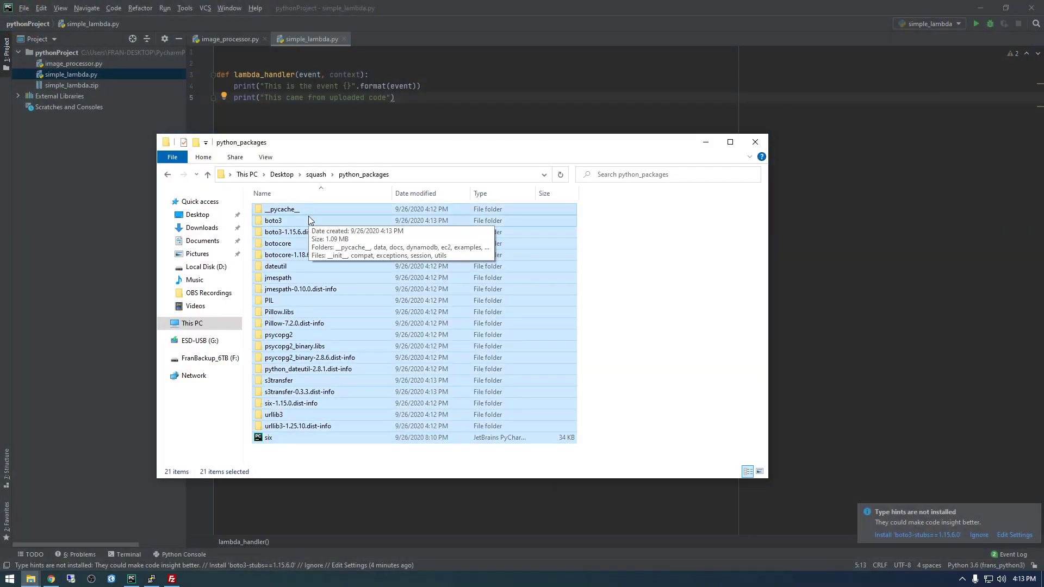
{"action": "mouse_move", "coordinate": [332, 214]}
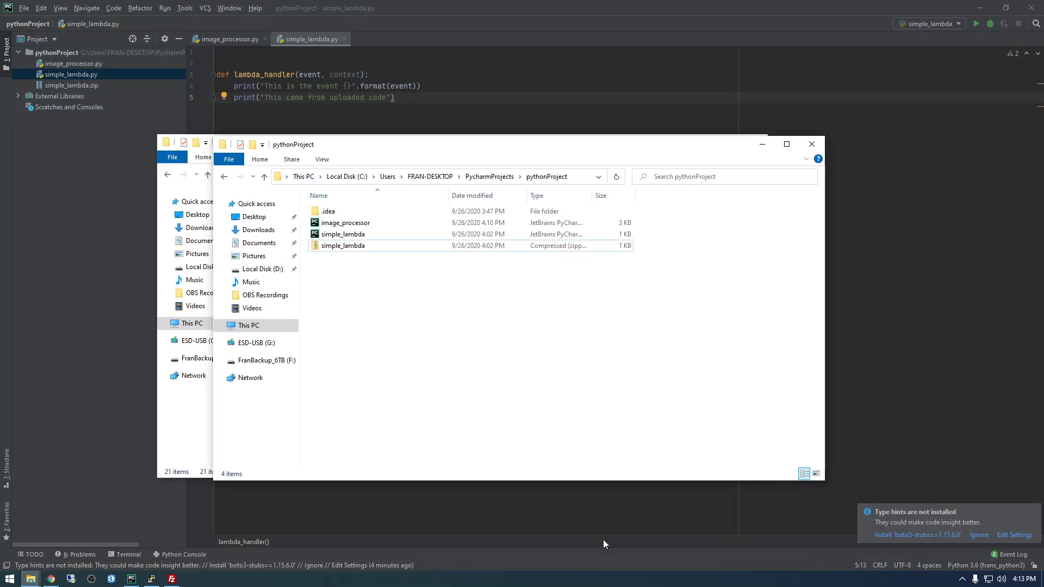
{"action": "left_click", "coordinate": [343, 245]}
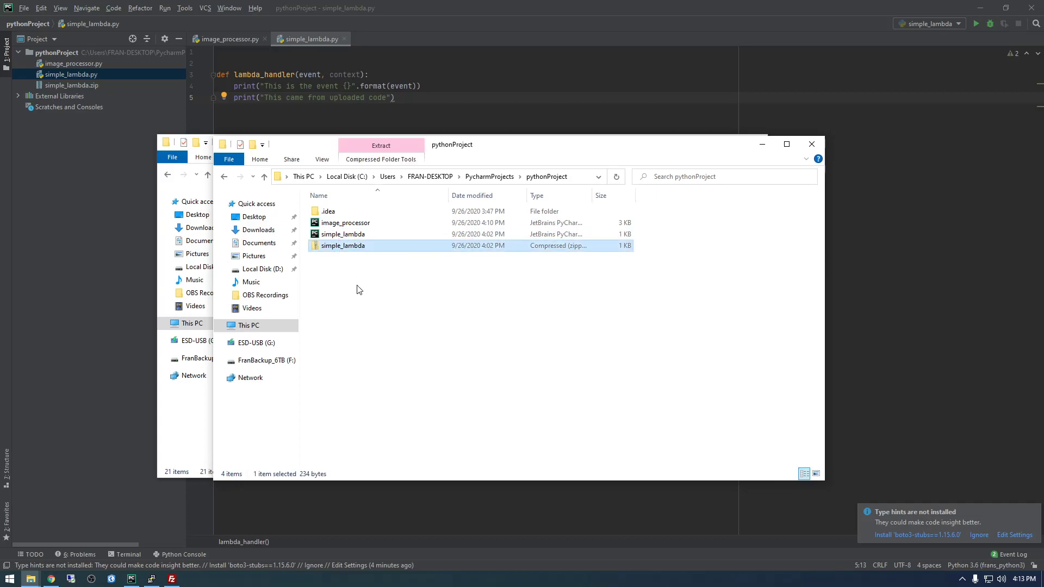
{"action": "key", "text": "Delete"}
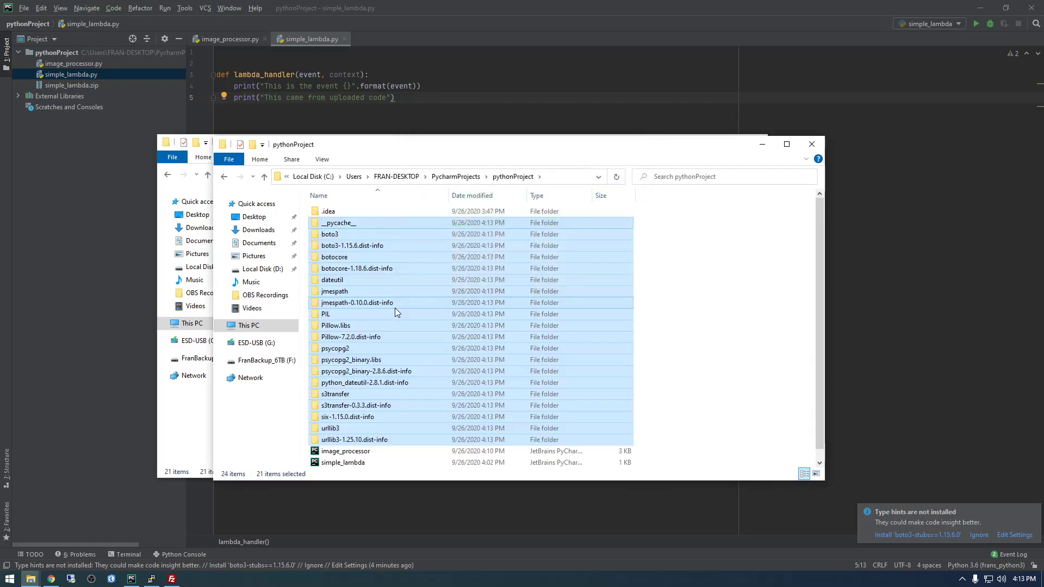
{"action": "scroll", "scroll_direction": "down", "scroll_amount": 3}
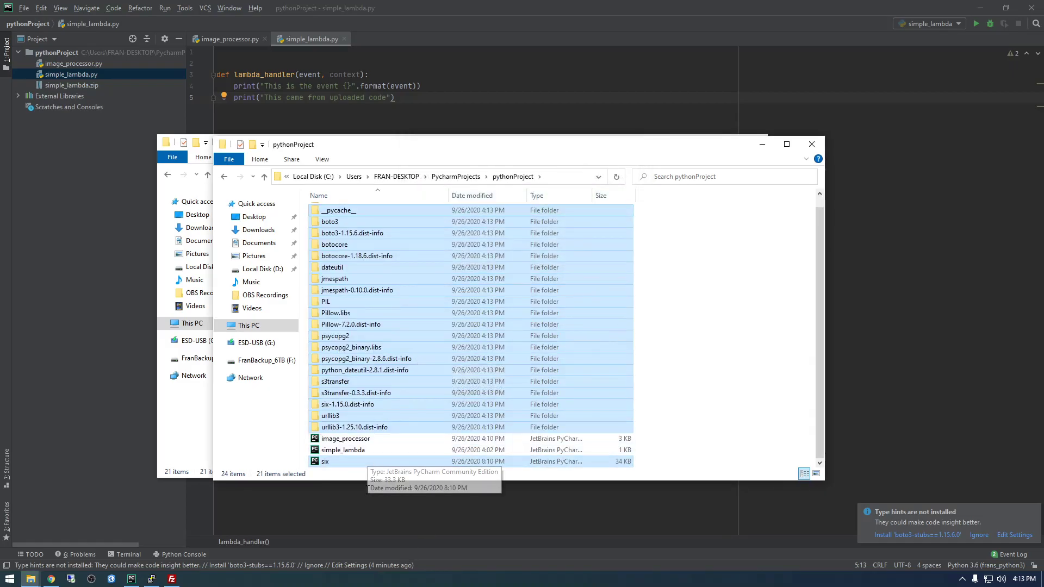
{"action": "mouse_move", "coordinate": [343, 449]}
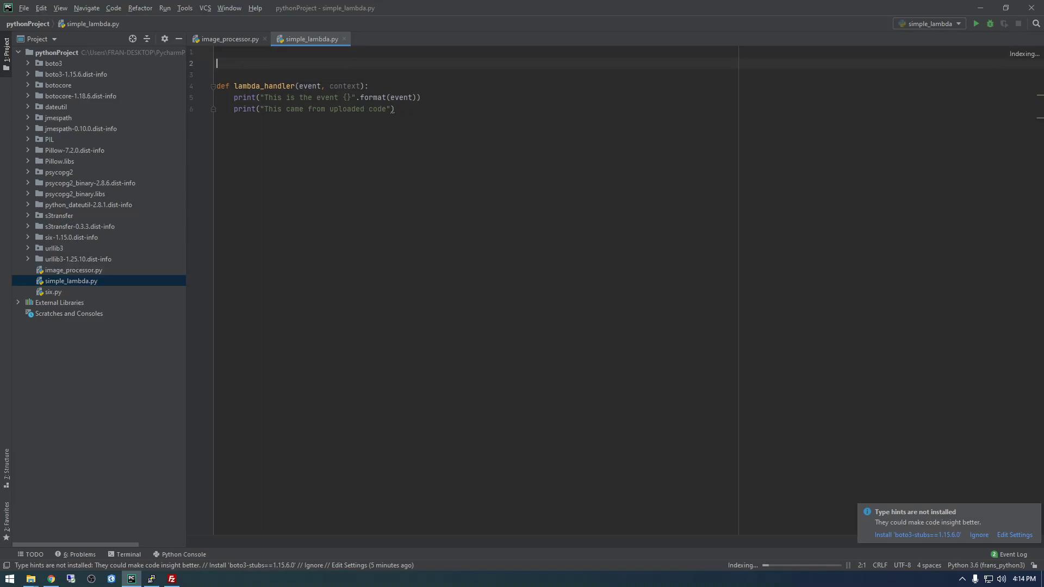
Add 'from PIL import Image, ExifTags' and the psycopg2 import at the top of simple_lambda.py.
{"action": "left_click", "coordinate": [230, 39]}
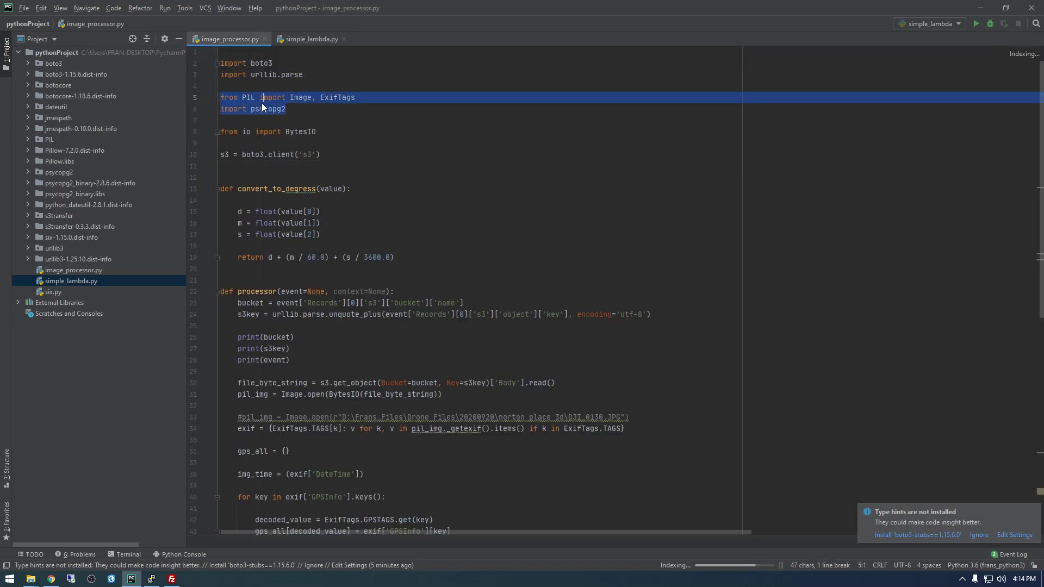
{"action": "left_click", "coordinate": [309, 39]}
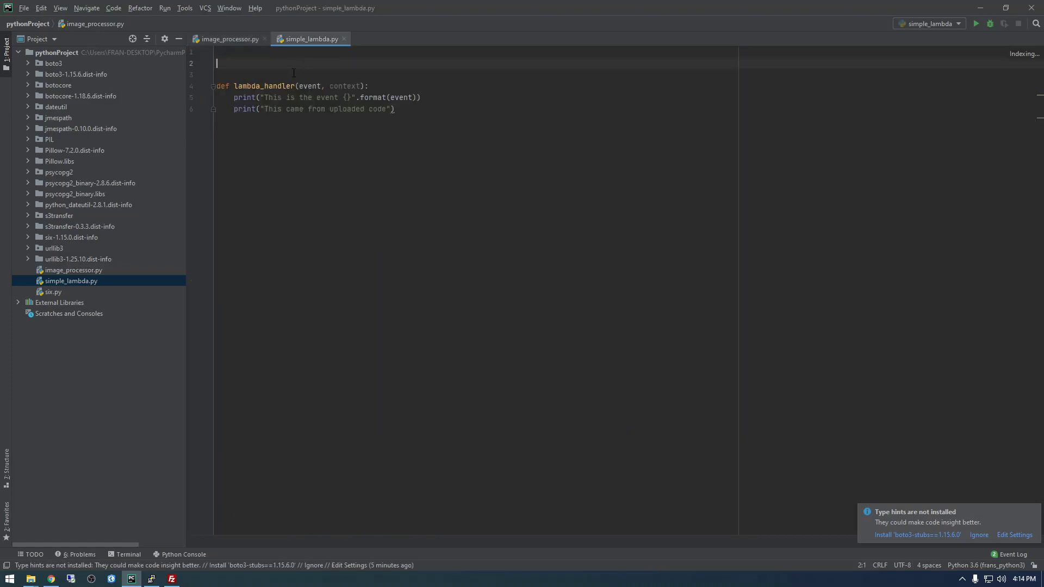
{"action": "type", "text": "from PIL import Image, ExifTags"}
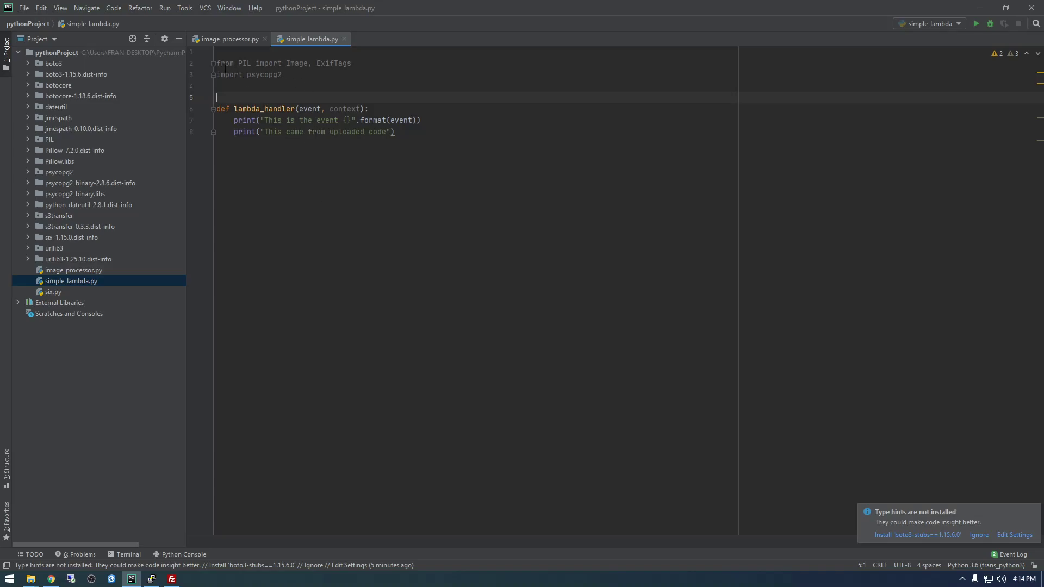
{"action": "left_click", "coordinate": [271, 63]}
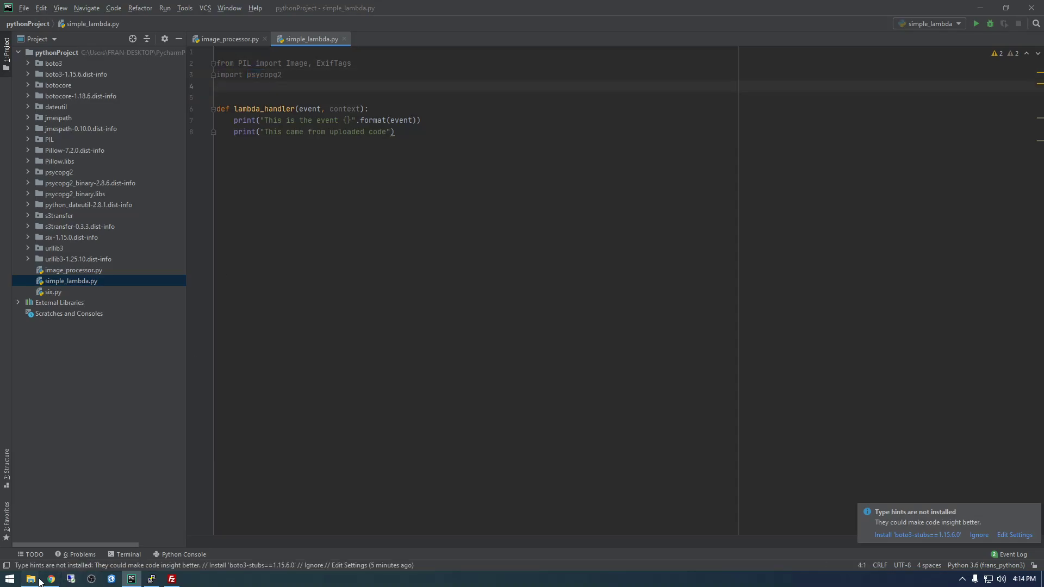
{"action": "left_click", "coordinate": [30, 577]}
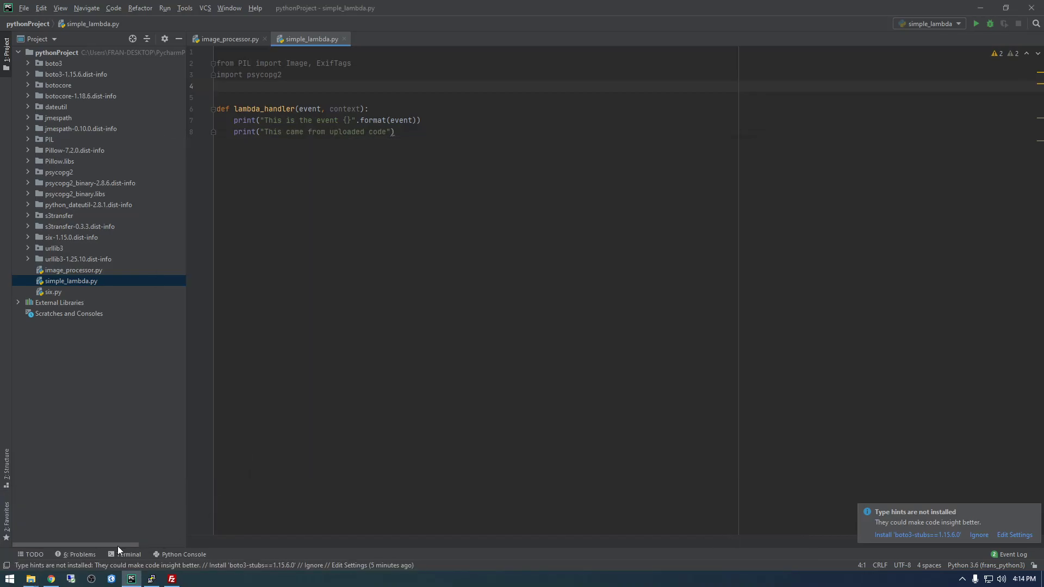
Select the library folders and scripts and send them to a compressed (zipped) folder.
{"action": "left_click", "coordinate": [30, 577]}
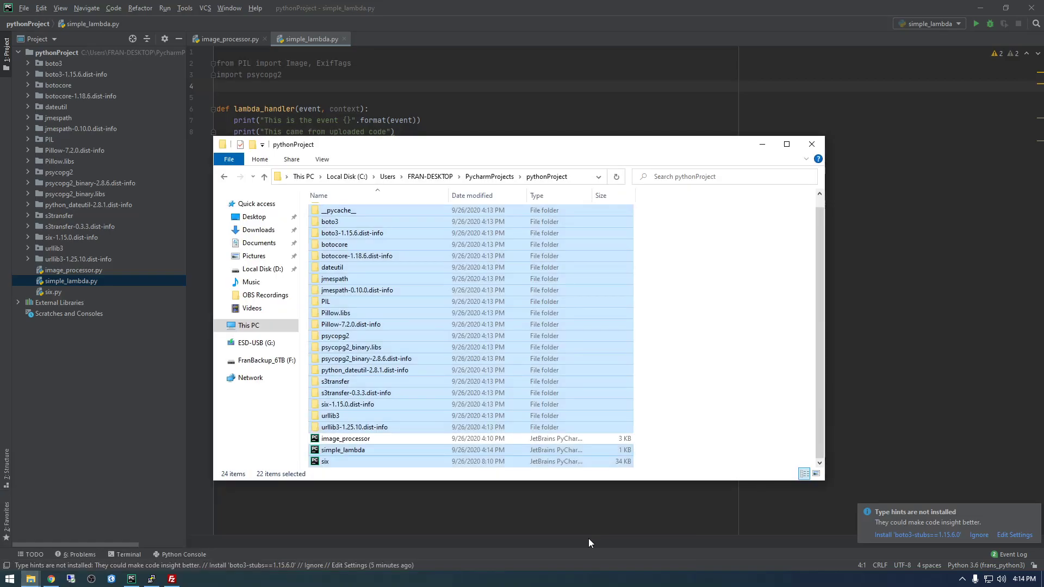
{"action": "left_click", "coordinate": [786, 143]}
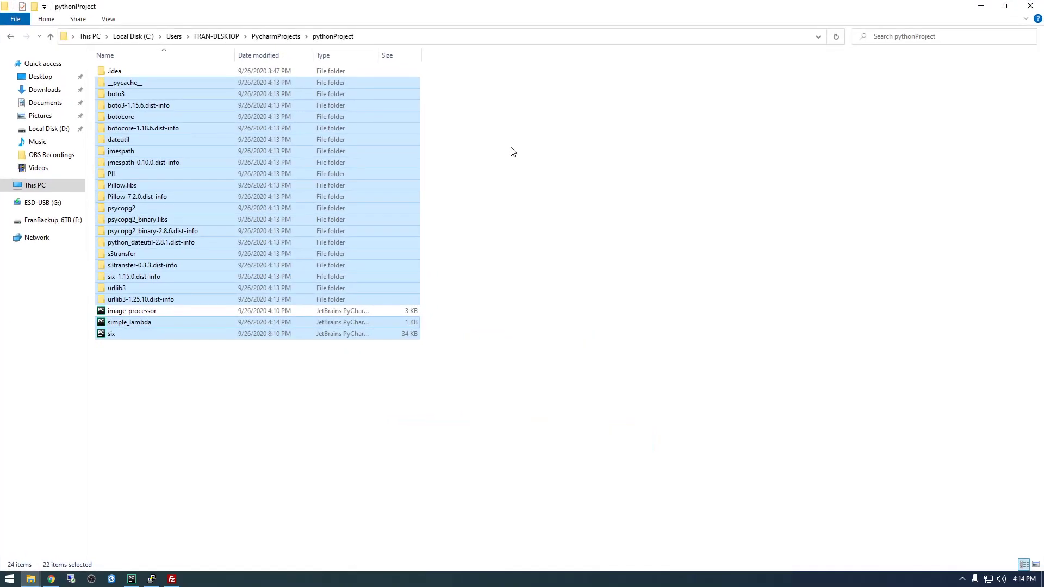
{"action": "left_click", "coordinate": [143, 129]}
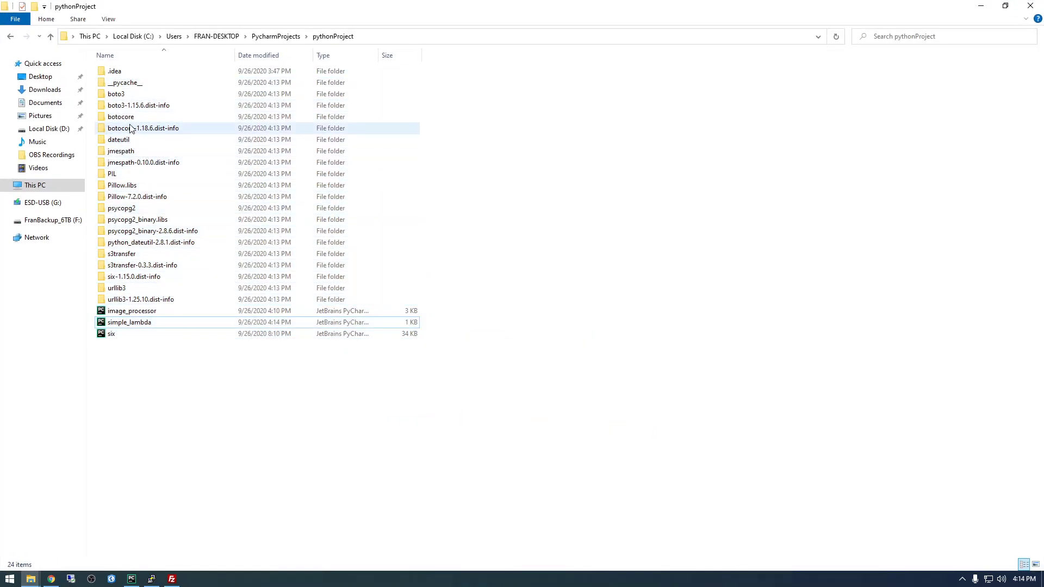
{"action": "left_click", "coordinate": [124, 81]}
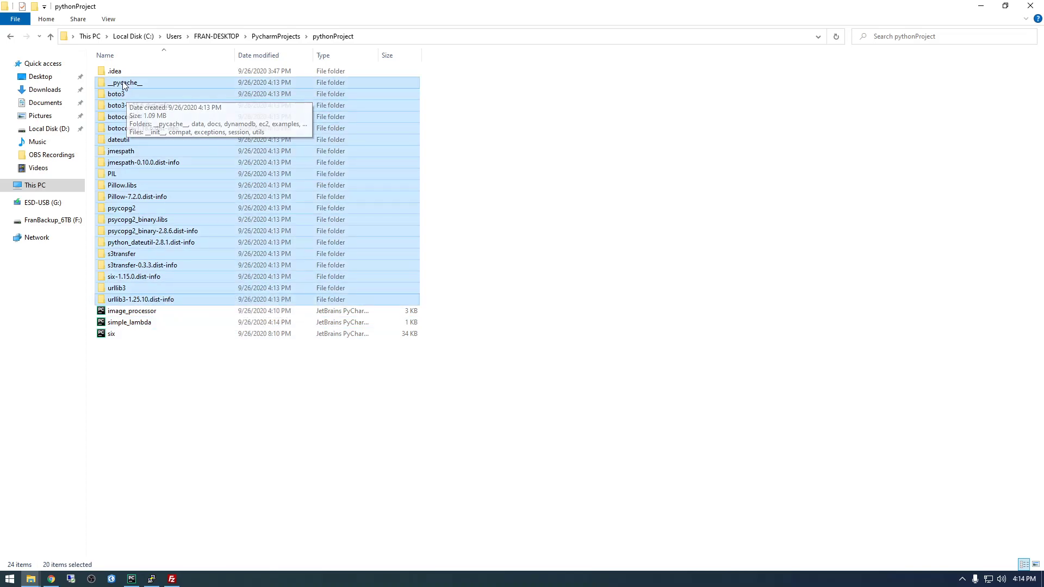
{"action": "mouse_move", "coordinate": [113, 72]}
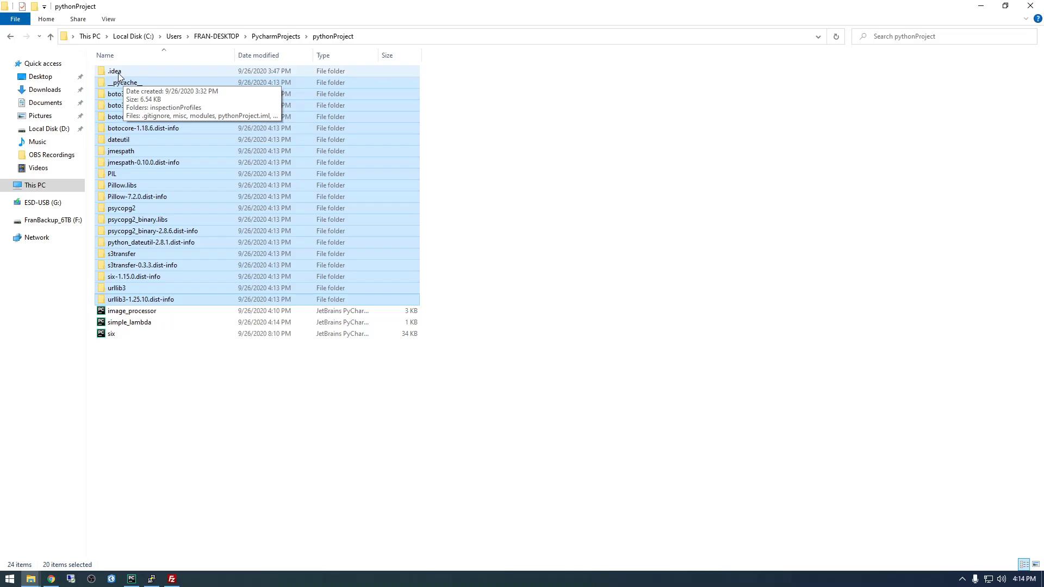
{"action": "mouse_move", "coordinate": [150, 320]}
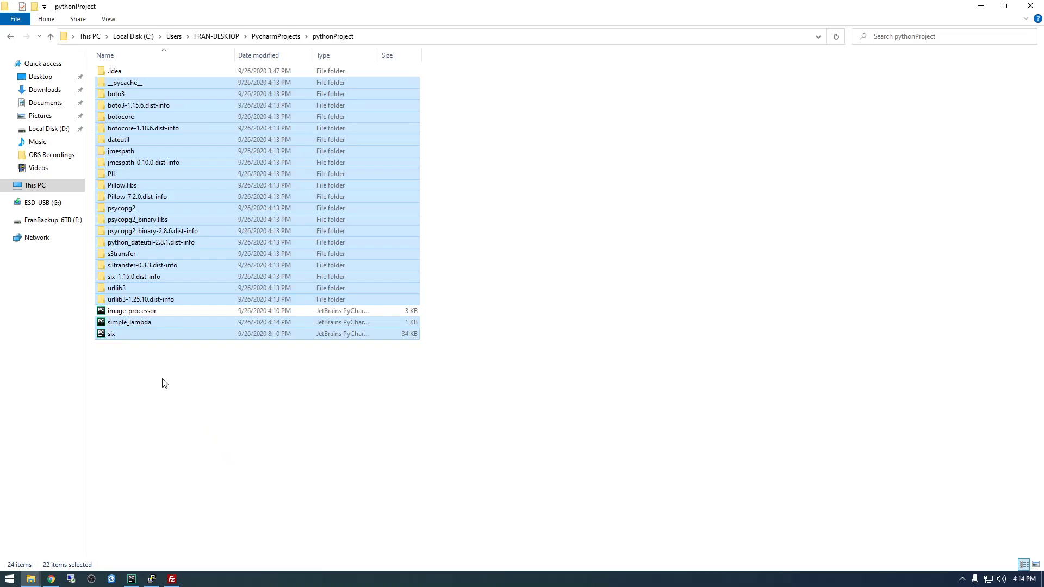
{"action": "right_click", "coordinate": [129, 327]}
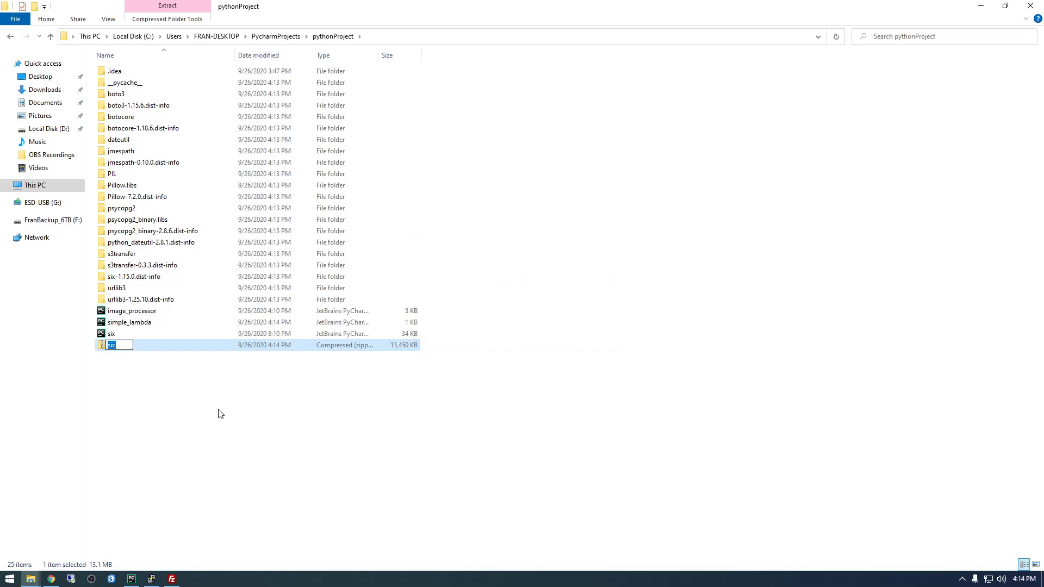
Rename the new archive python_upload_package and check its 13.1 MB size in Properties.
{"action": "right_click", "coordinate": [112, 344]}
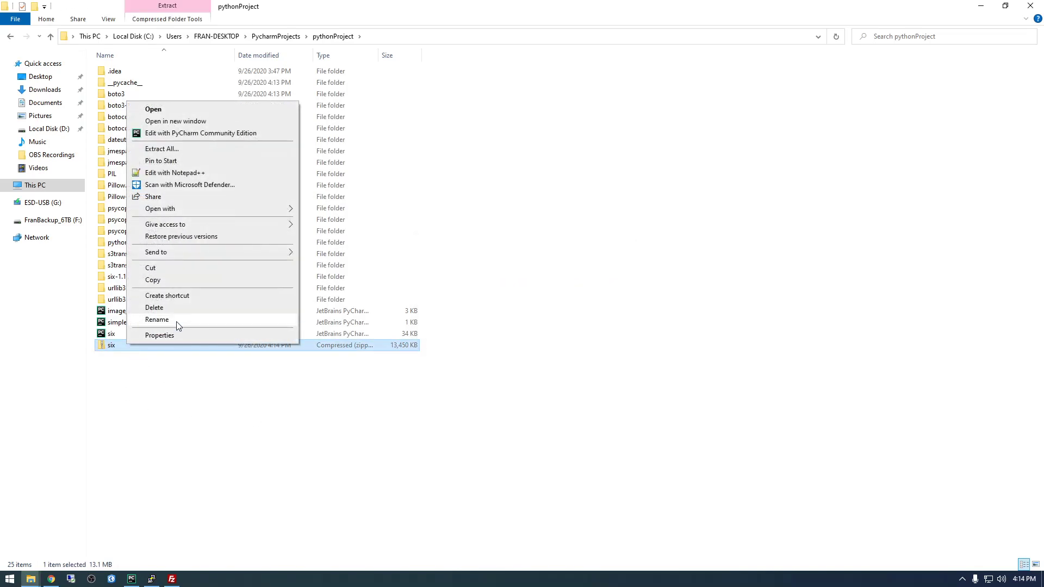
{"action": "left_click", "coordinate": [157, 320]}
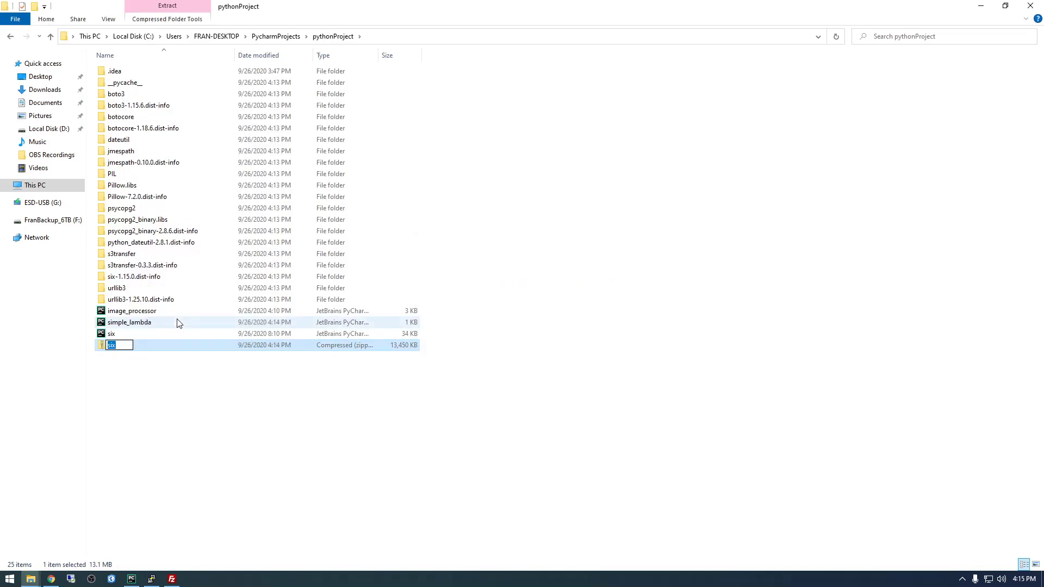
{"action": "type", "text": "python_upload_p"}
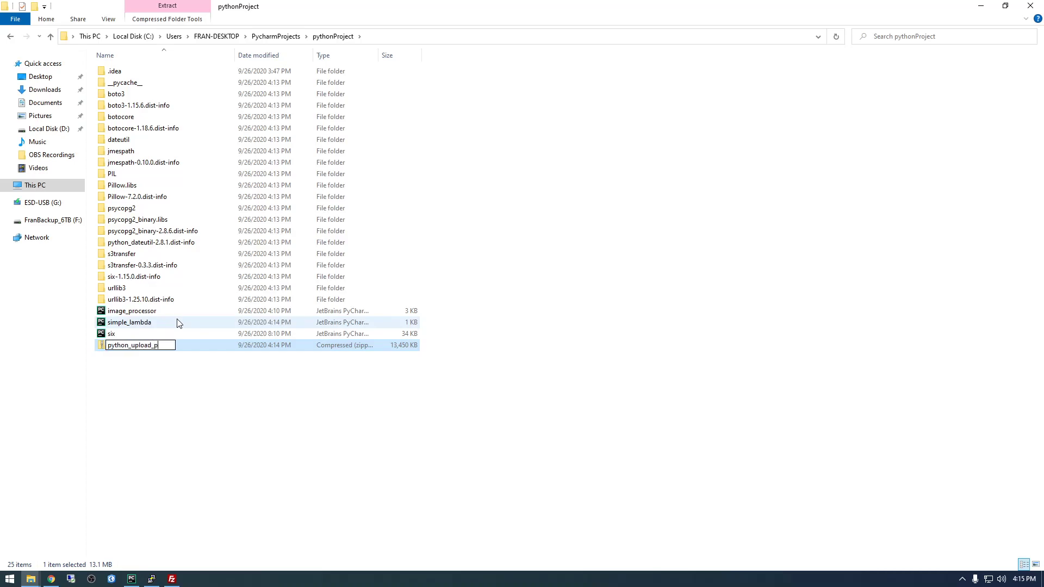
{"action": "key", "text": "Return"}
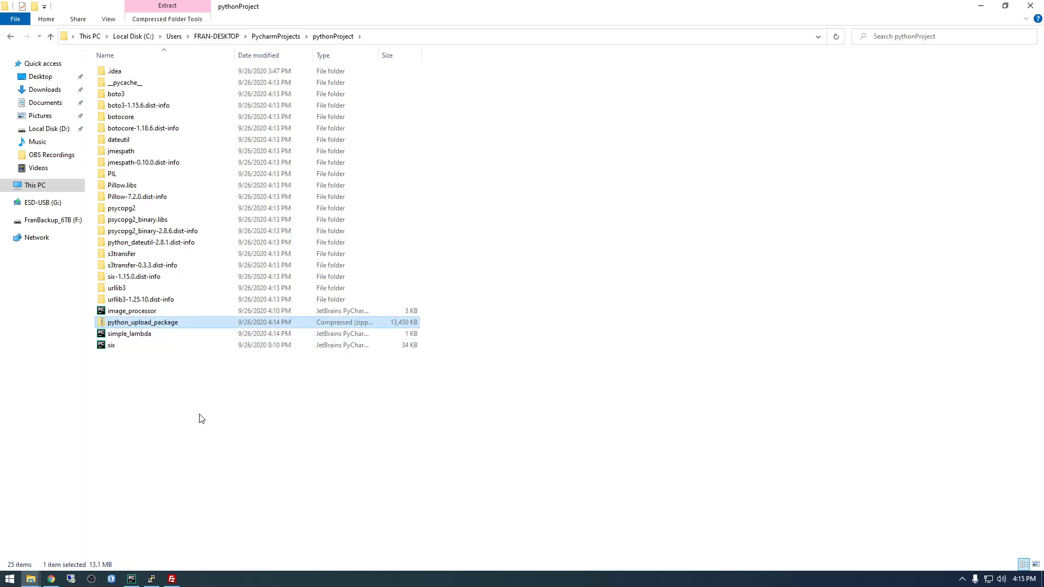
{"action": "right_click", "coordinate": [143, 322]}
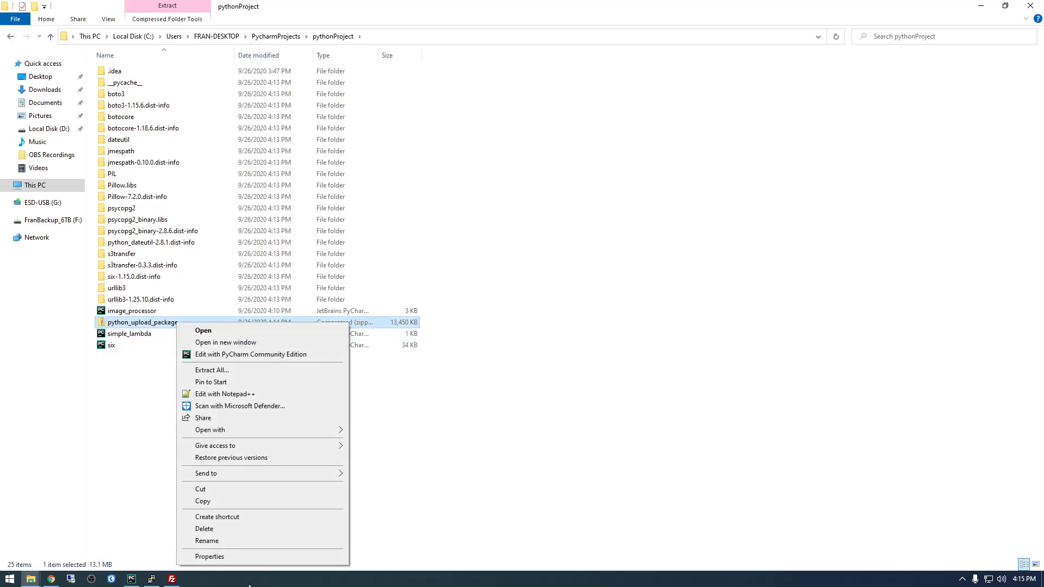
{"action": "left_click", "coordinate": [209, 555]}
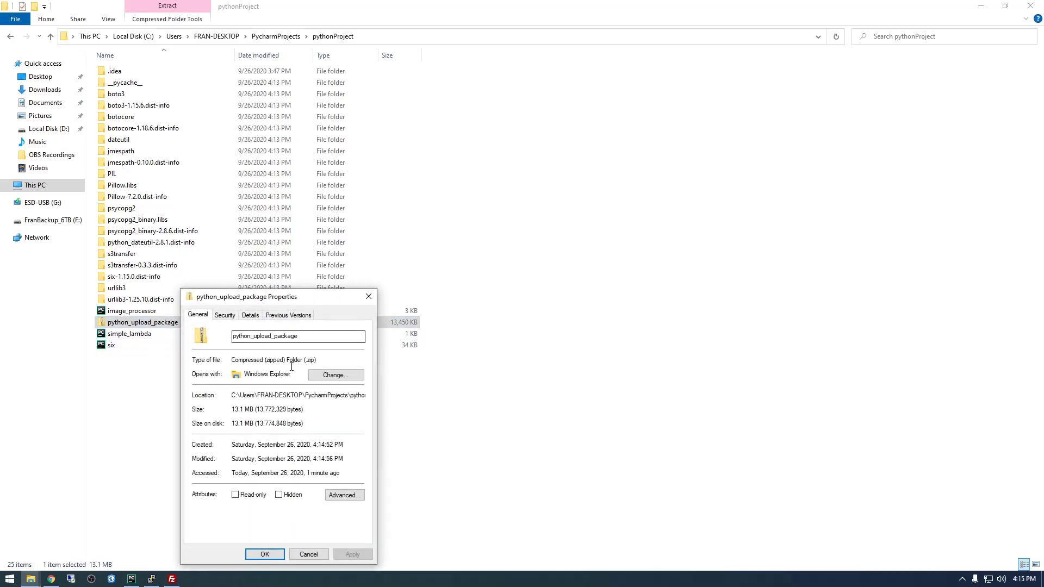
{"action": "left_click", "coordinate": [265, 553]}
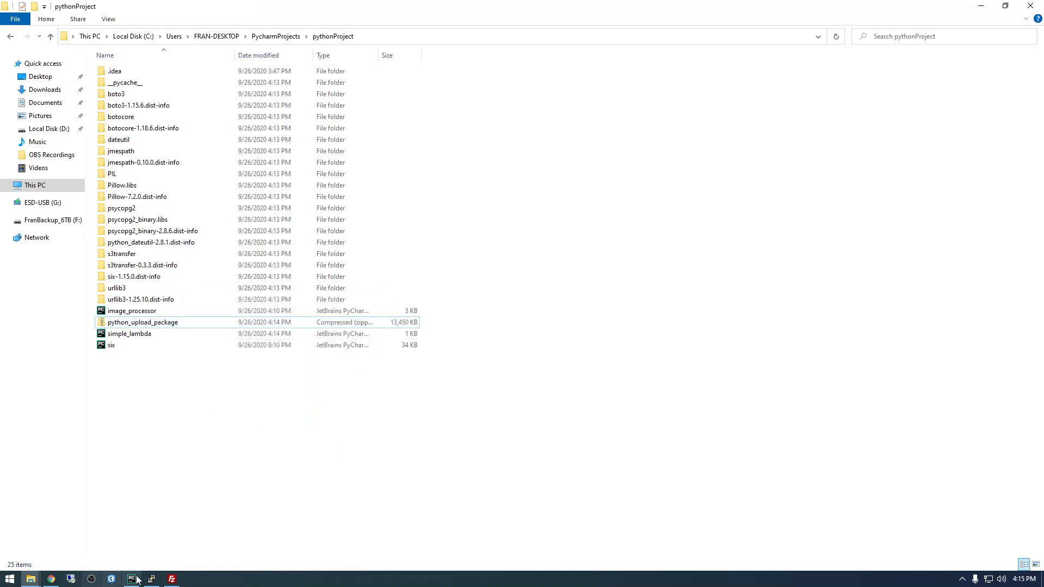
Stop the running t2.micro EC2 instance via Actions > Instance State, confirming Yes, Stop.
{"action": "left_click", "coordinate": [50, 579]}
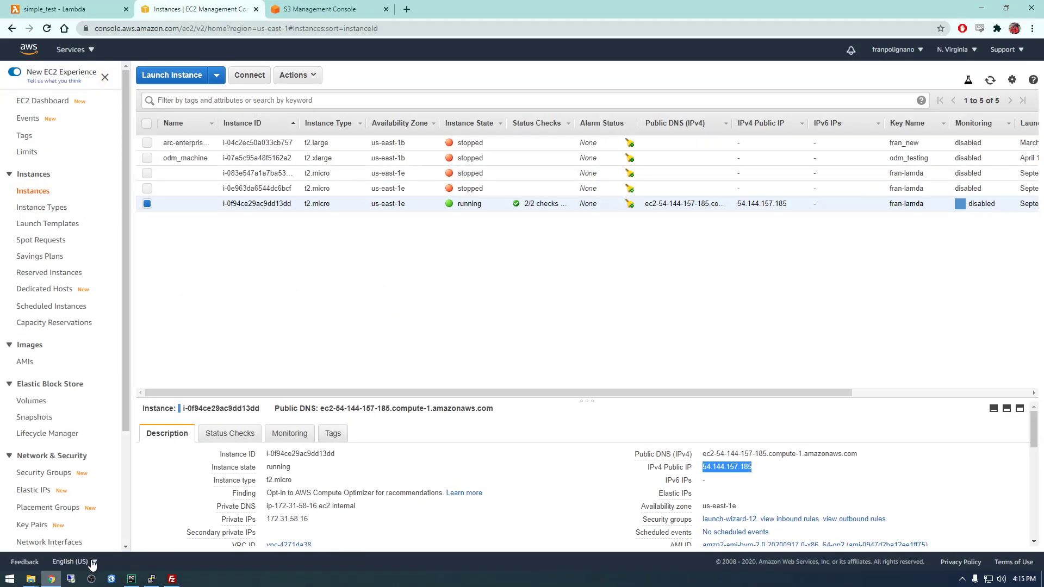
{"action": "left_click", "coordinate": [292, 75]}
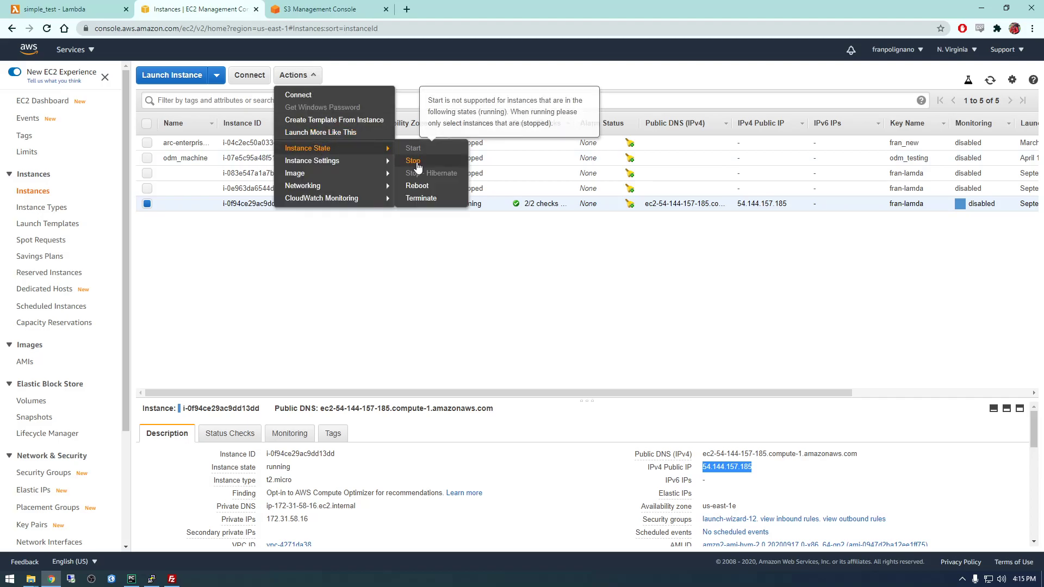
{"action": "left_click", "coordinate": [413, 161]}
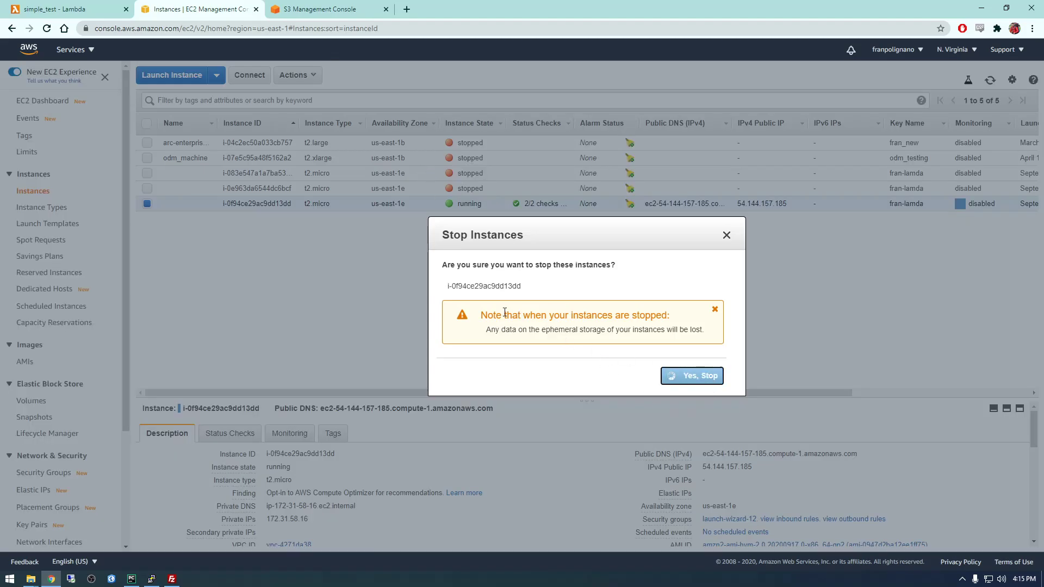
{"action": "left_click", "coordinate": [691, 375]}
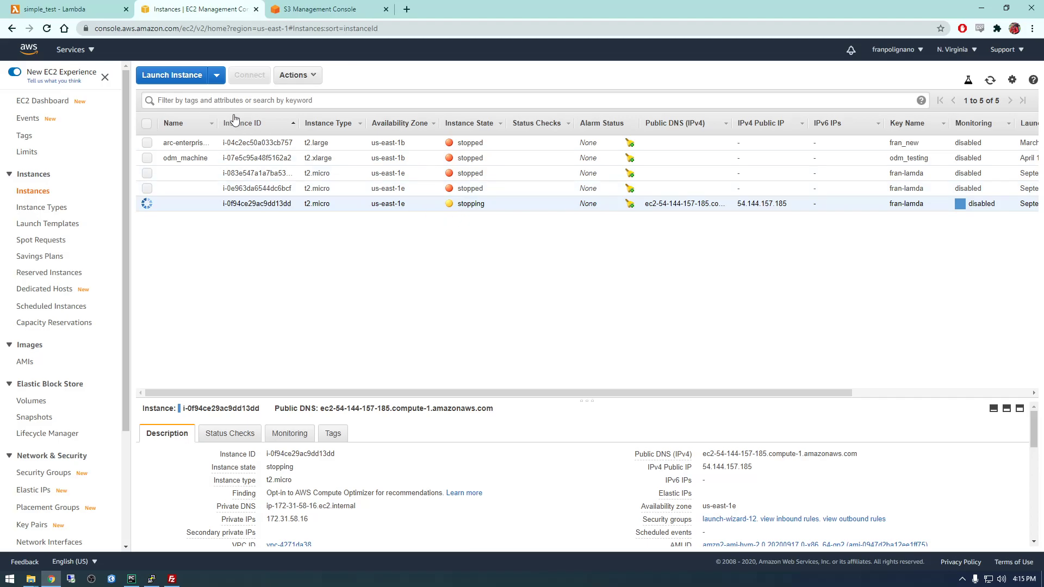
{"action": "left_click", "coordinate": [256, 9]}
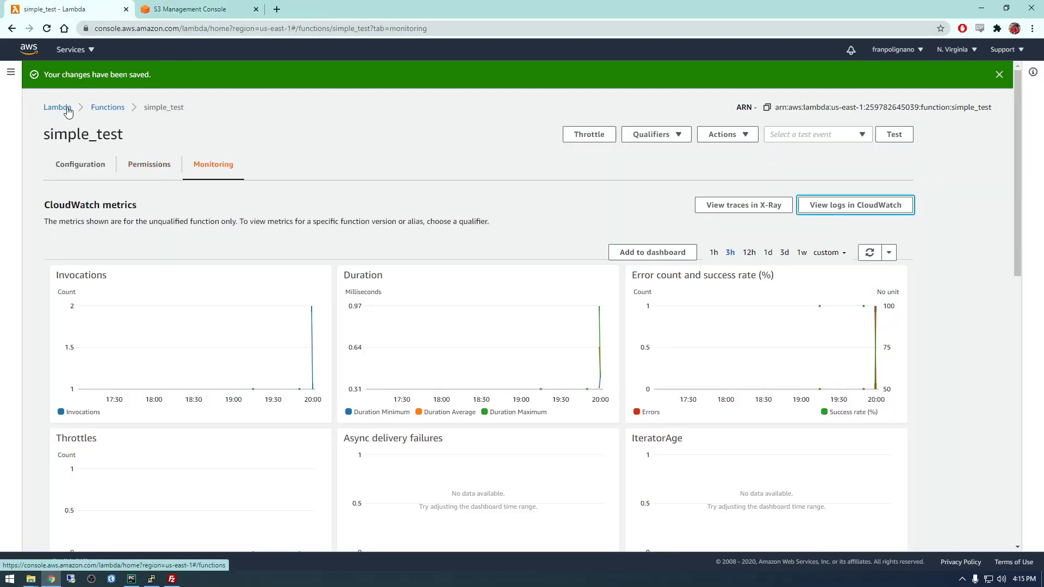
Choose 'Upload a .zip file' for the simple_test function code and browse the disk.
{"action": "left_click", "coordinate": [80, 164]}
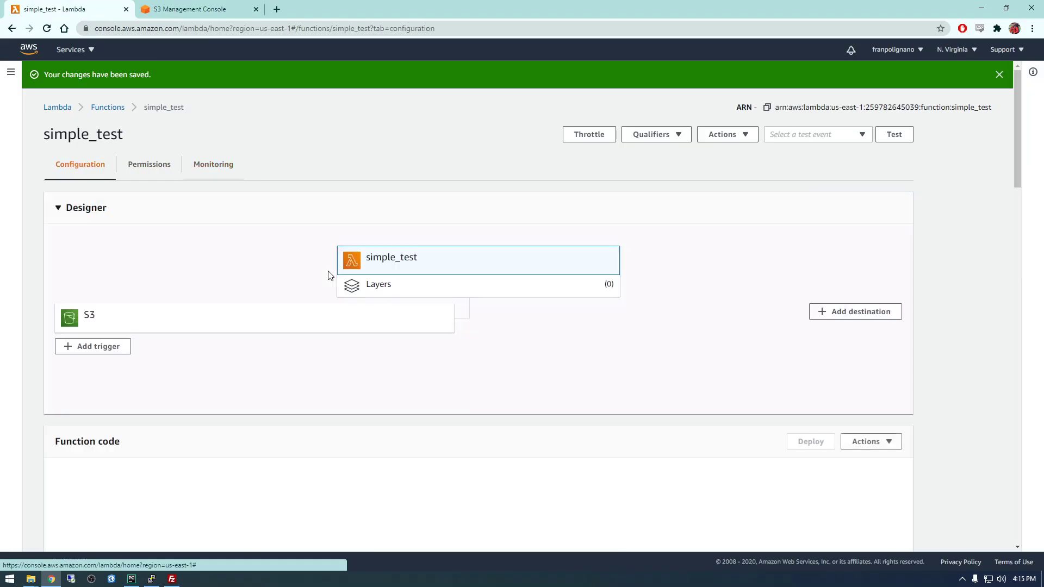
{"action": "left_click", "coordinate": [869, 333]}
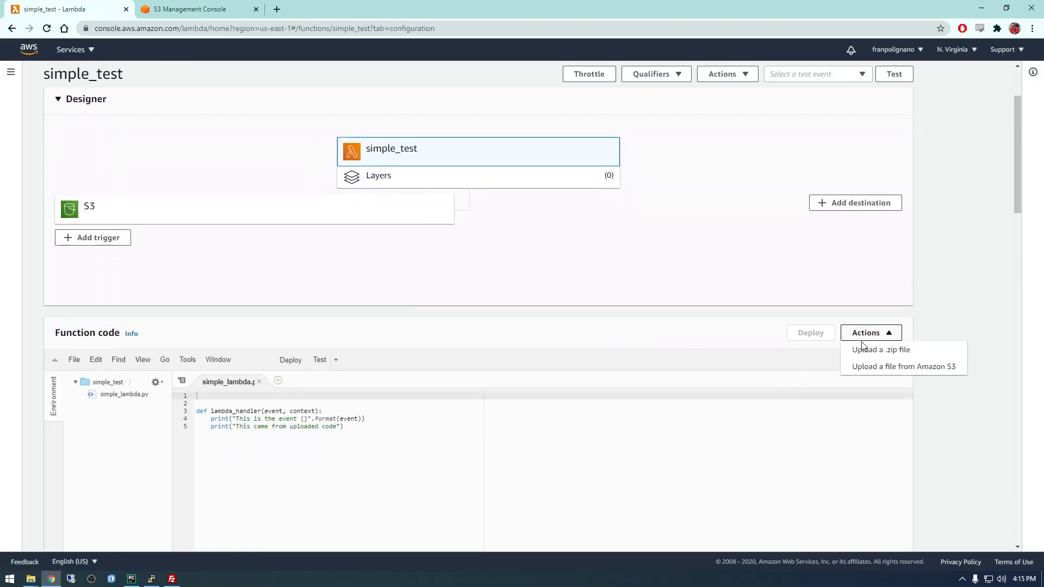
{"action": "left_click", "coordinate": [880, 349]}
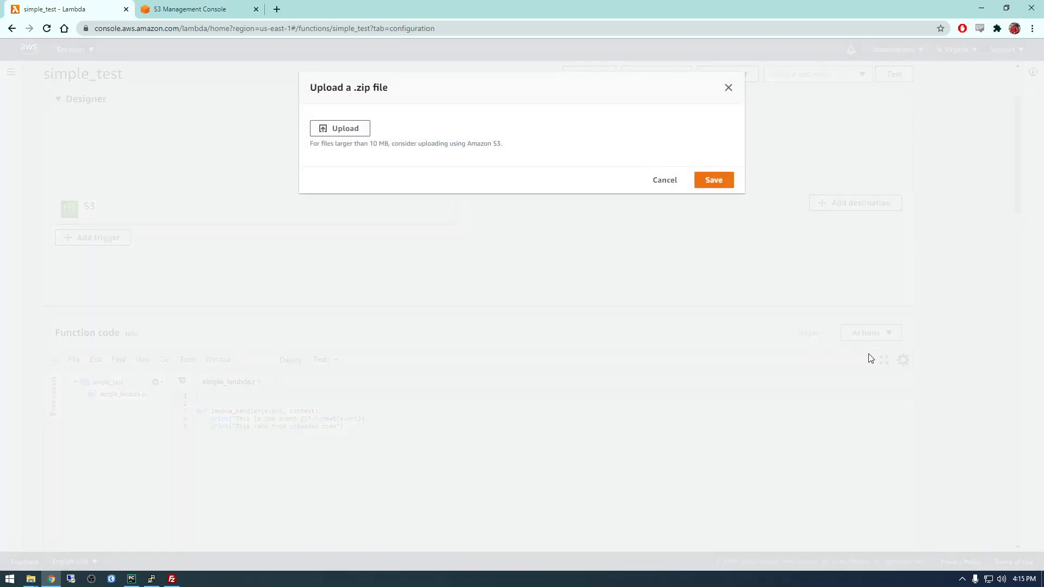
{"action": "left_click", "coordinate": [339, 128]}
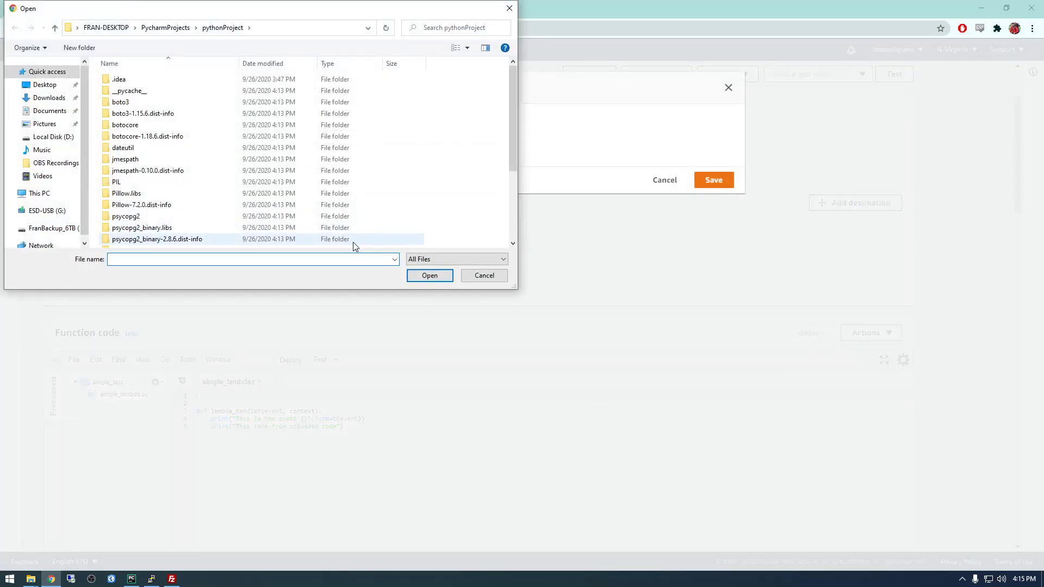
Select python_upload_package.zip and save the updated simple_test deployment package.
{"action": "scroll", "scroll_direction": "down", "scroll_amount": 3}
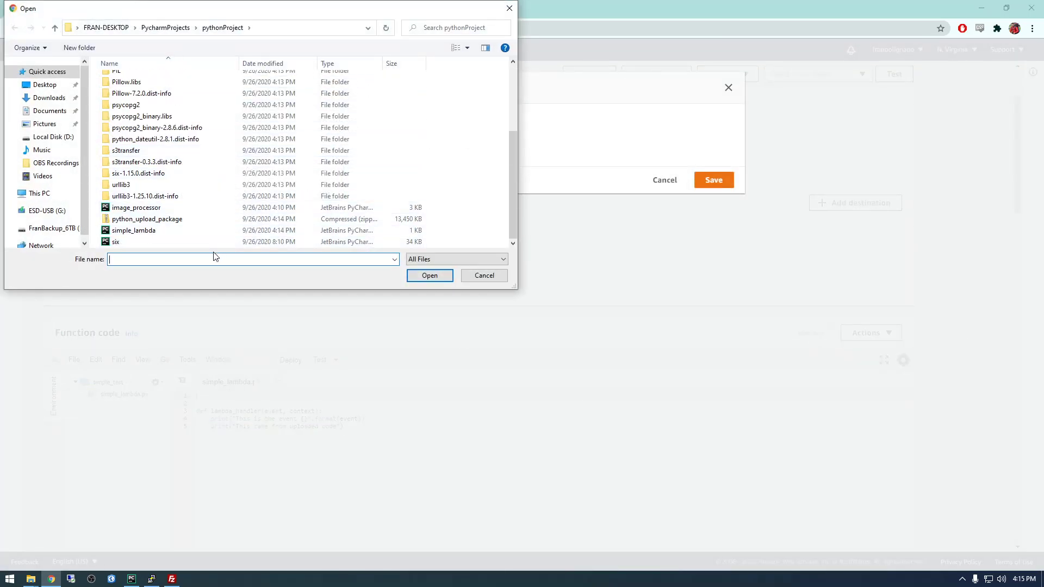
{"action": "left_click", "coordinate": [147, 219]}
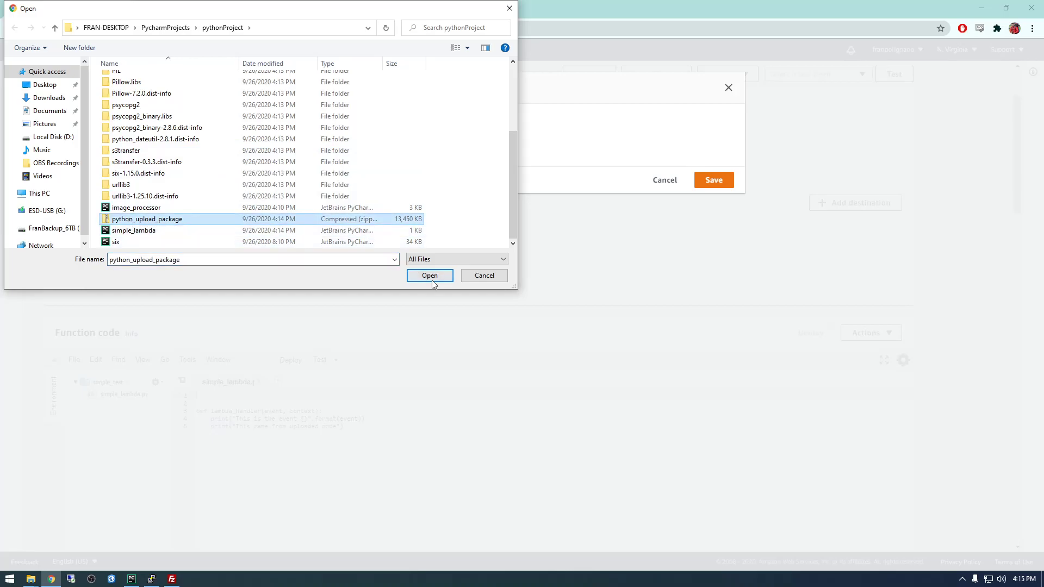
{"action": "left_click", "coordinate": [430, 275]}
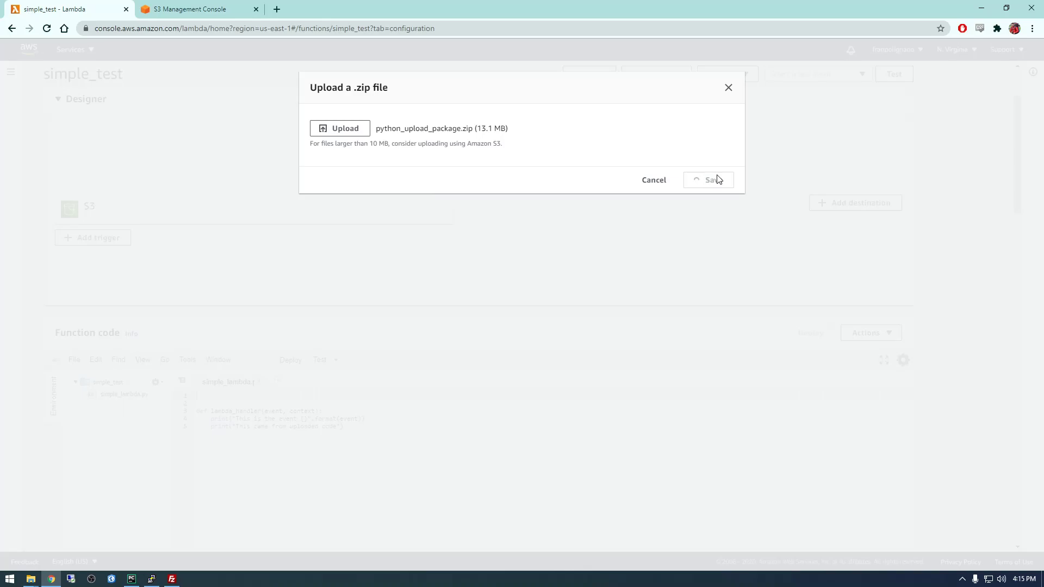
{"action": "left_click", "coordinate": [708, 180]}
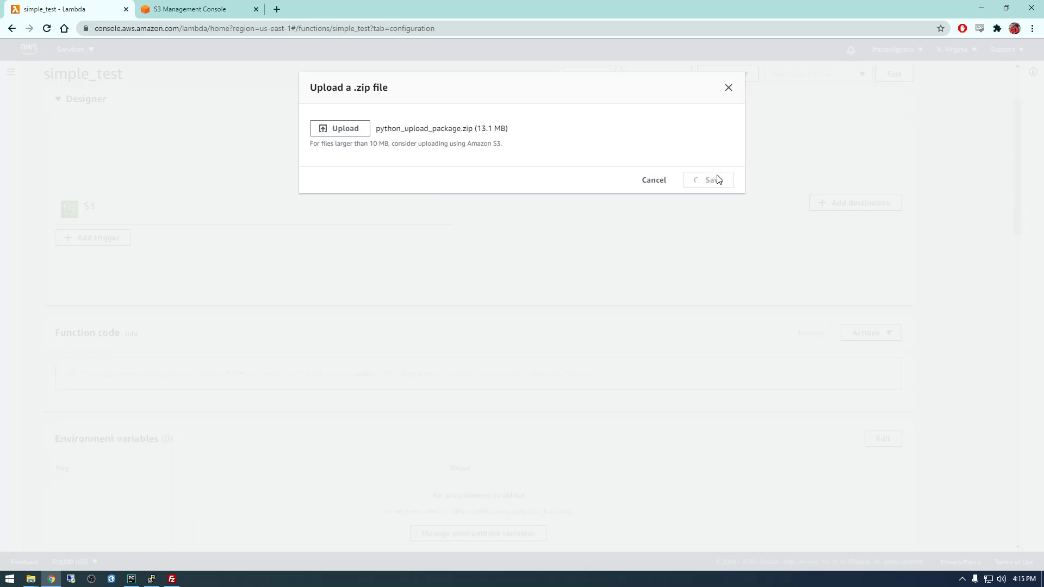
{"action": "left_click", "coordinate": [707, 179]}
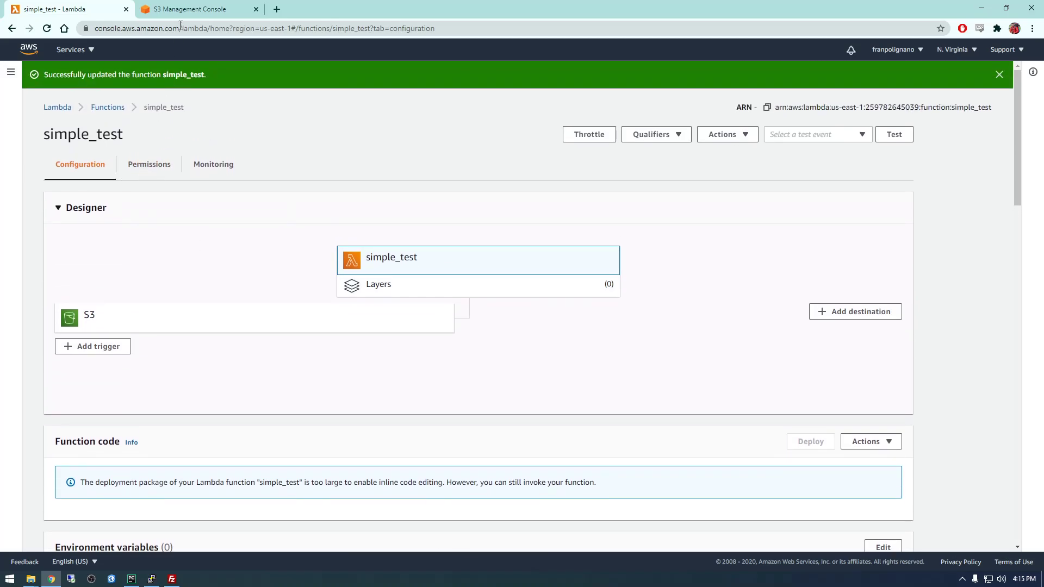
Upload the drone photo DJI_0259.JPG (7.4 MB) to fran-video-bucket.
{"action": "left_click", "coordinate": [197, 8]}
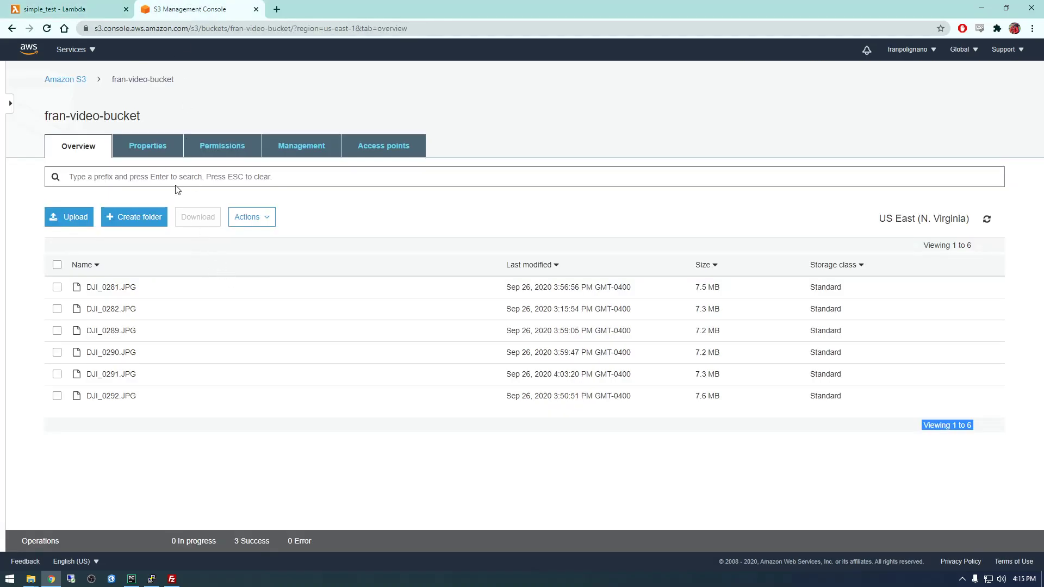
{"action": "mouse_move", "coordinate": [301, 145]}
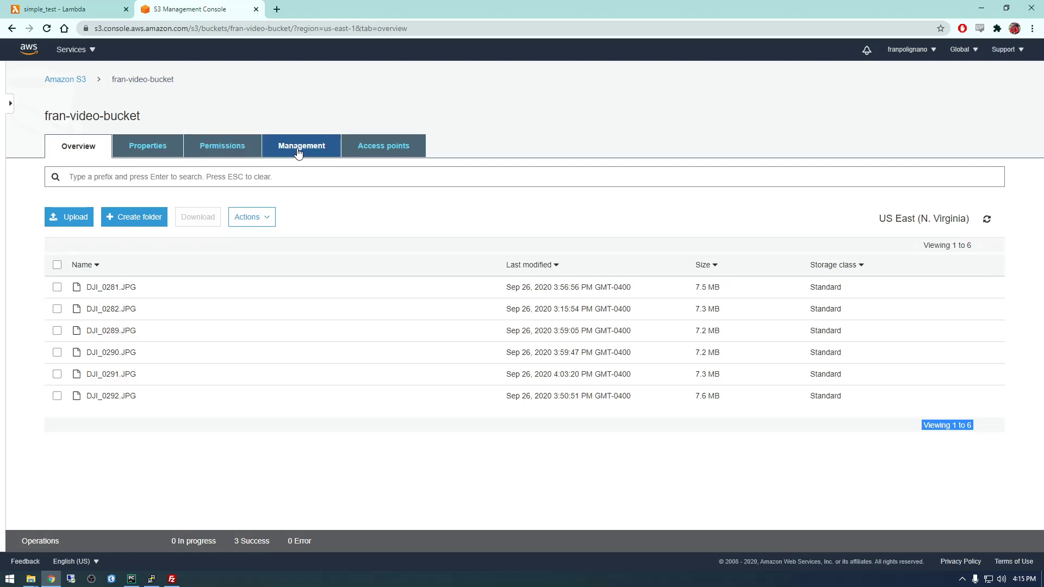
{"action": "mouse_move", "coordinate": [30, 578]}
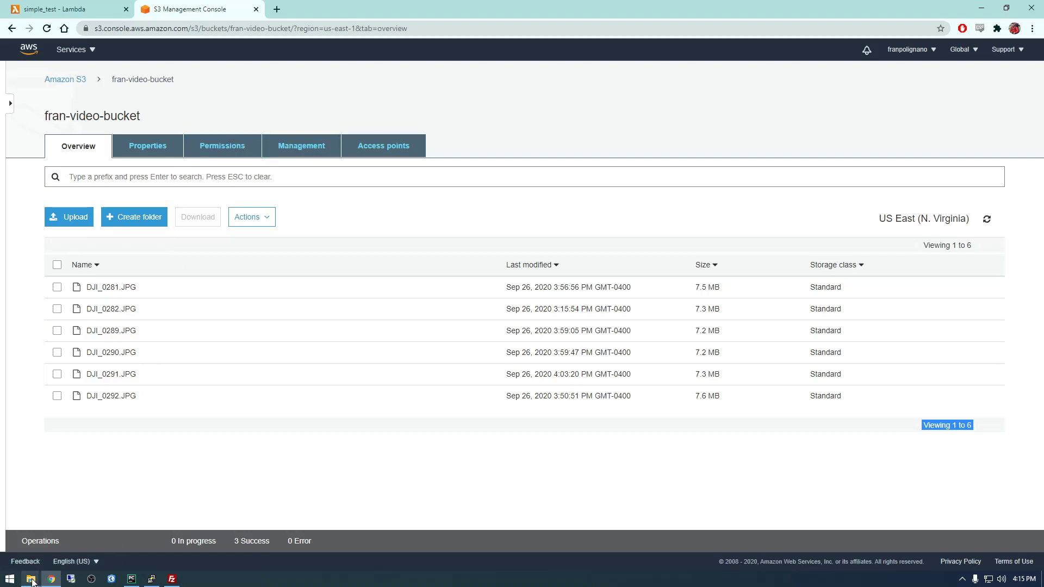
{"action": "left_click", "coordinate": [30, 578]}
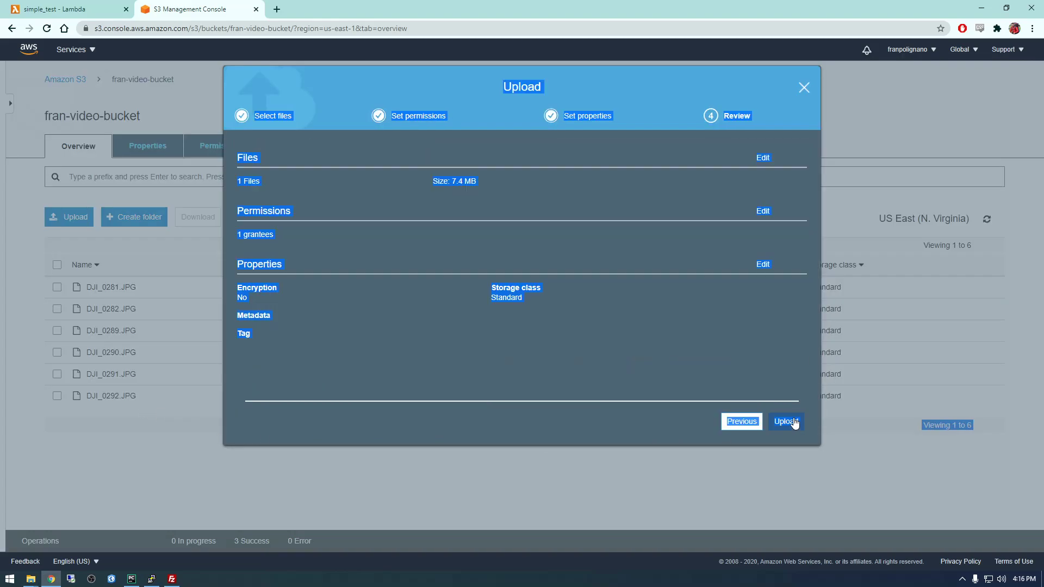
{"action": "left_click", "coordinate": [785, 422]}
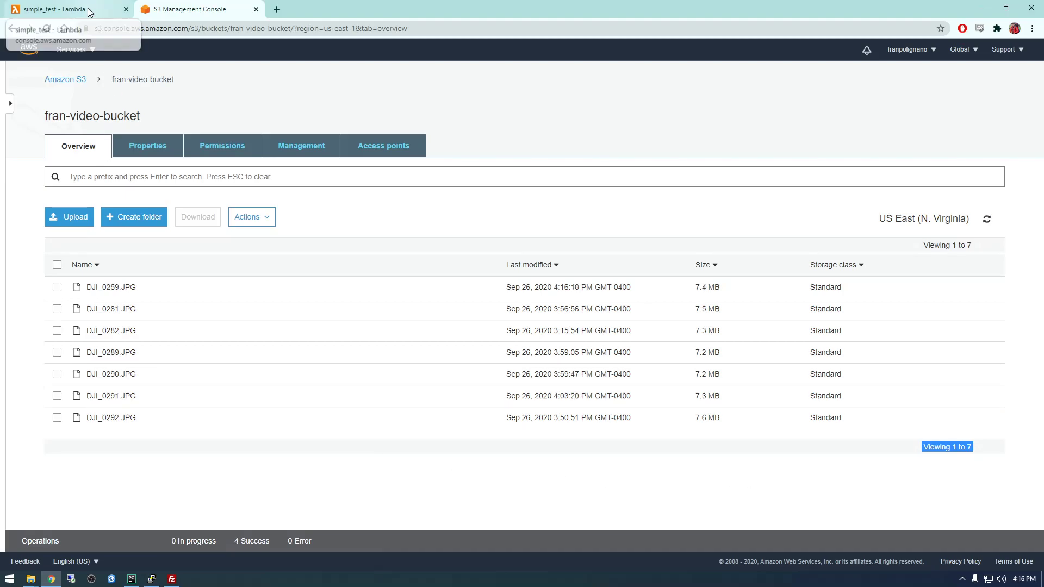
View simple_test's logs in CloudWatch from the Monitoring tab and open a log stream.
{"action": "left_click", "coordinate": [63, 8]}
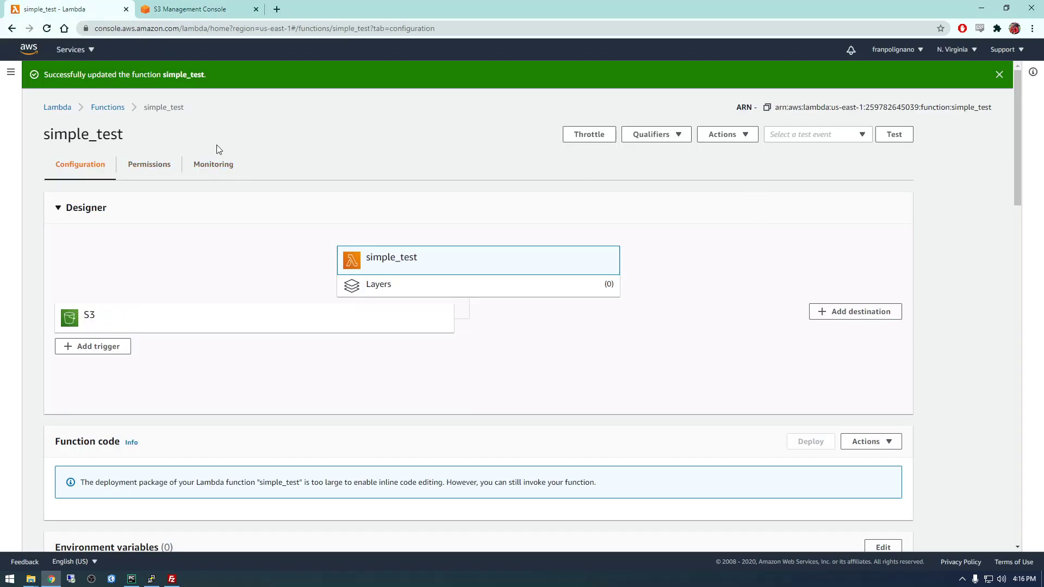
{"action": "left_click", "coordinate": [213, 164]}
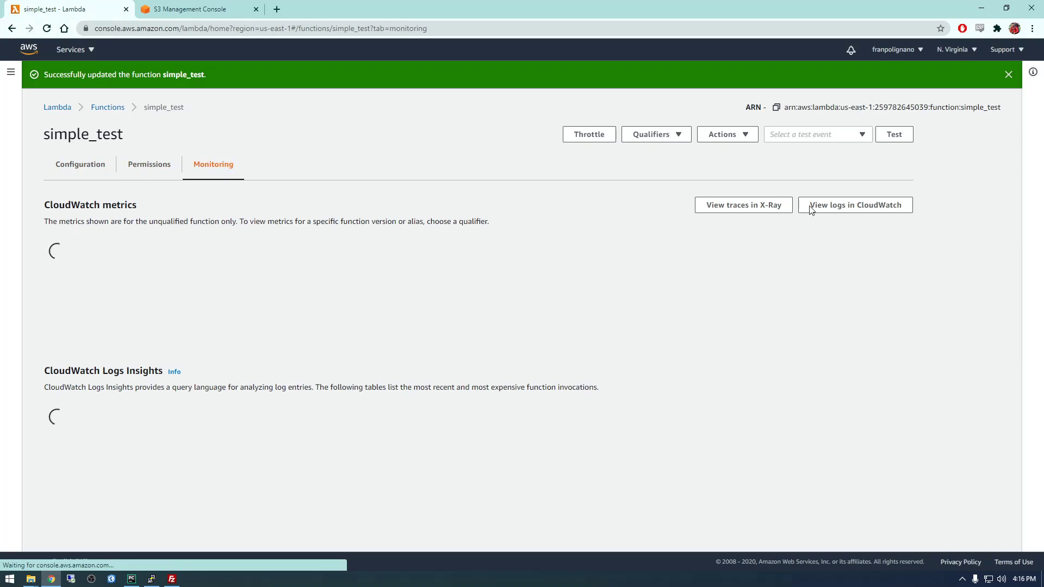
{"action": "left_click", "coordinate": [854, 205]}
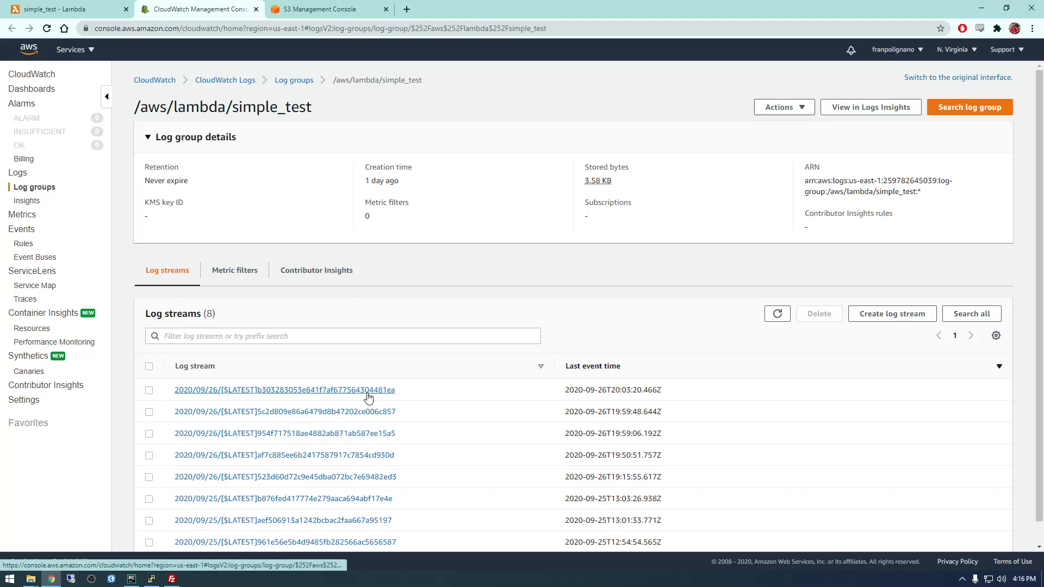
{"action": "left_click", "coordinate": [283, 390]}
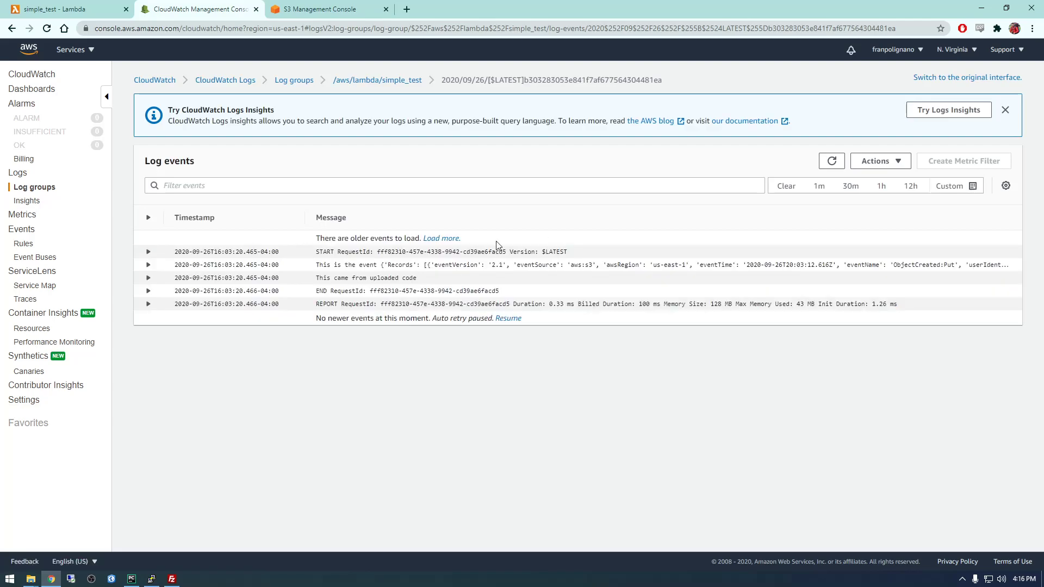
Open the newest 20:16 stream in /aws/lambda/simple_test and highlight 'This came from uploaded code'.
{"action": "left_click", "coordinate": [378, 80]}
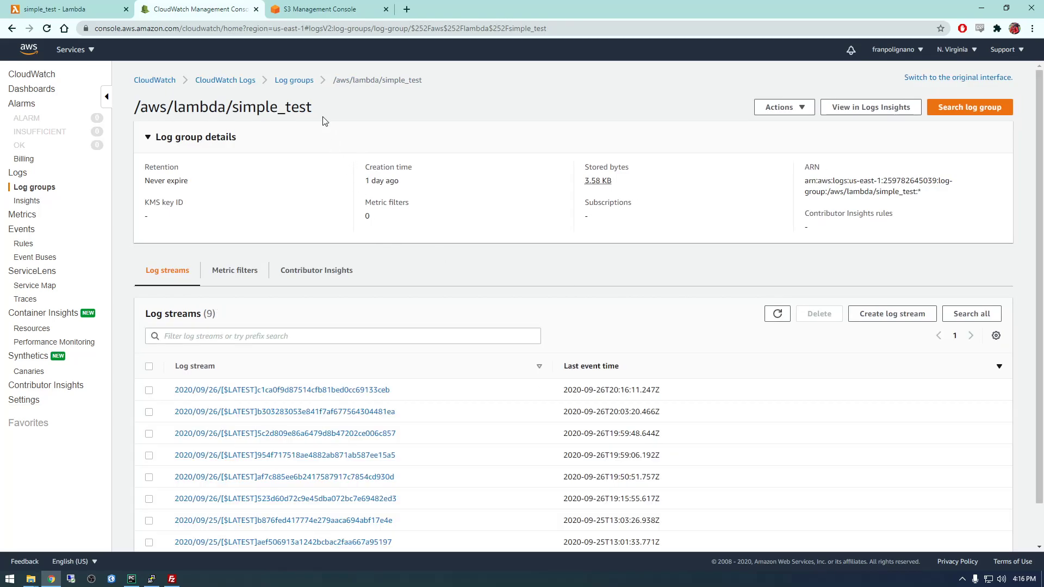
{"action": "left_click", "coordinate": [294, 80]}
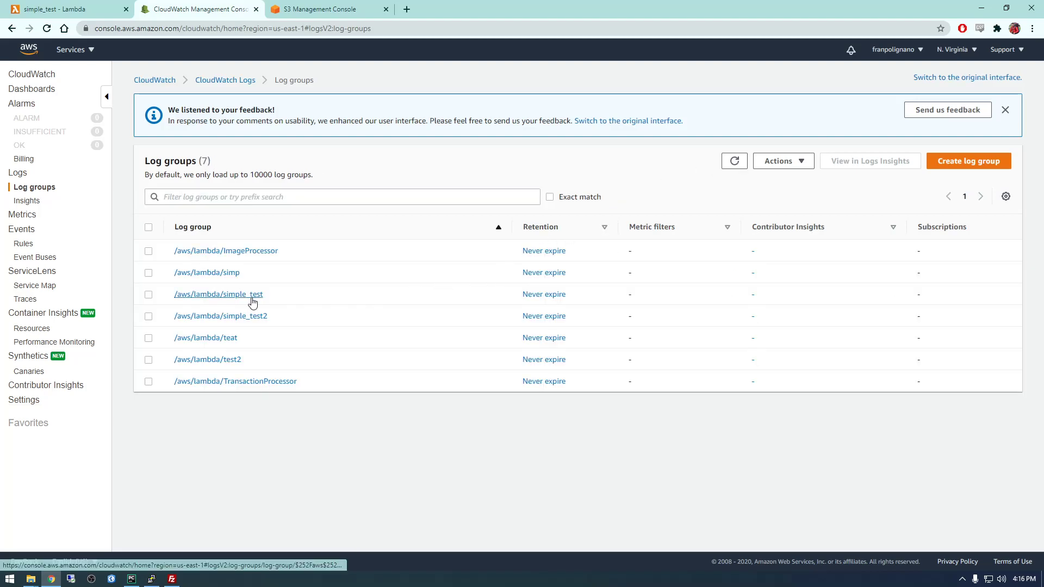
{"action": "left_click", "coordinate": [218, 293]}
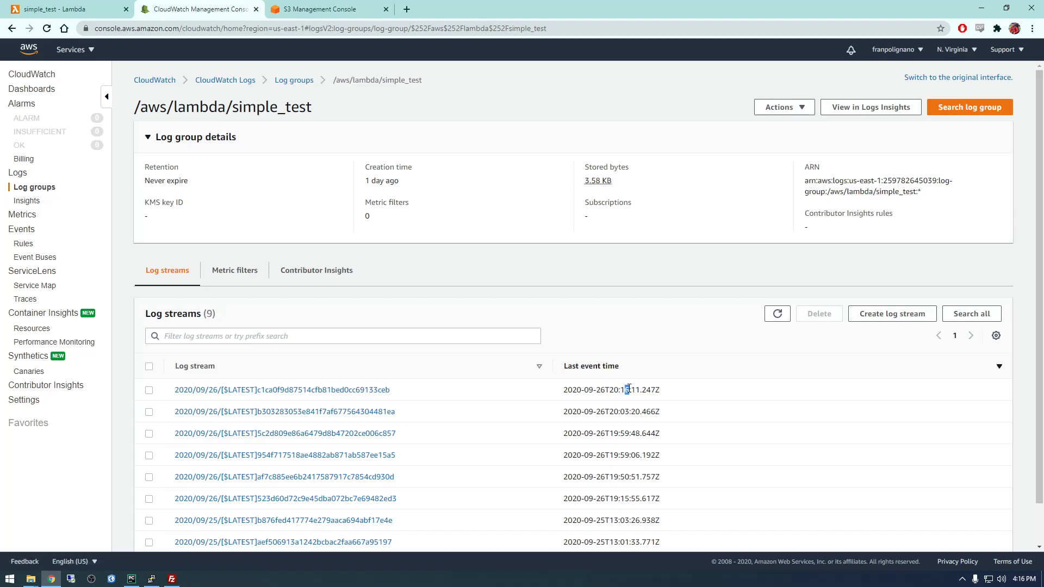
{"action": "left_click", "coordinate": [281, 390]}
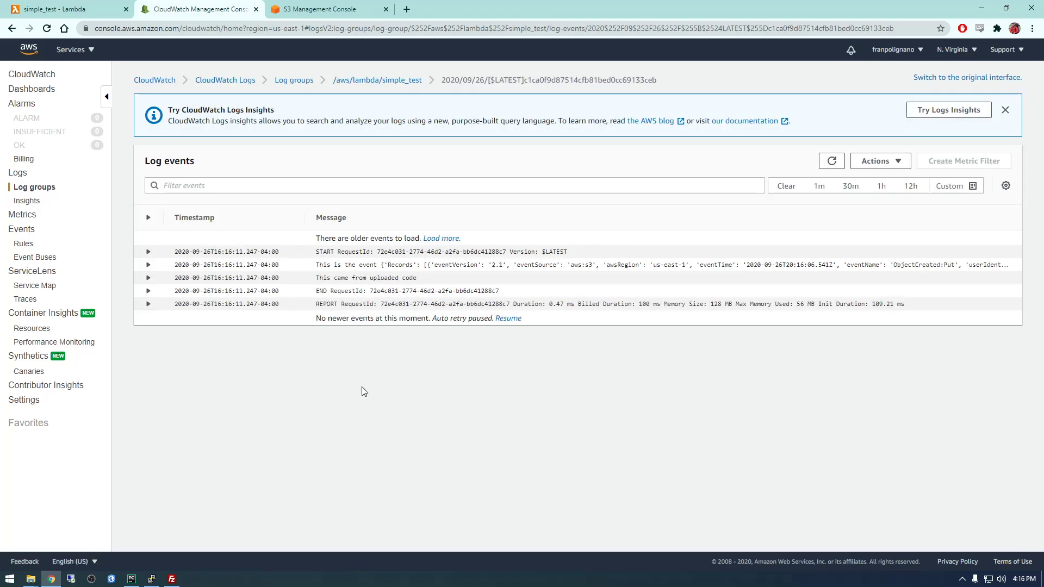
{"action": "double_click", "coordinate": [366, 278]}
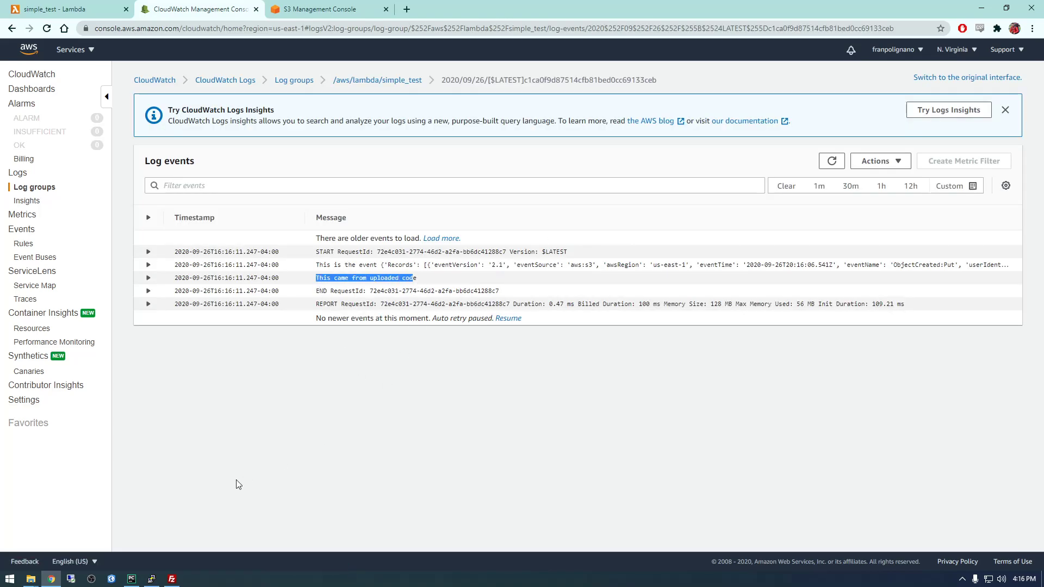
{"action": "left_click", "coordinate": [131, 577]}
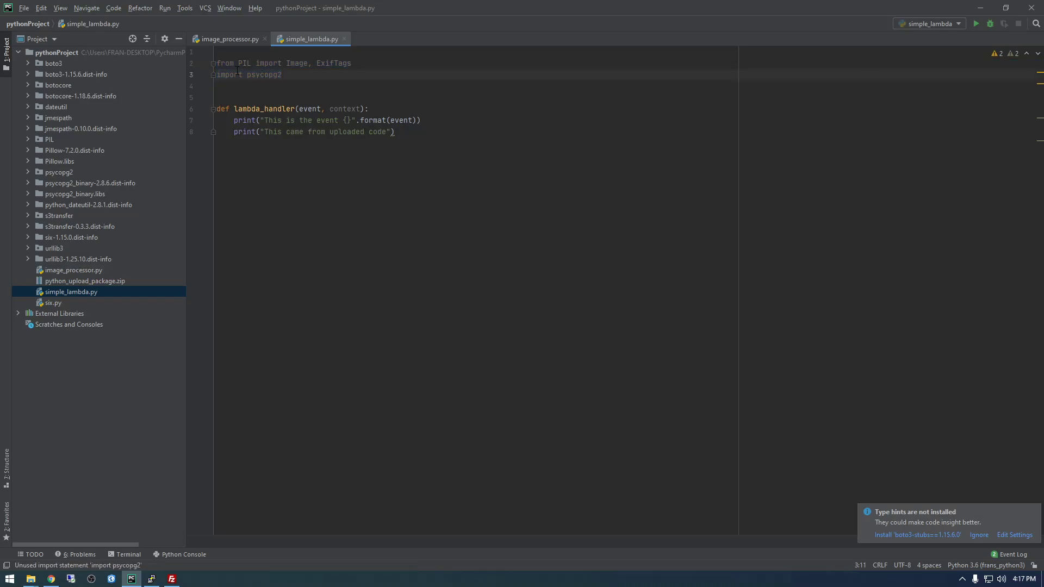
Review image_processor.py's processor function down through its Postgres insert.
{"action": "left_click", "coordinate": [228, 39]}
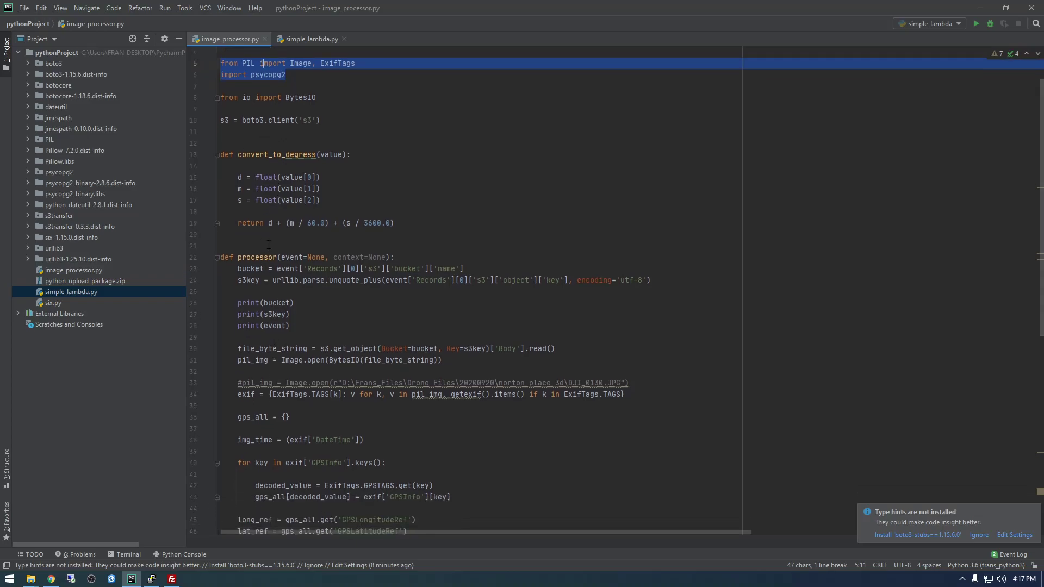
{"action": "scroll", "scroll_direction": "down", "scroll_amount": 3}
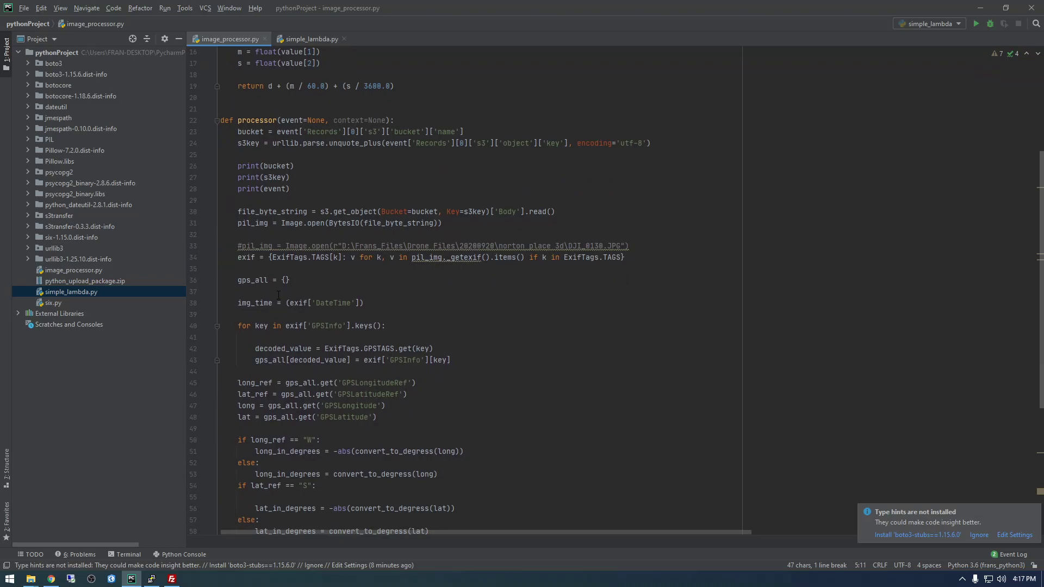
{"action": "scroll", "scroll_direction": "down", "scroll_amount": 3}
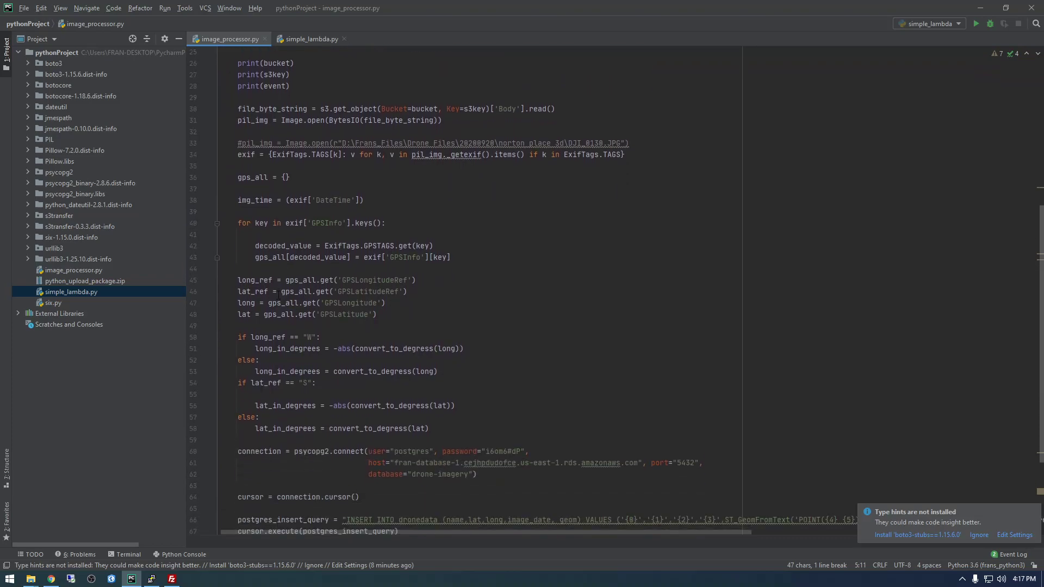
{"action": "scroll", "scroll_direction": "up", "scroll_amount": 3}
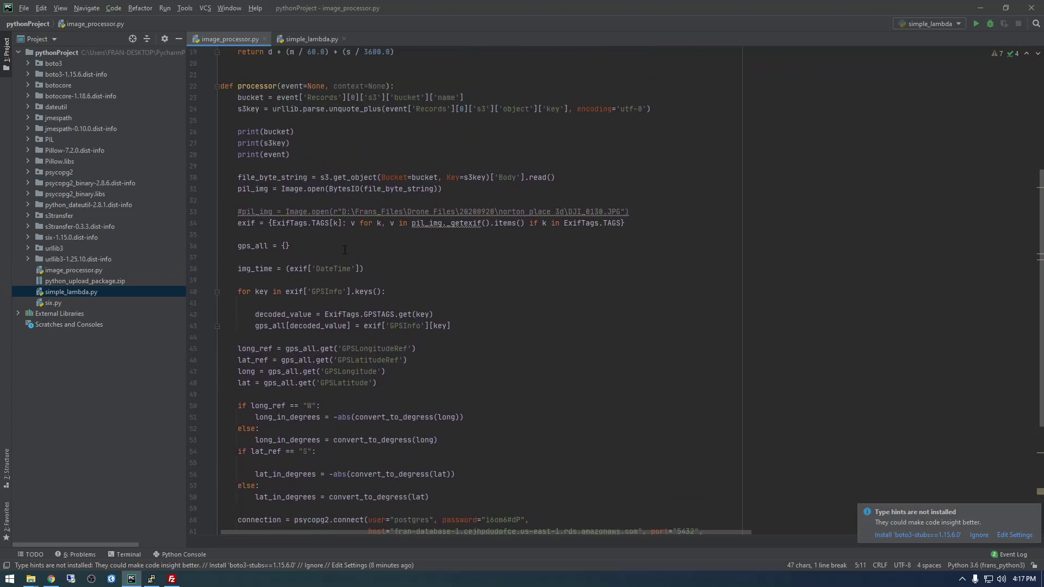
{"action": "scroll", "scroll_direction": "up", "scroll_amount": 3}
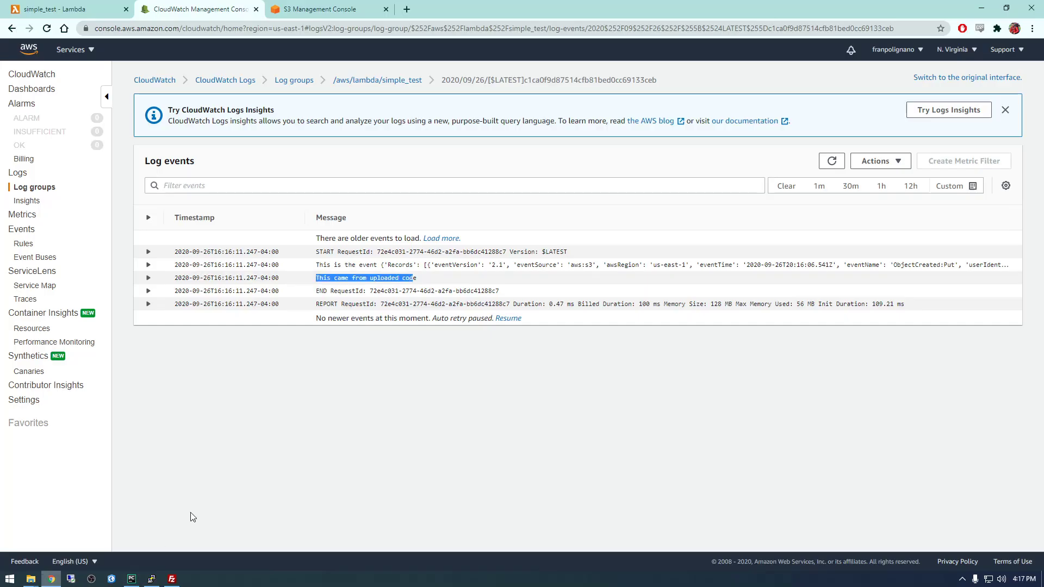
{"action": "mouse_move", "coordinate": [245, 430]}
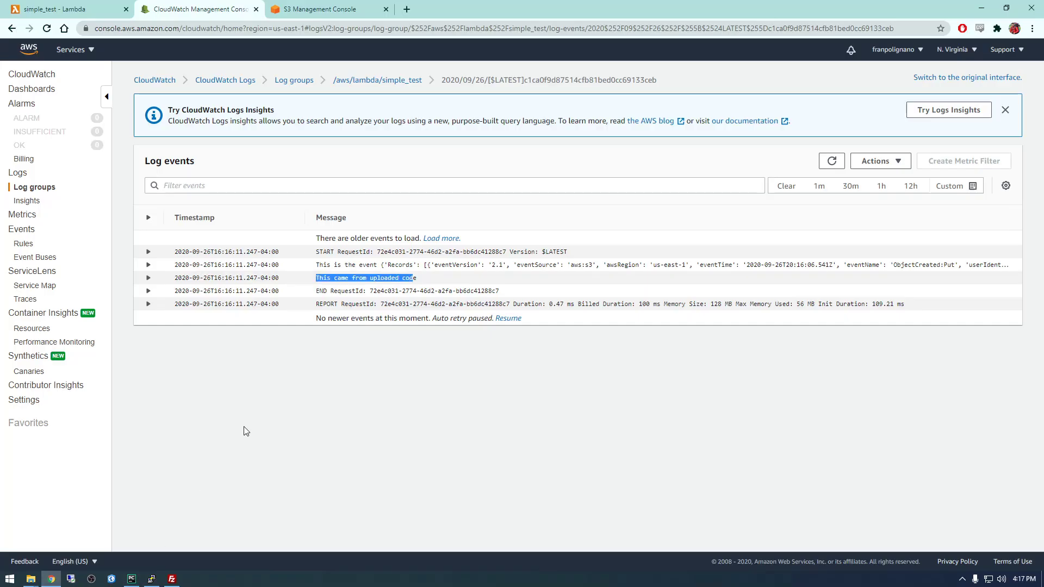